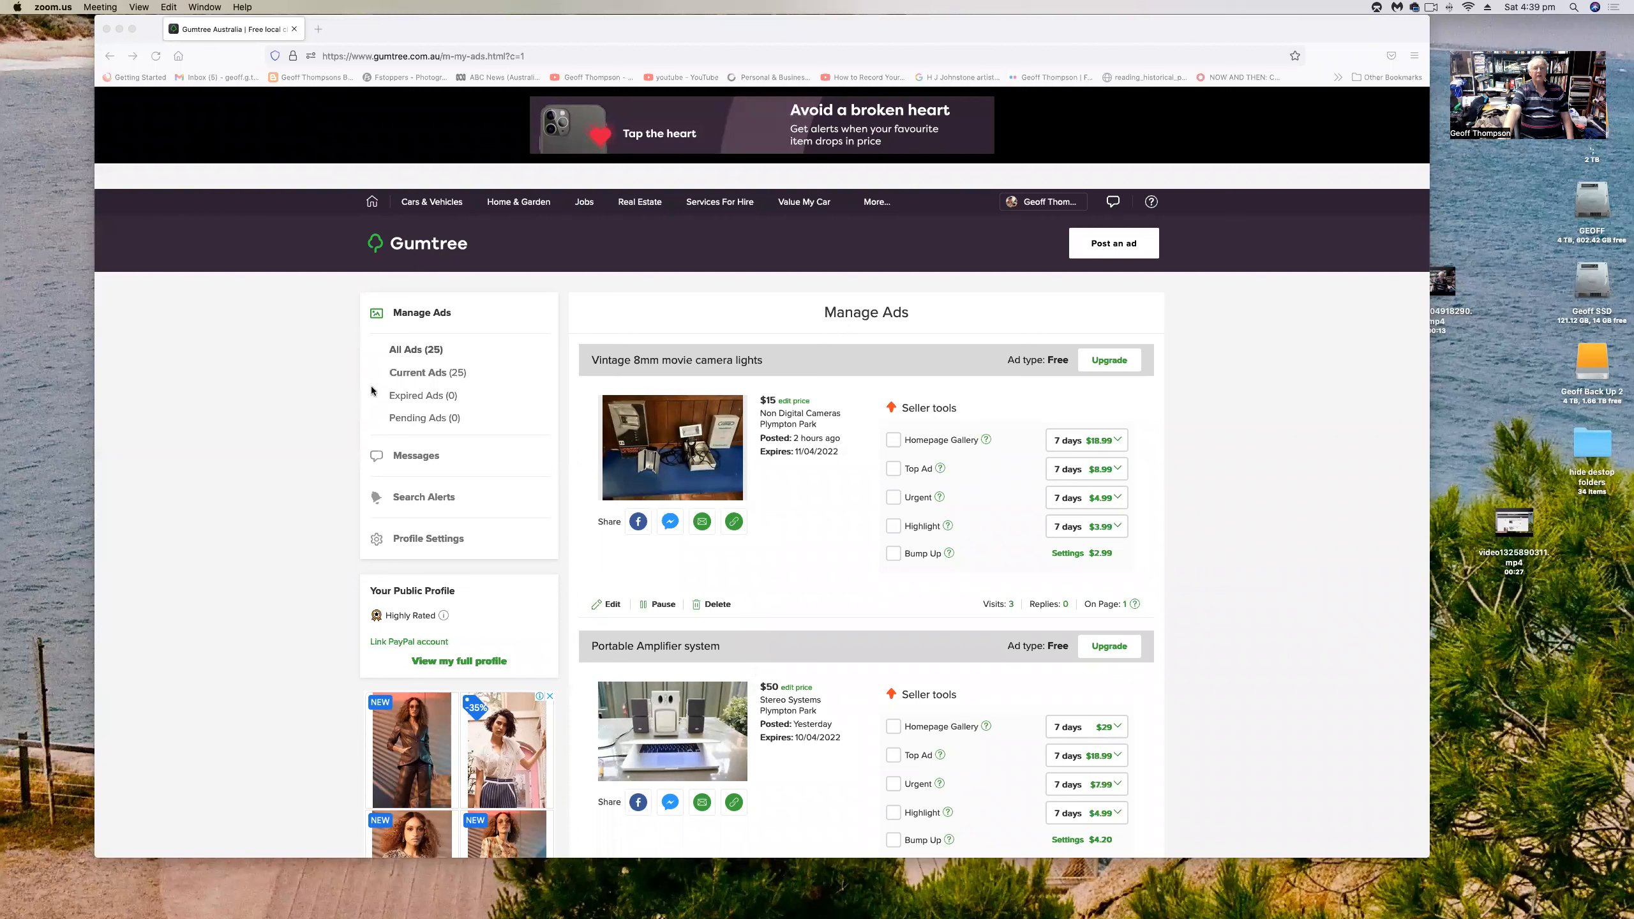
{"action": "mouse_move", "coordinate": [164, 397]}
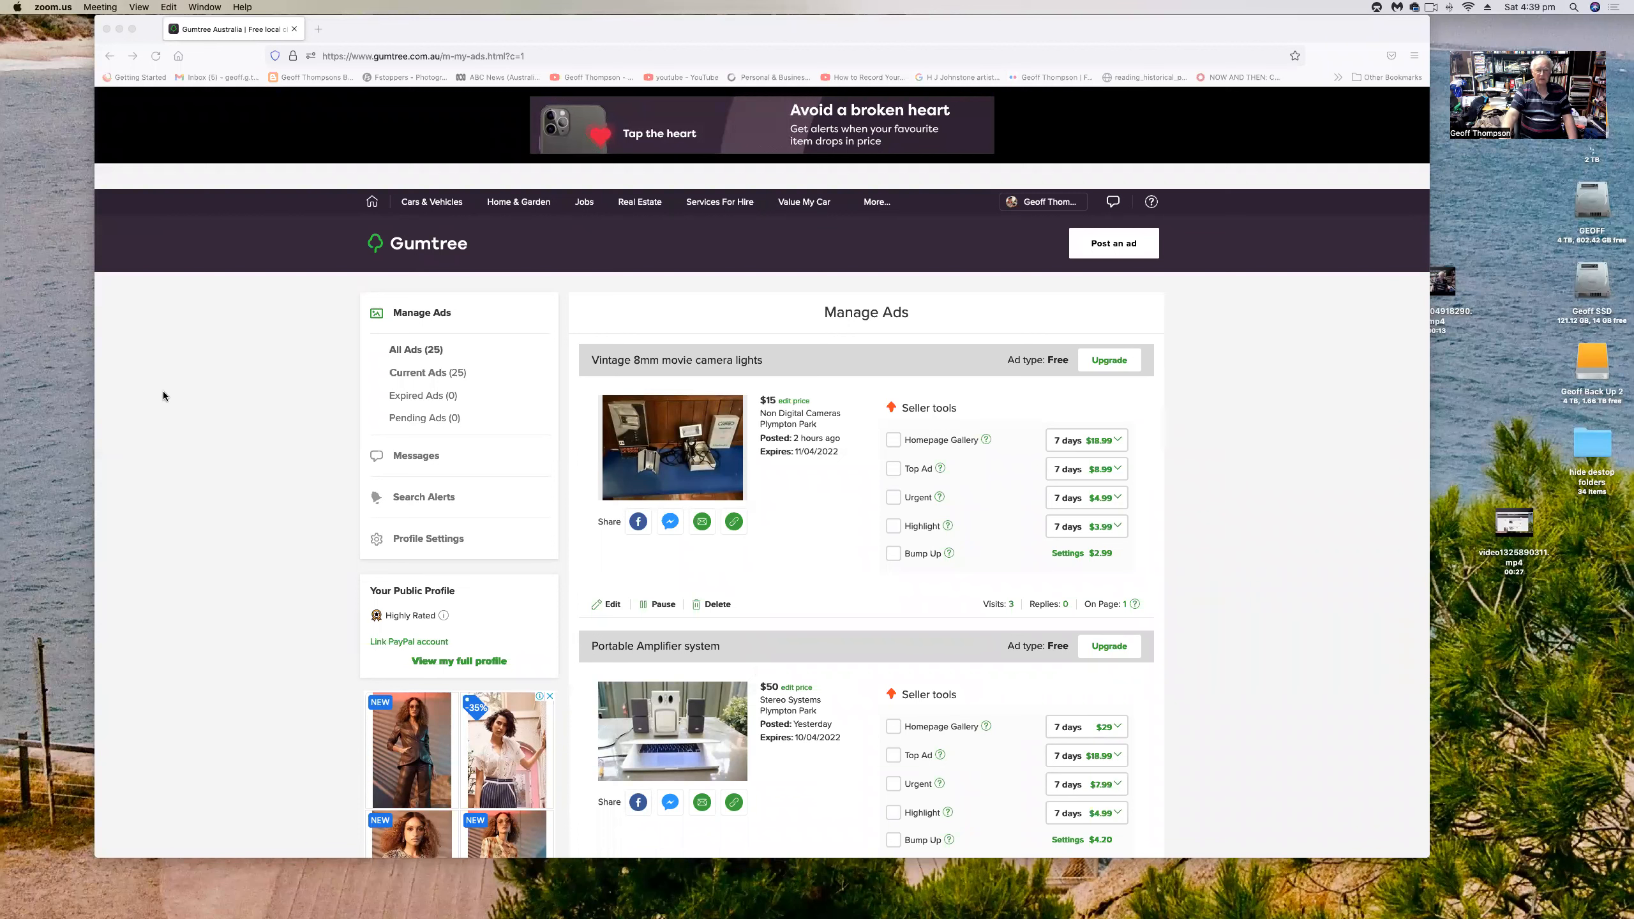
{"action": "mouse_move", "coordinate": [554, 390]}
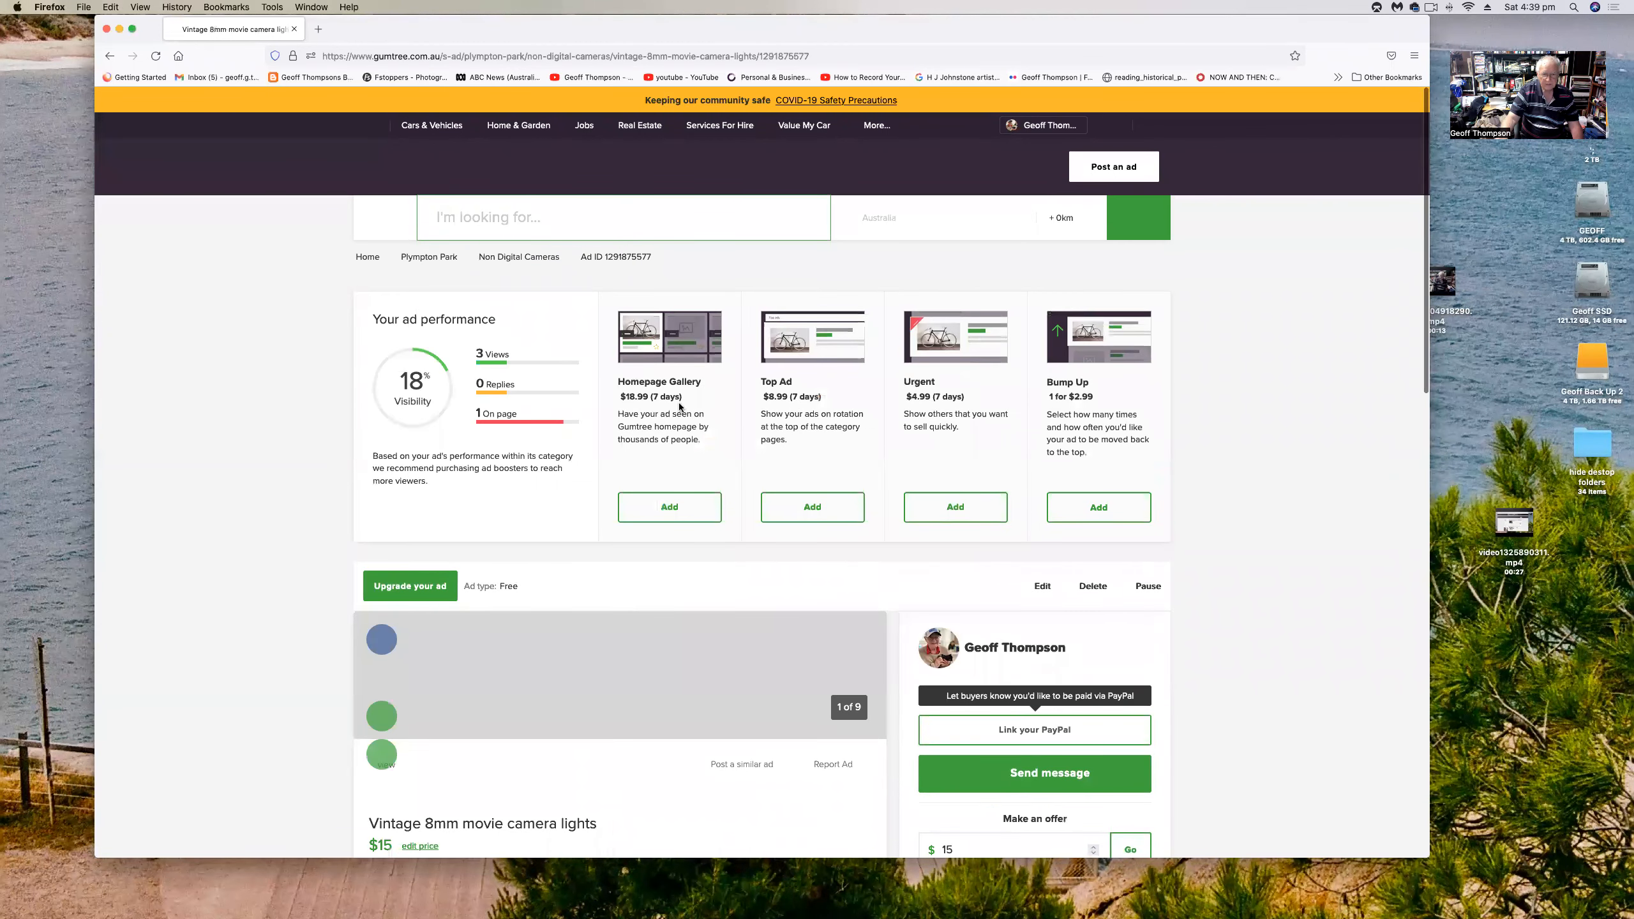
- Scroll the movie camera lights ad and open its photo gallery at image 2 of 9
{"action": "scroll", "scroll_direction": "down", "scroll_amount": 3}
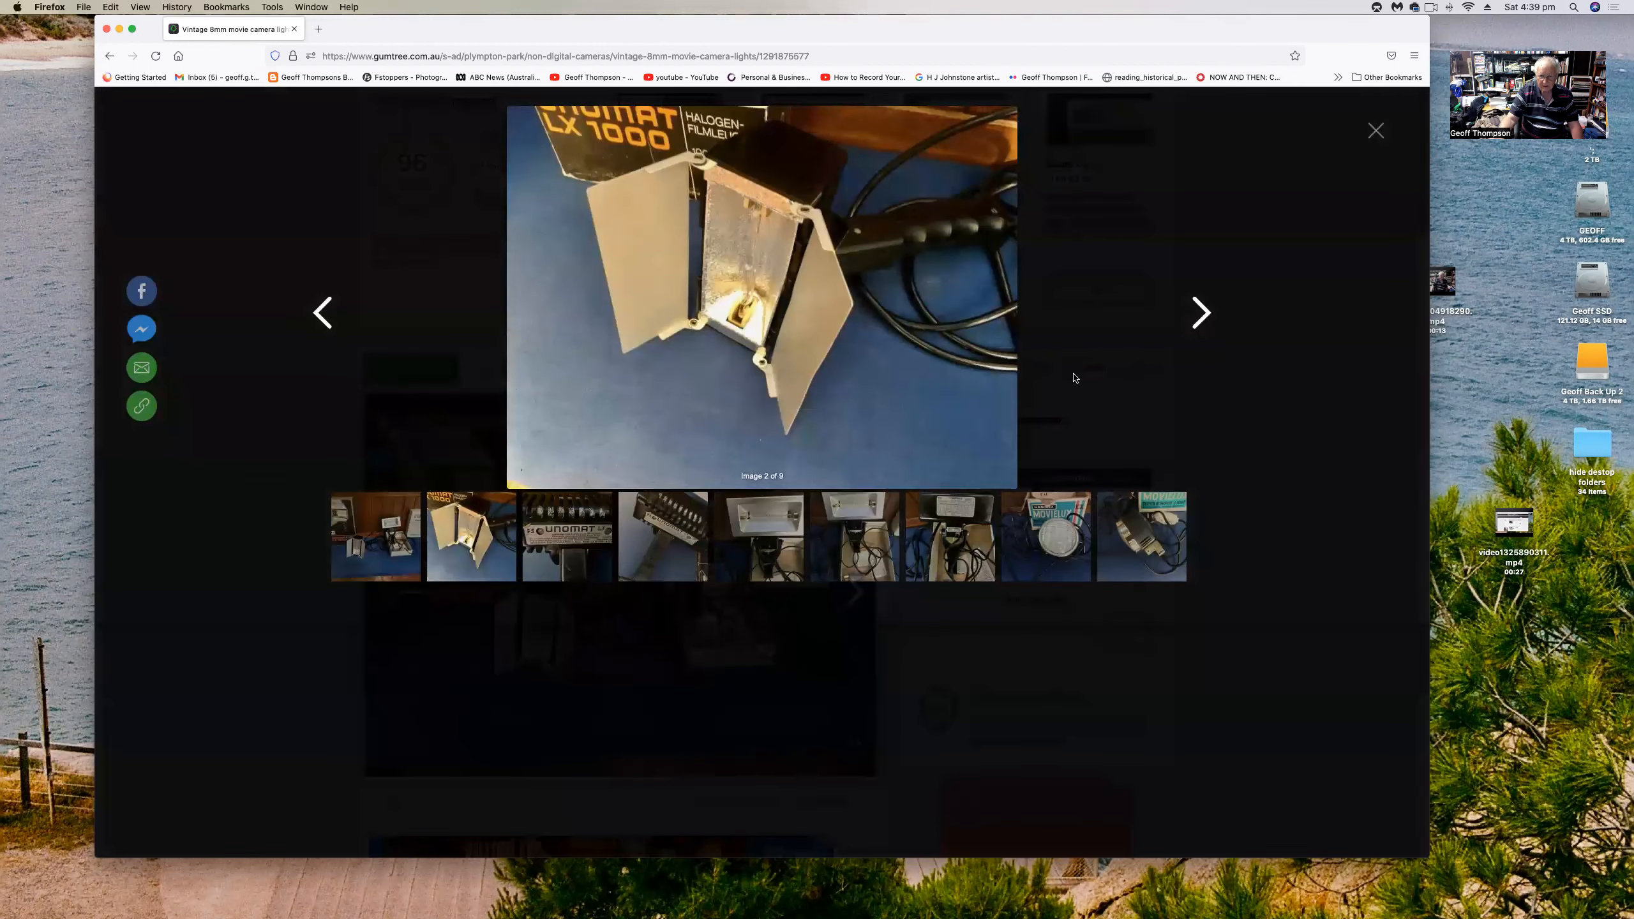
- Step through the movie lights photos 3 to 9, including the Movielux lamp, then leave the gallery
{"action": "left_click", "coordinate": [1202, 313]}
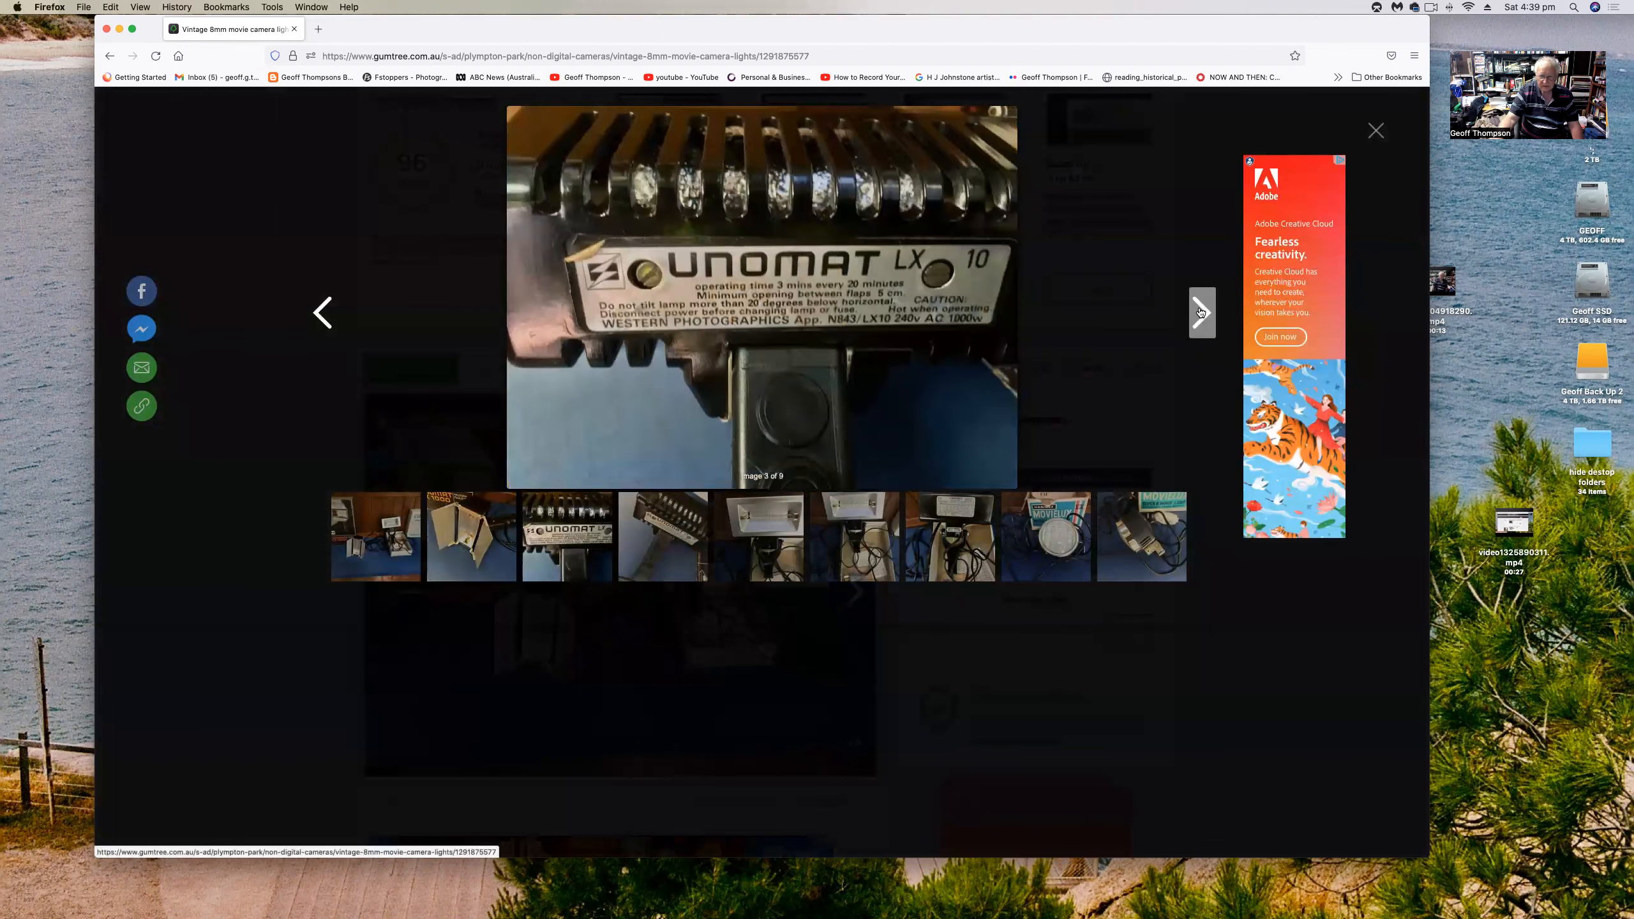
{"action": "left_click", "coordinate": [1202, 312]}
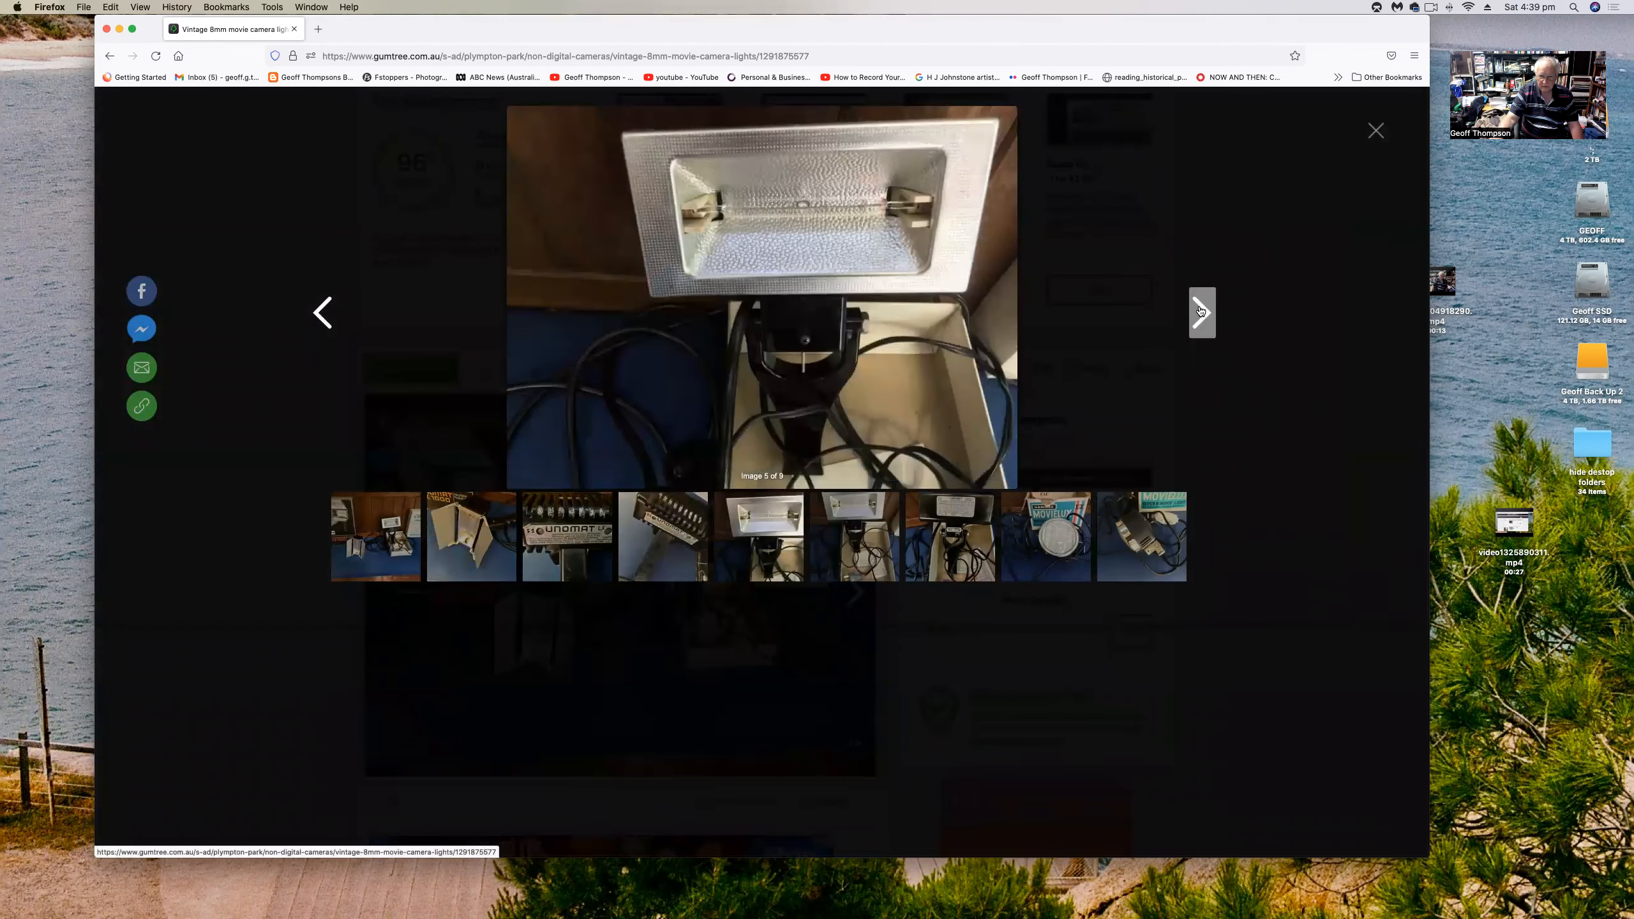
{"action": "left_click", "coordinate": [1202, 312]}
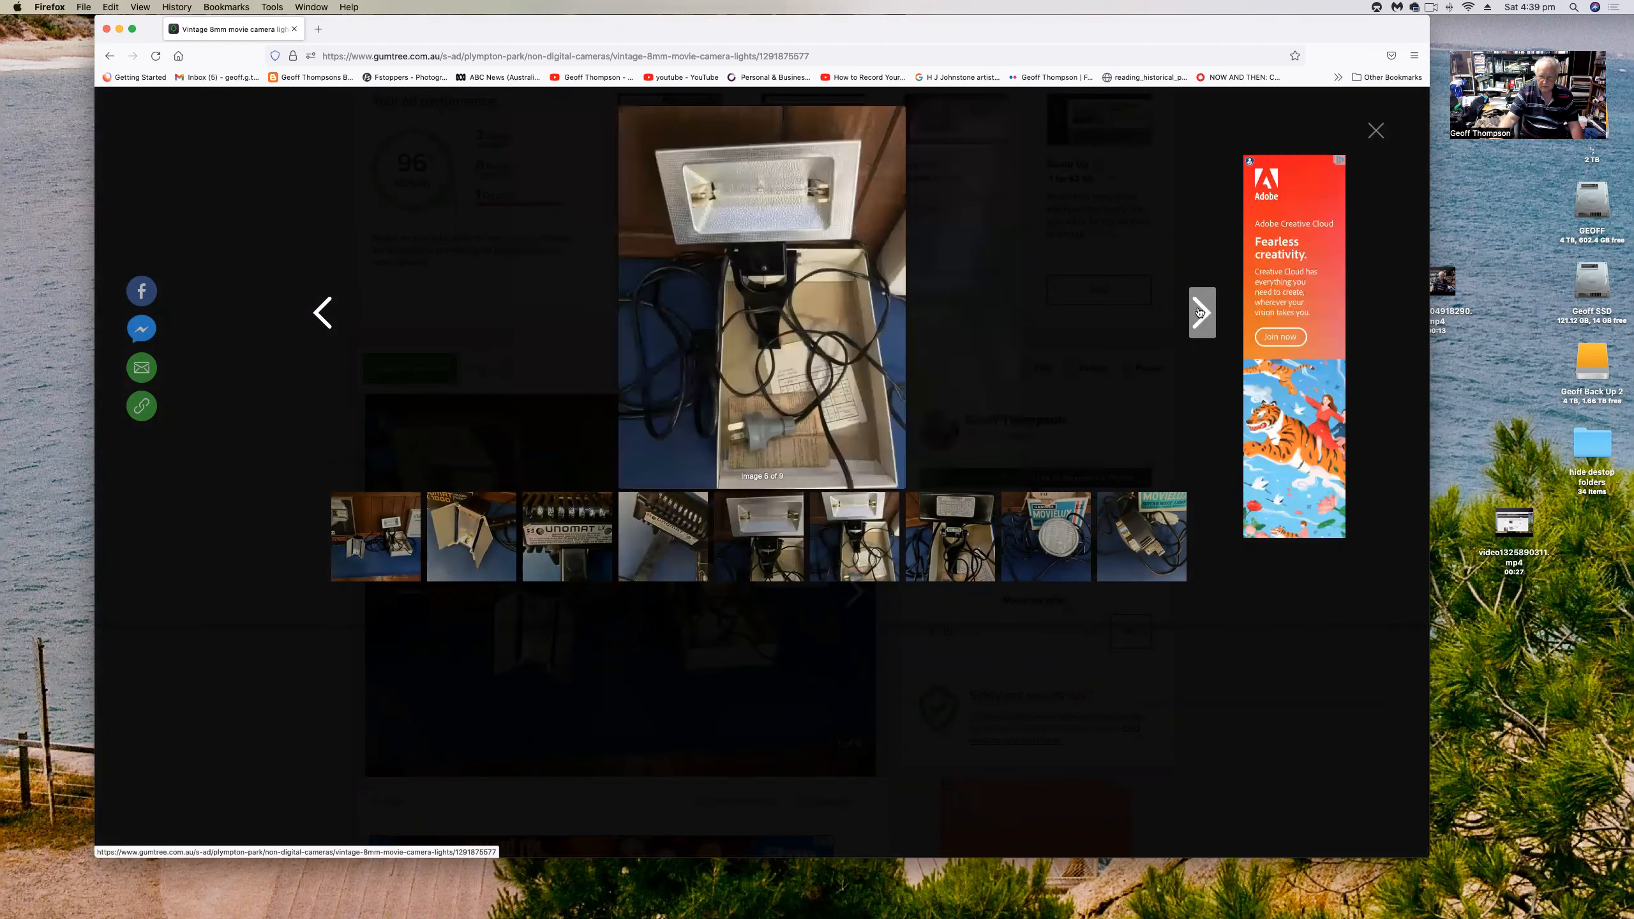
{"action": "left_click", "coordinate": [1202, 313]}
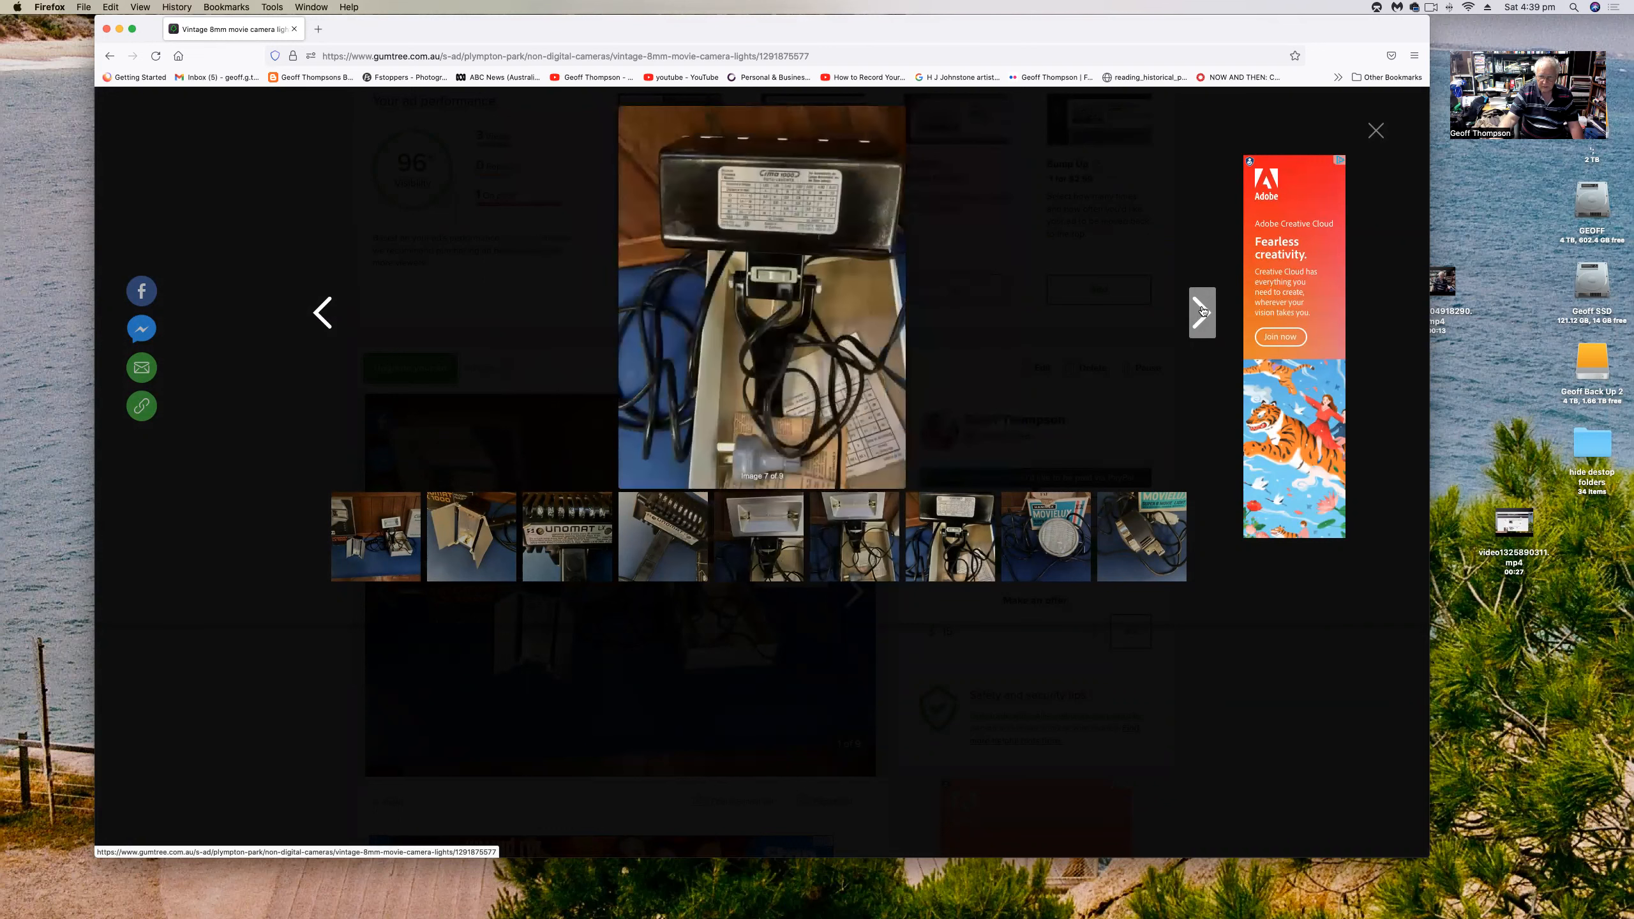
{"action": "left_click", "coordinate": [1203, 310]}
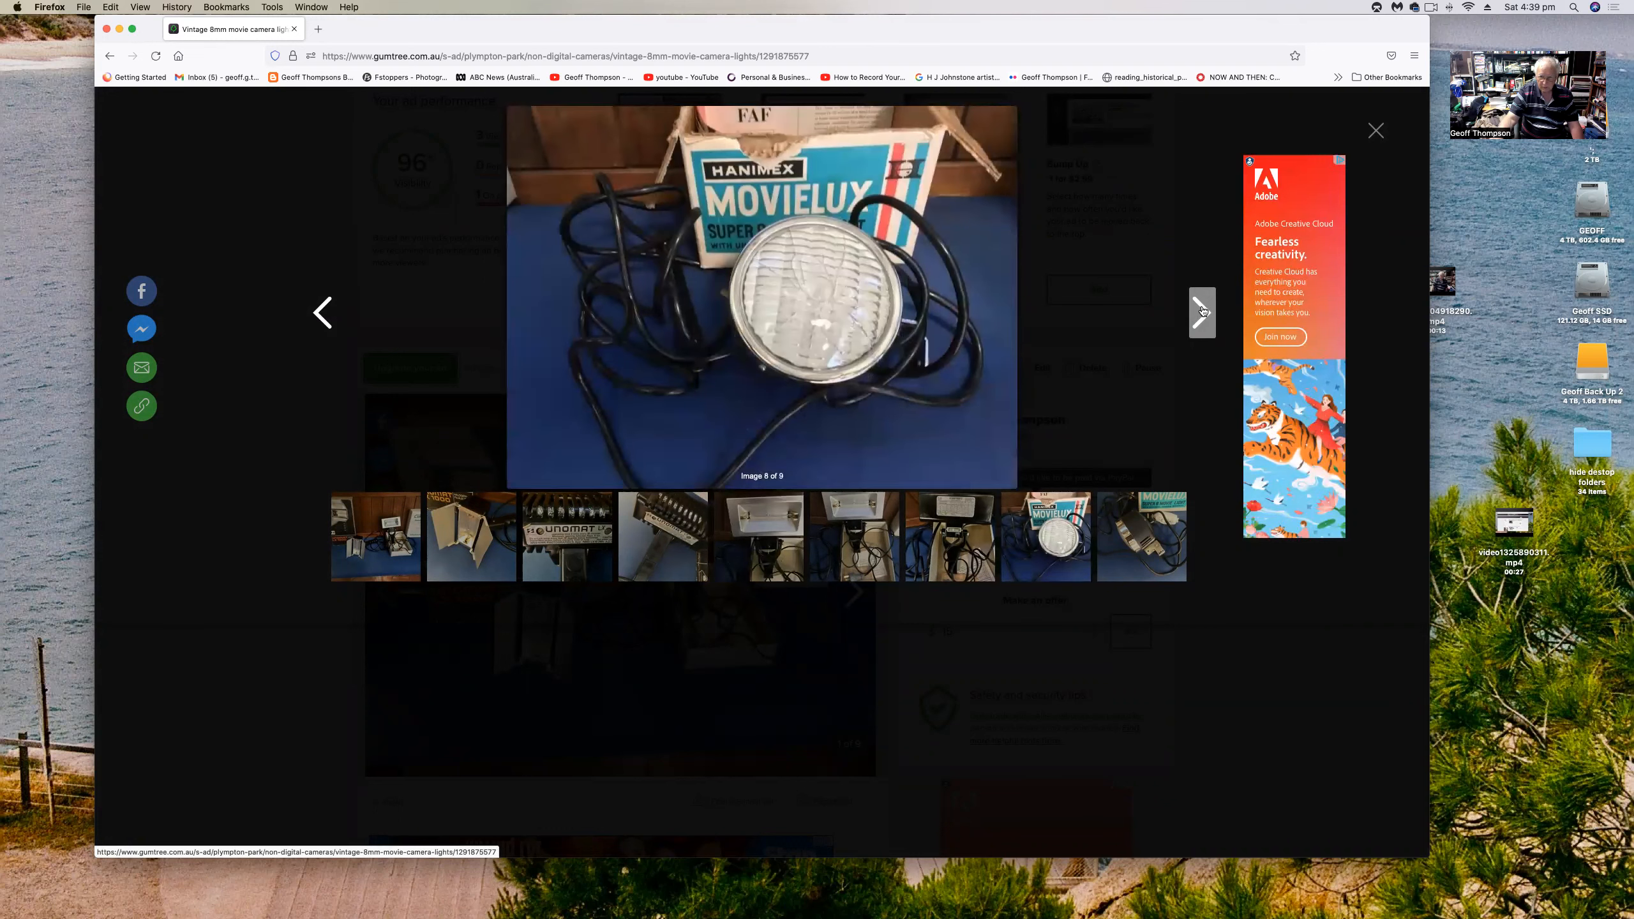
{"action": "left_click", "coordinate": [1376, 130]}
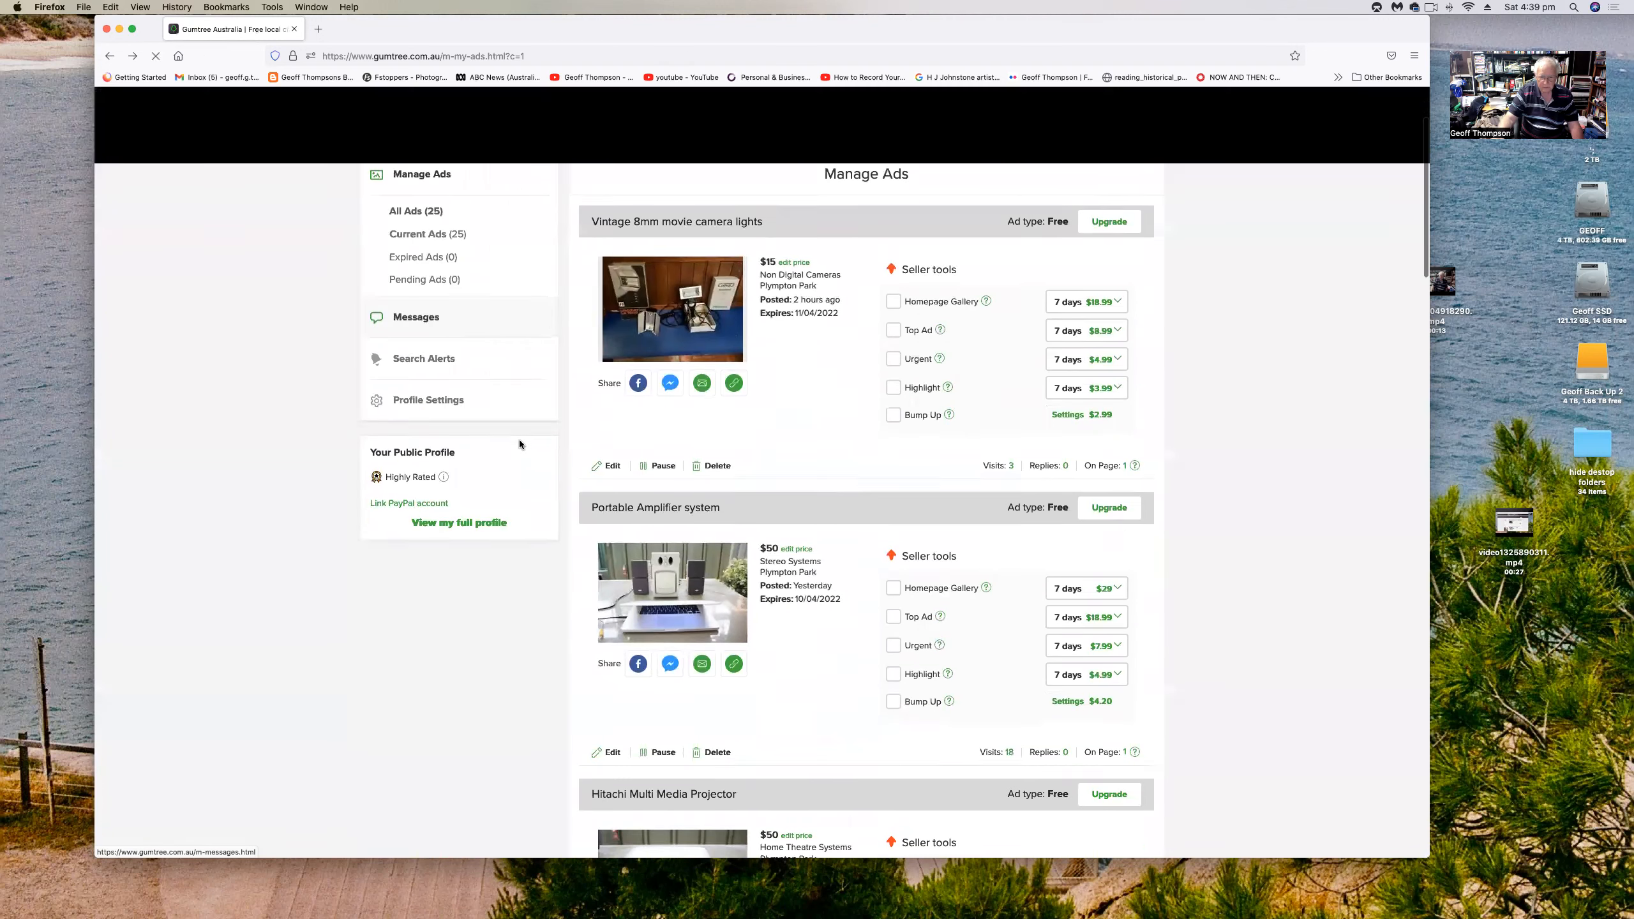
- Scroll Manage Ads down to the amplifier, Hitachi projector and Kindermann slide projector ads
{"action": "scroll", "scroll_direction": "down", "scroll_amount": 3}
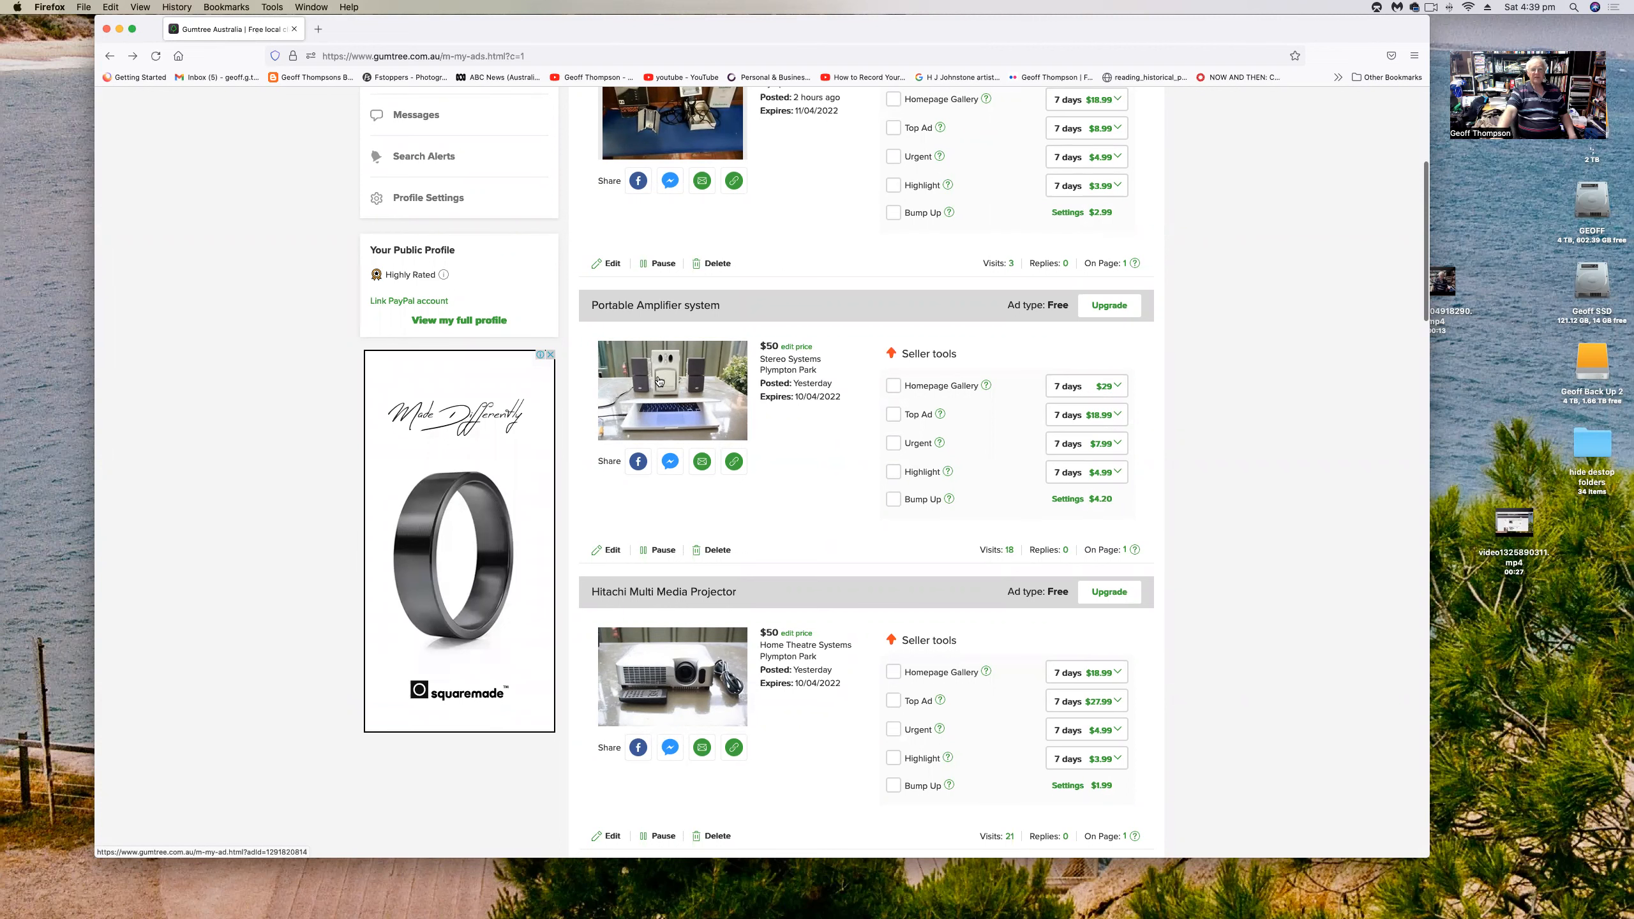
{"action": "mouse_move", "coordinate": [687, 606]}
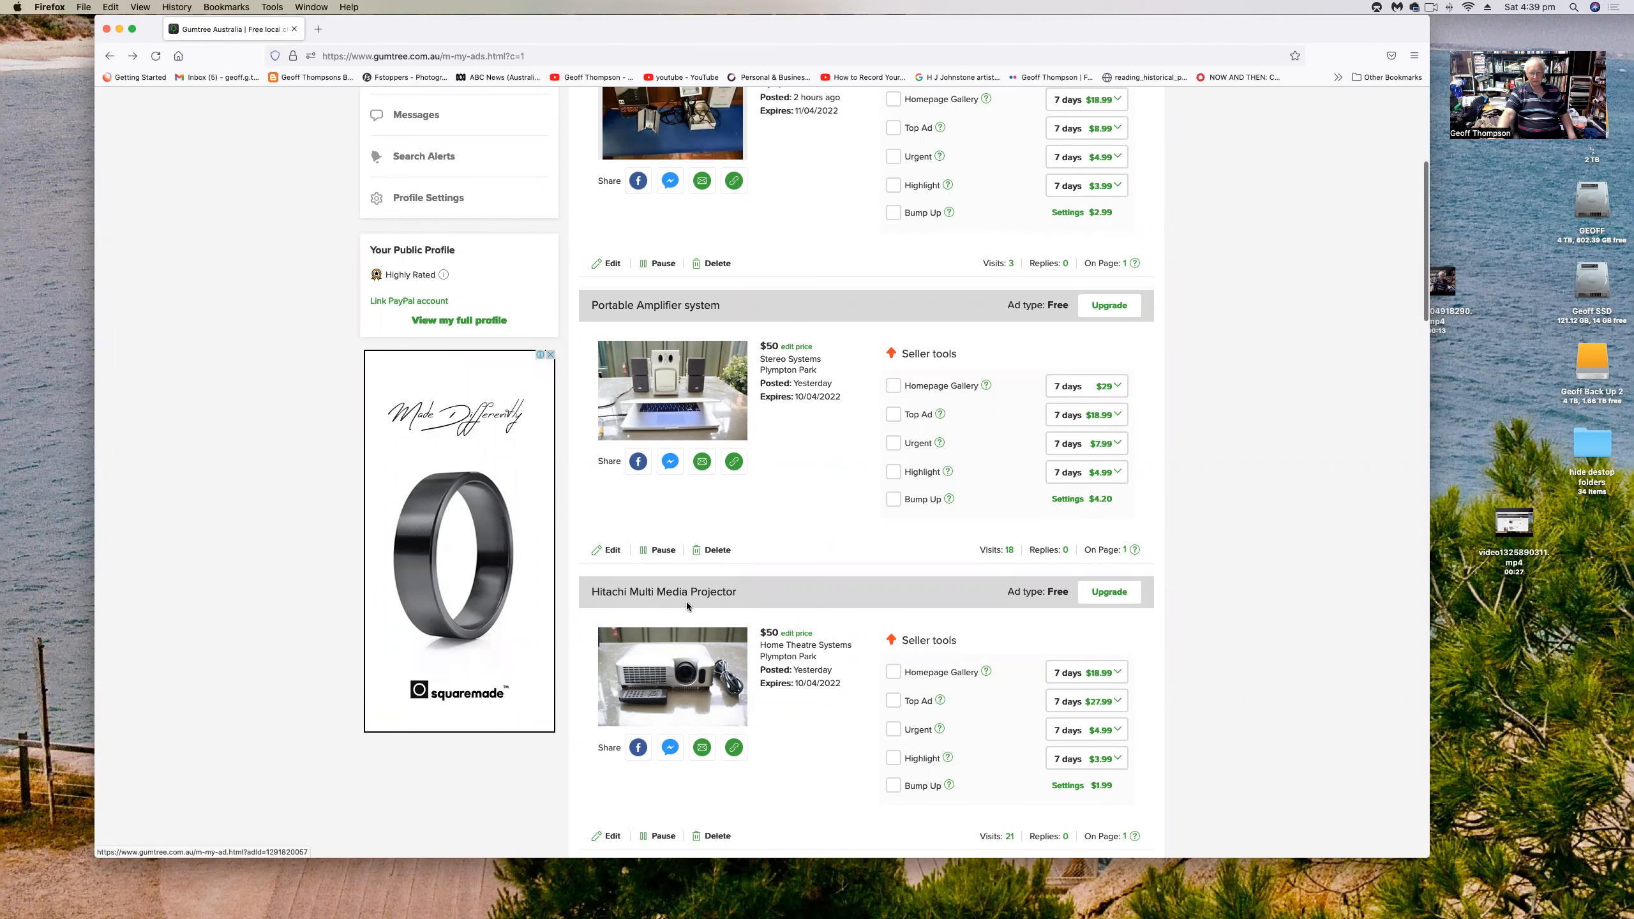
{"action": "scroll", "scroll_direction": "down", "scroll_amount": 3}
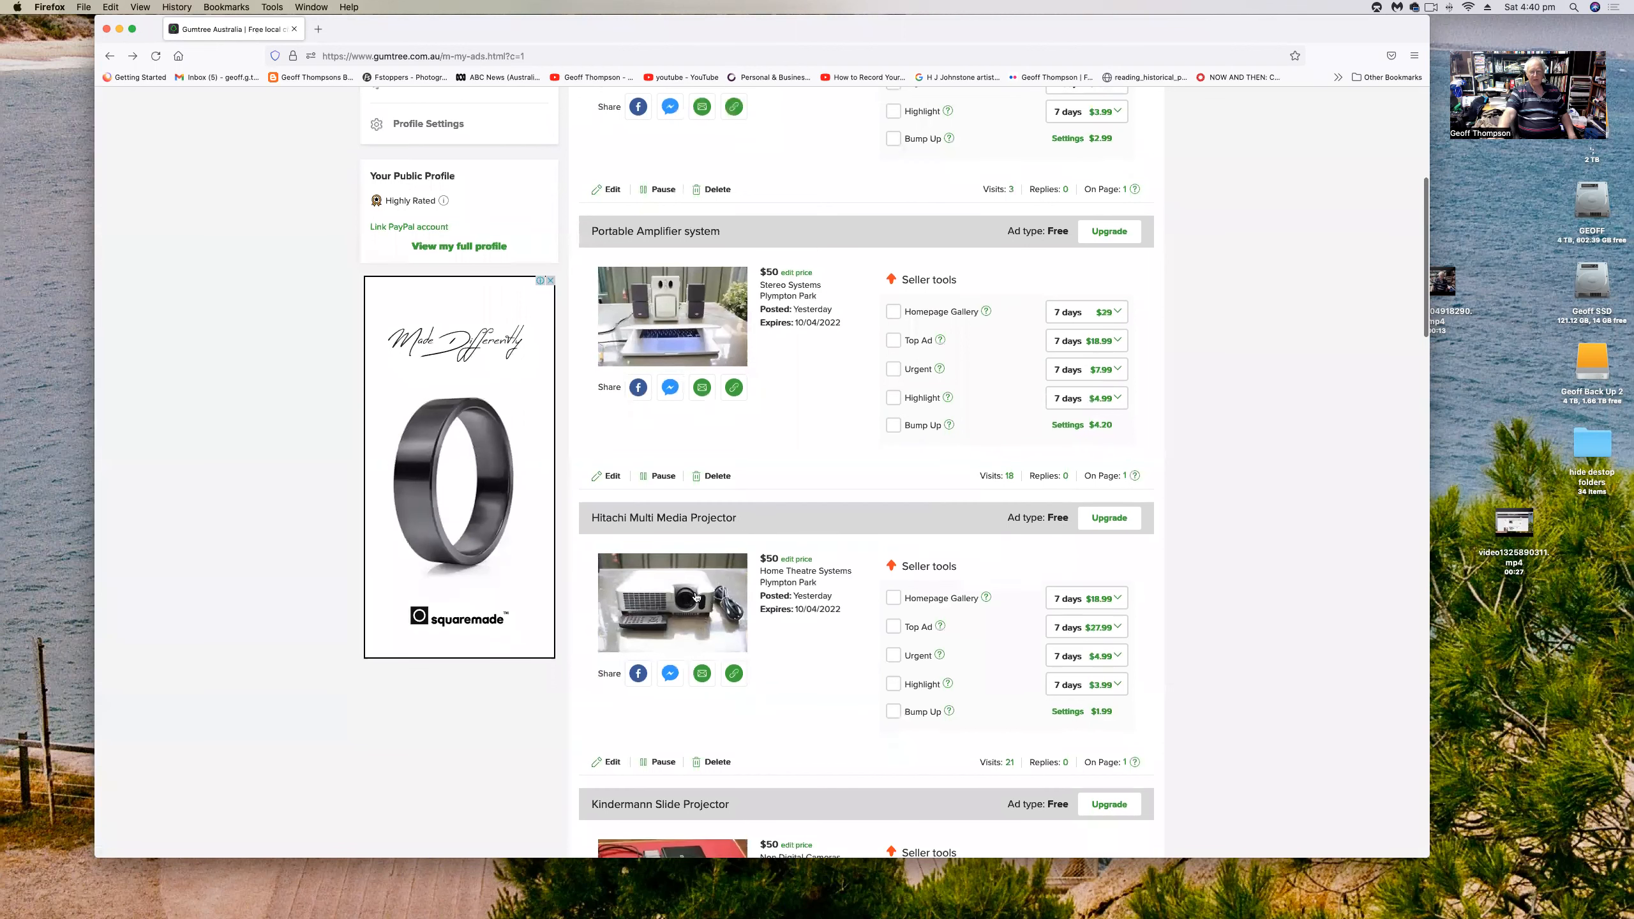
{"action": "mouse_move", "coordinate": [770, 435]}
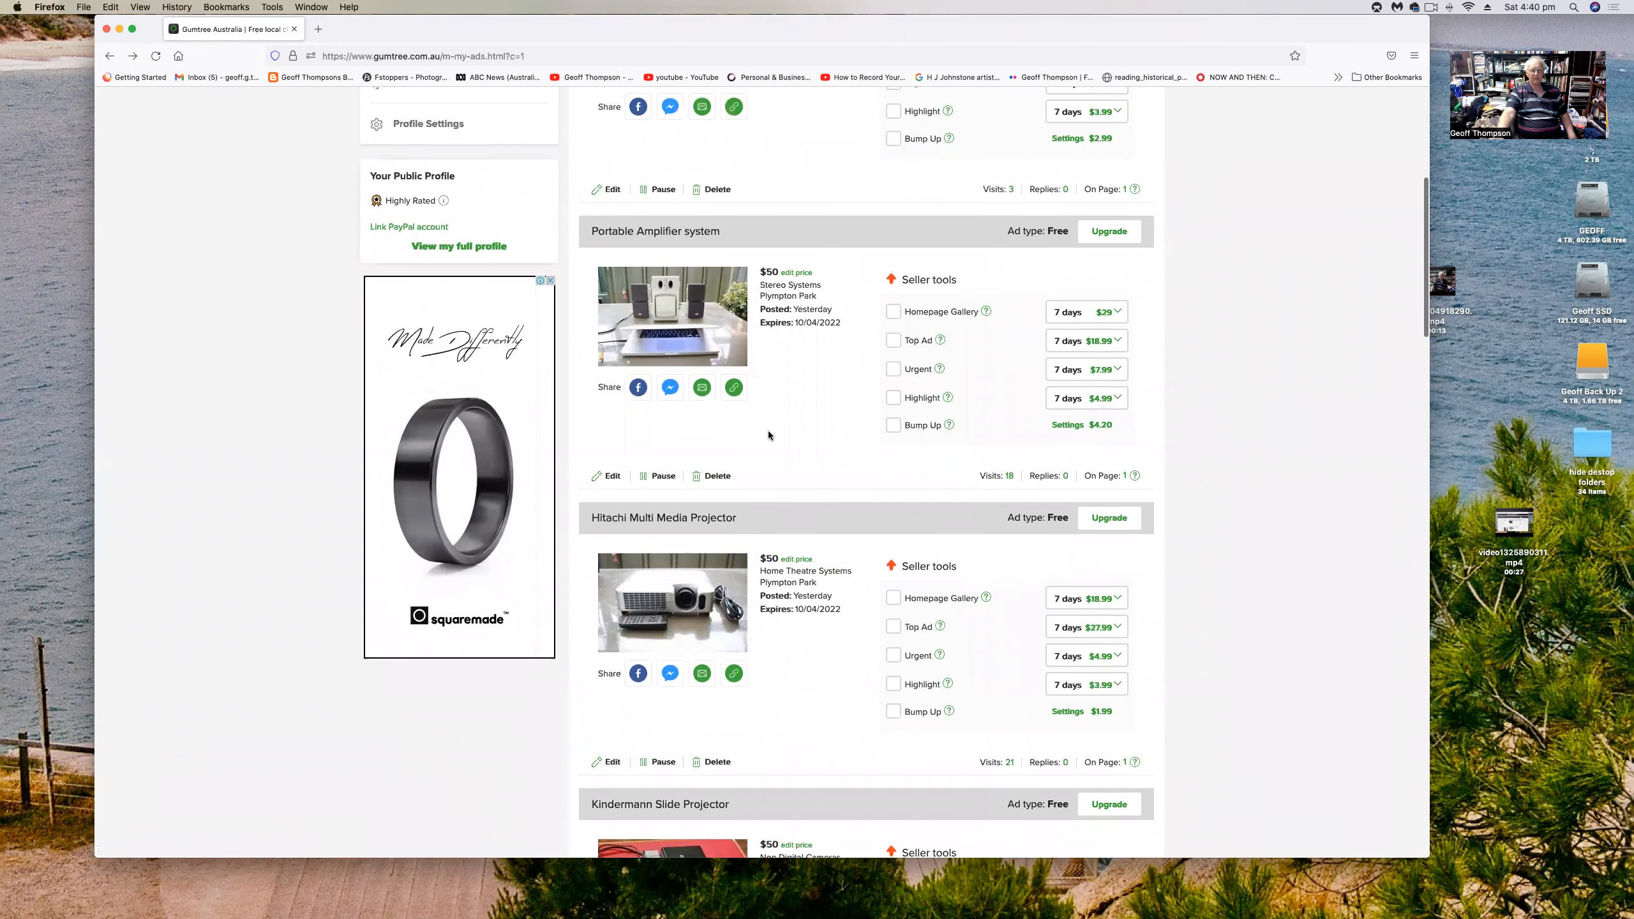
{"action": "mouse_move", "coordinate": [705, 339]}
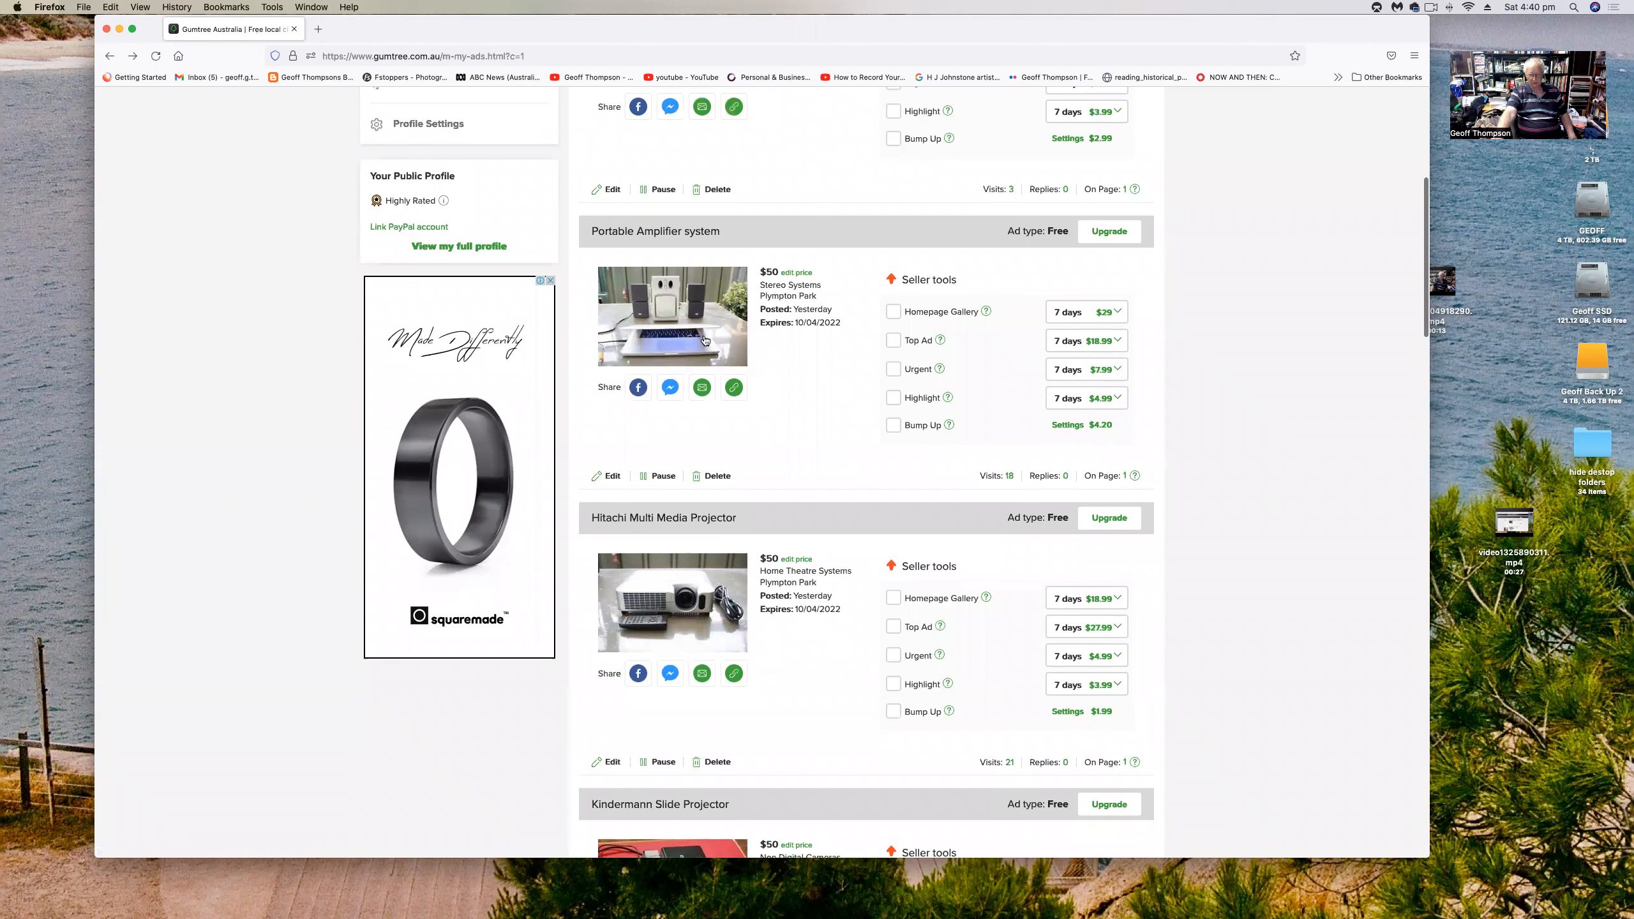
{"action": "mouse_move", "coordinate": [739, 438]}
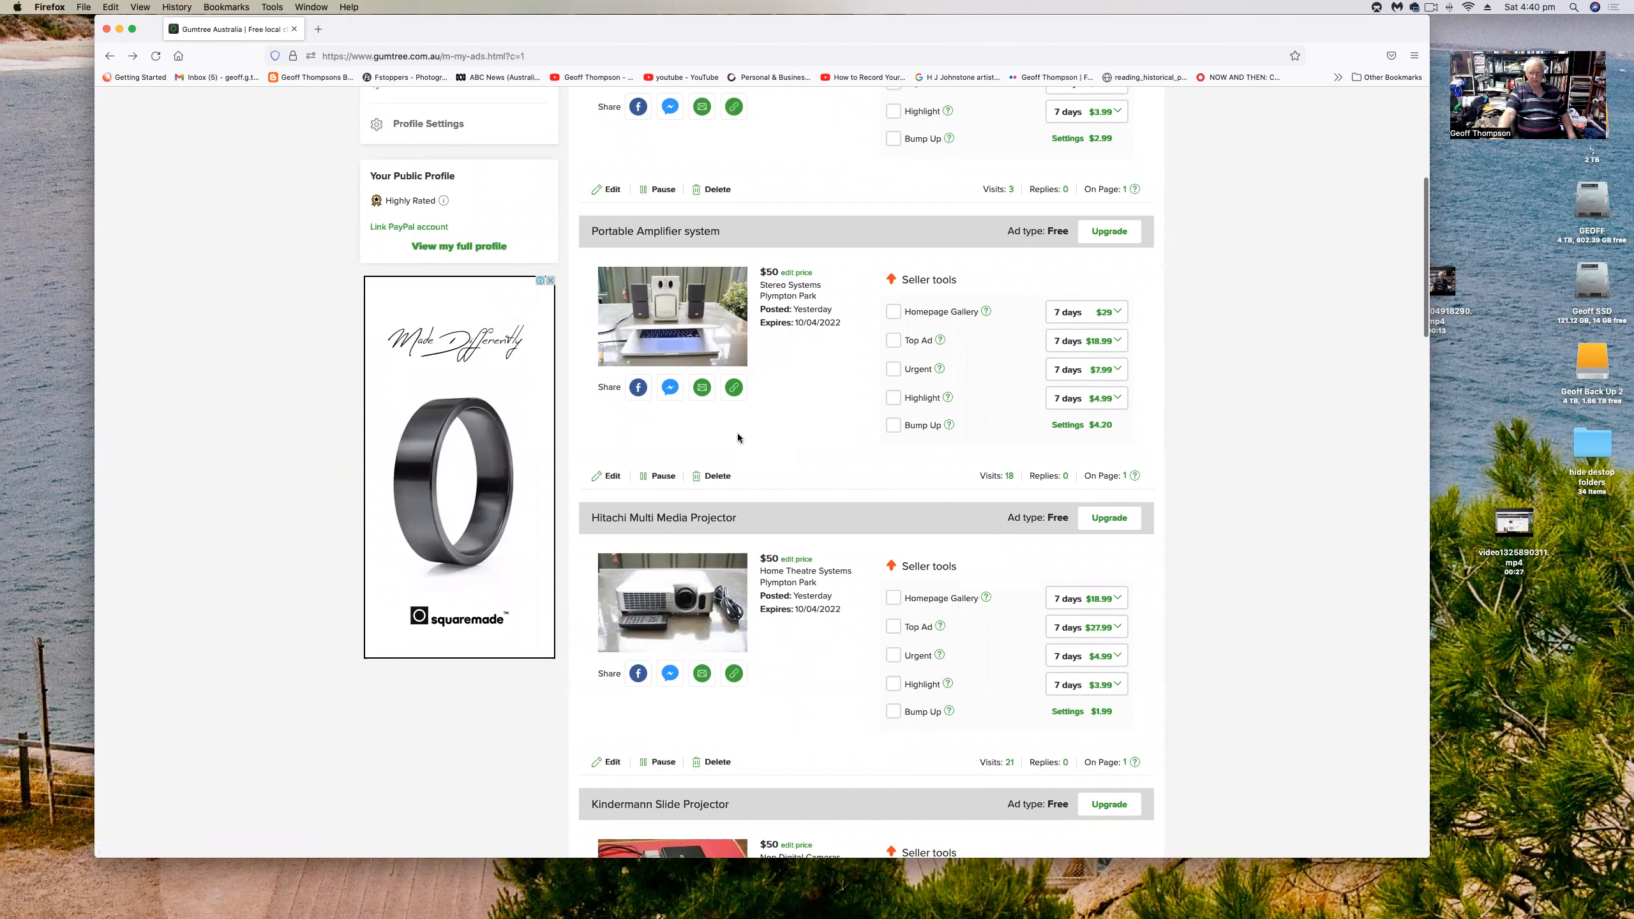
{"action": "mouse_move", "coordinate": [697, 453]}
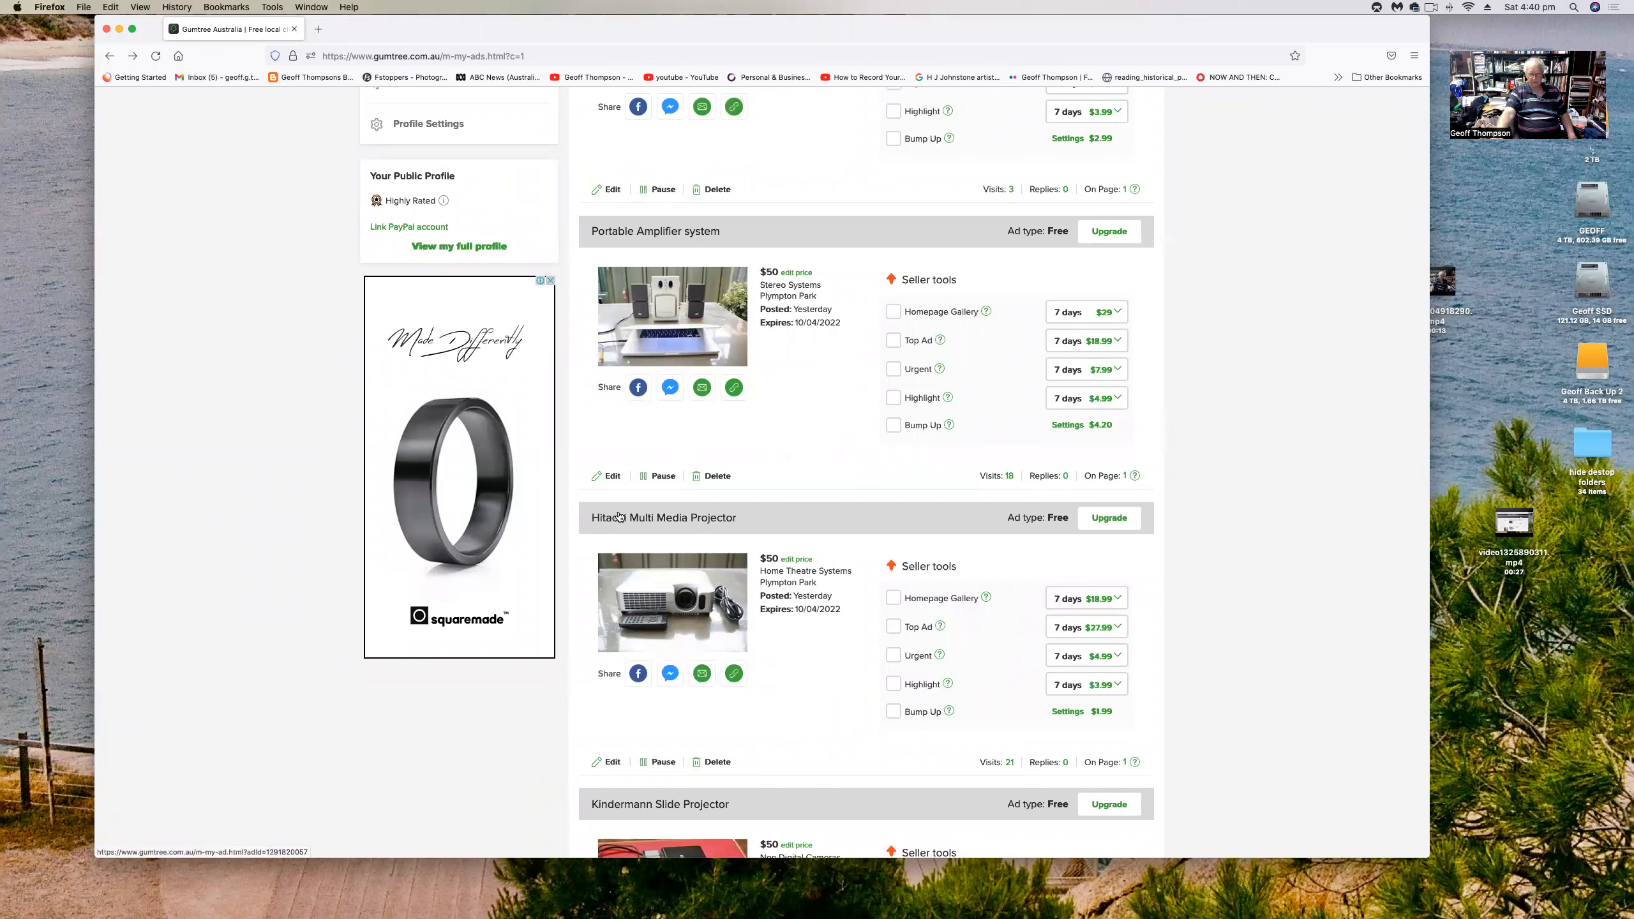
{"action": "mouse_move", "coordinate": [633, 586]}
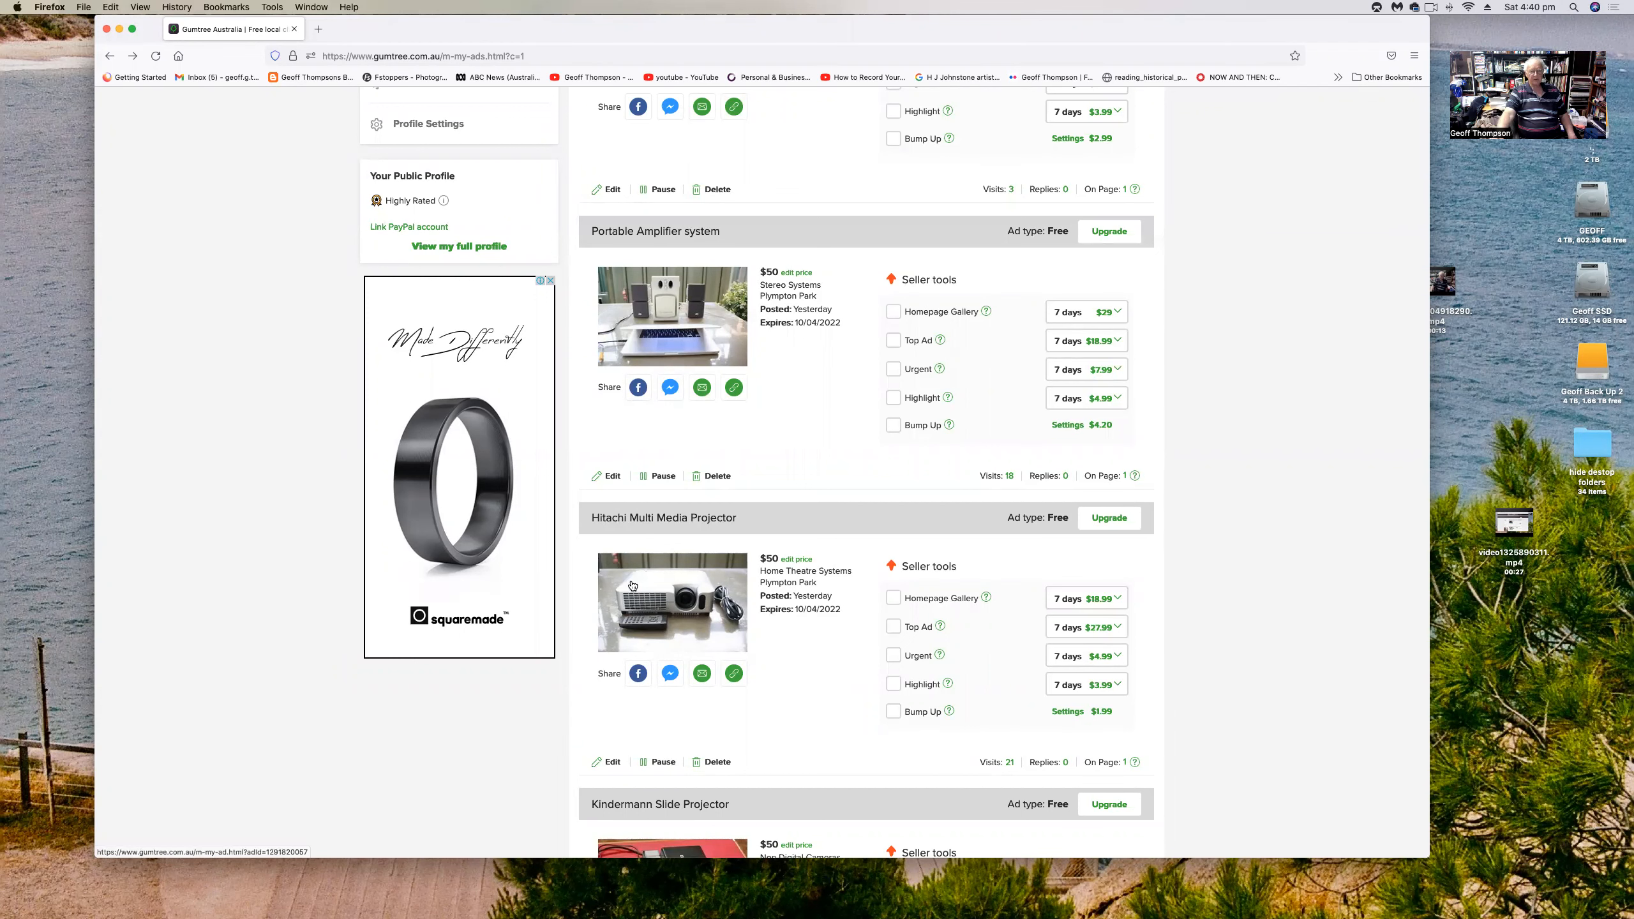
{"action": "mouse_move", "coordinate": [642, 579]}
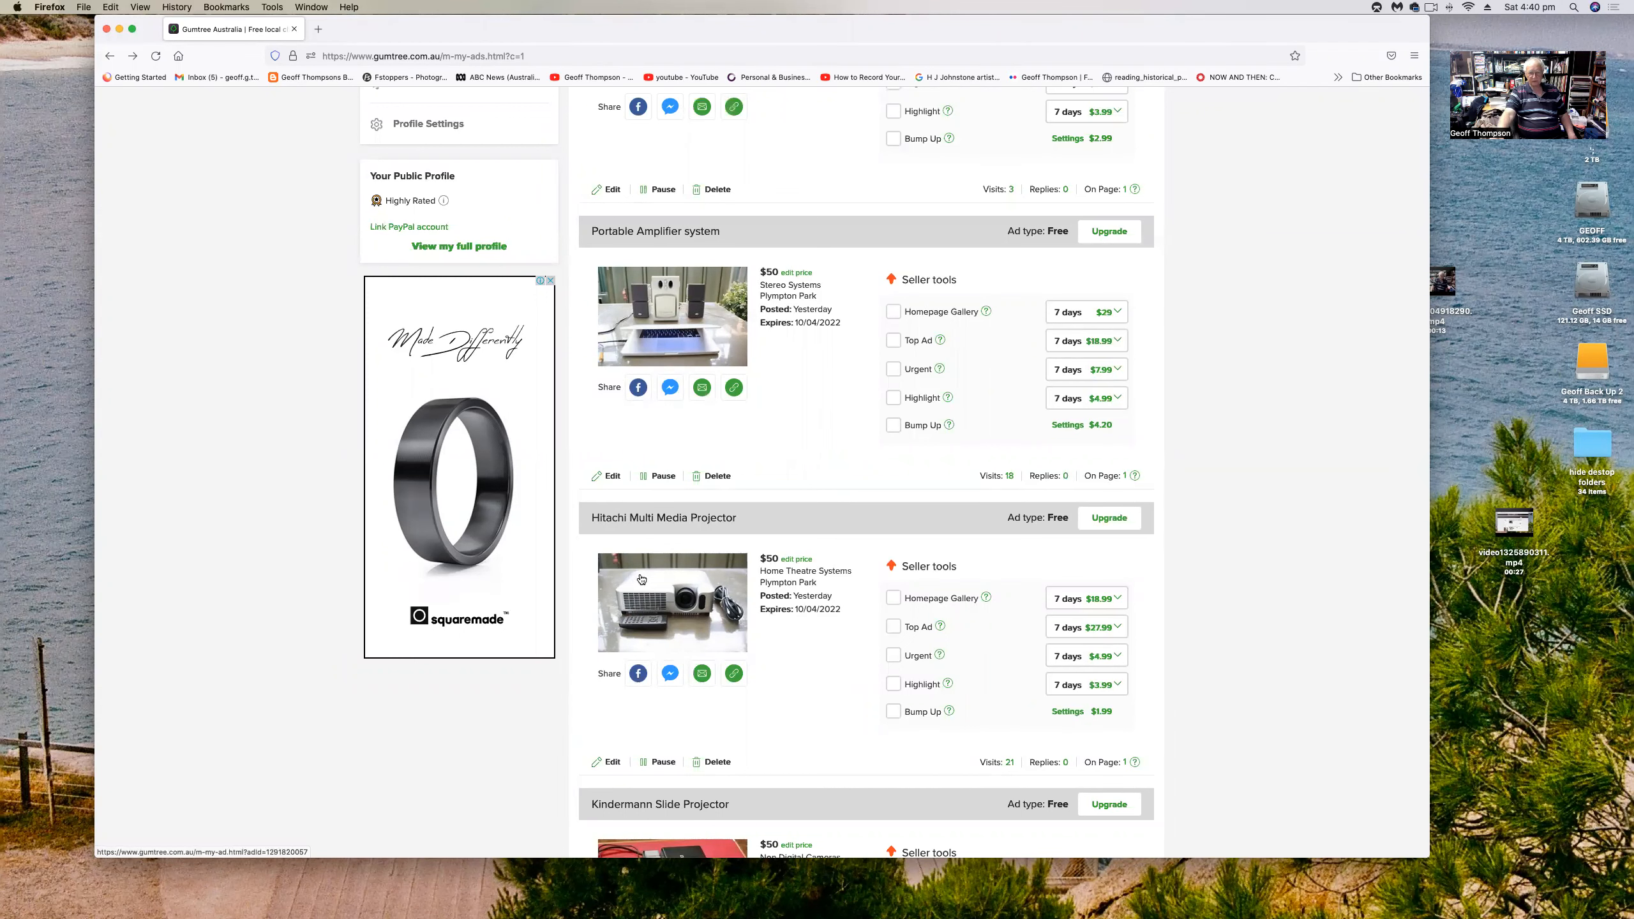
- Scroll past the Kindermann Slide Projector to The Life of Birds VHS and Panasonic camcorder ads
{"action": "scroll", "scroll_direction": "down", "scroll_amount": 3}
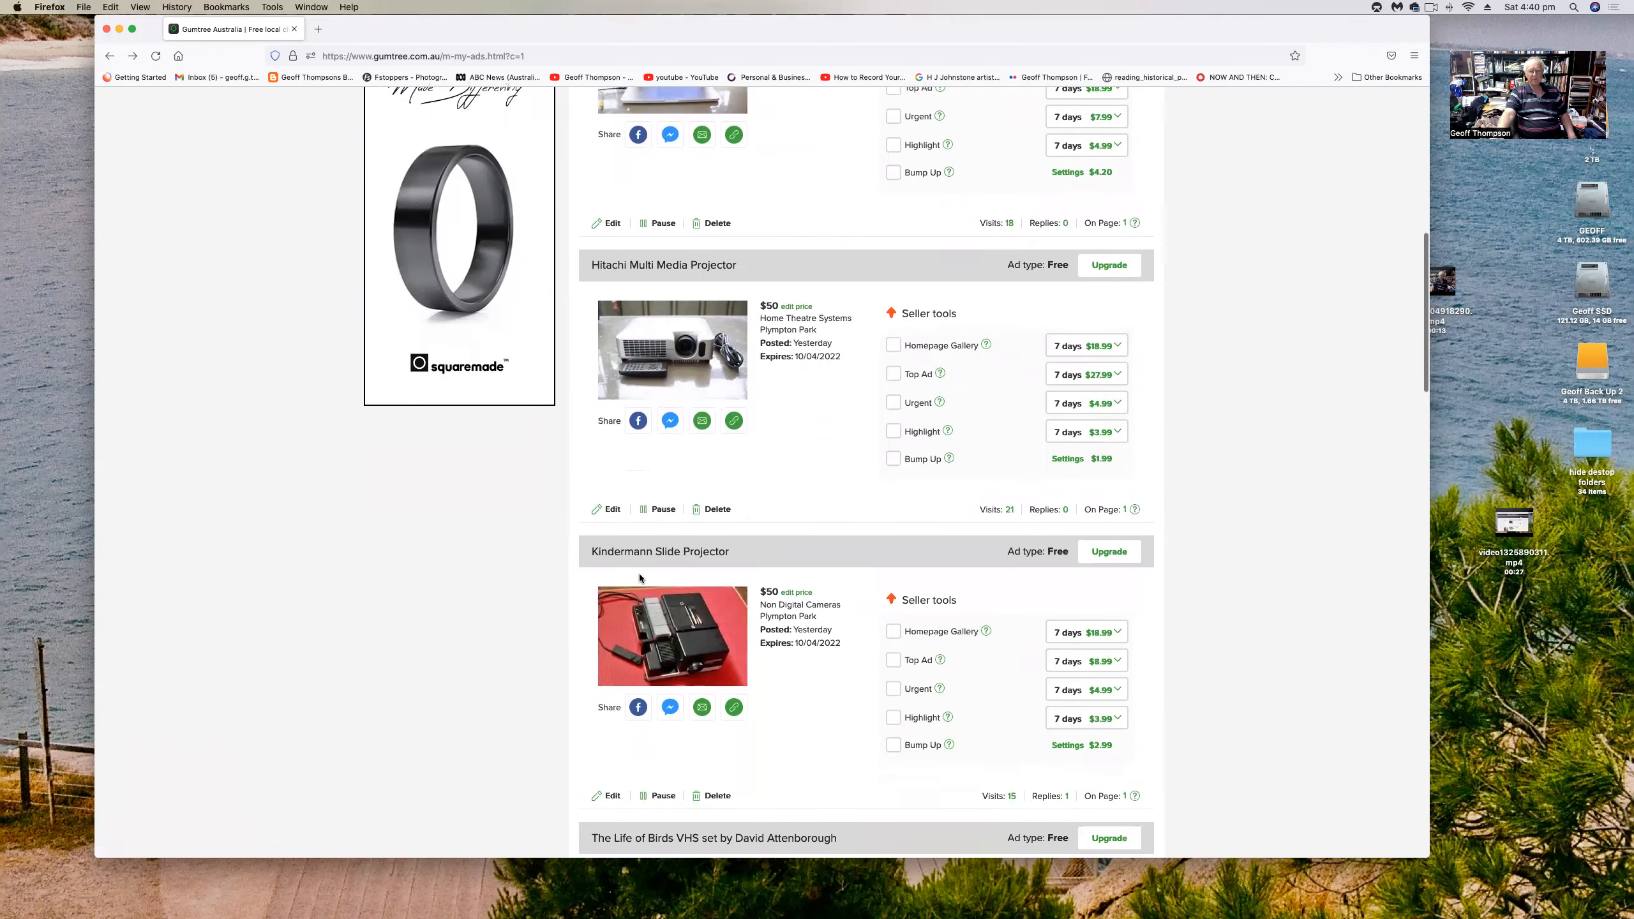
{"action": "scroll", "scroll_direction": "down", "scroll_amount": 3}
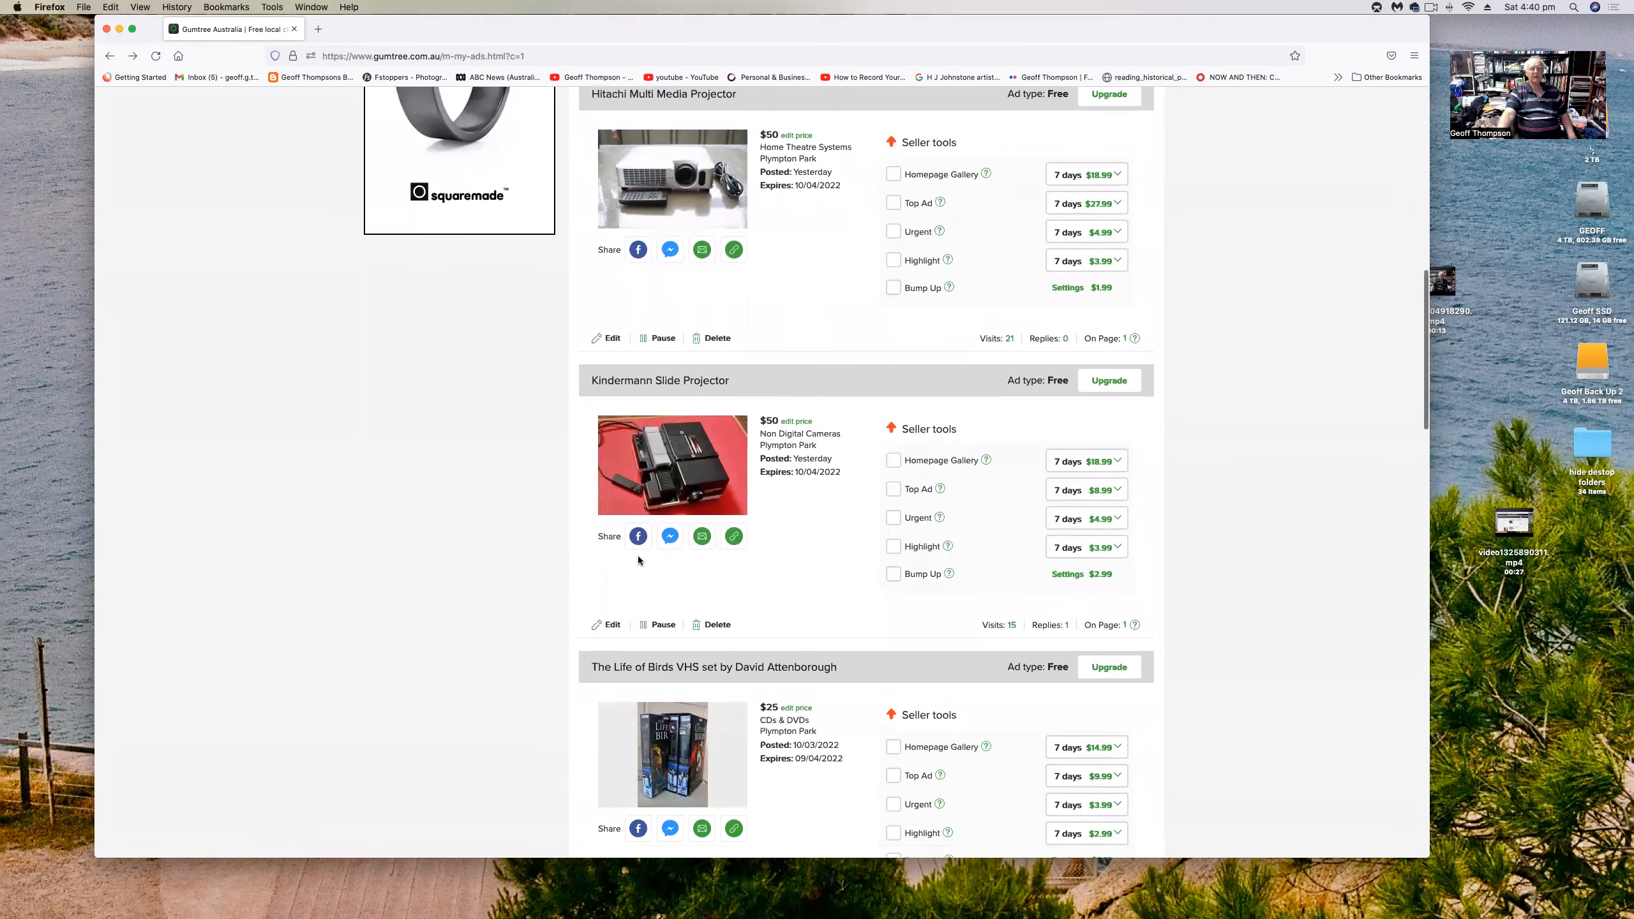
{"action": "mouse_move", "coordinate": [750, 562]}
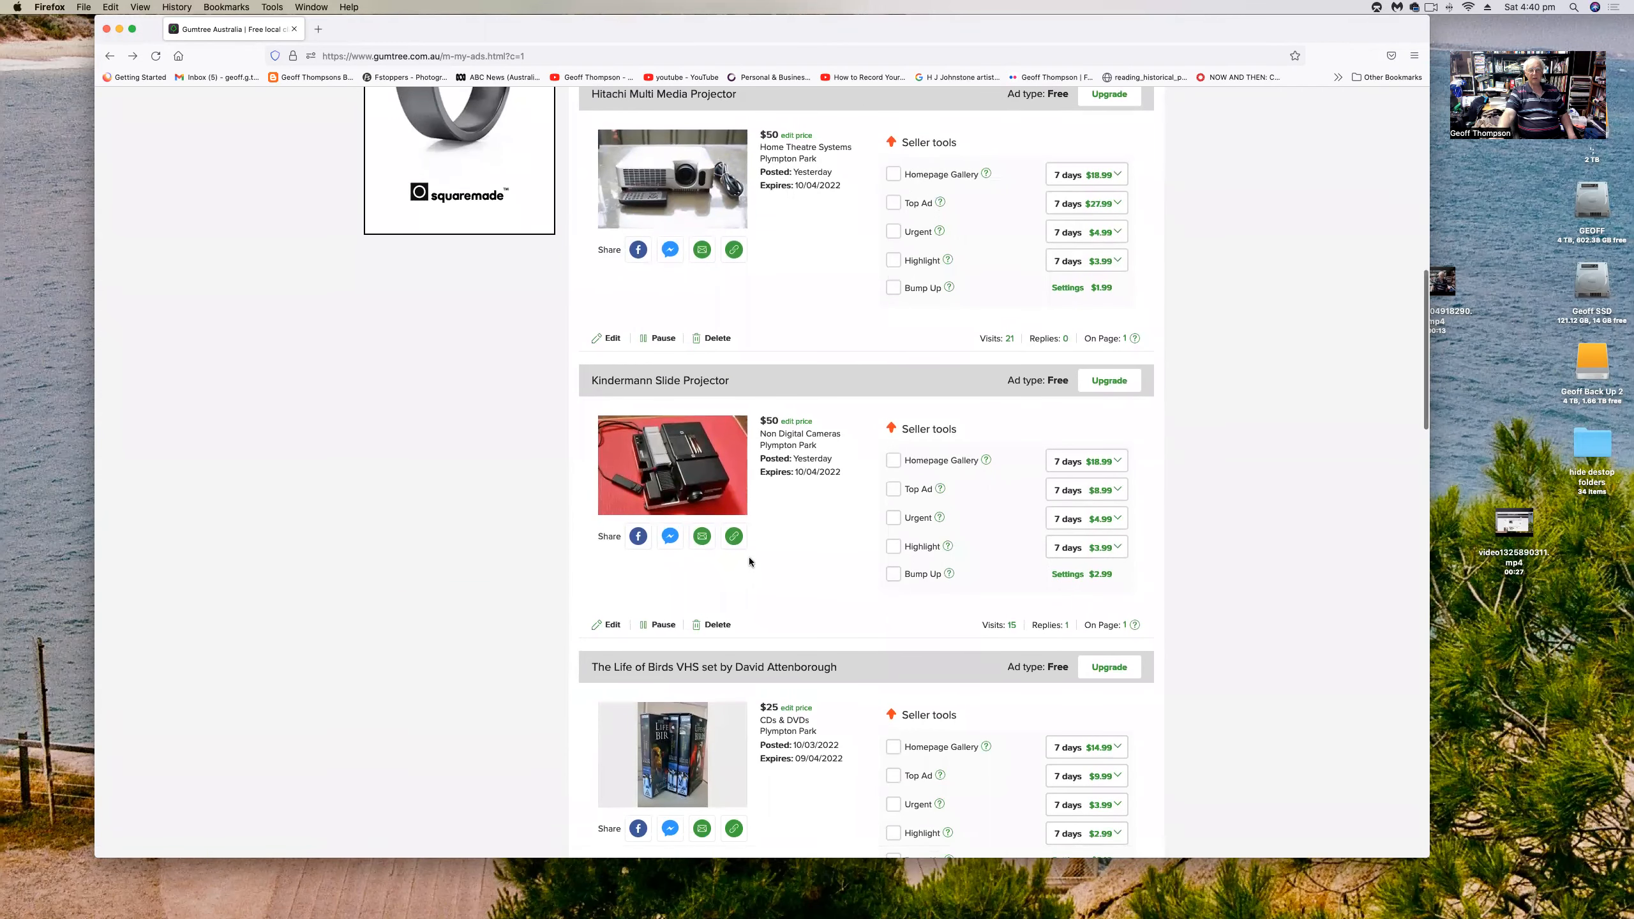
{"action": "mouse_move", "coordinate": [800, 563]}
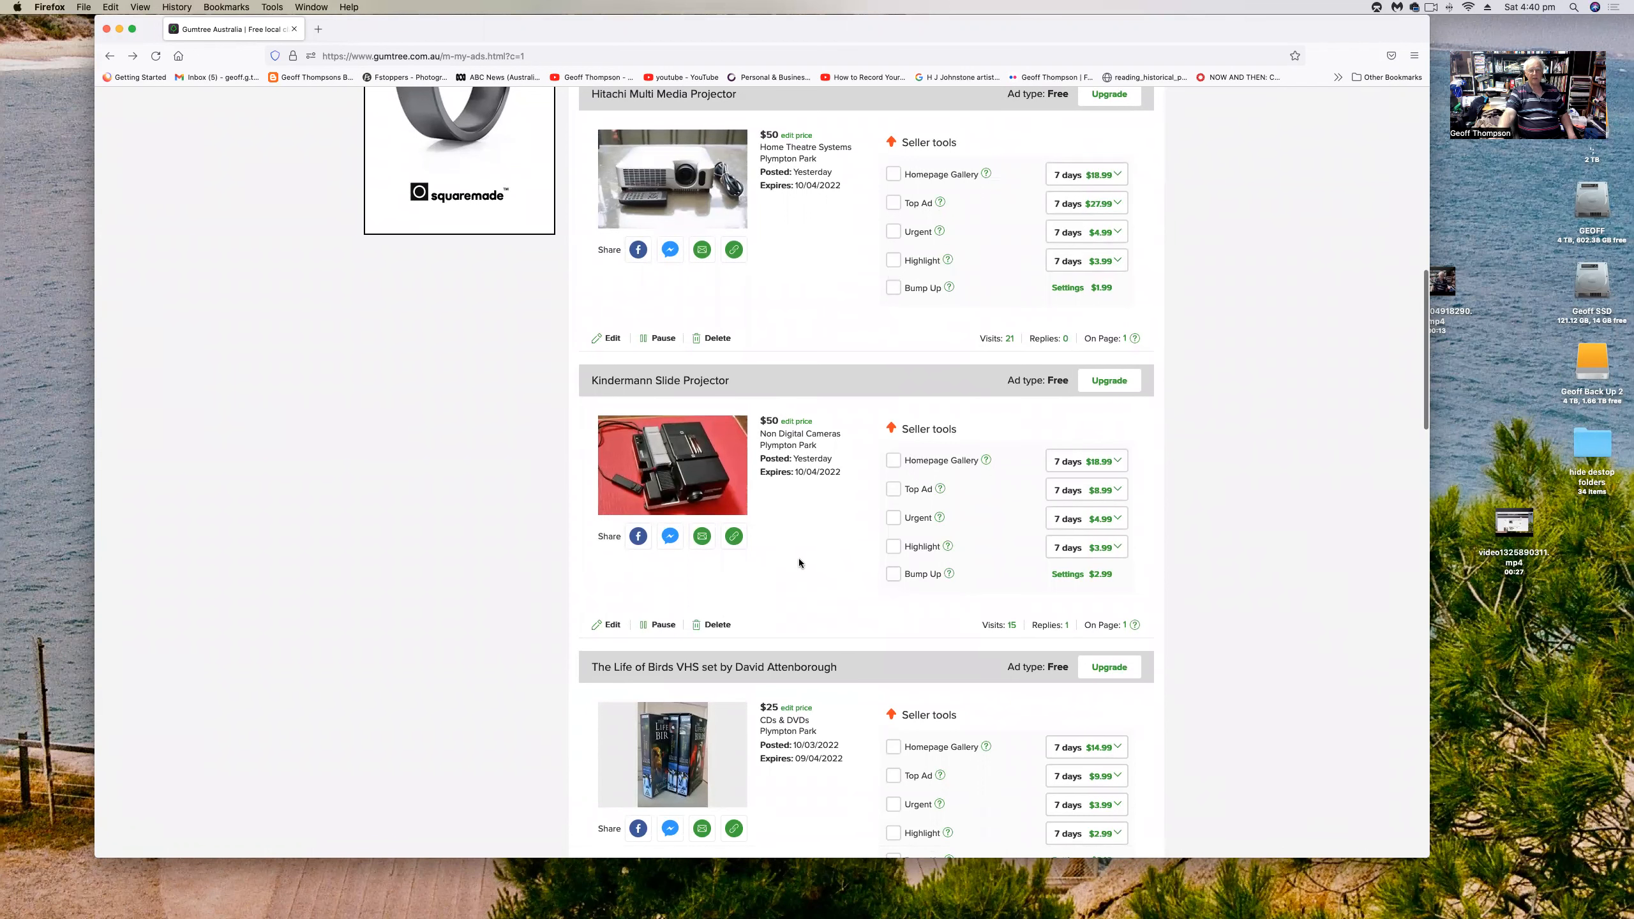
{"action": "mouse_move", "coordinate": [769, 568]}
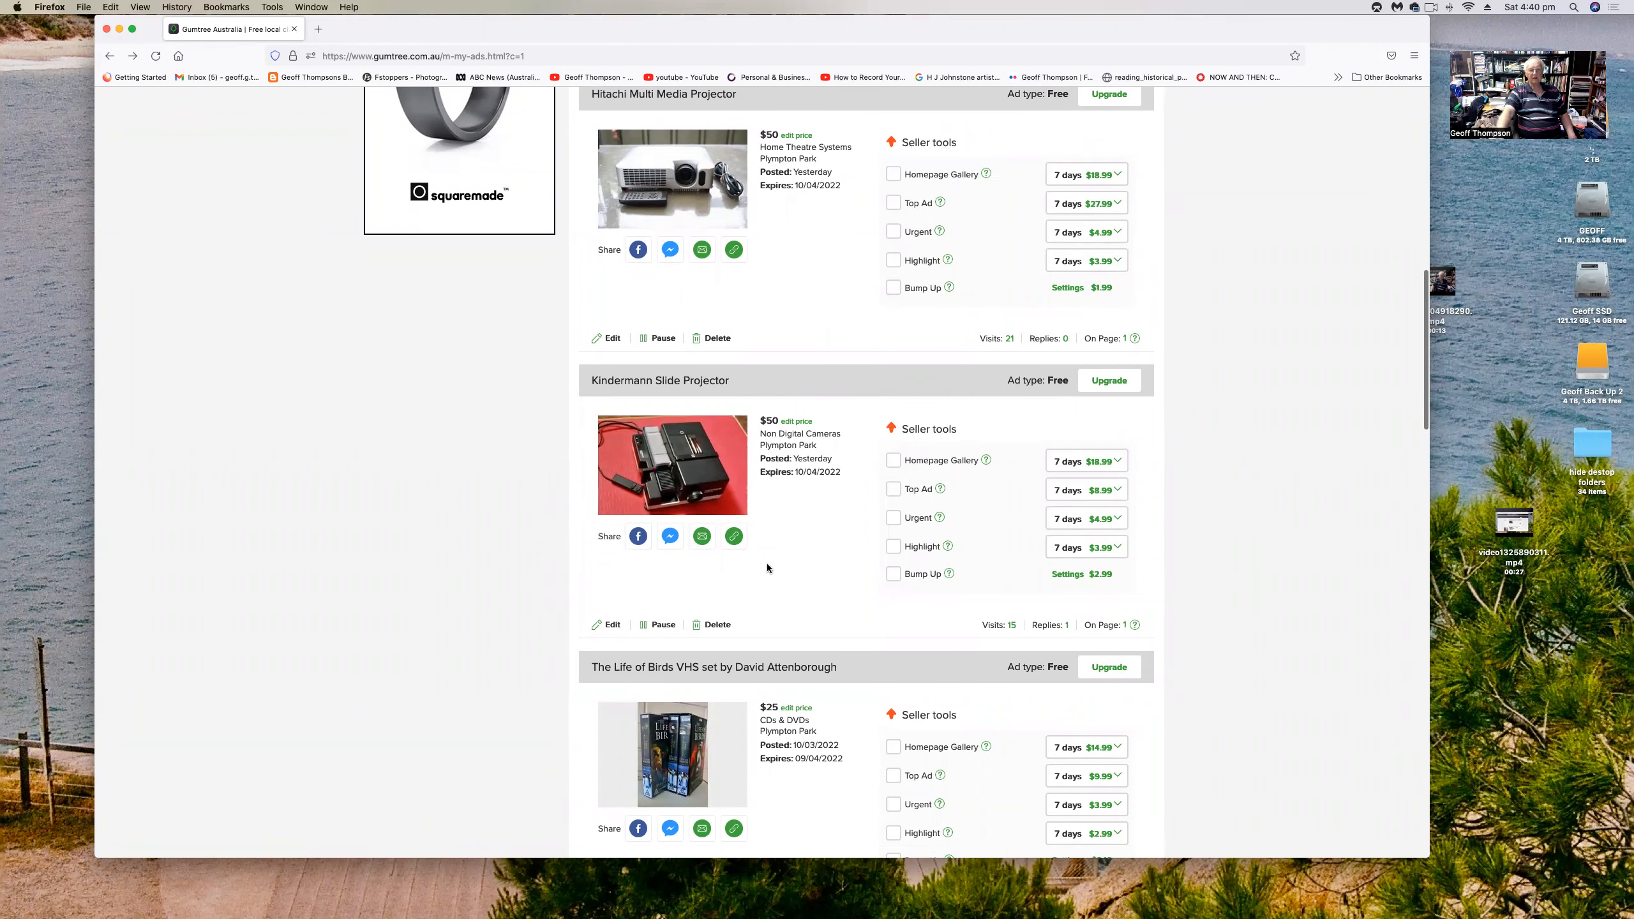
{"action": "scroll", "scroll_direction": "down", "scroll_amount": 3}
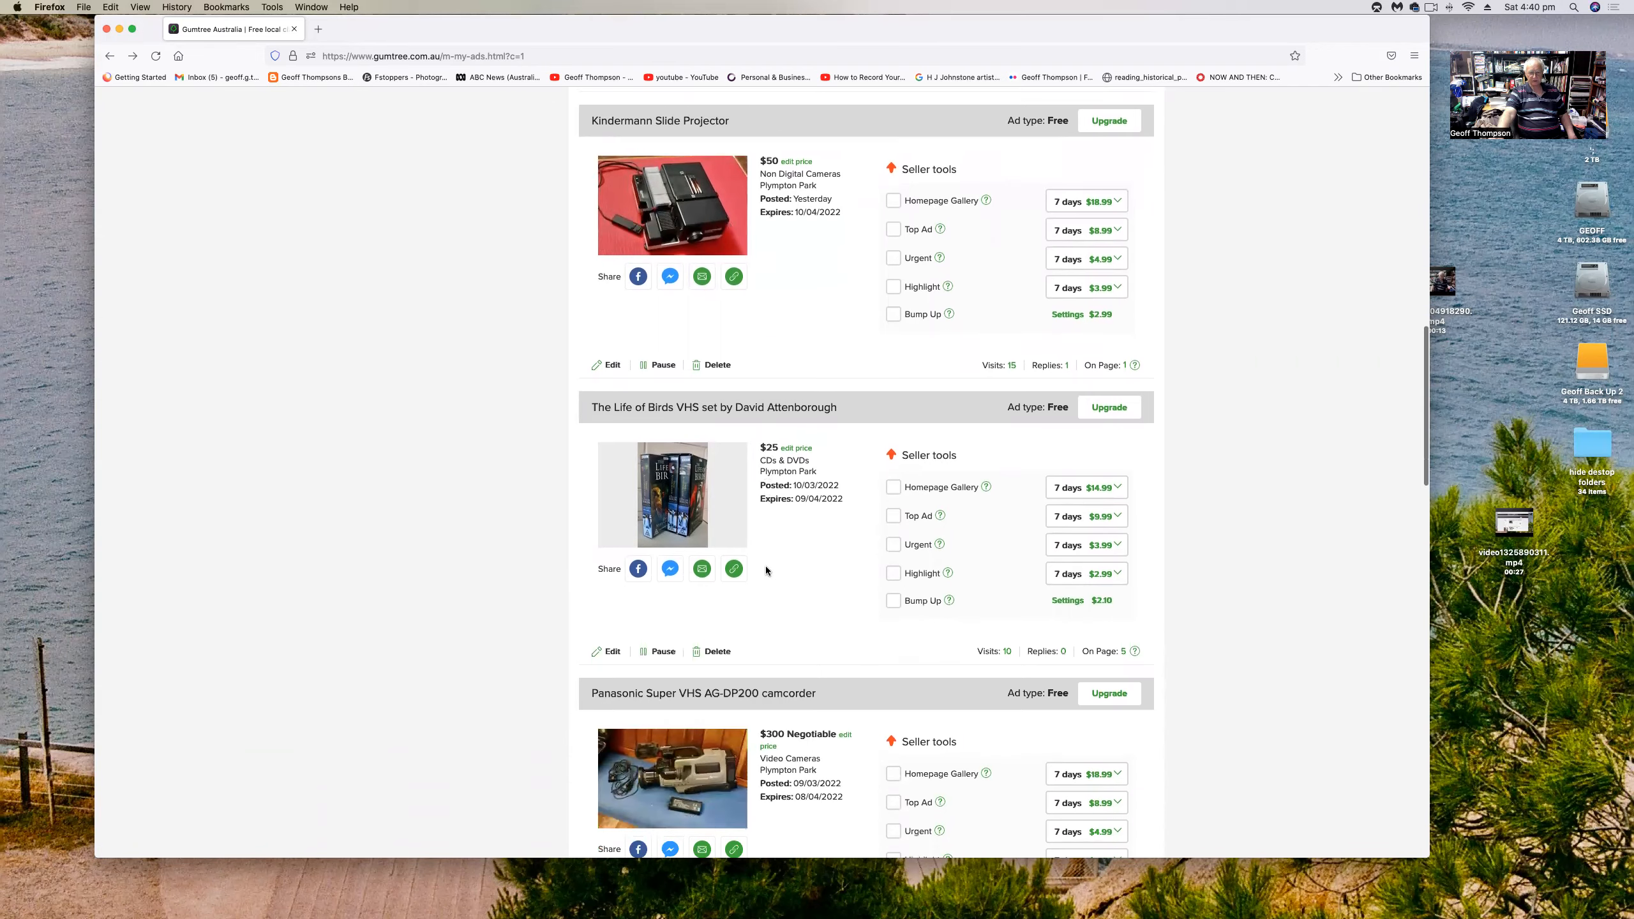
{"action": "scroll", "scroll_direction": "down", "scroll_amount": 3}
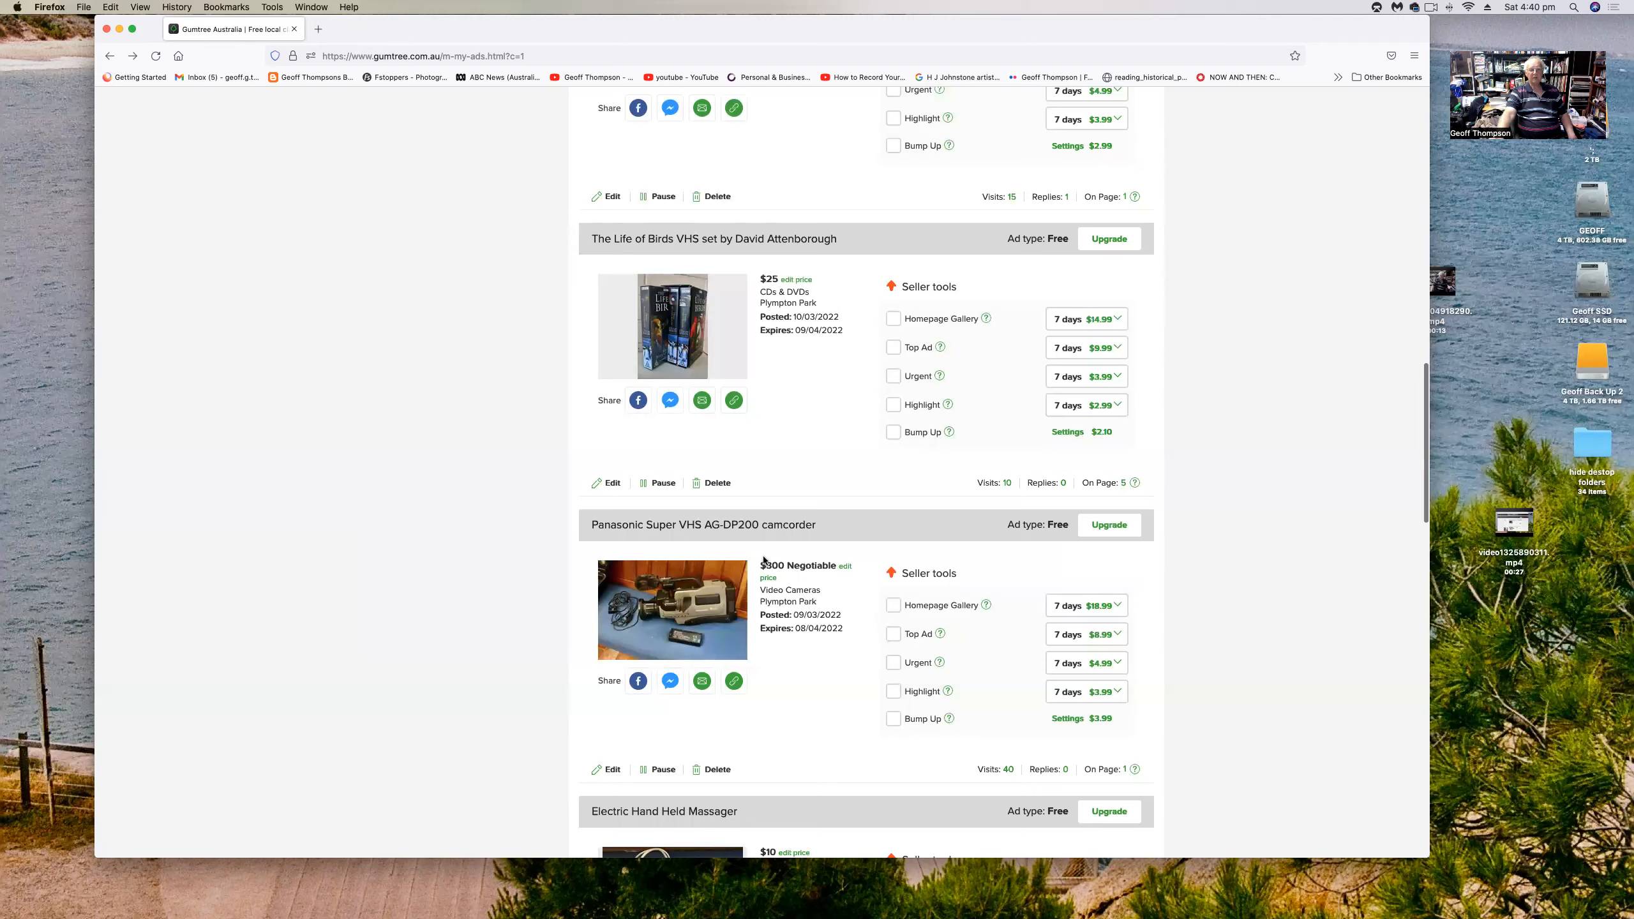
- Scroll to the bottom of page 1, reaching the Sapphire Digital Photo Frame and pagination
{"action": "scroll", "scroll_direction": "down", "scroll_amount": 3}
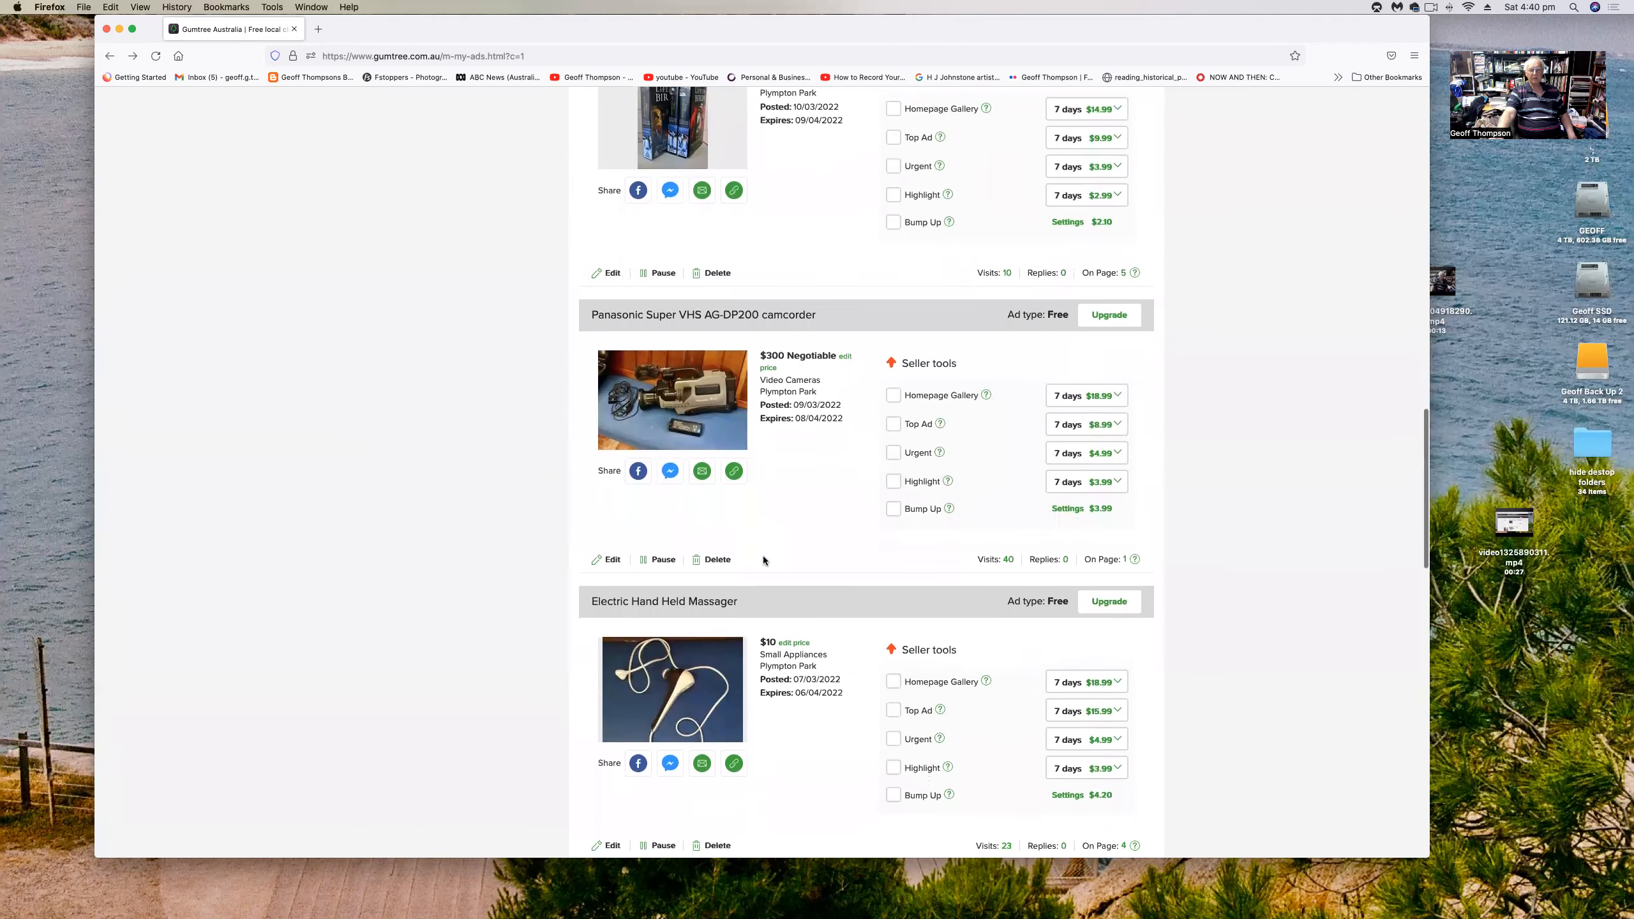
{"action": "scroll", "scroll_direction": "down", "scroll_amount": 3}
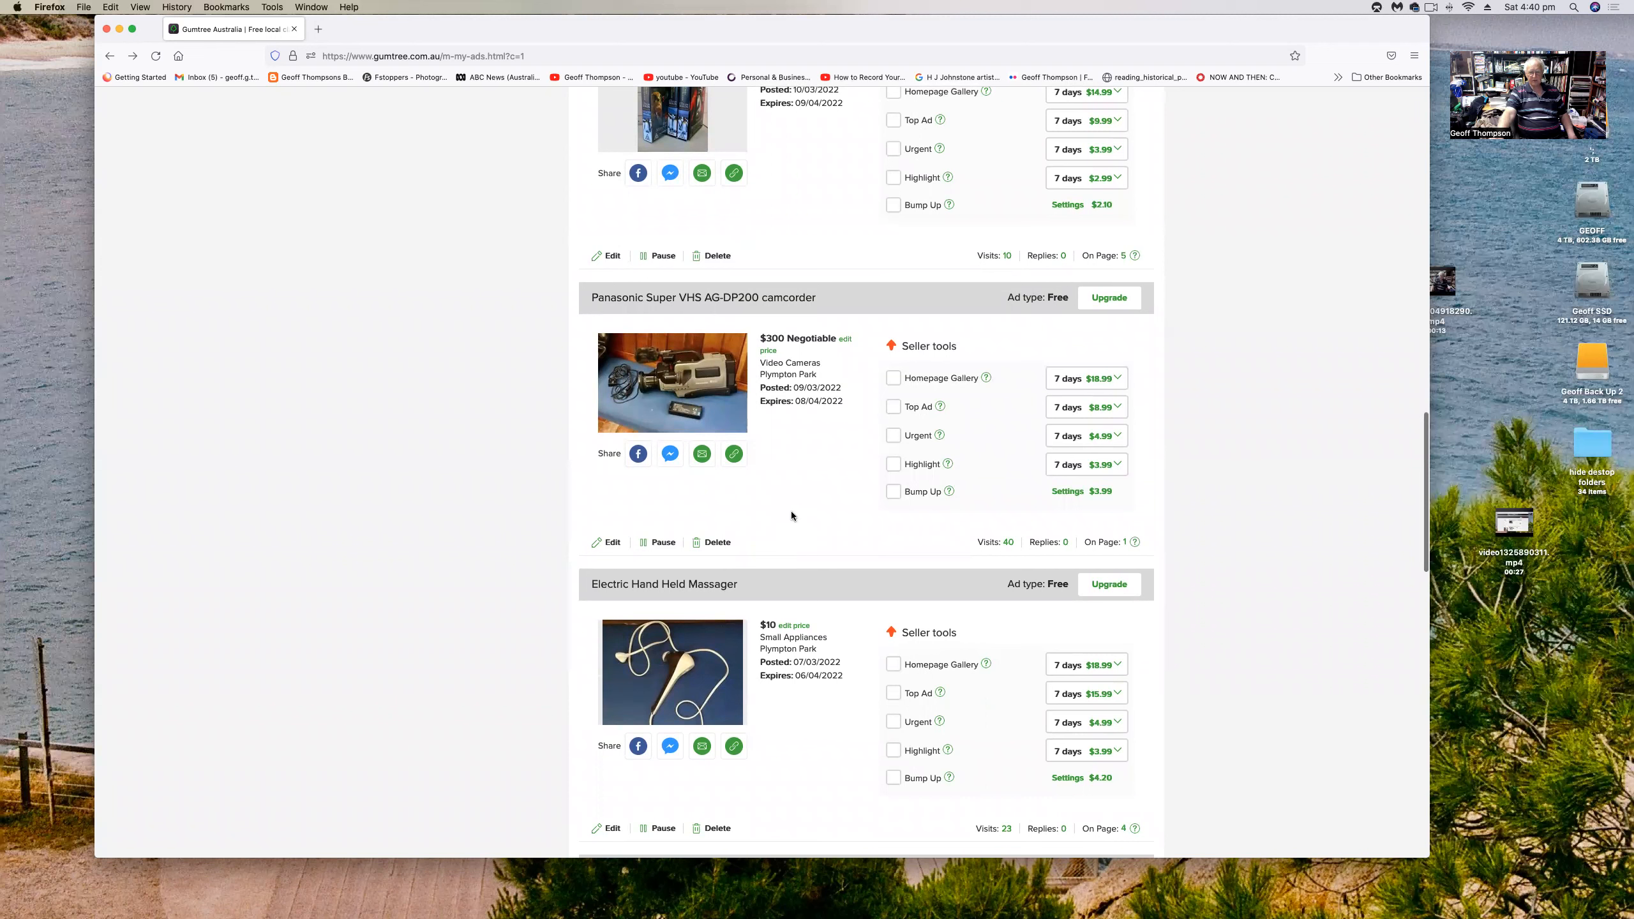
{"action": "mouse_move", "coordinate": [789, 552]}
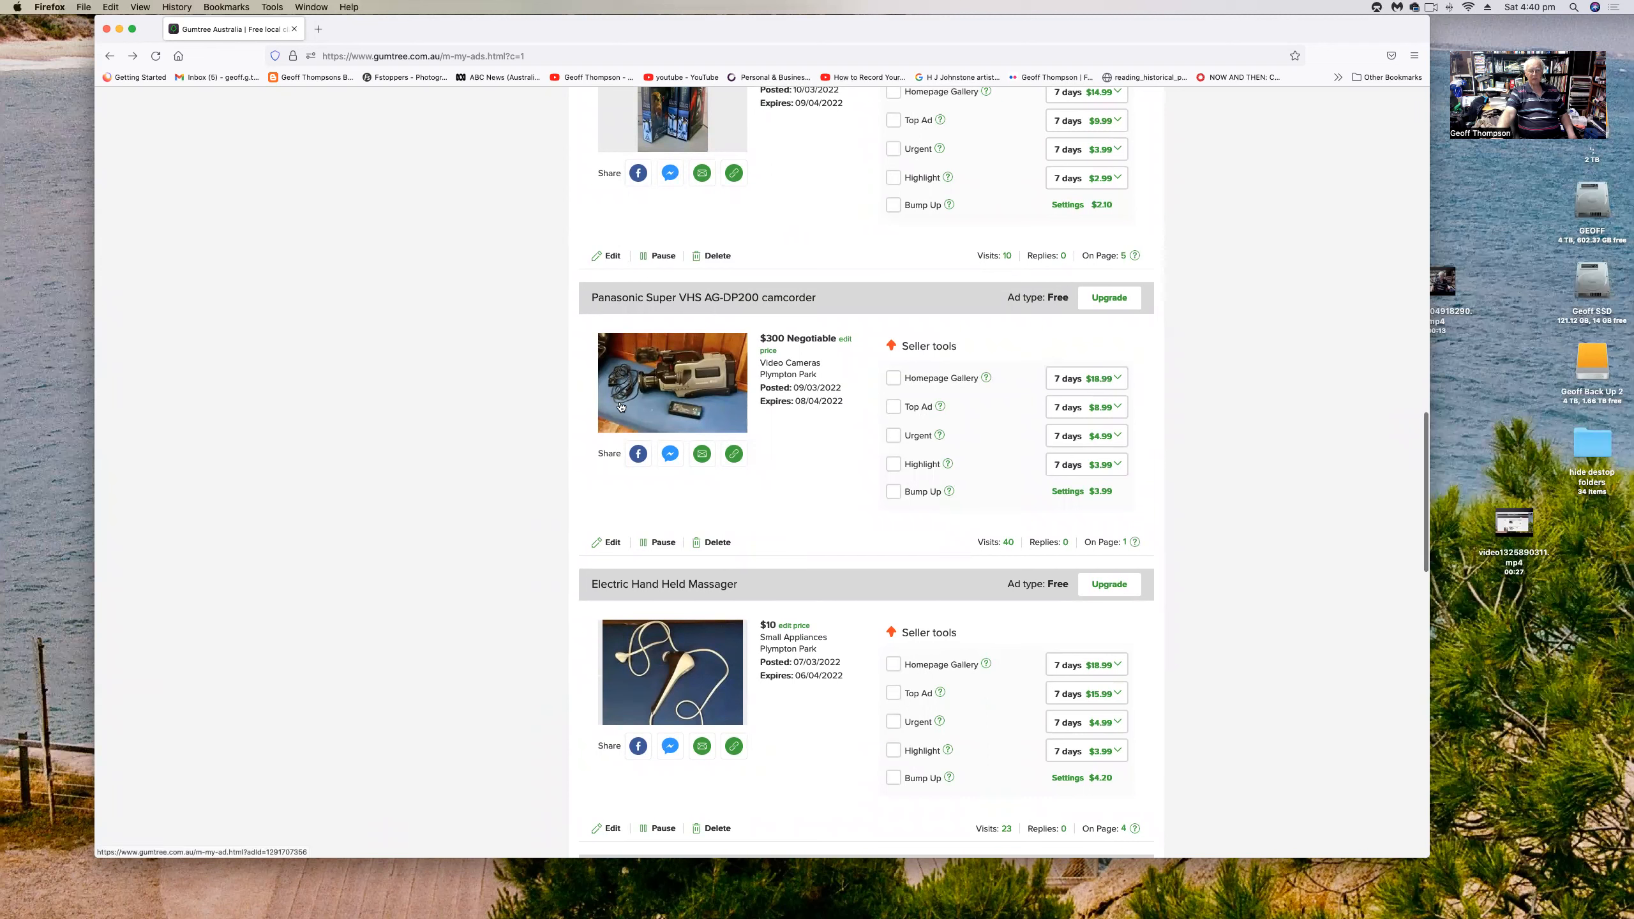
{"action": "mouse_move", "coordinate": [669, 394]}
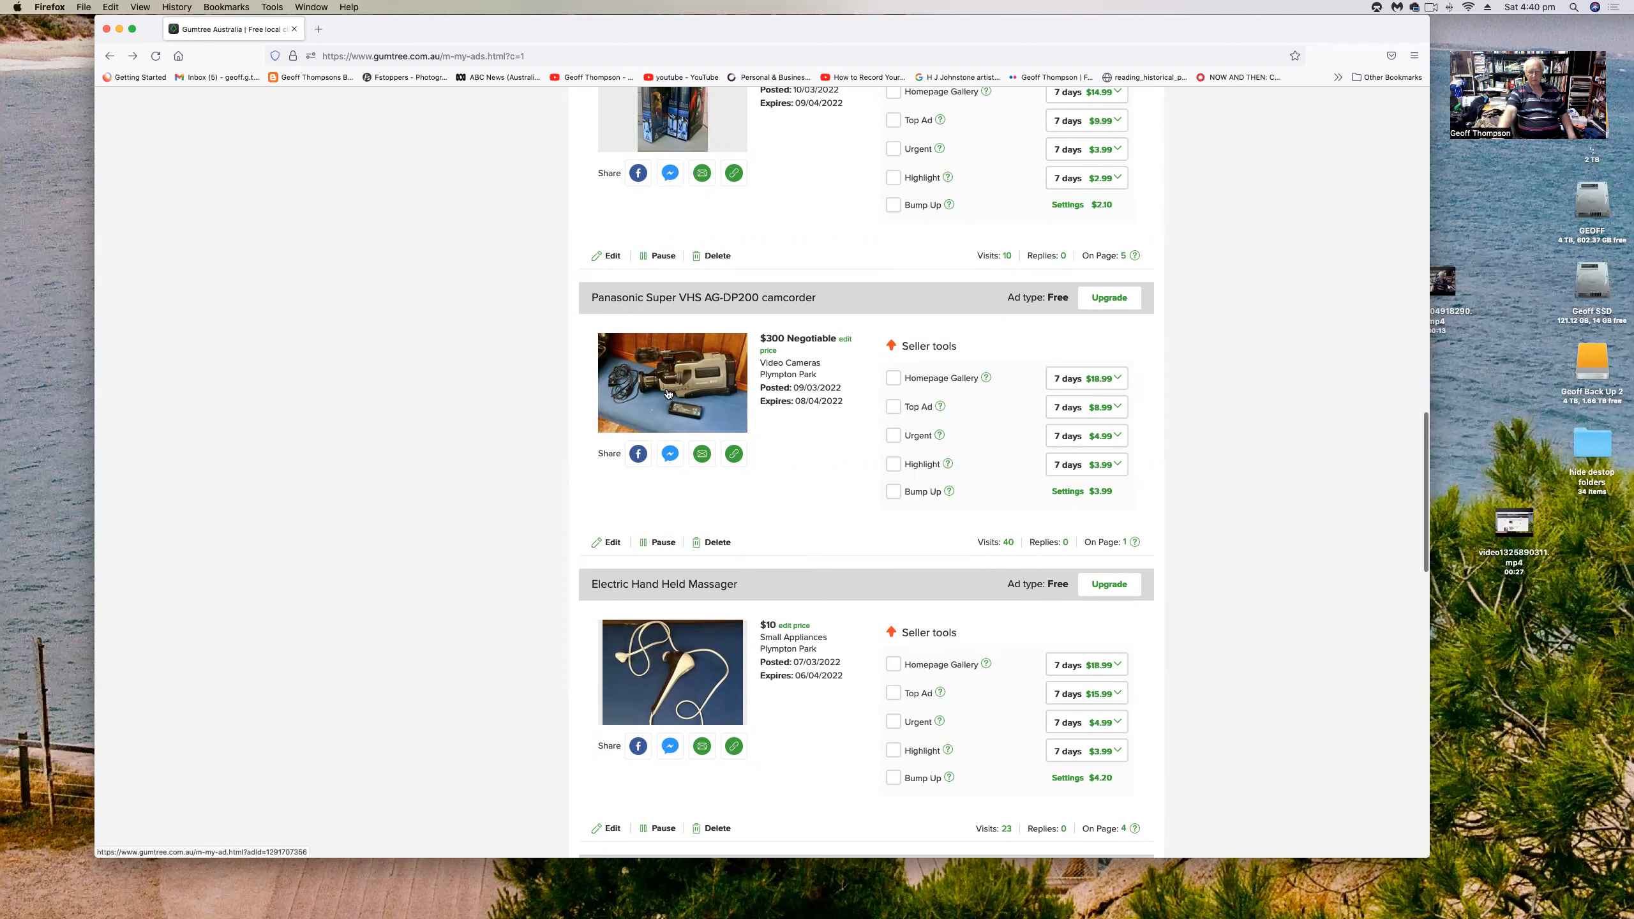
{"action": "scroll", "scroll_direction": "down", "scroll_amount": 3}
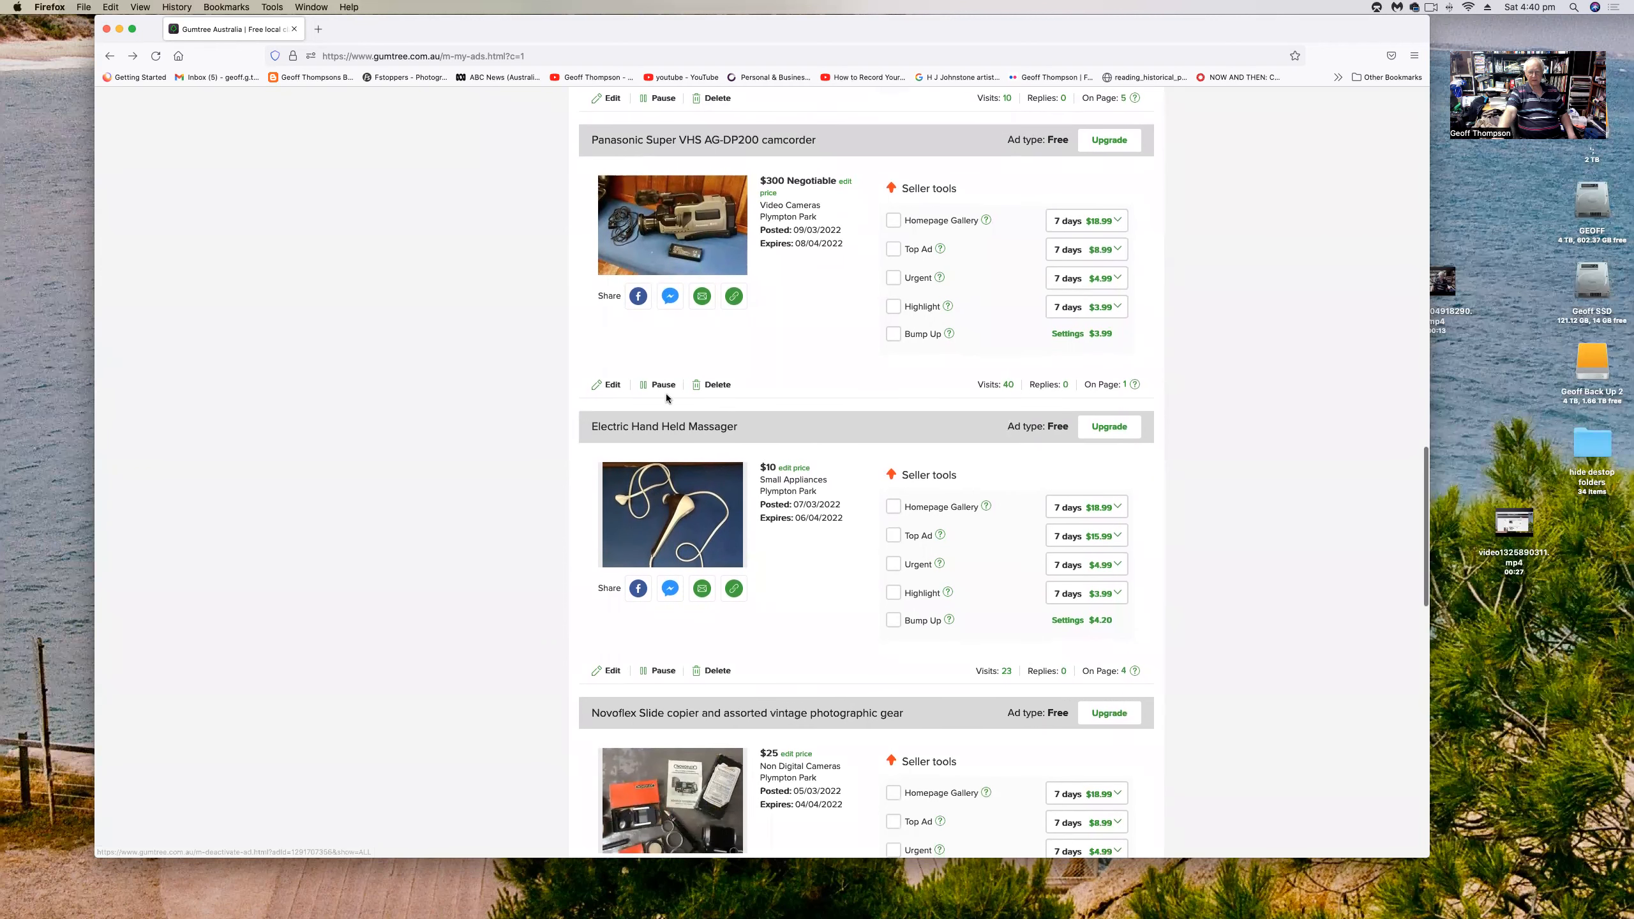
{"action": "scroll", "scroll_direction": "down", "scroll_amount": 3}
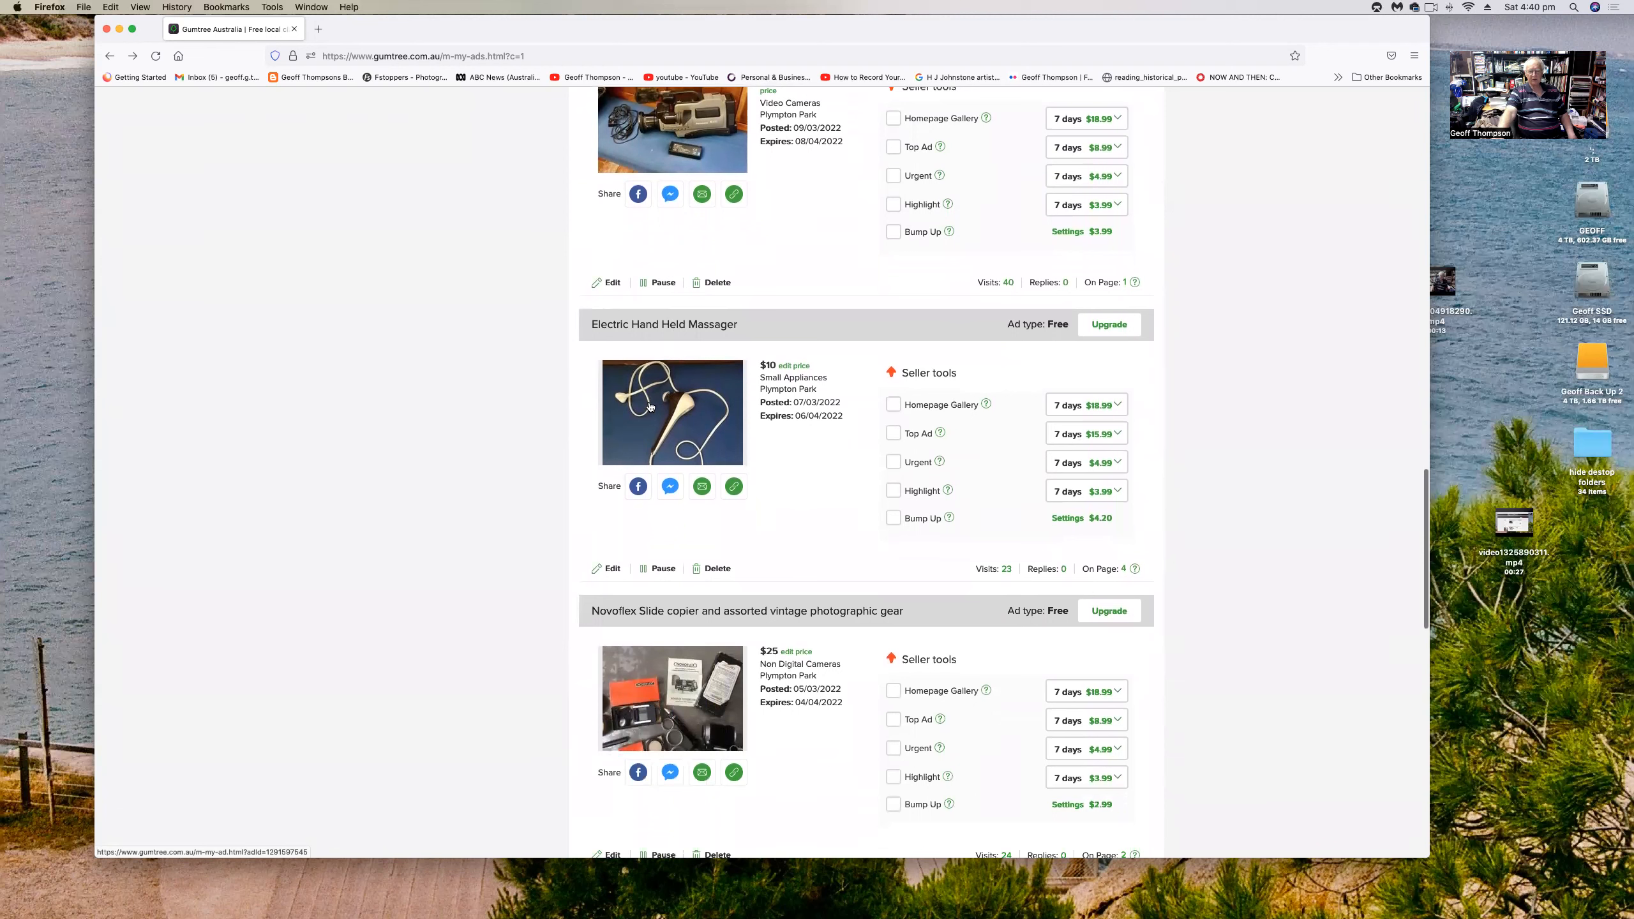
{"action": "mouse_move", "coordinate": [644, 424]}
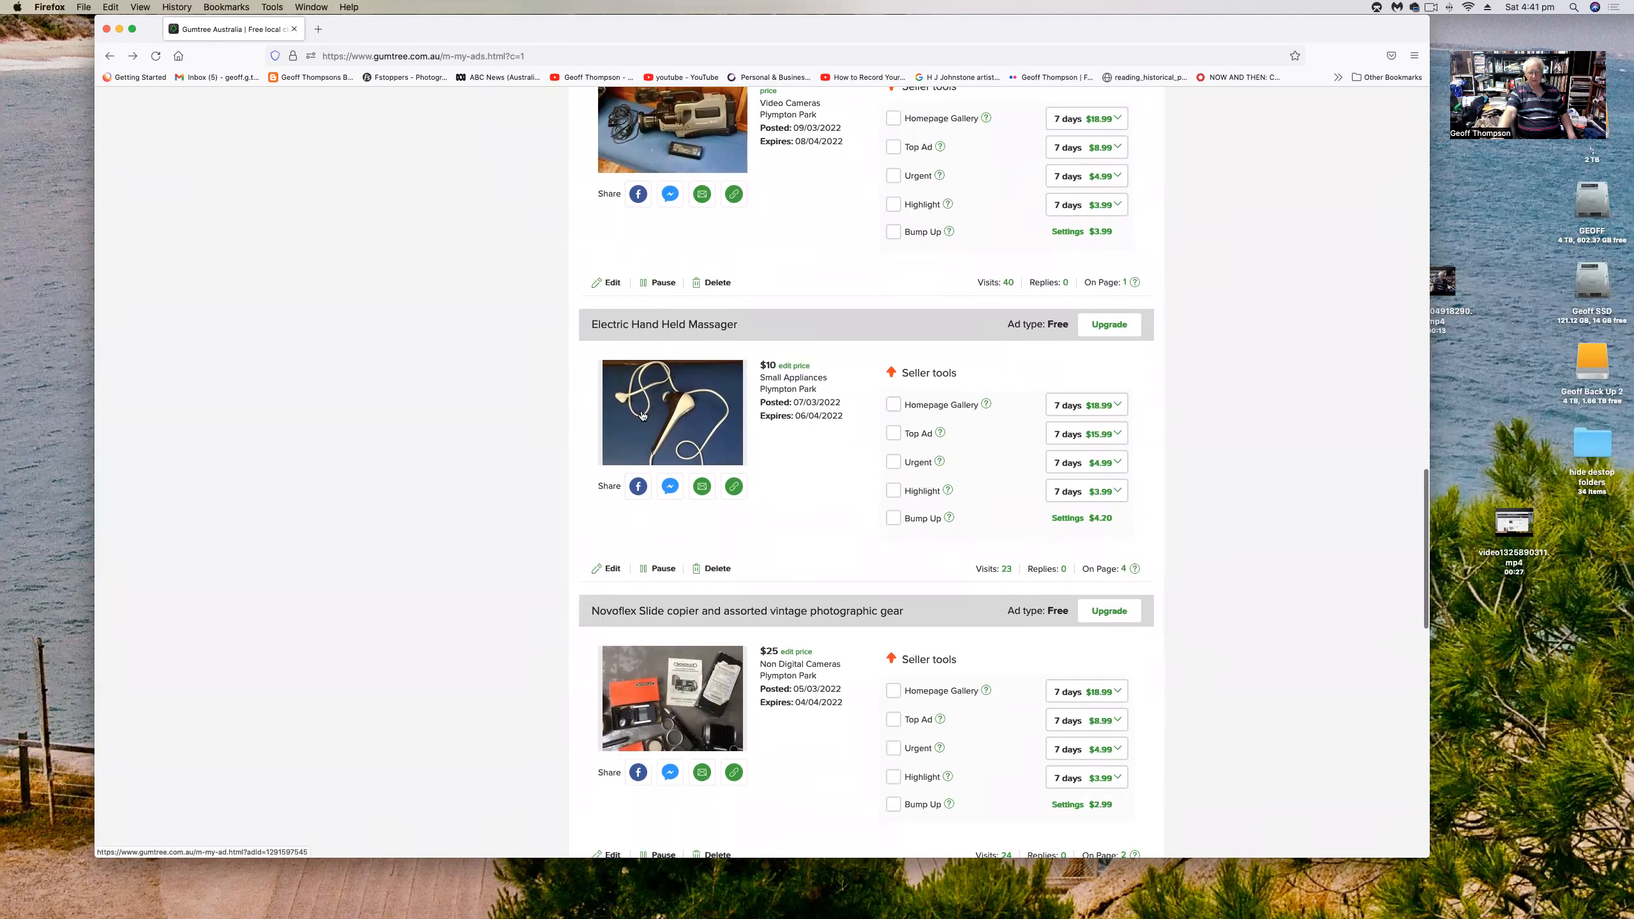
{"action": "mouse_move", "coordinate": [654, 413]}
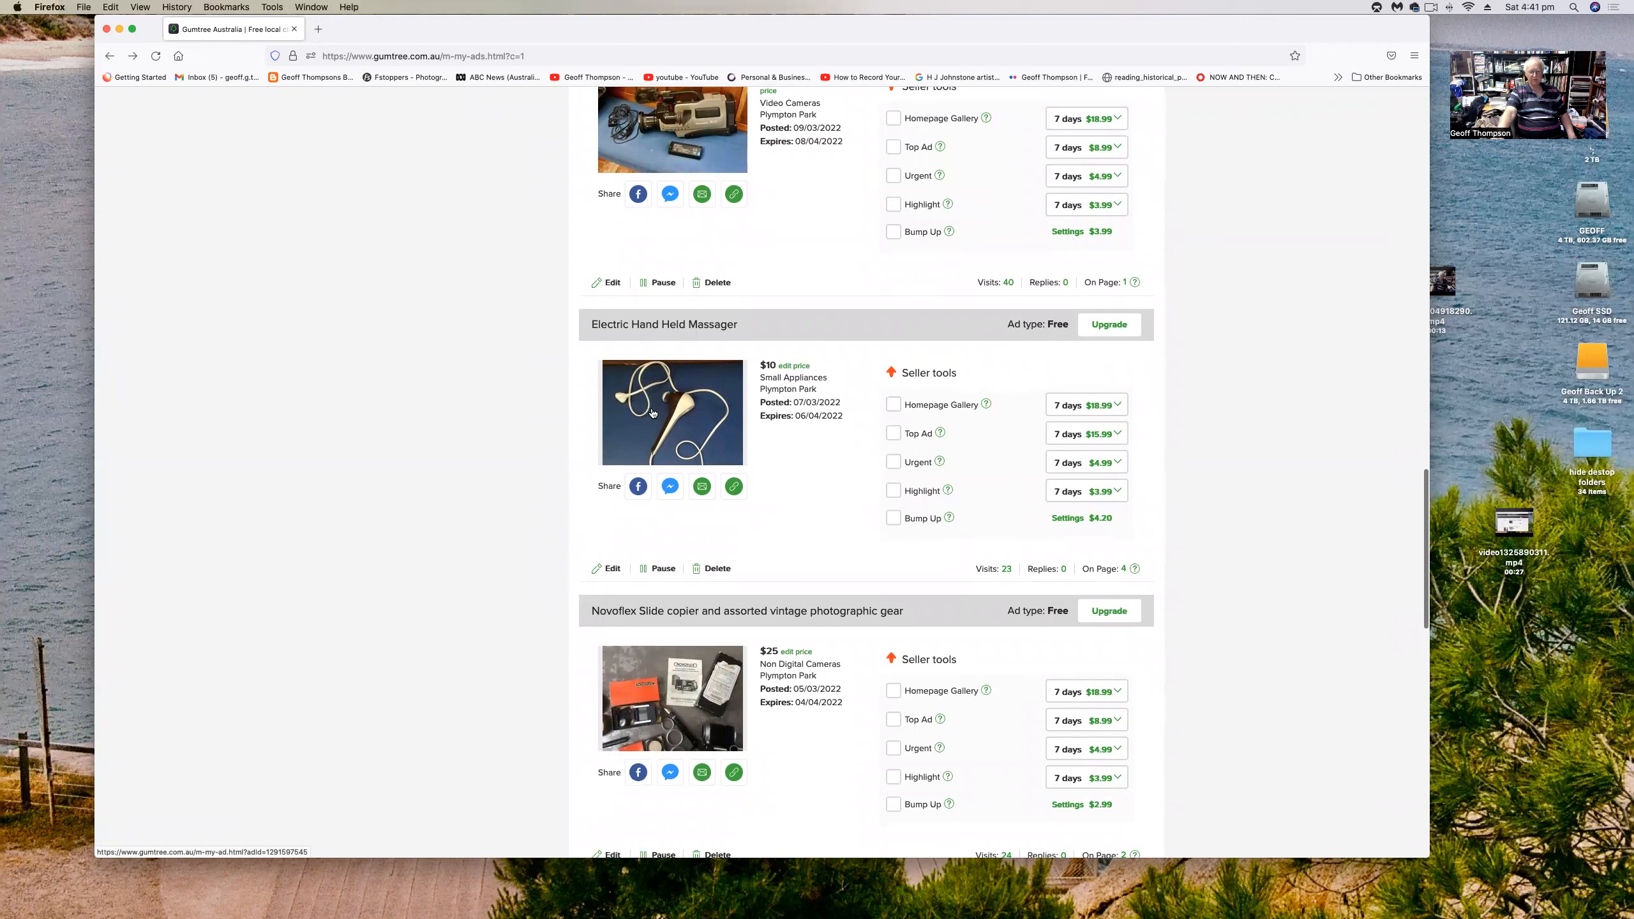
{"action": "mouse_move", "coordinate": [646, 423]}
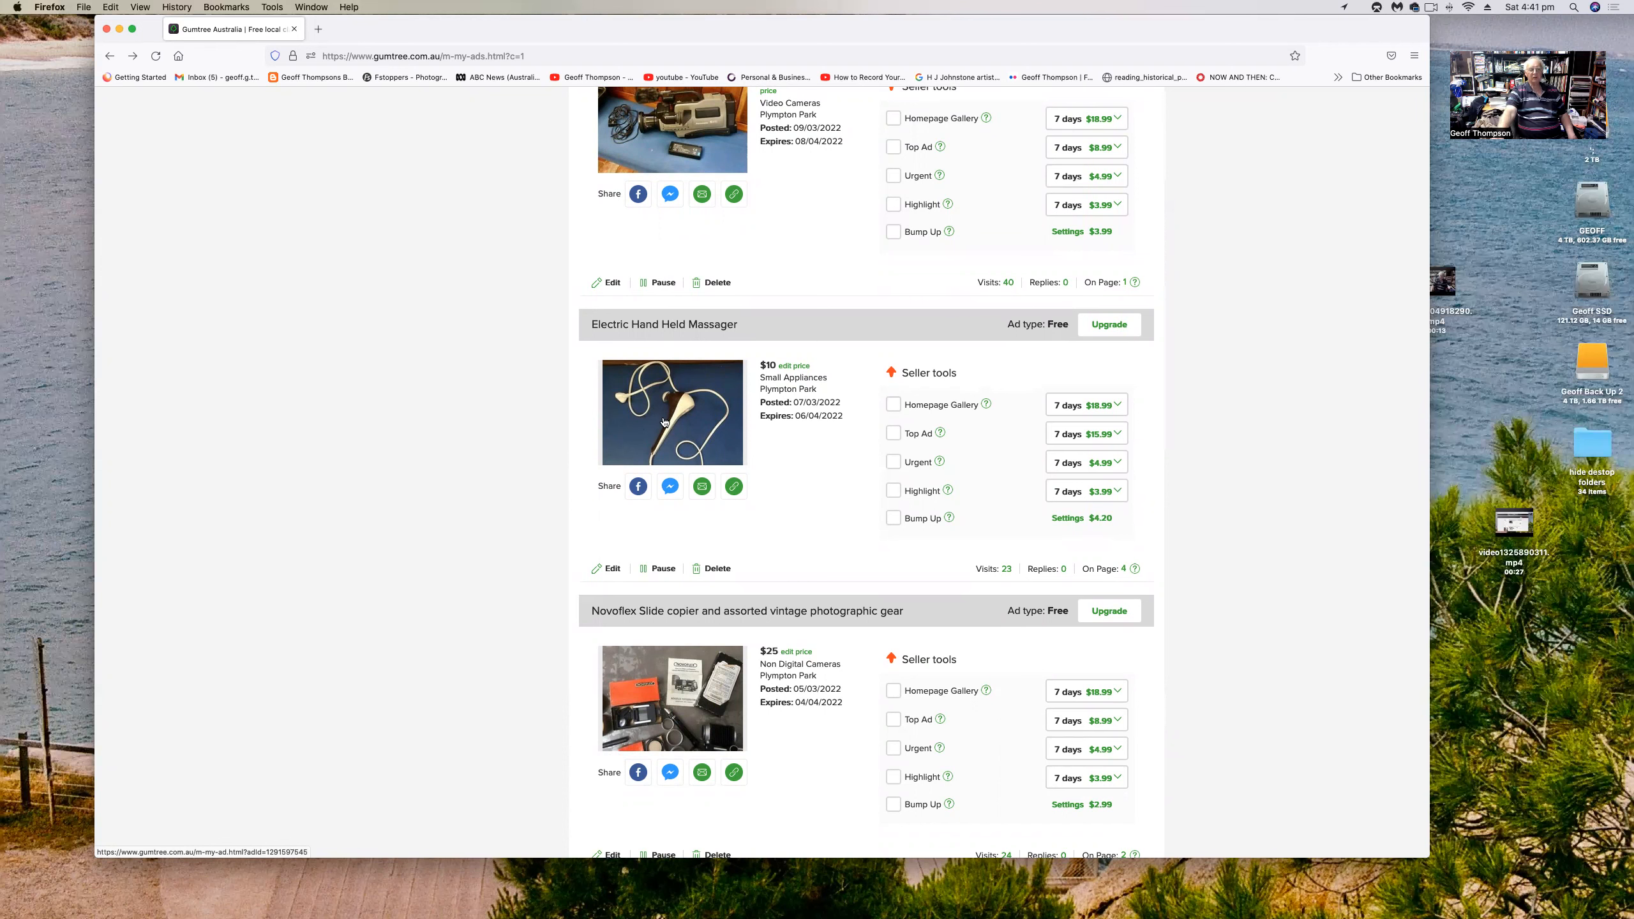
{"action": "scroll", "scroll_direction": "down", "scroll_amount": 3}
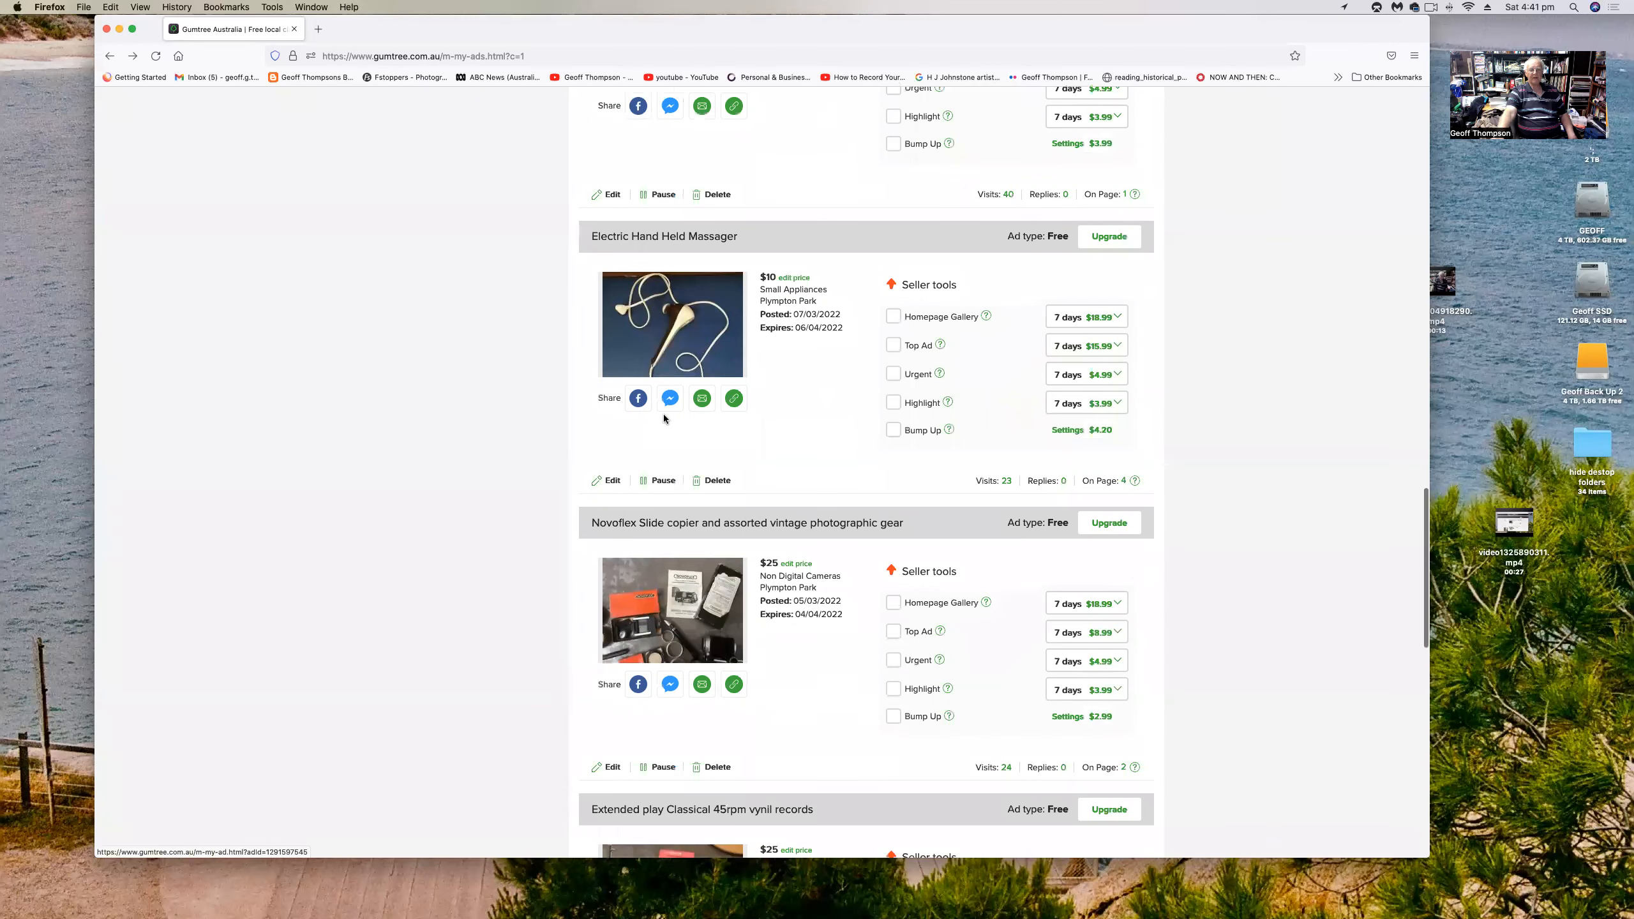
{"action": "scroll", "scroll_direction": "down", "scroll_amount": 3}
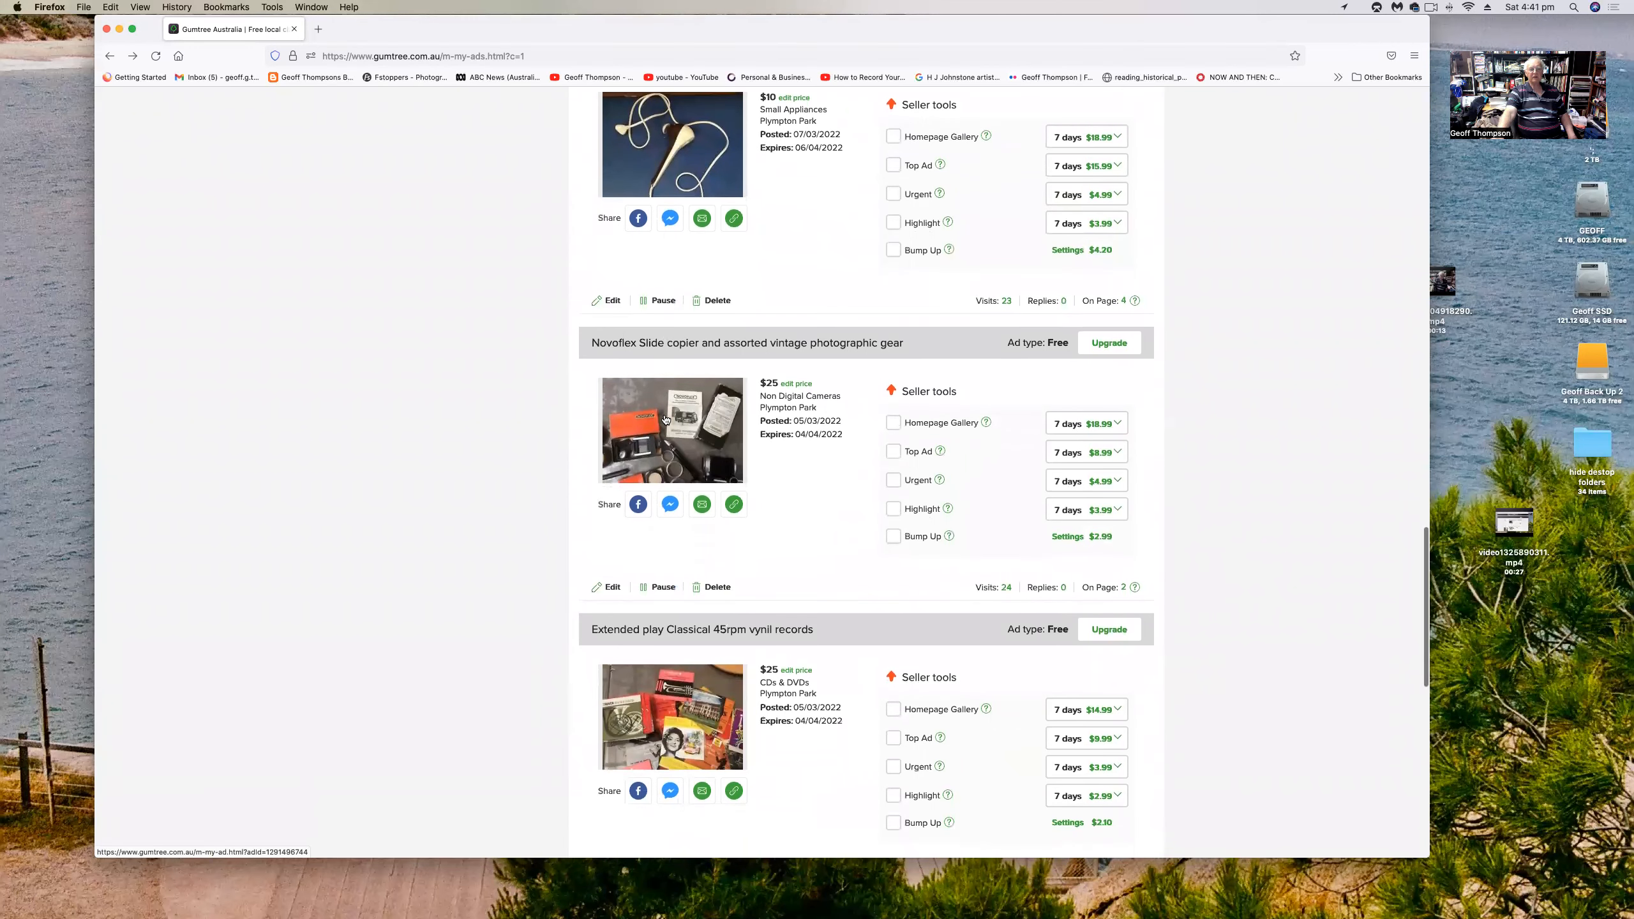
{"action": "mouse_move", "coordinate": [652, 445]}
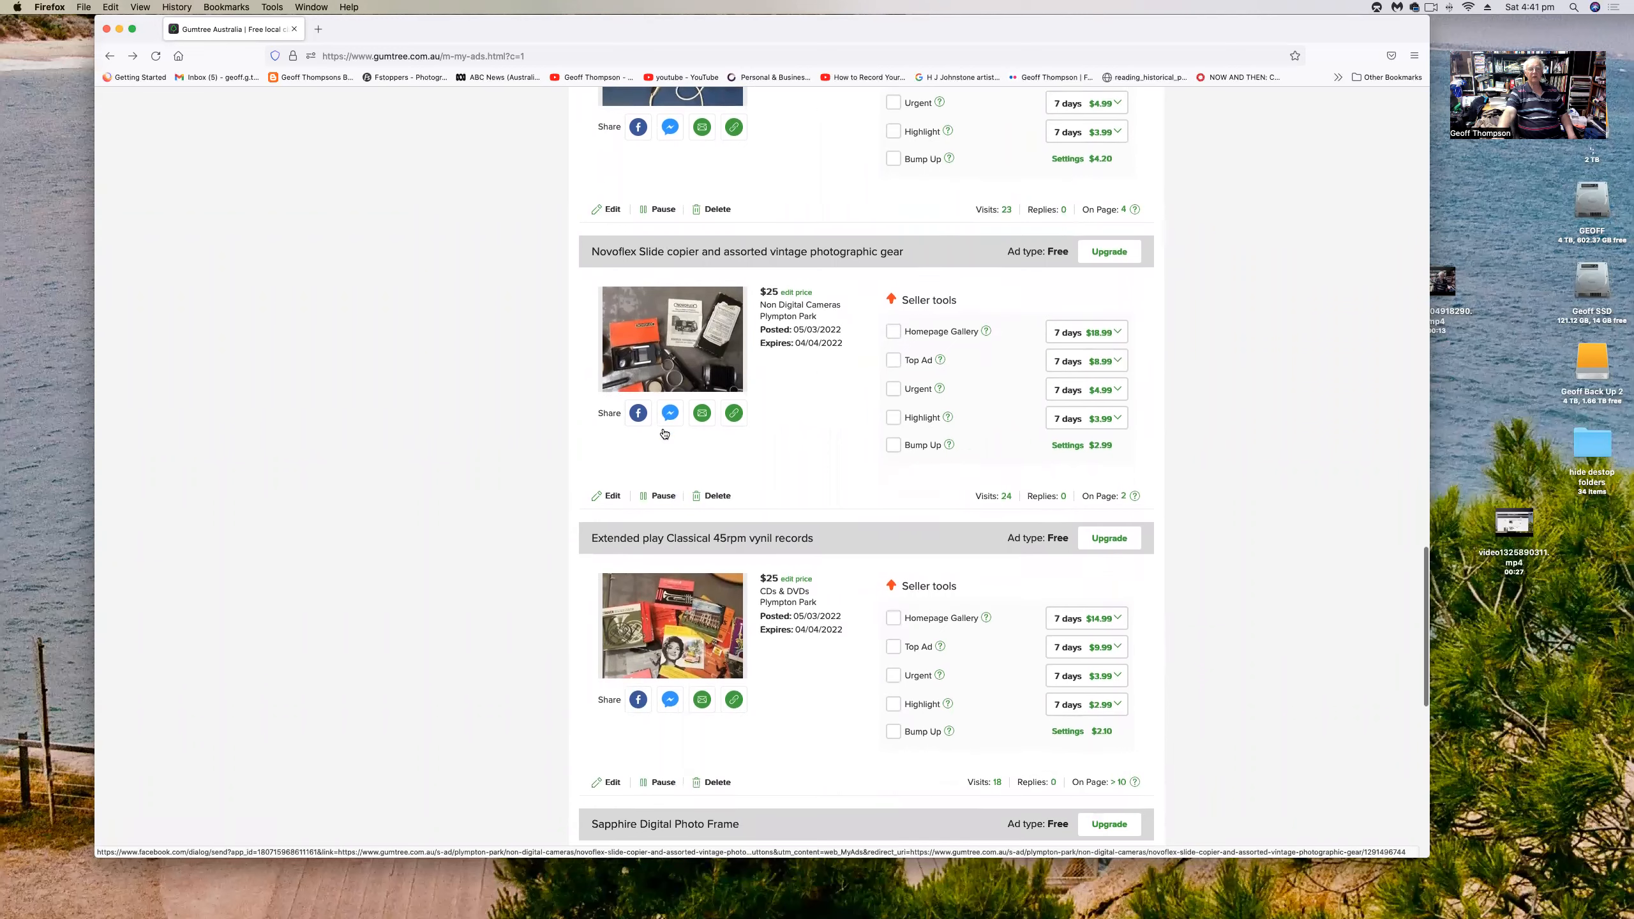
{"action": "scroll", "scroll_direction": "down", "scroll_amount": 3}
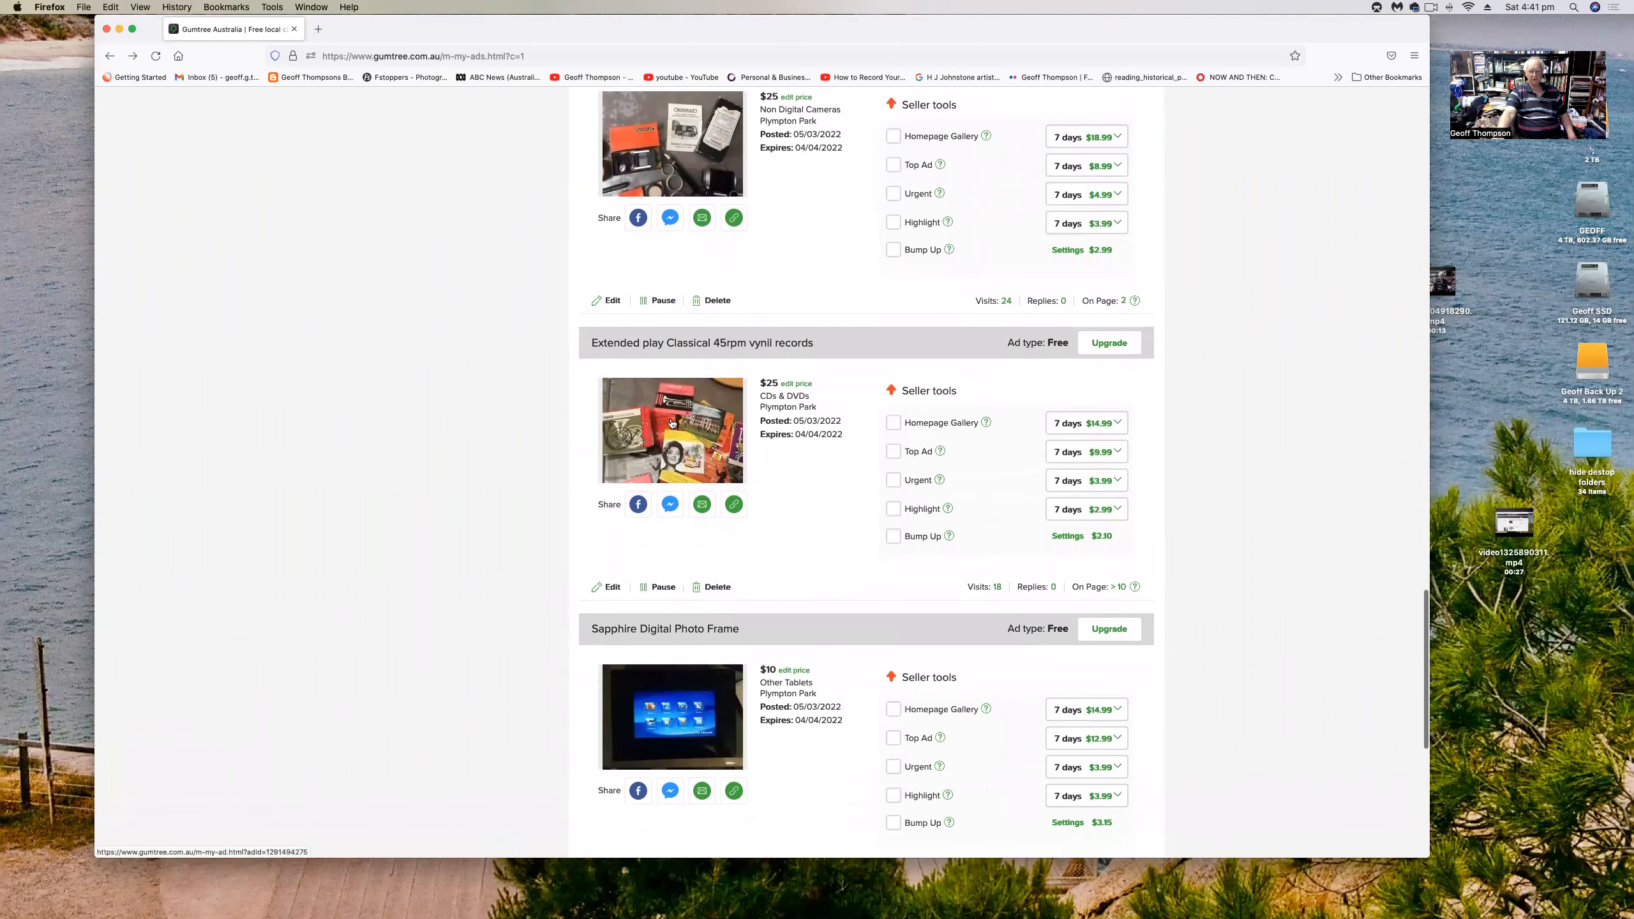
{"action": "scroll", "scroll_direction": "down", "scroll_amount": 3}
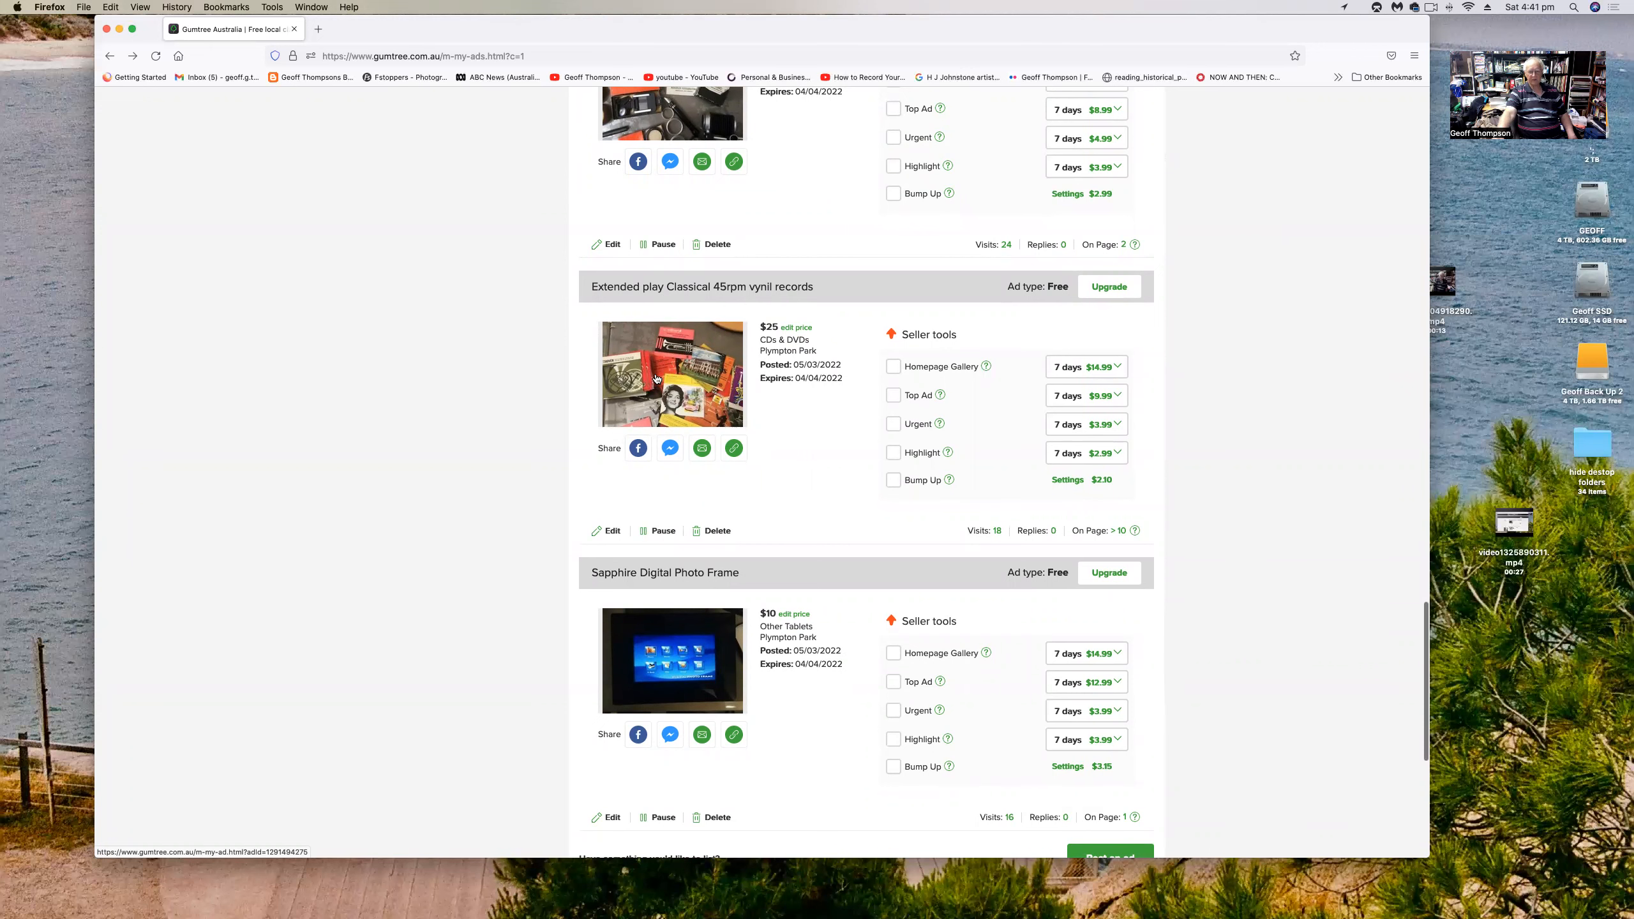
{"action": "scroll", "scroll_direction": "down", "scroll_amount": 3}
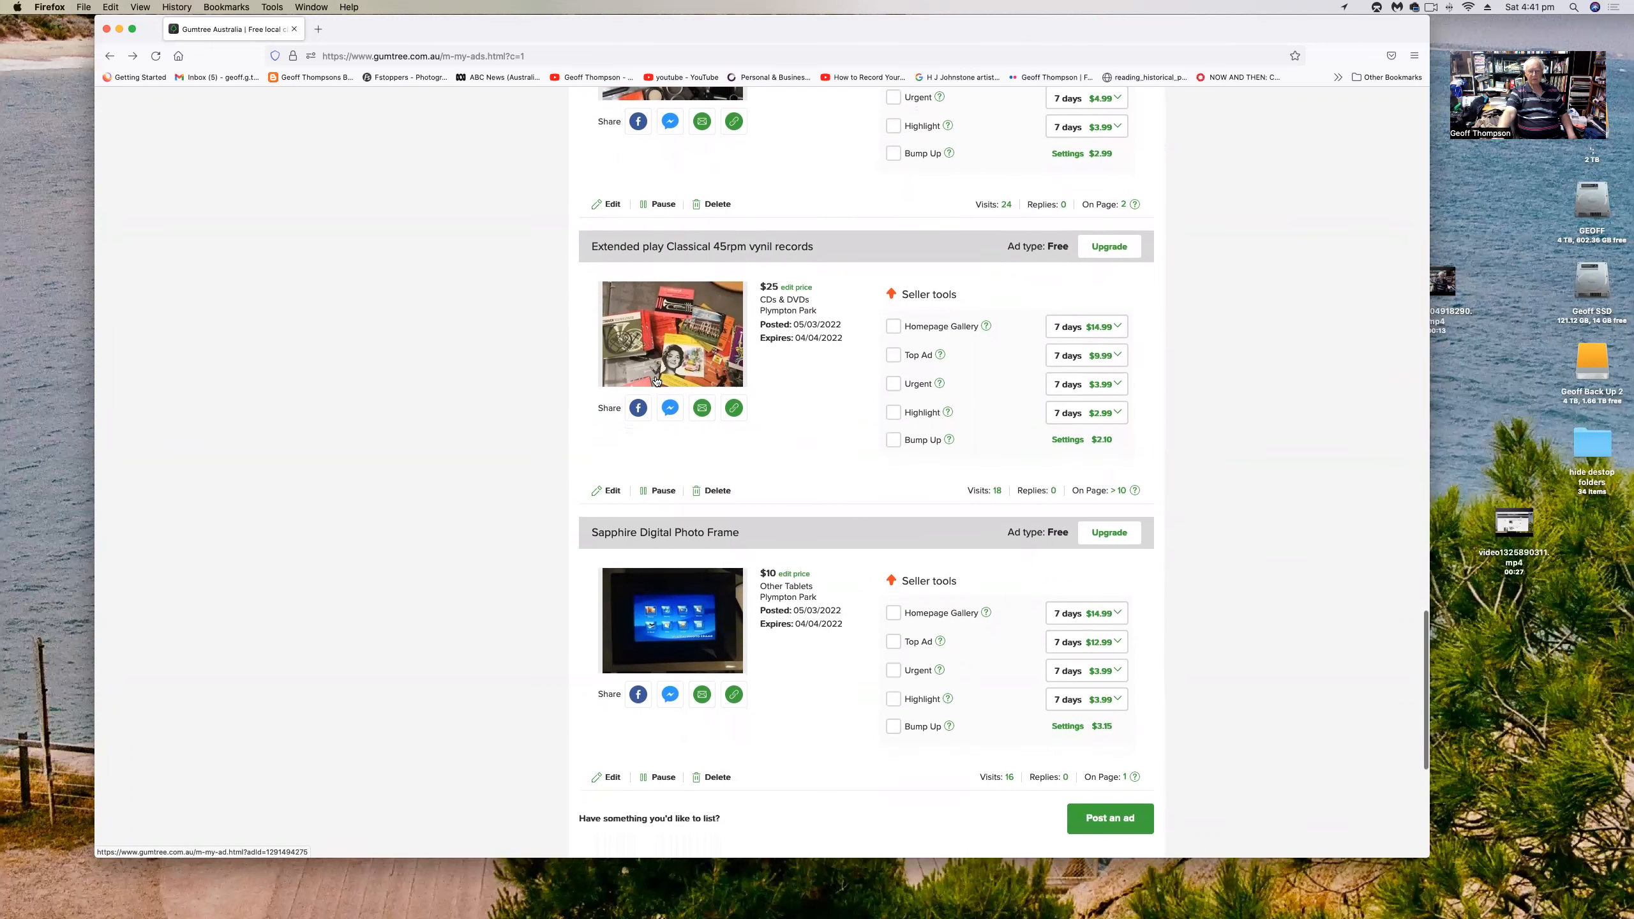
{"action": "mouse_move", "coordinate": [660, 372]}
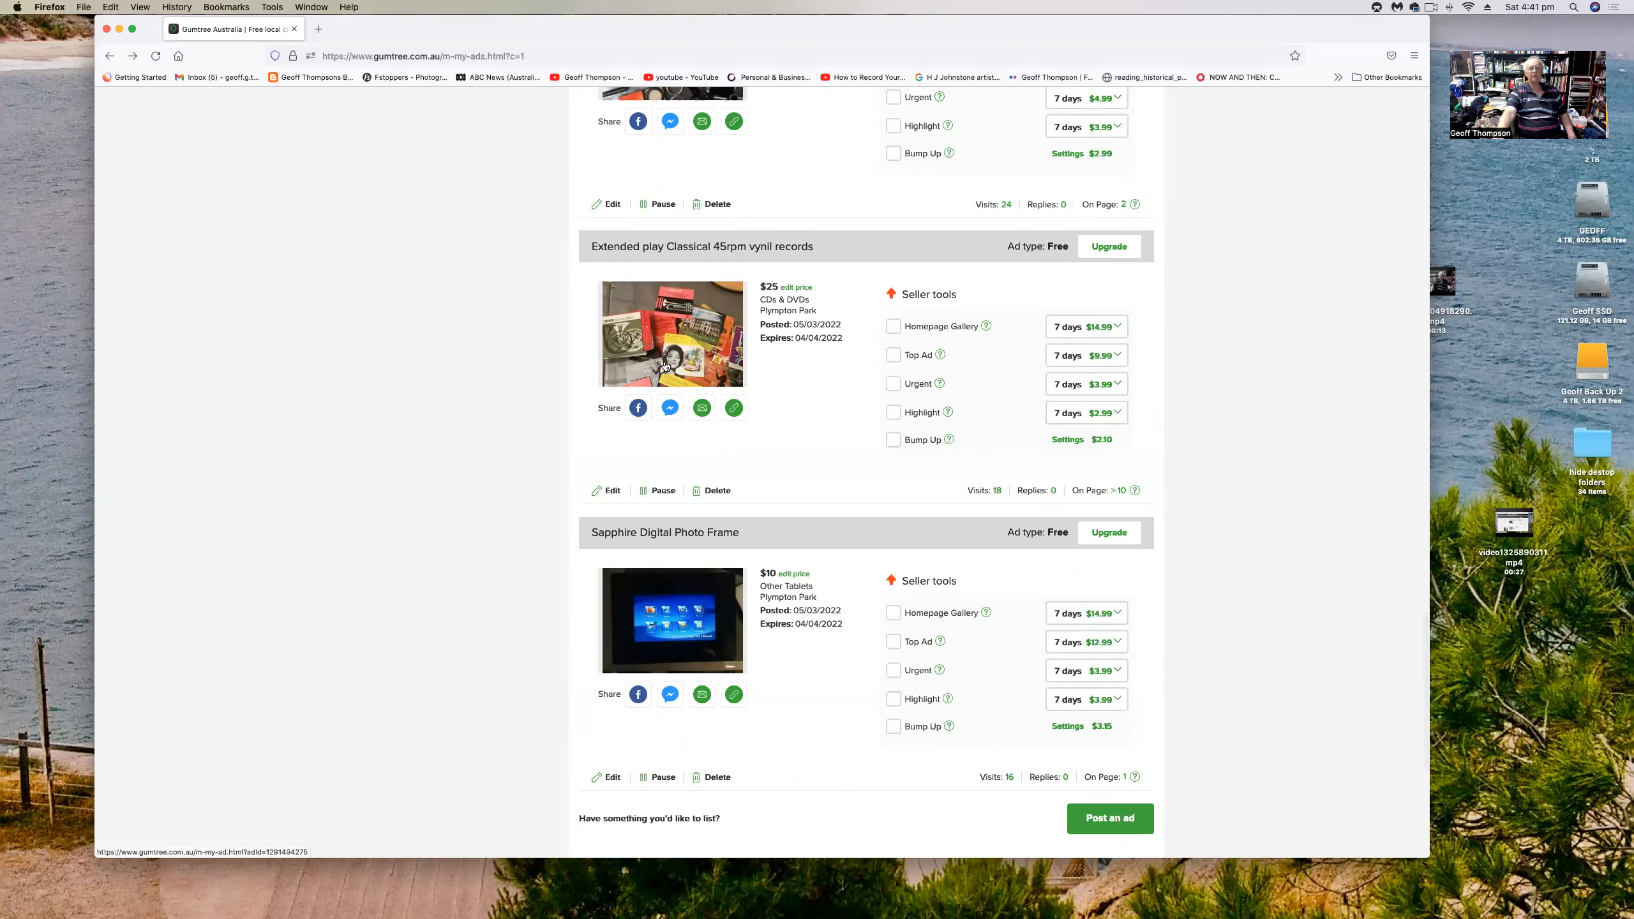
{"action": "scroll", "scroll_direction": "down", "scroll_amount": 3}
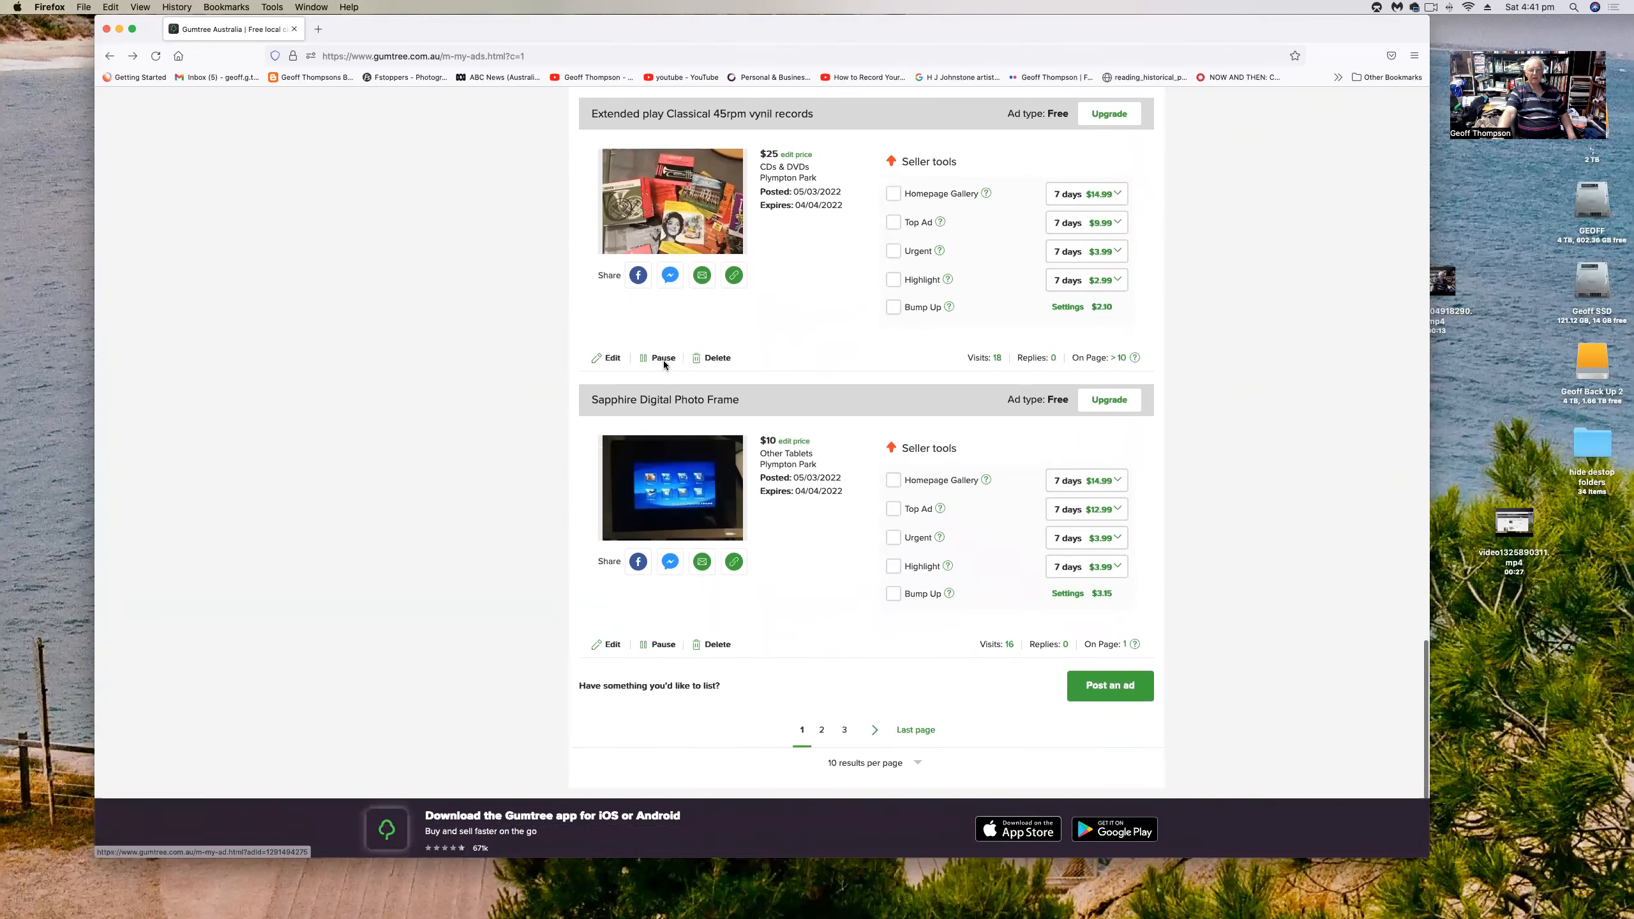
{"action": "scroll", "scroll_direction": "down", "scroll_amount": 3}
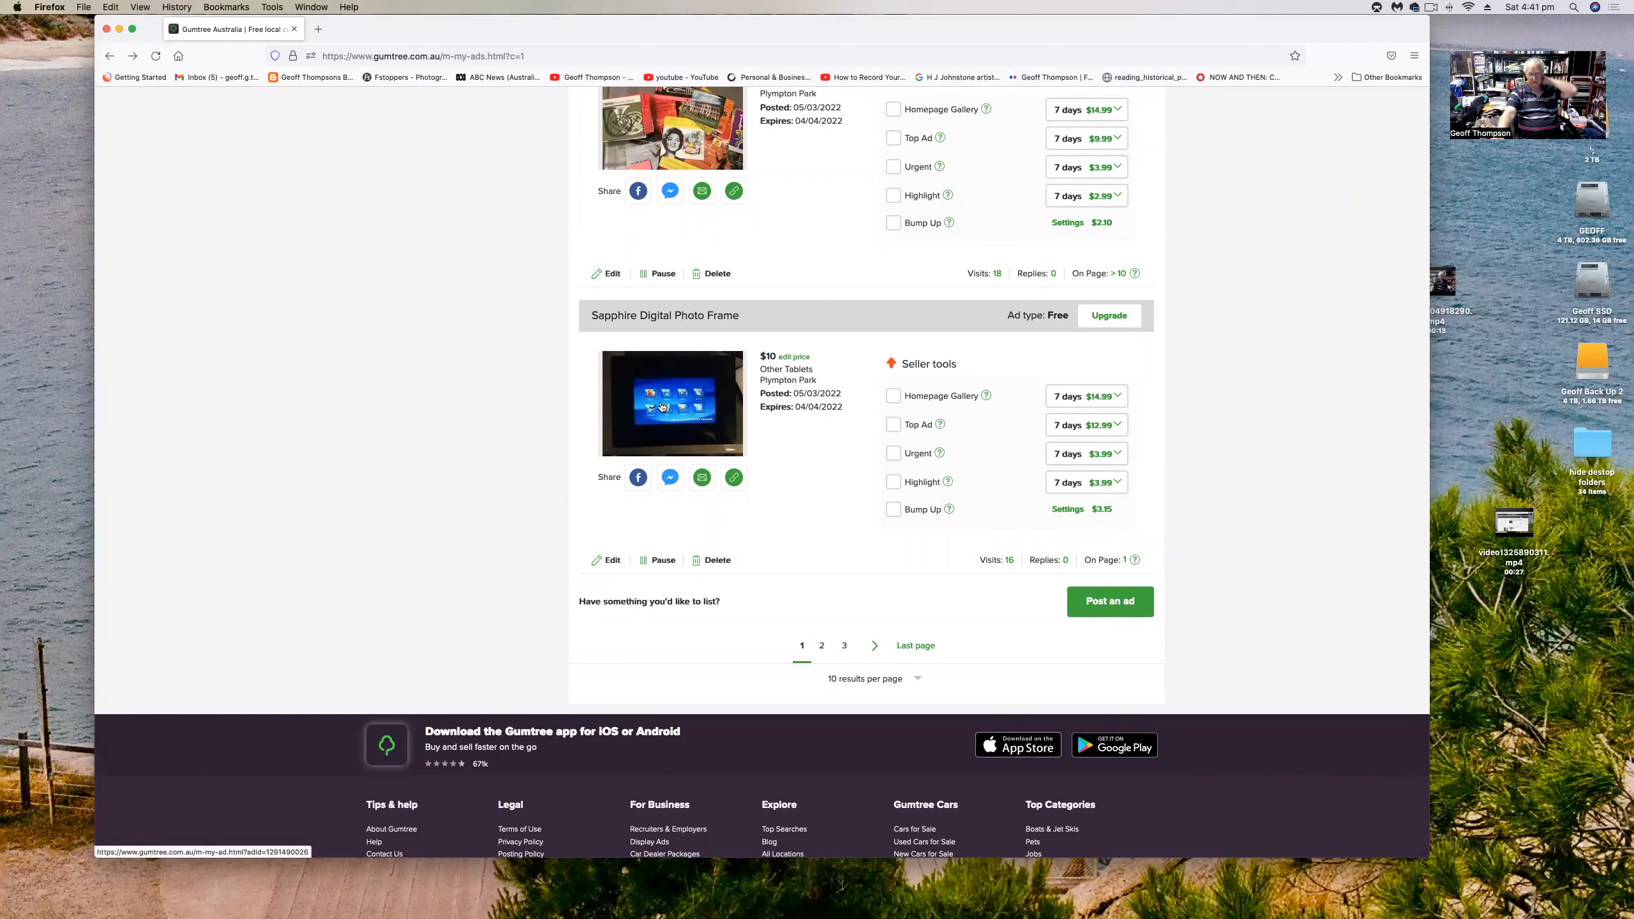
{"action": "scroll", "scroll_direction": "down", "scroll_amount": 3}
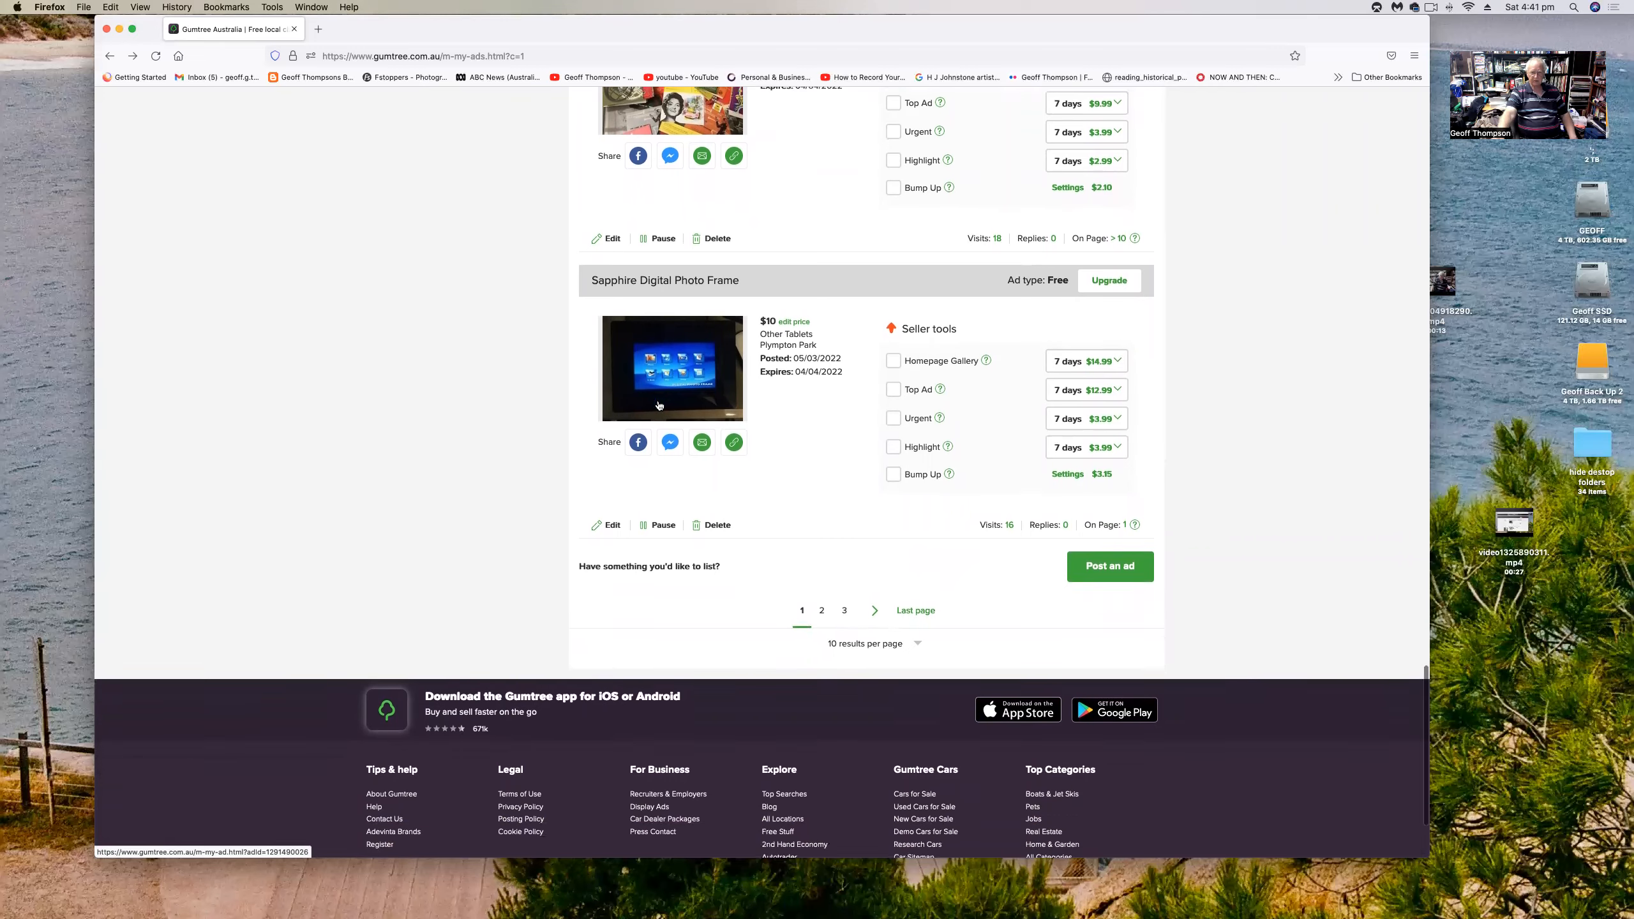
{"action": "scroll", "scroll_direction": "down", "scroll_amount": 3}
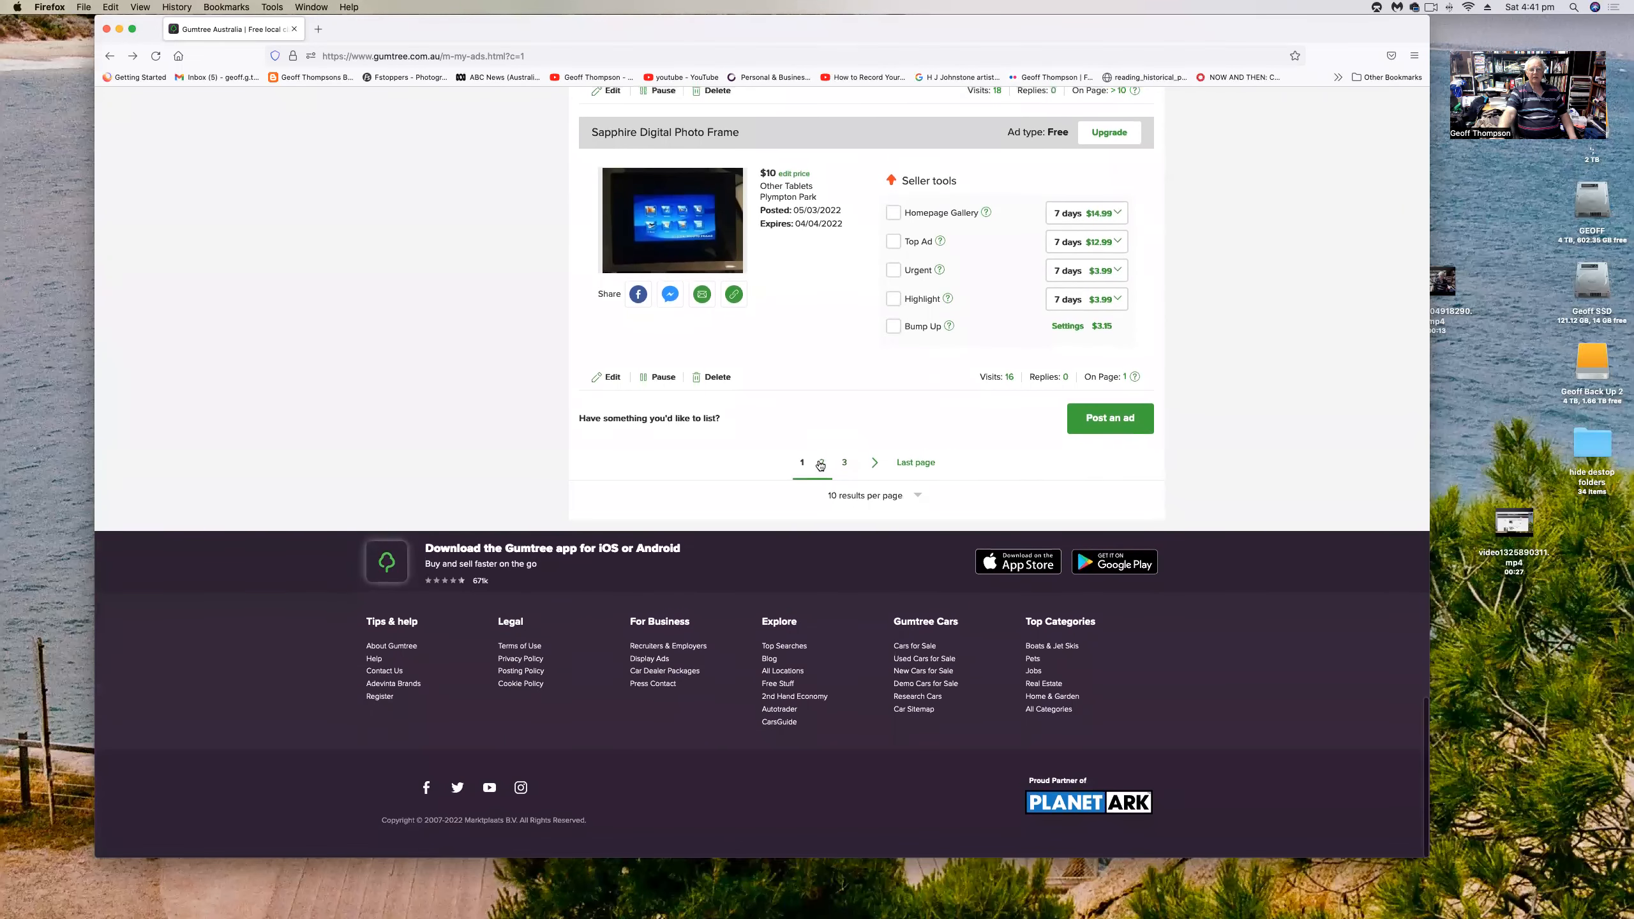
- Go to page 2, open the DVD and CD Player ad and view its gallery
{"action": "left_click", "coordinate": [821, 463]}
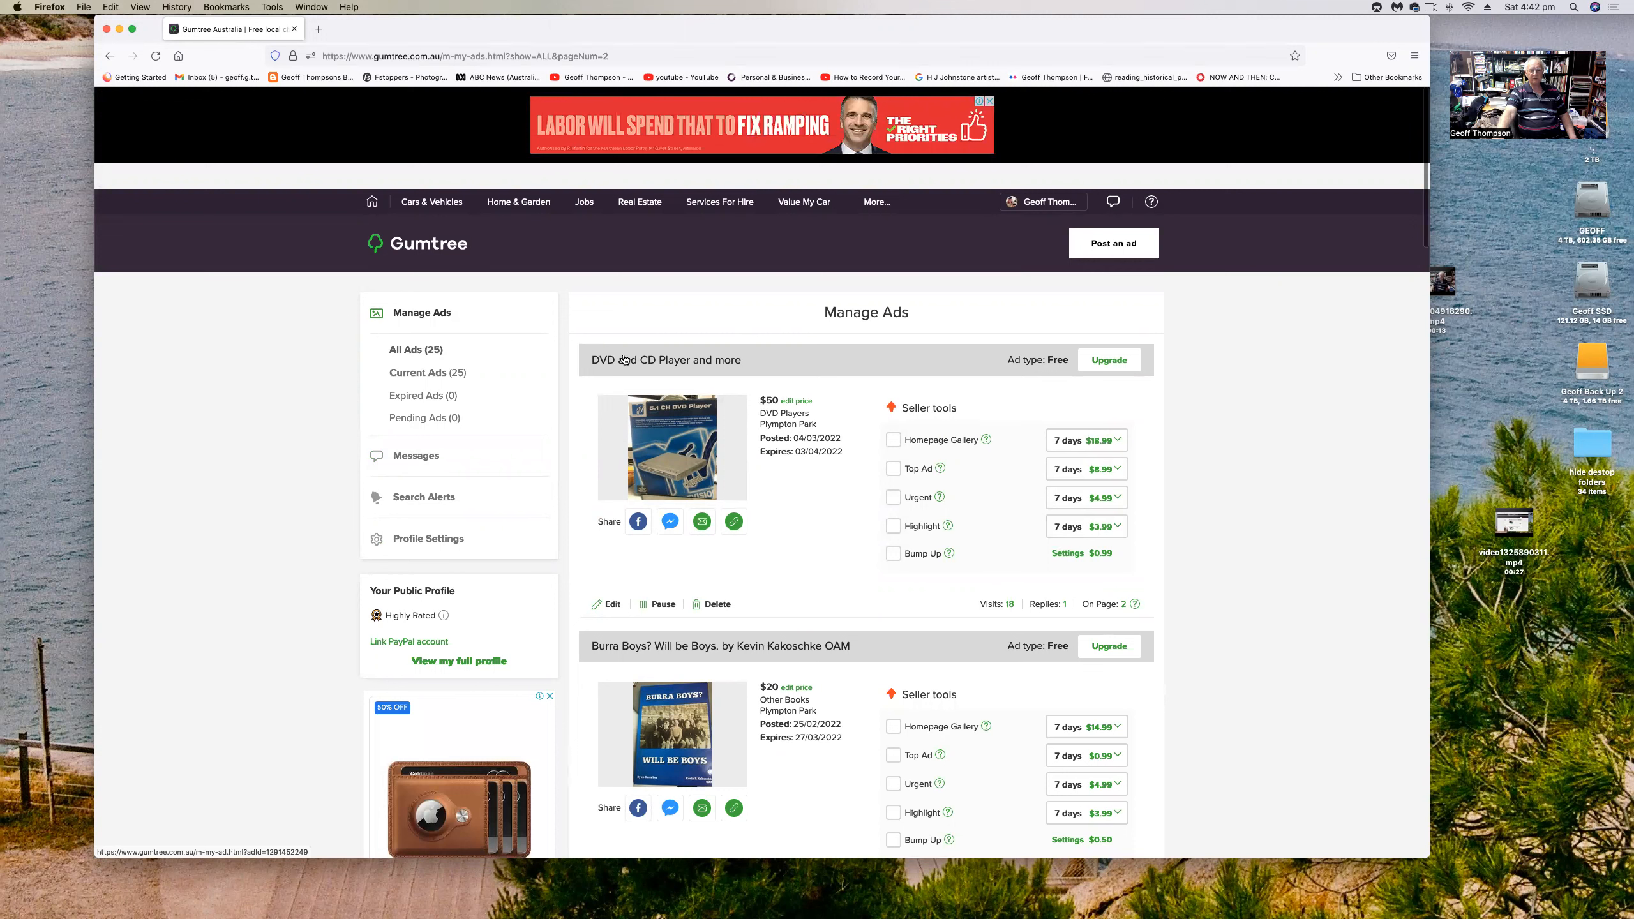
{"action": "left_click", "coordinate": [624, 360]}
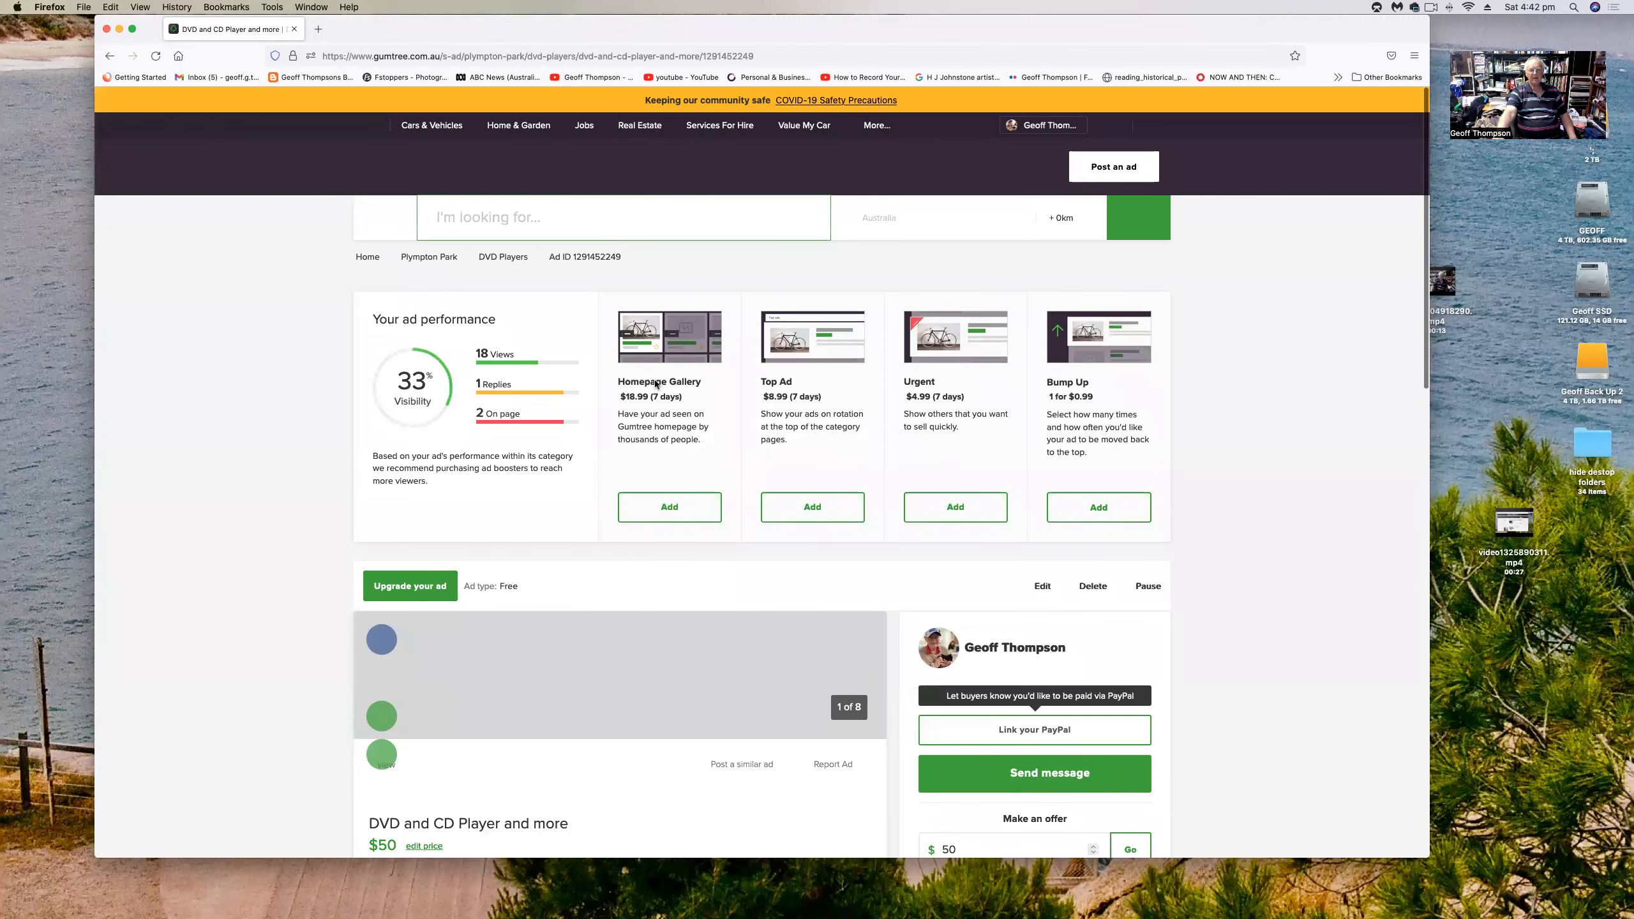
{"action": "scroll", "scroll_direction": "down", "scroll_amount": 3}
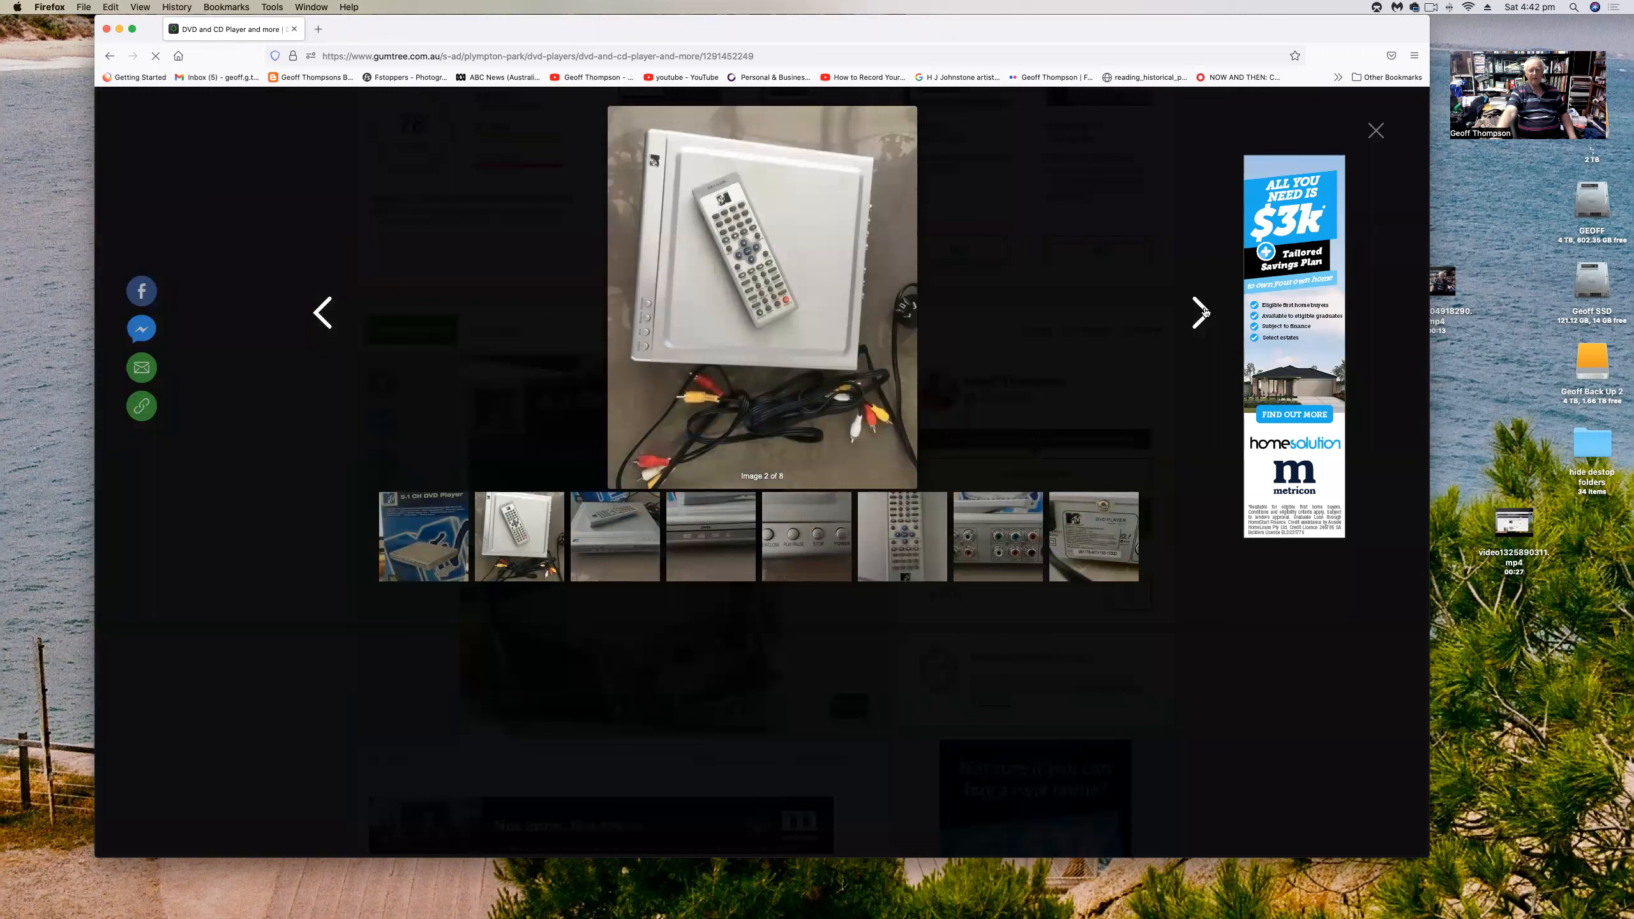
- Advance through the DVD and CD Player's eight photos, then close the gallery
{"action": "left_click", "coordinate": [1203, 313]}
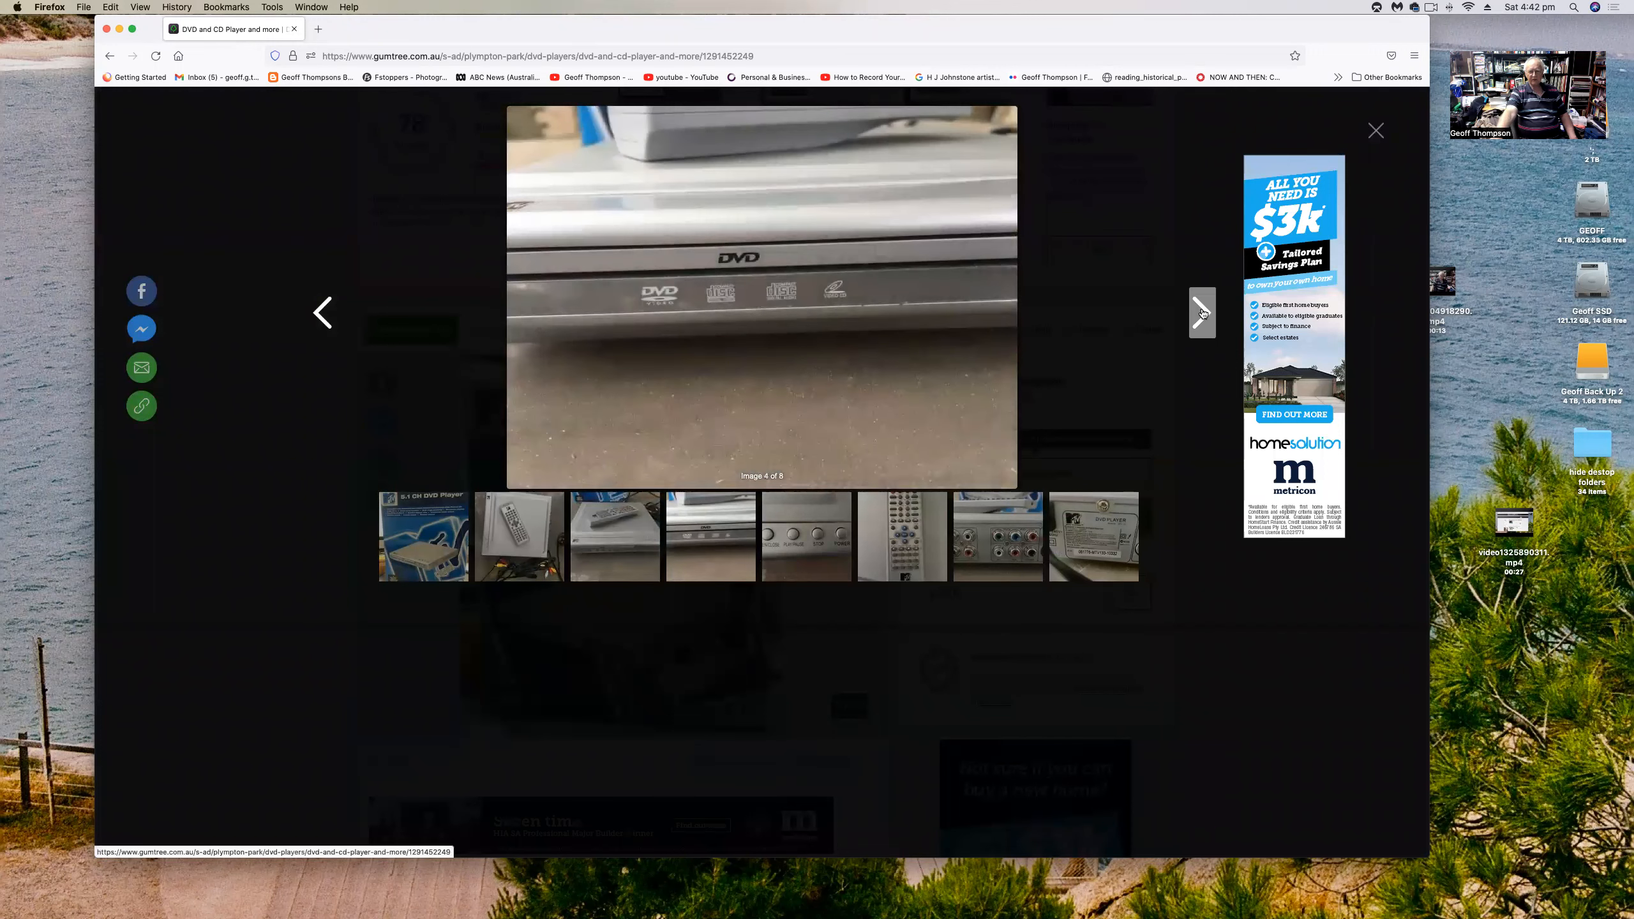
{"action": "left_click", "coordinate": [1203, 313]}
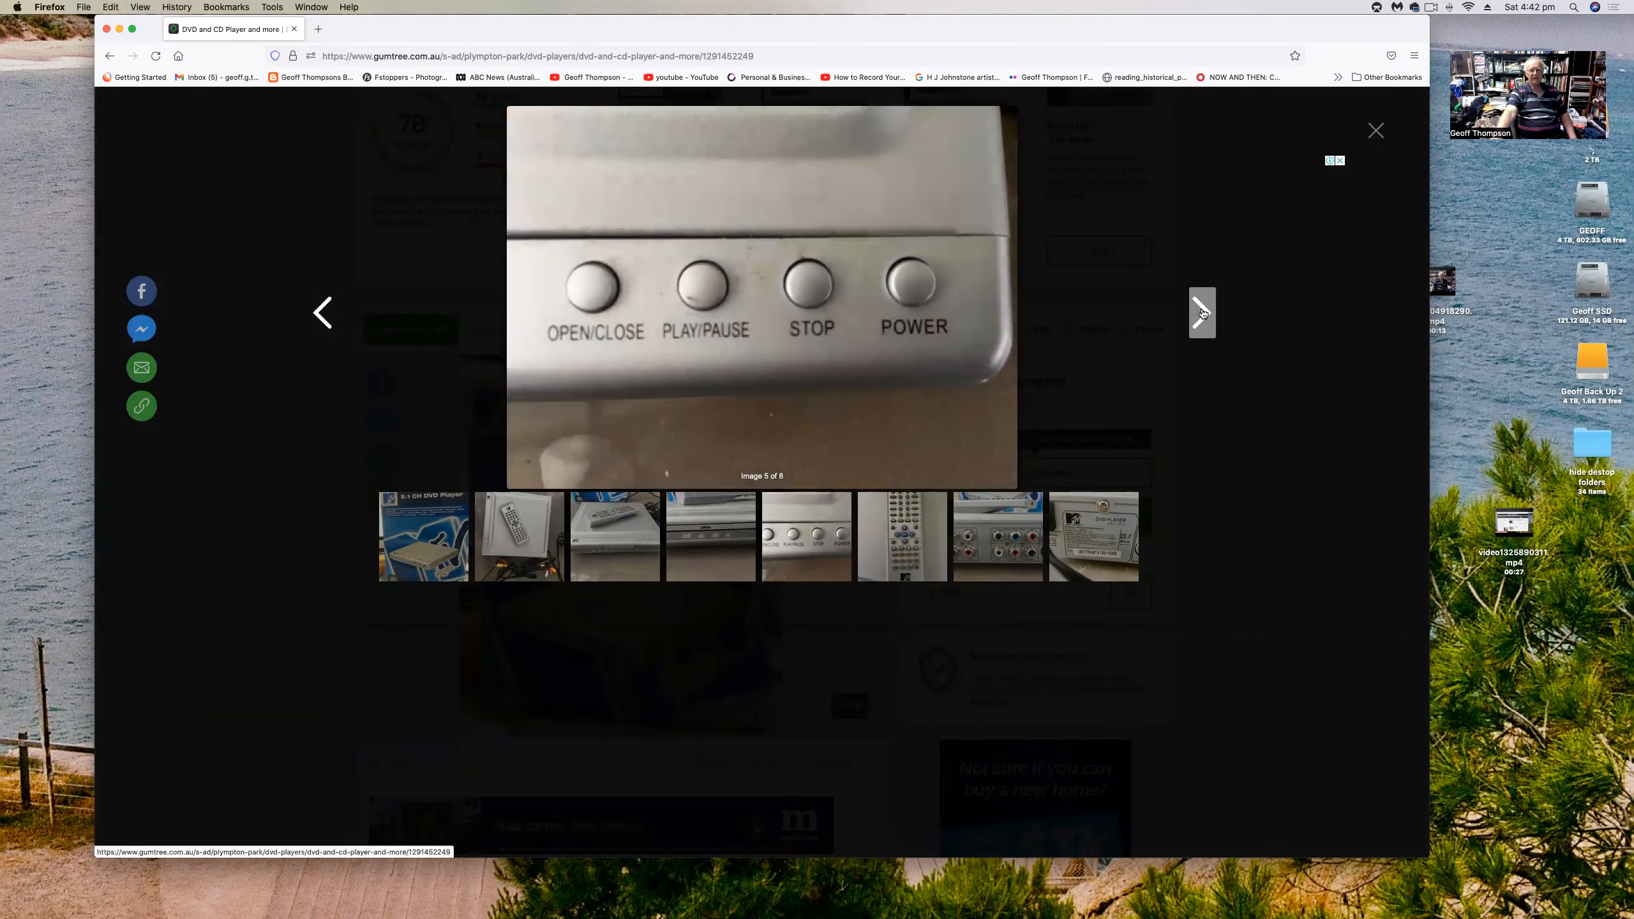
{"action": "left_click", "coordinate": [1203, 313]}
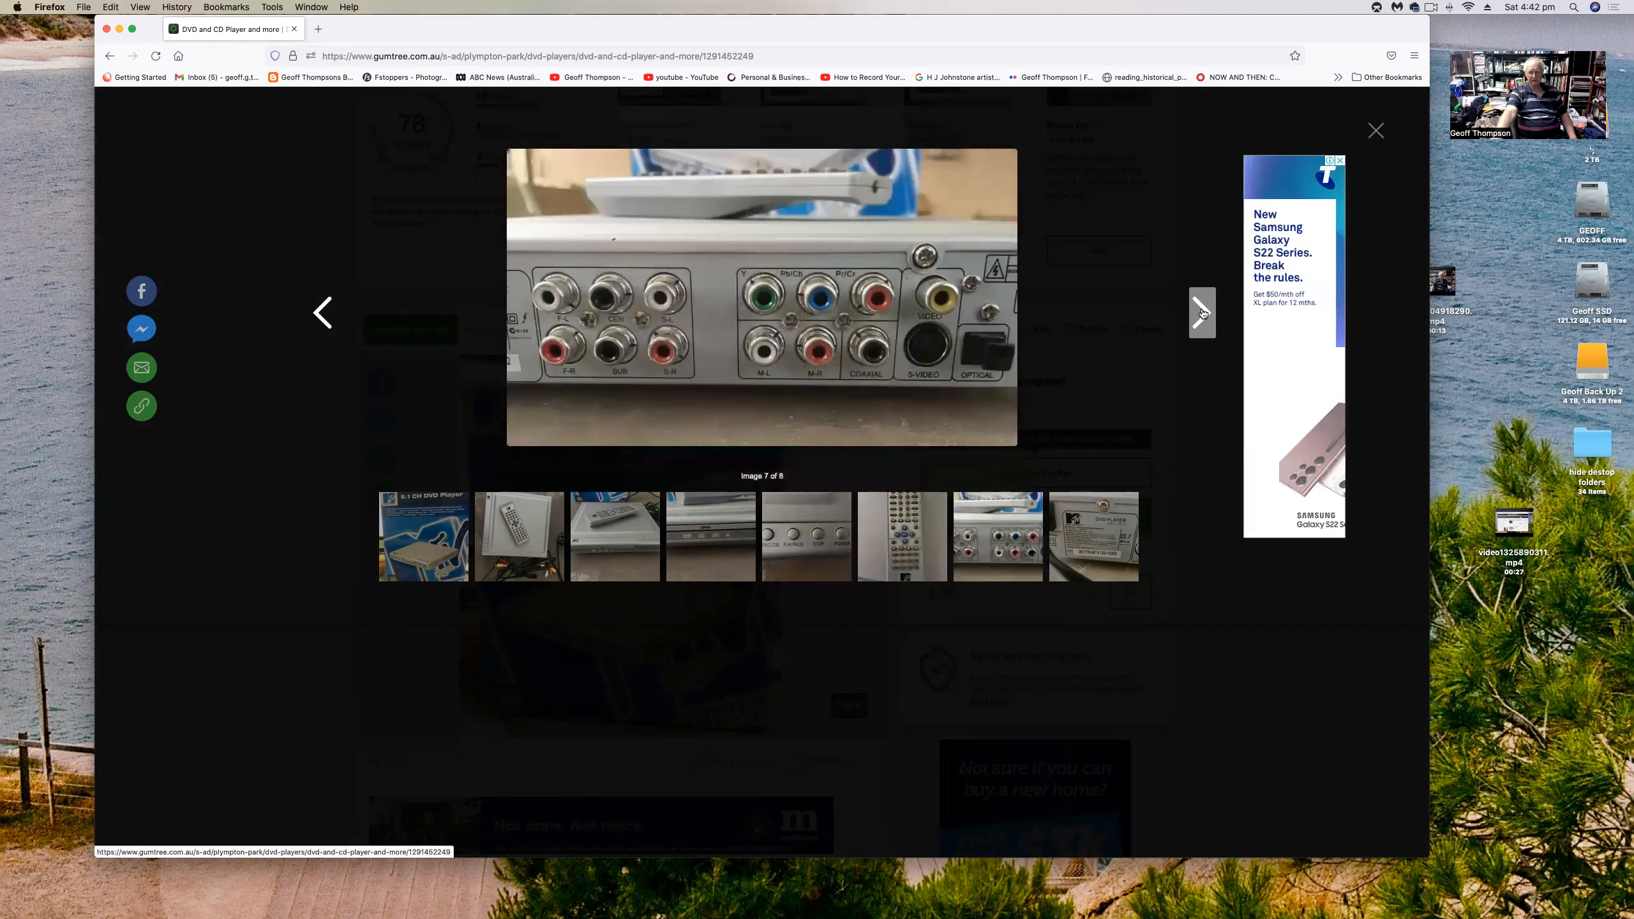
{"action": "left_click", "coordinate": [1203, 312]}
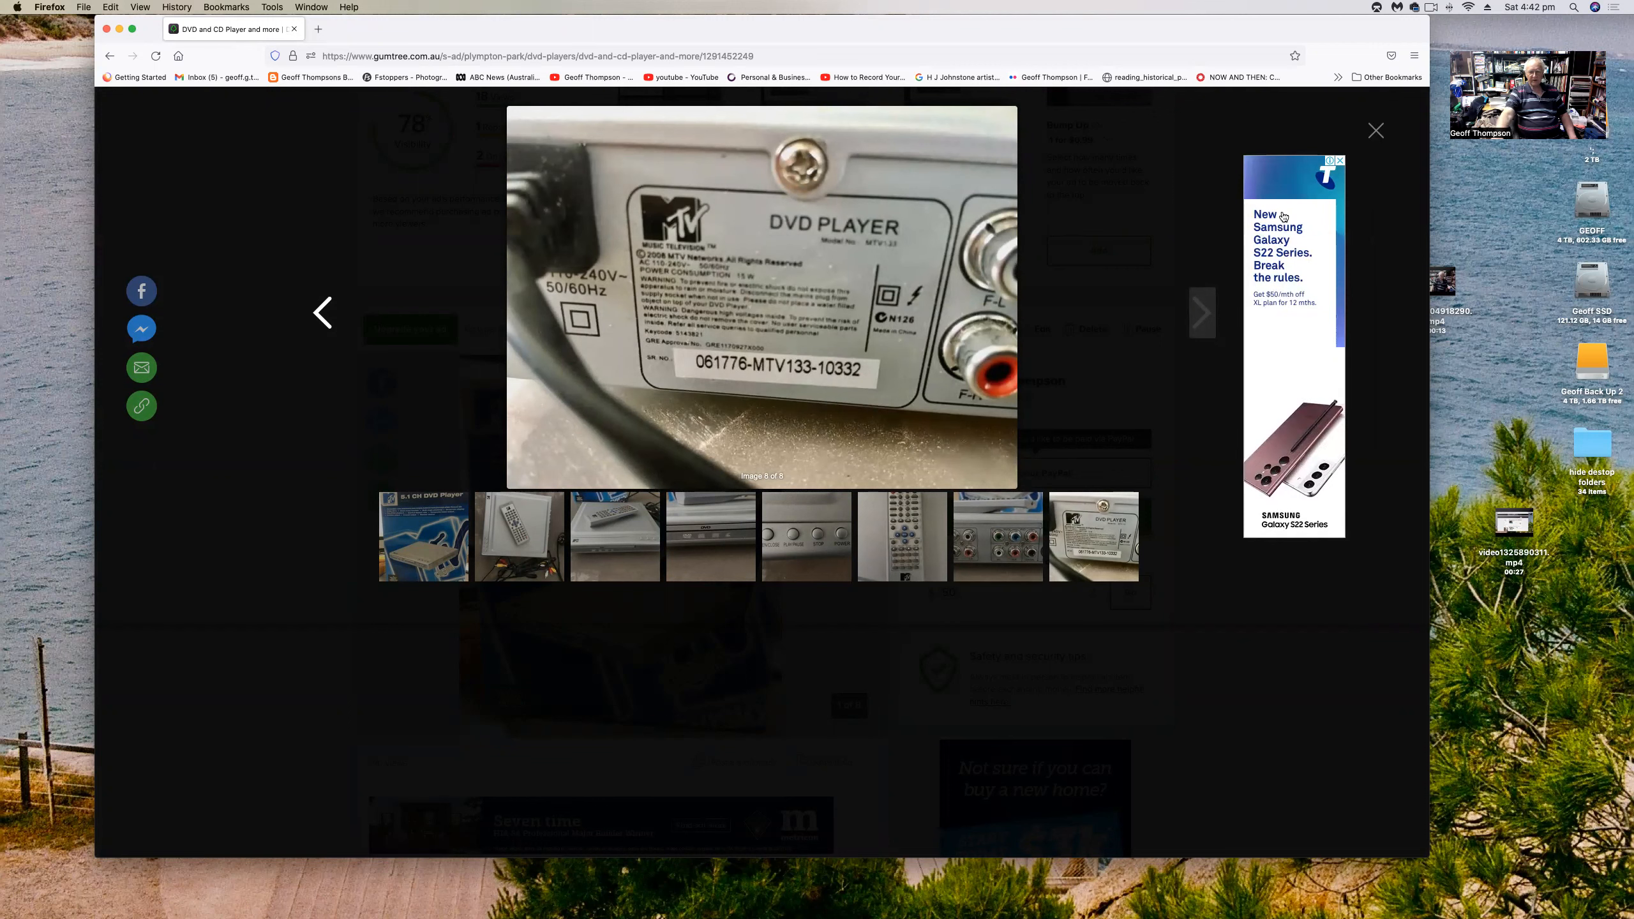
{"action": "left_click", "coordinate": [1376, 130]}
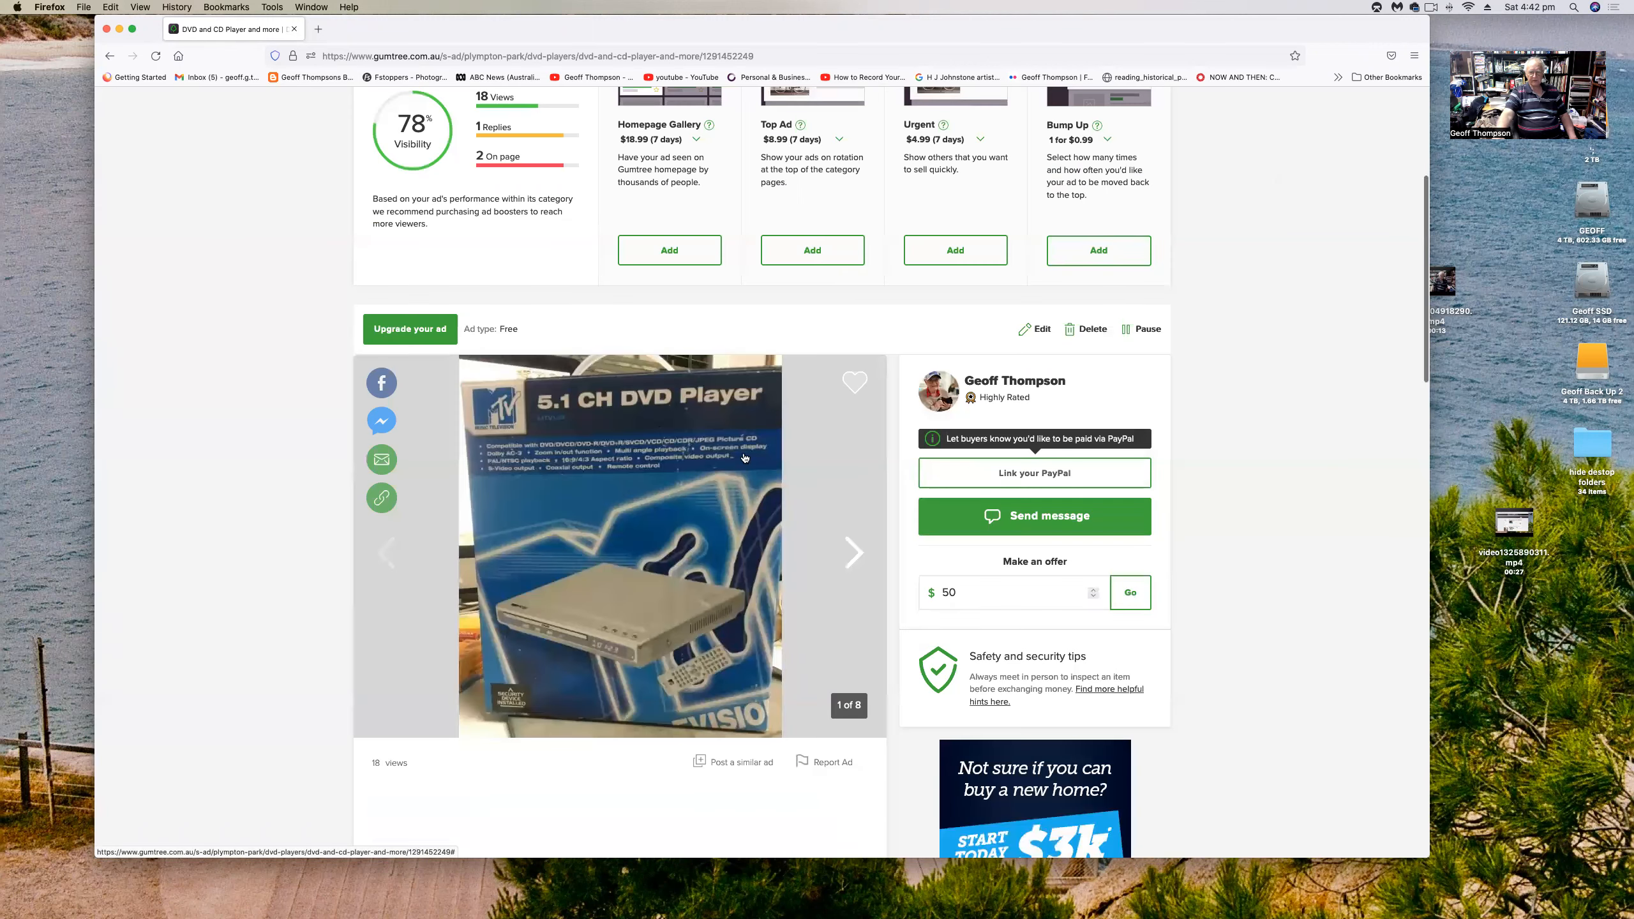
- Return to Manage Ads page 2, showing the DVD player, Burra Boys and Lomography ads
{"action": "scroll", "scroll_direction": "up", "scroll_amount": 3}
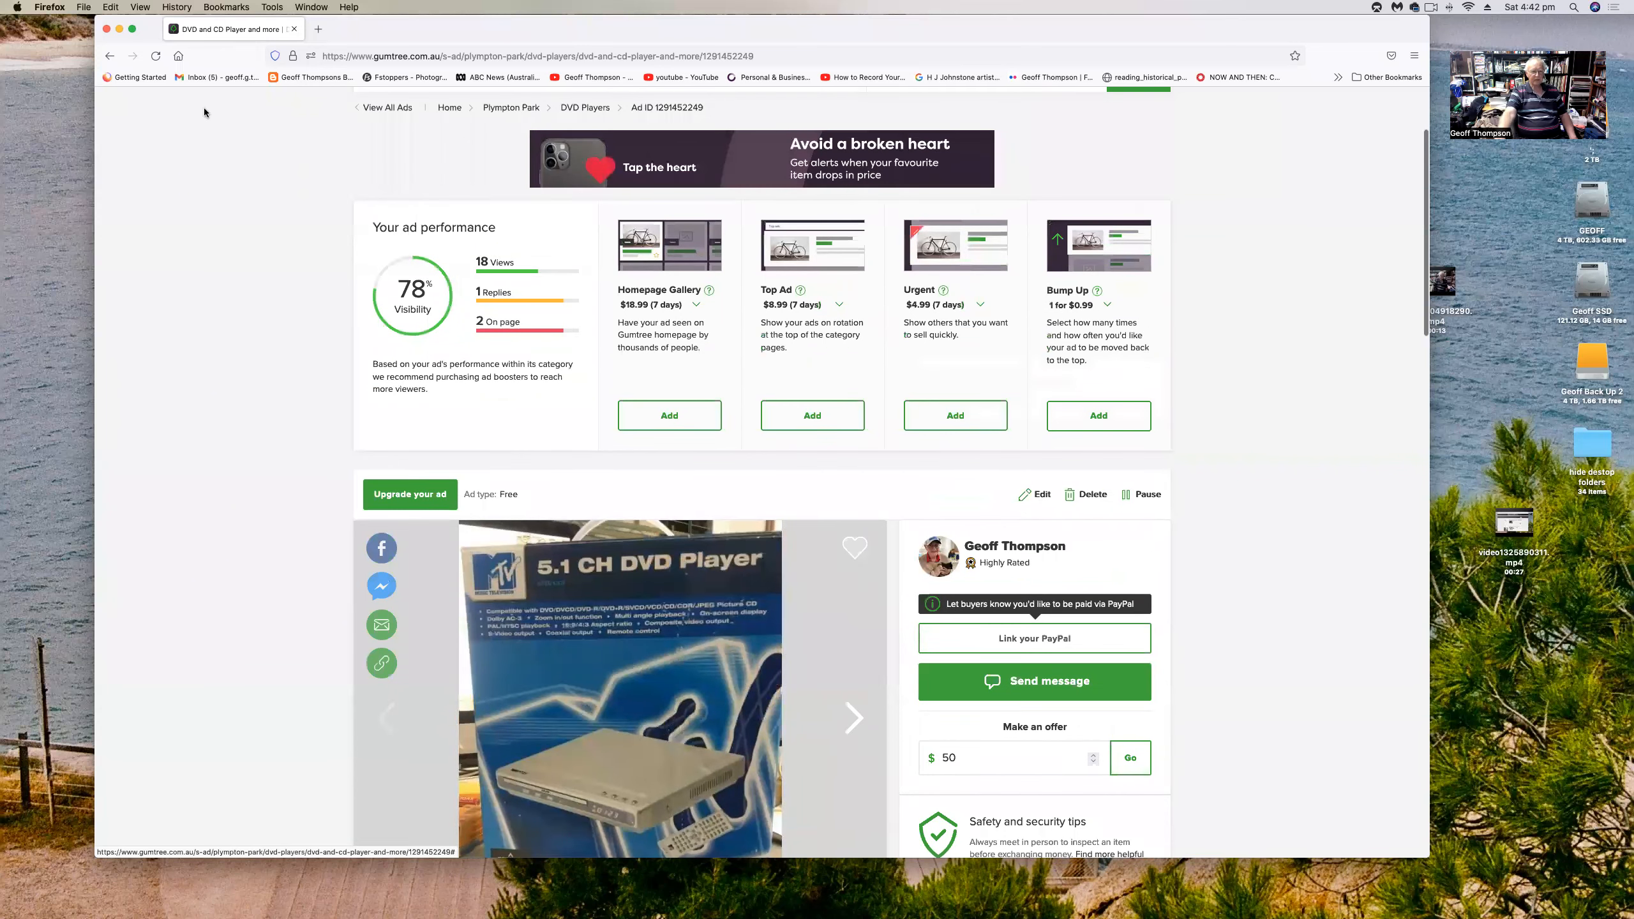
{"action": "scroll", "scroll_direction": "up", "scroll_amount": 3}
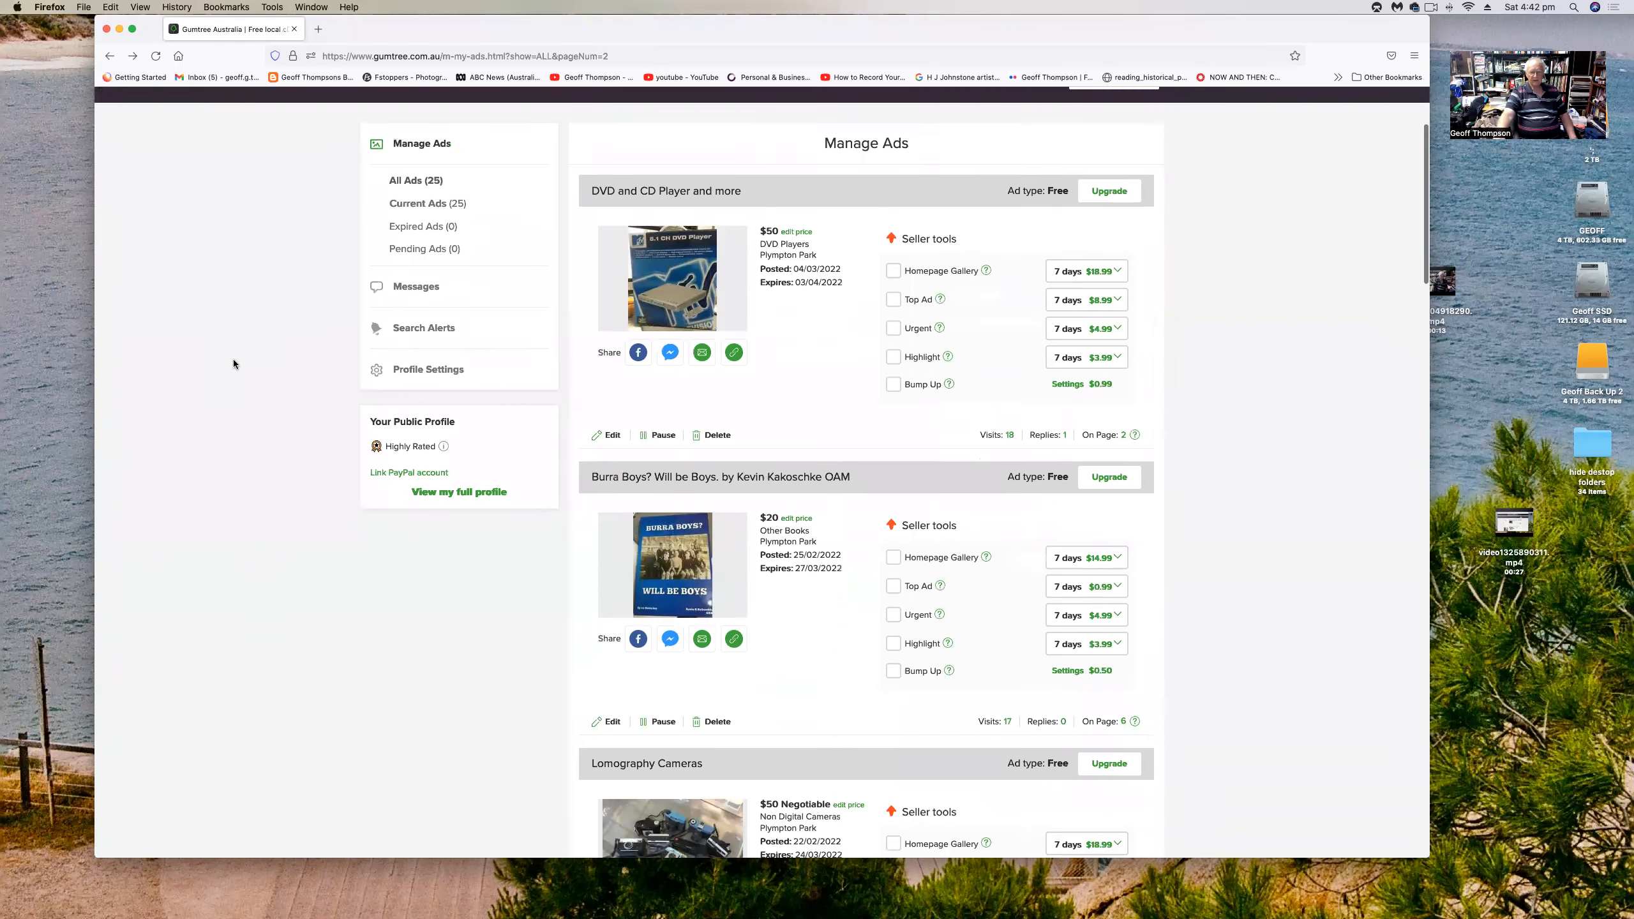
{"action": "scroll", "scroll_direction": "down", "scroll_amount": 3}
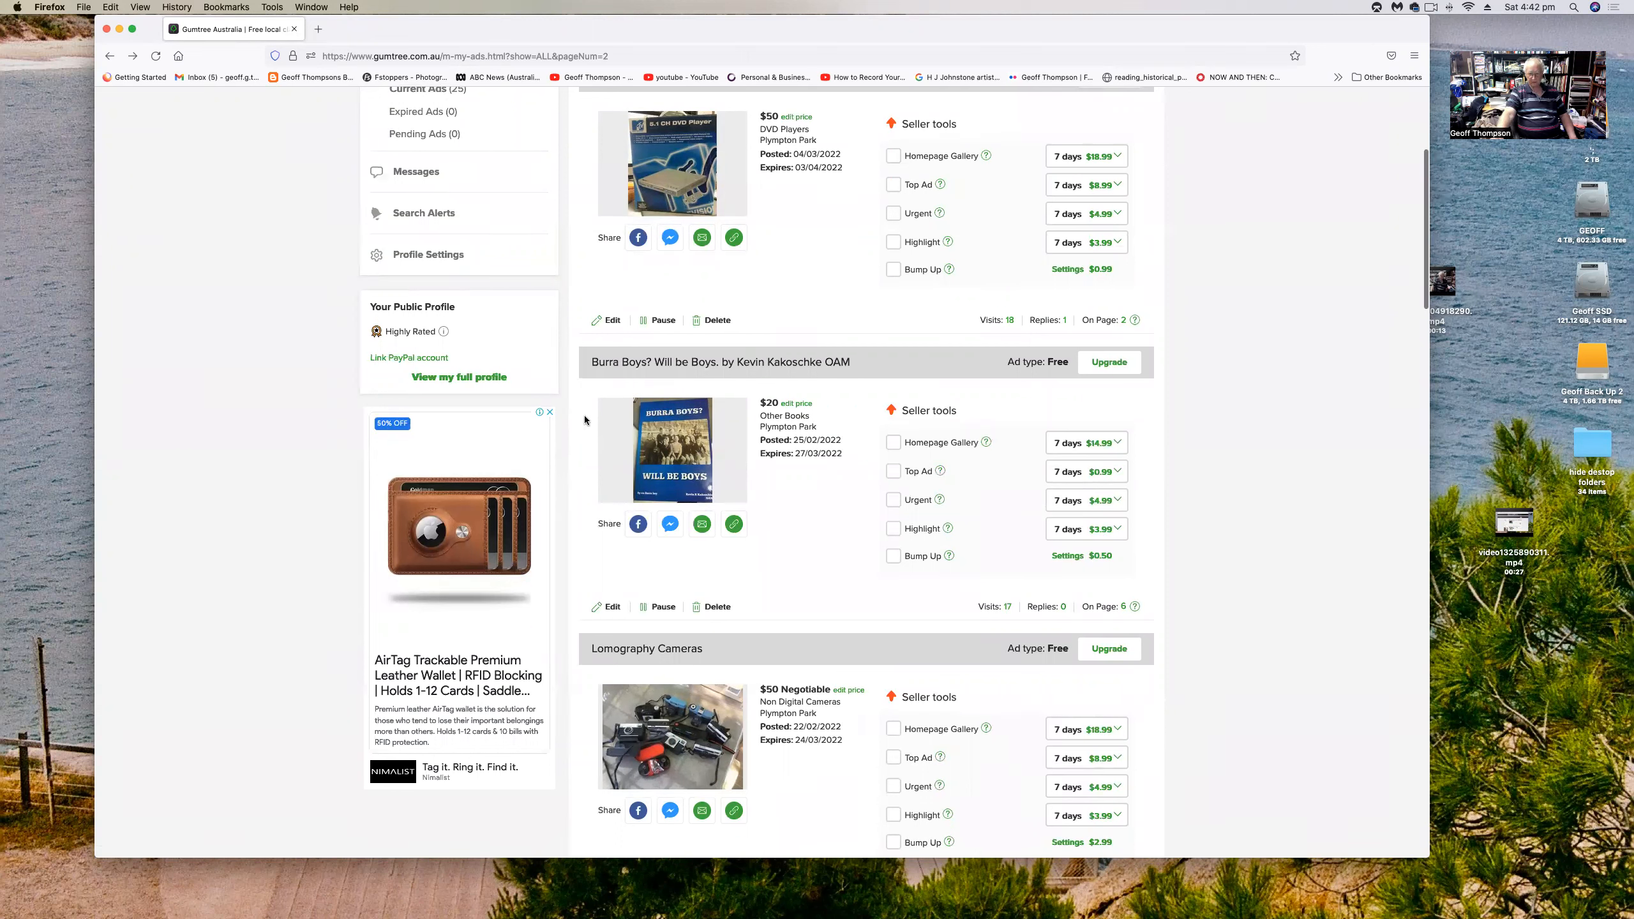
{"action": "mouse_move", "coordinate": [846, 433]}
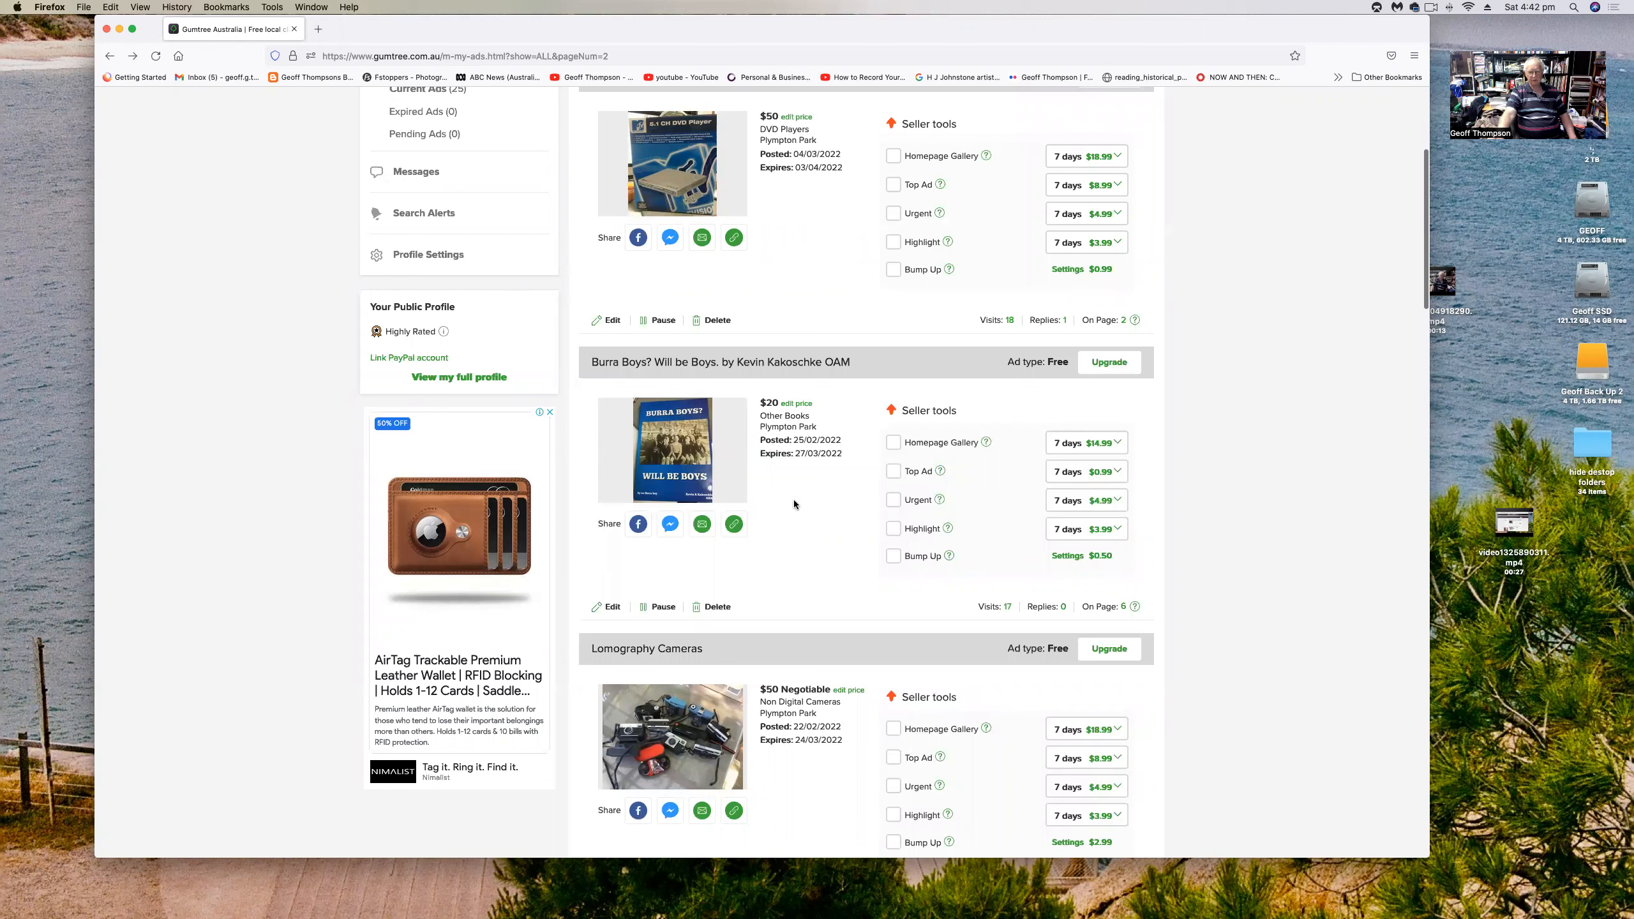
{"action": "mouse_move", "coordinate": [792, 508]}
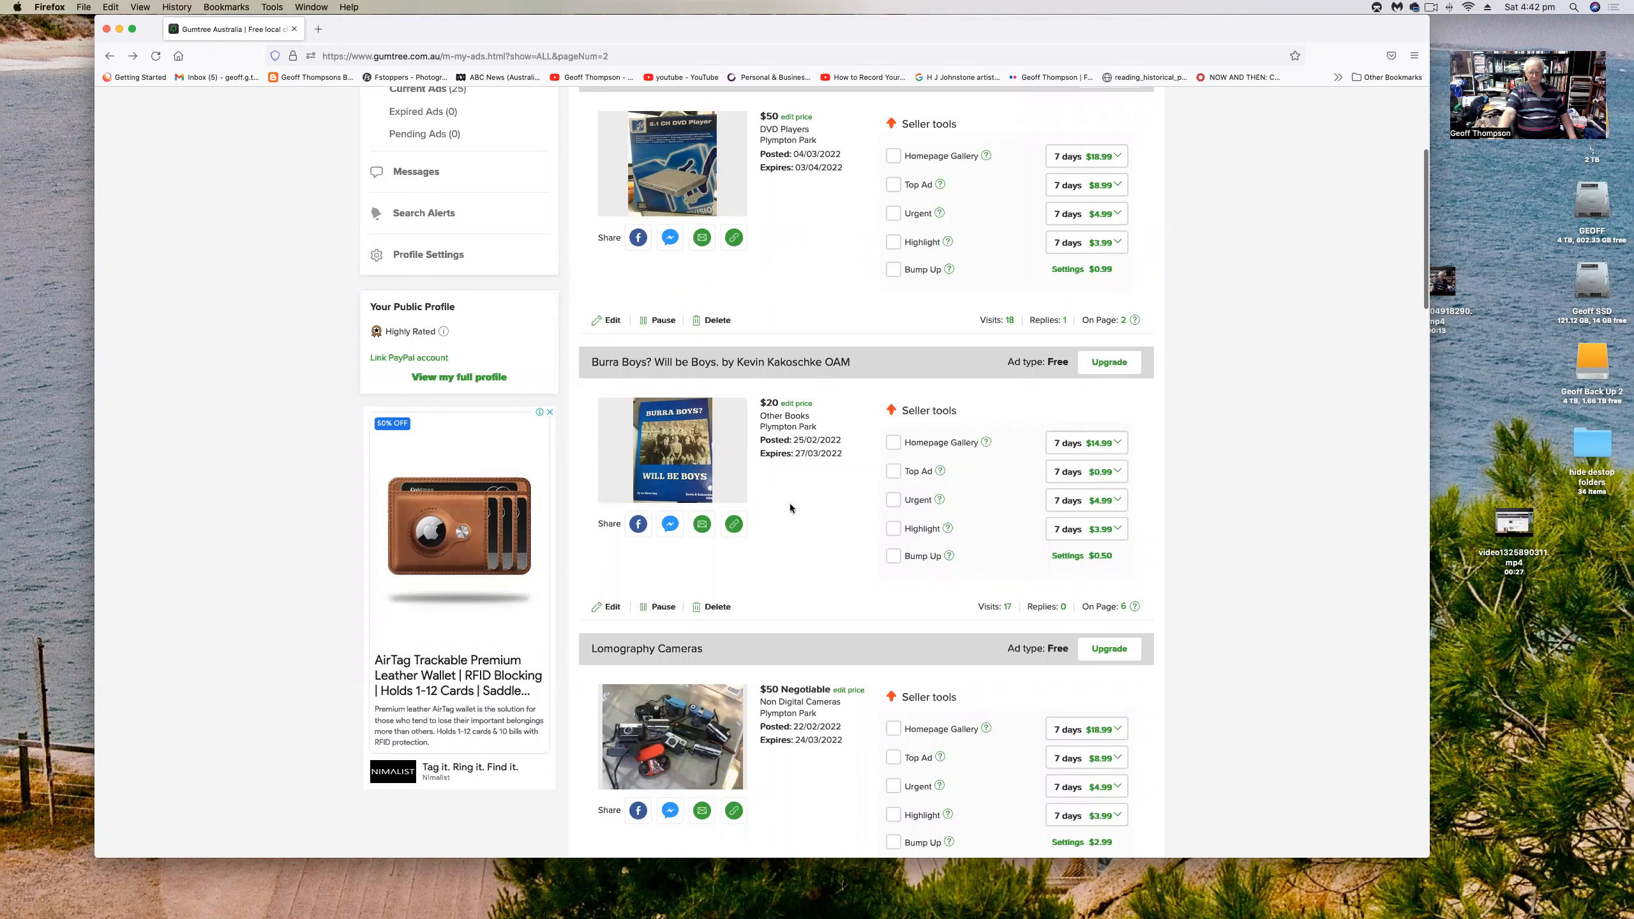
{"action": "mouse_move", "coordinate": [793, 492]}
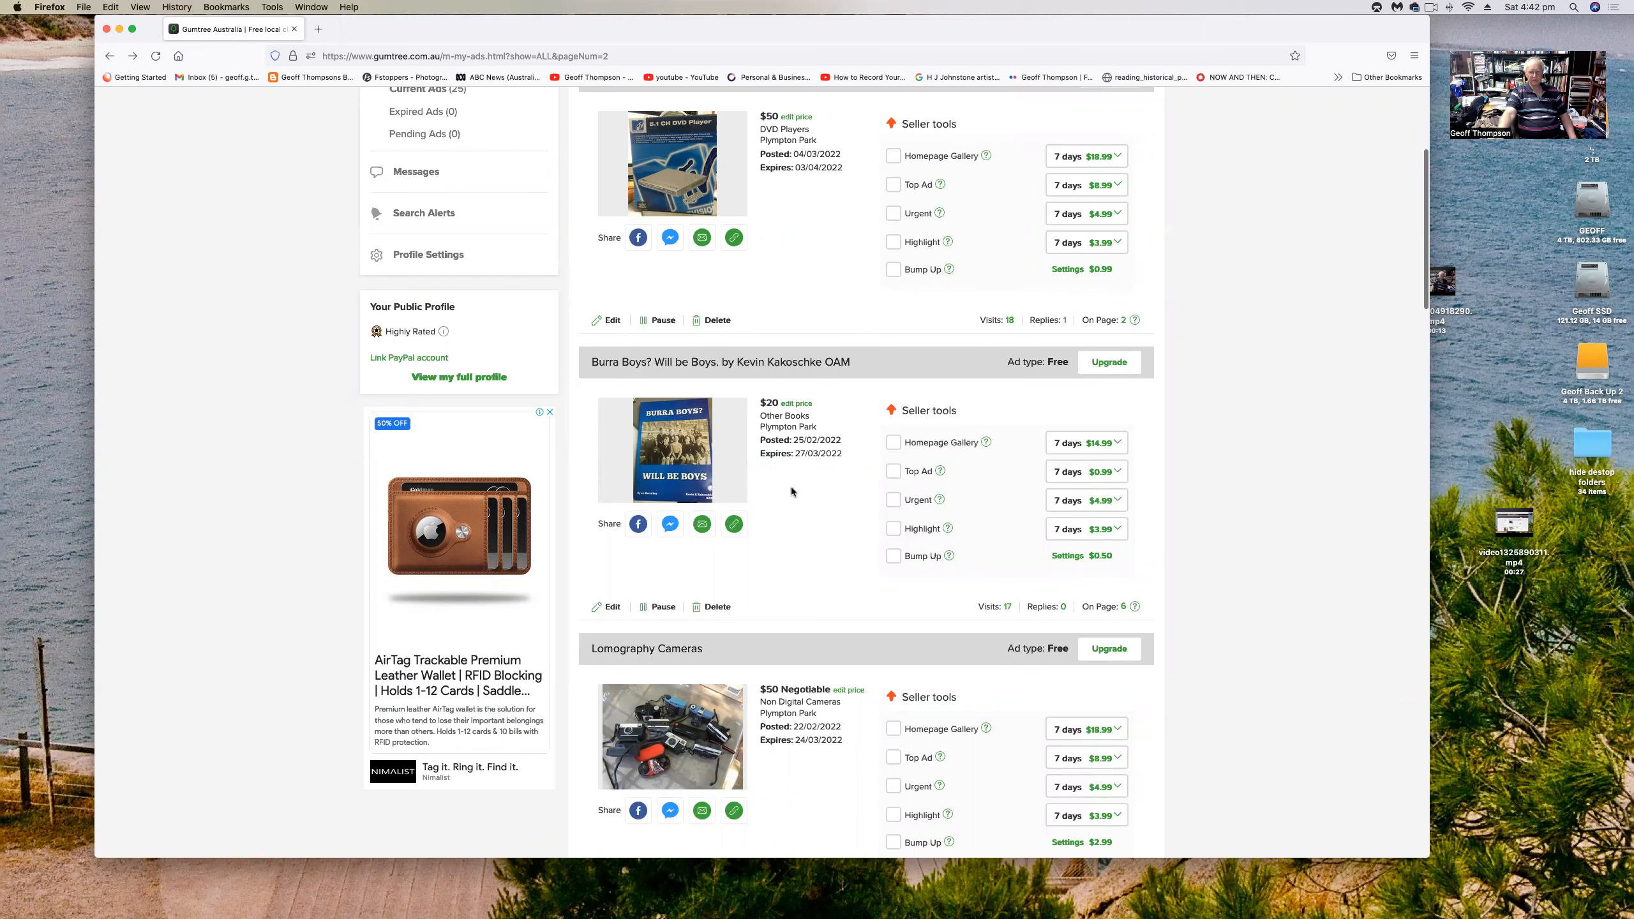
{"action": "mouse_move", "coordinate": [764, 491]}
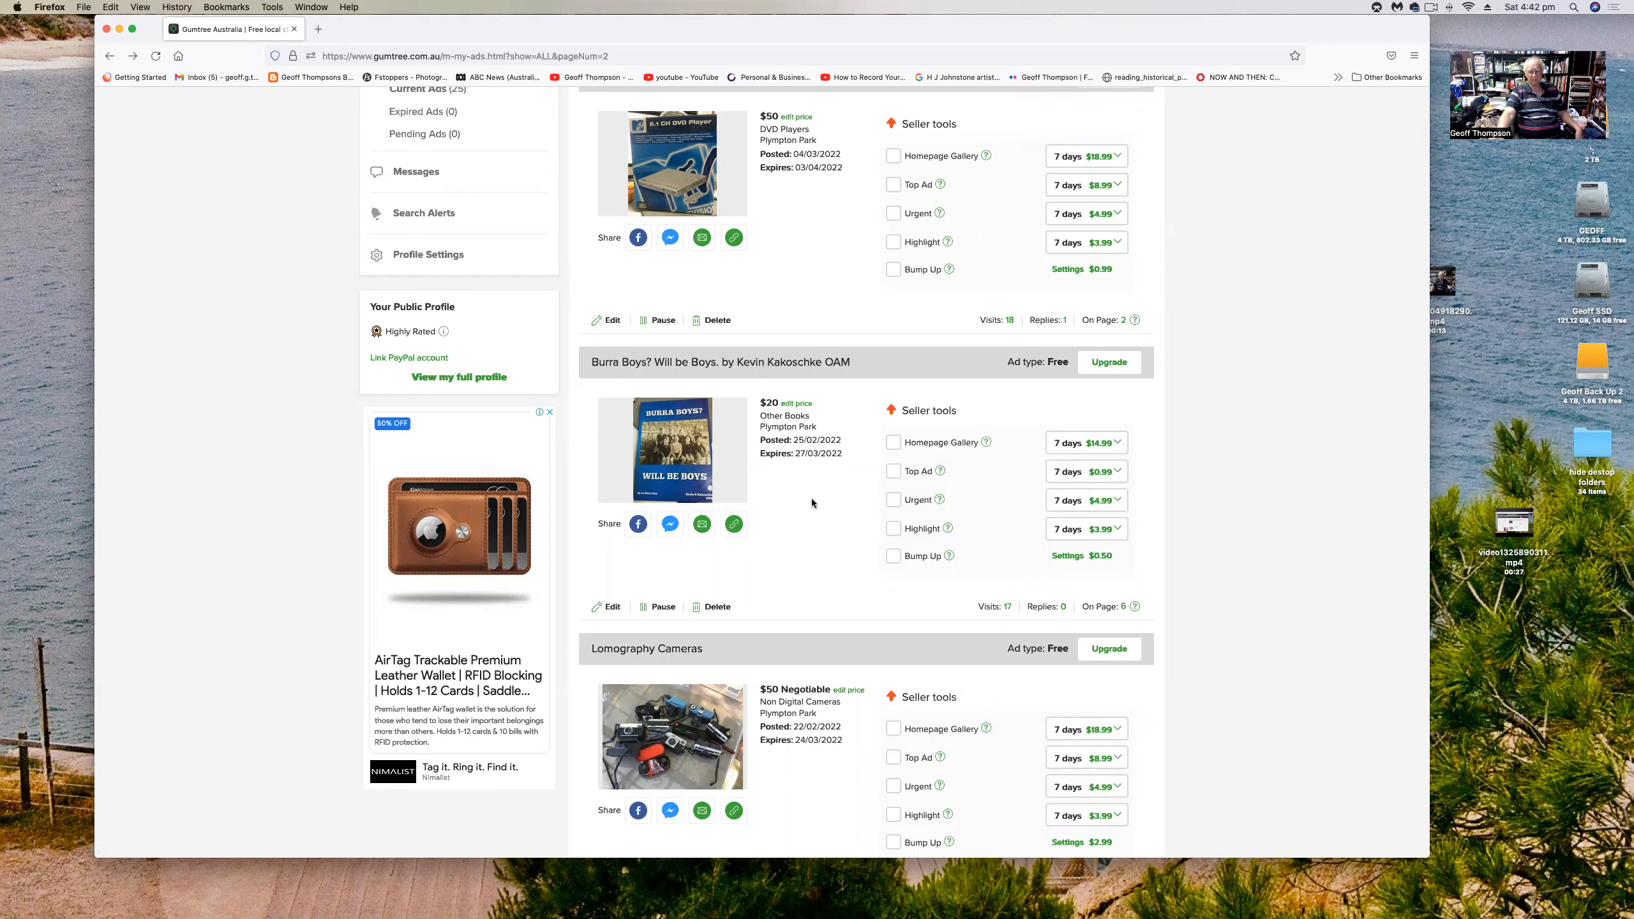
{"action": "mouse_move", "coordinate": [649, 463]}
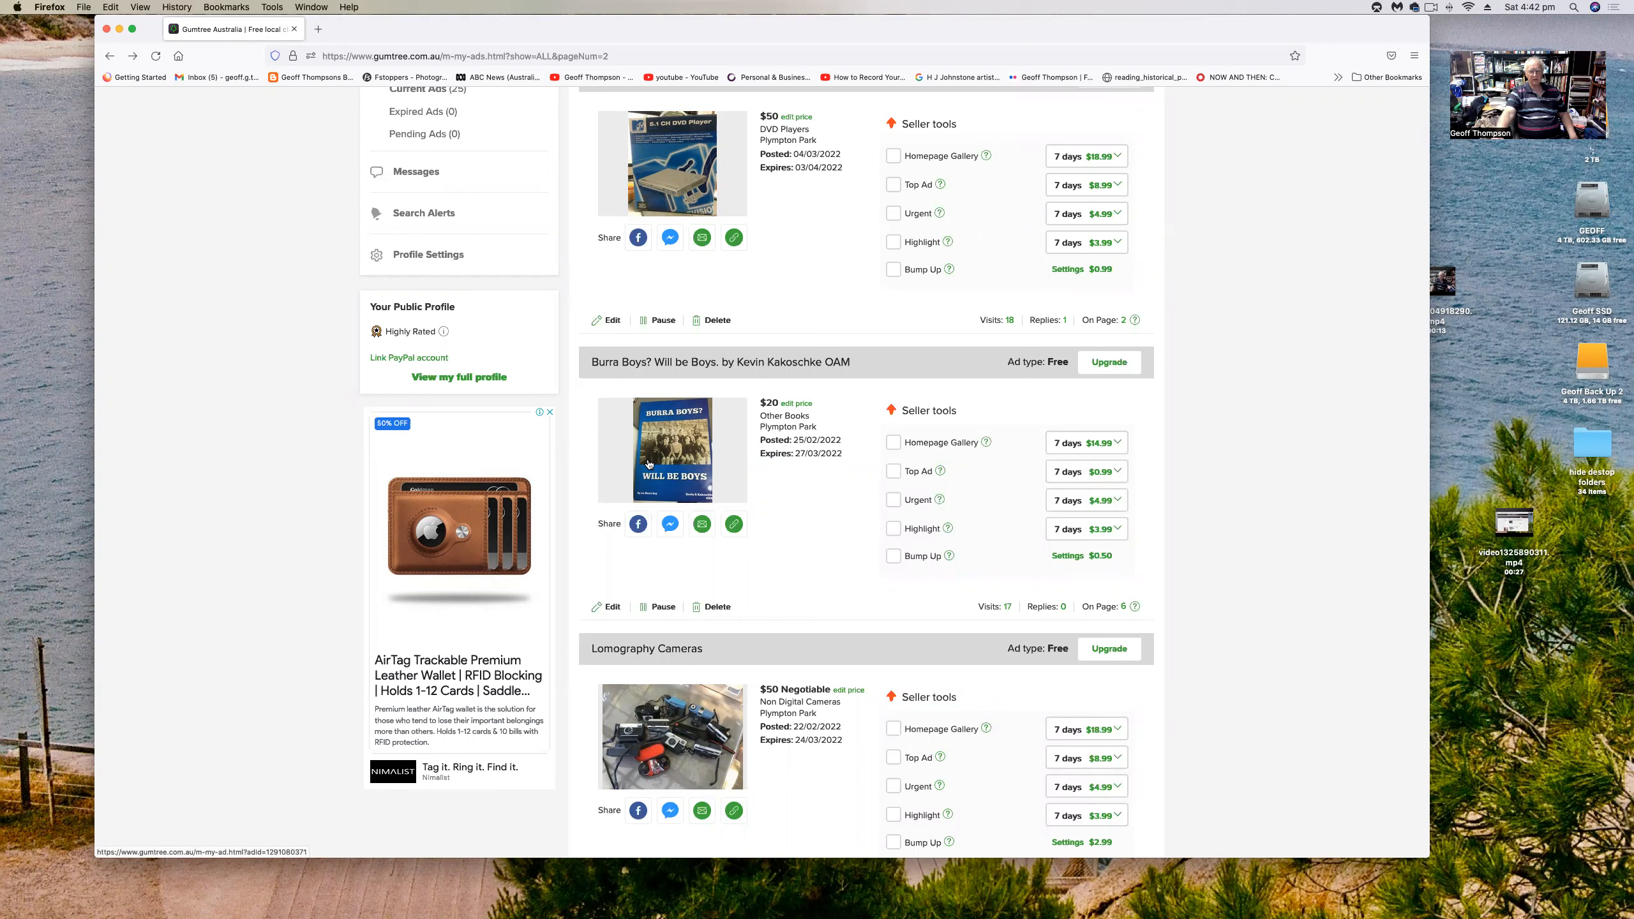
{"action": "mouse_move", "coordinate": [656, 451]}
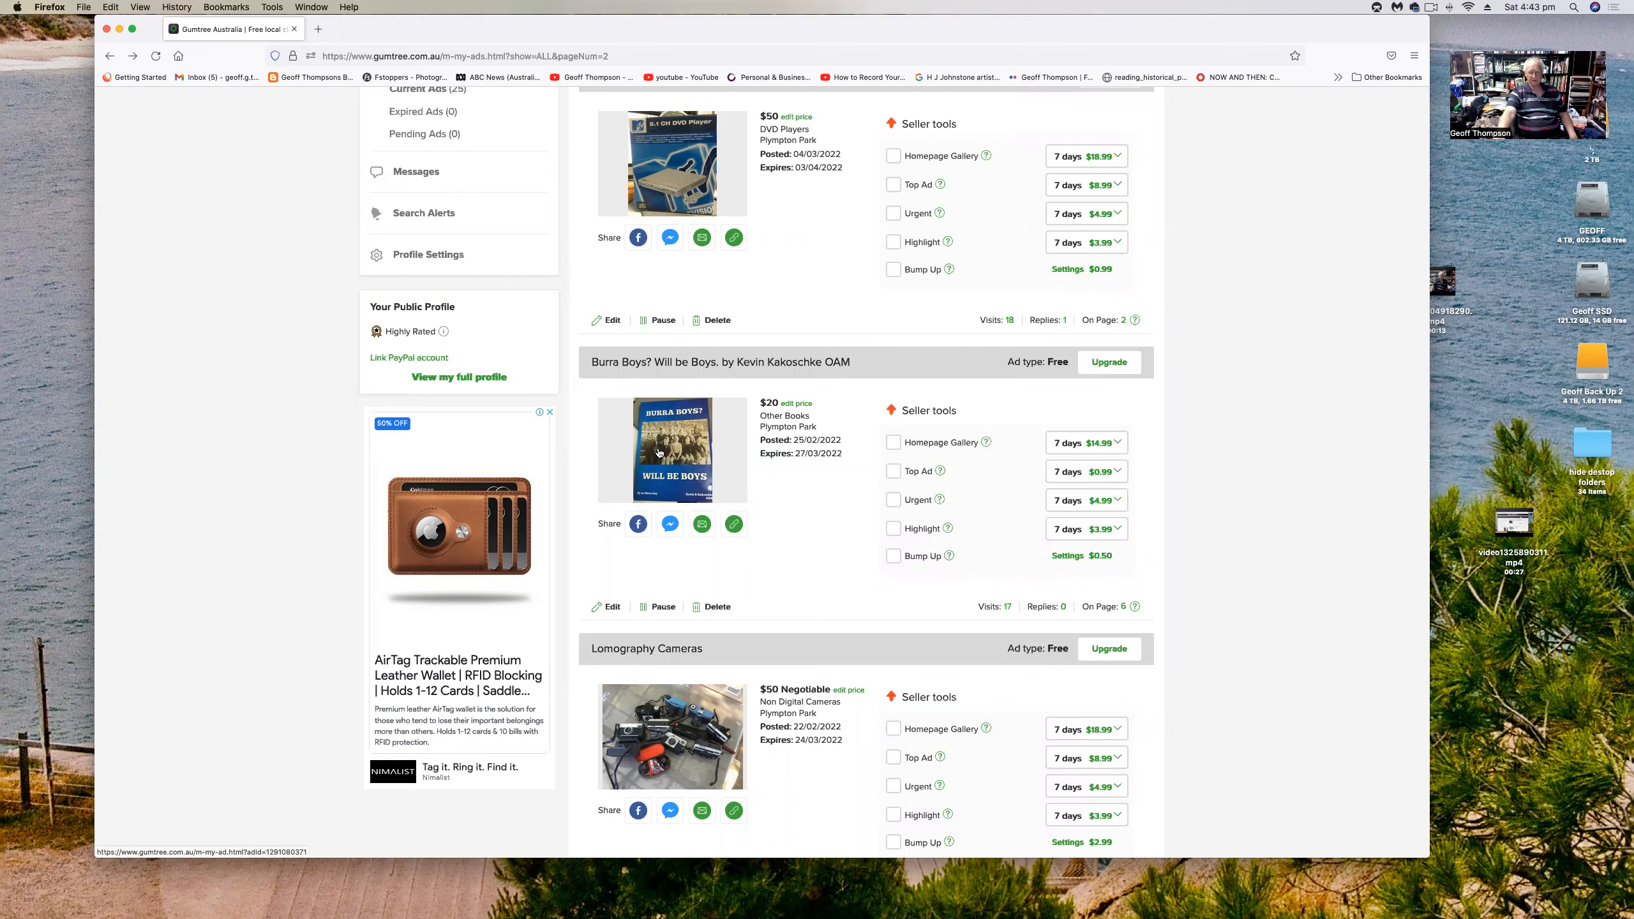
{"action": "mouse_move", "coordinate": [665, 453]}
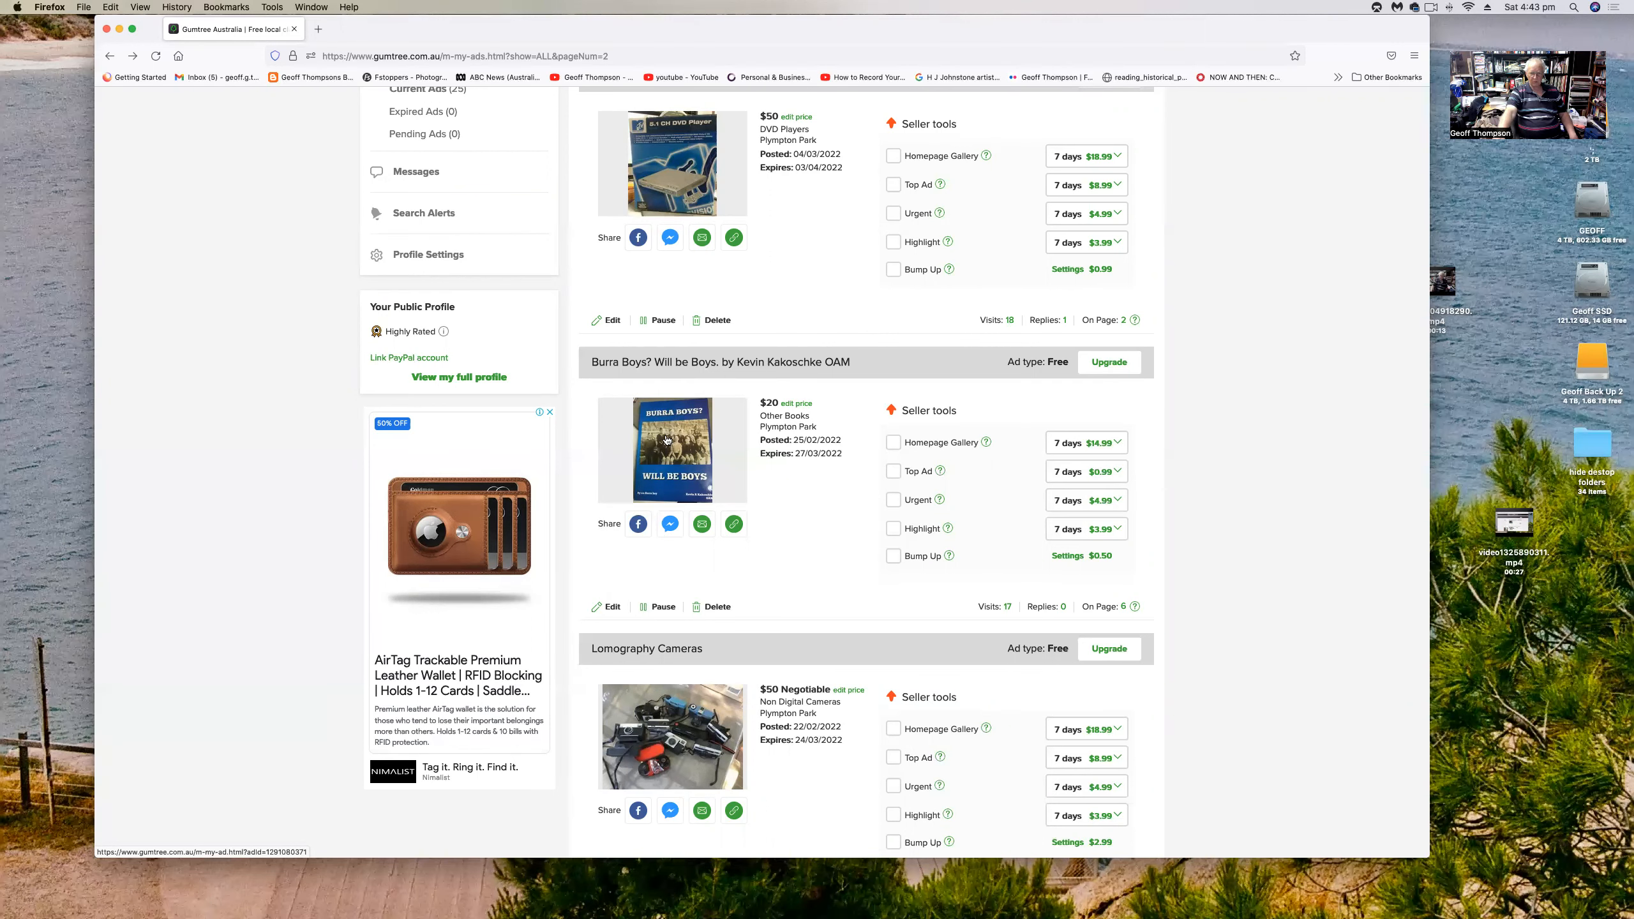
- Scroll page 2 past Lomography Cameras and The Wizards of Oz to the Australian Parrots books ad
{"action": "scroll", "scroll_direction": "down", "scroll_amount": 3}
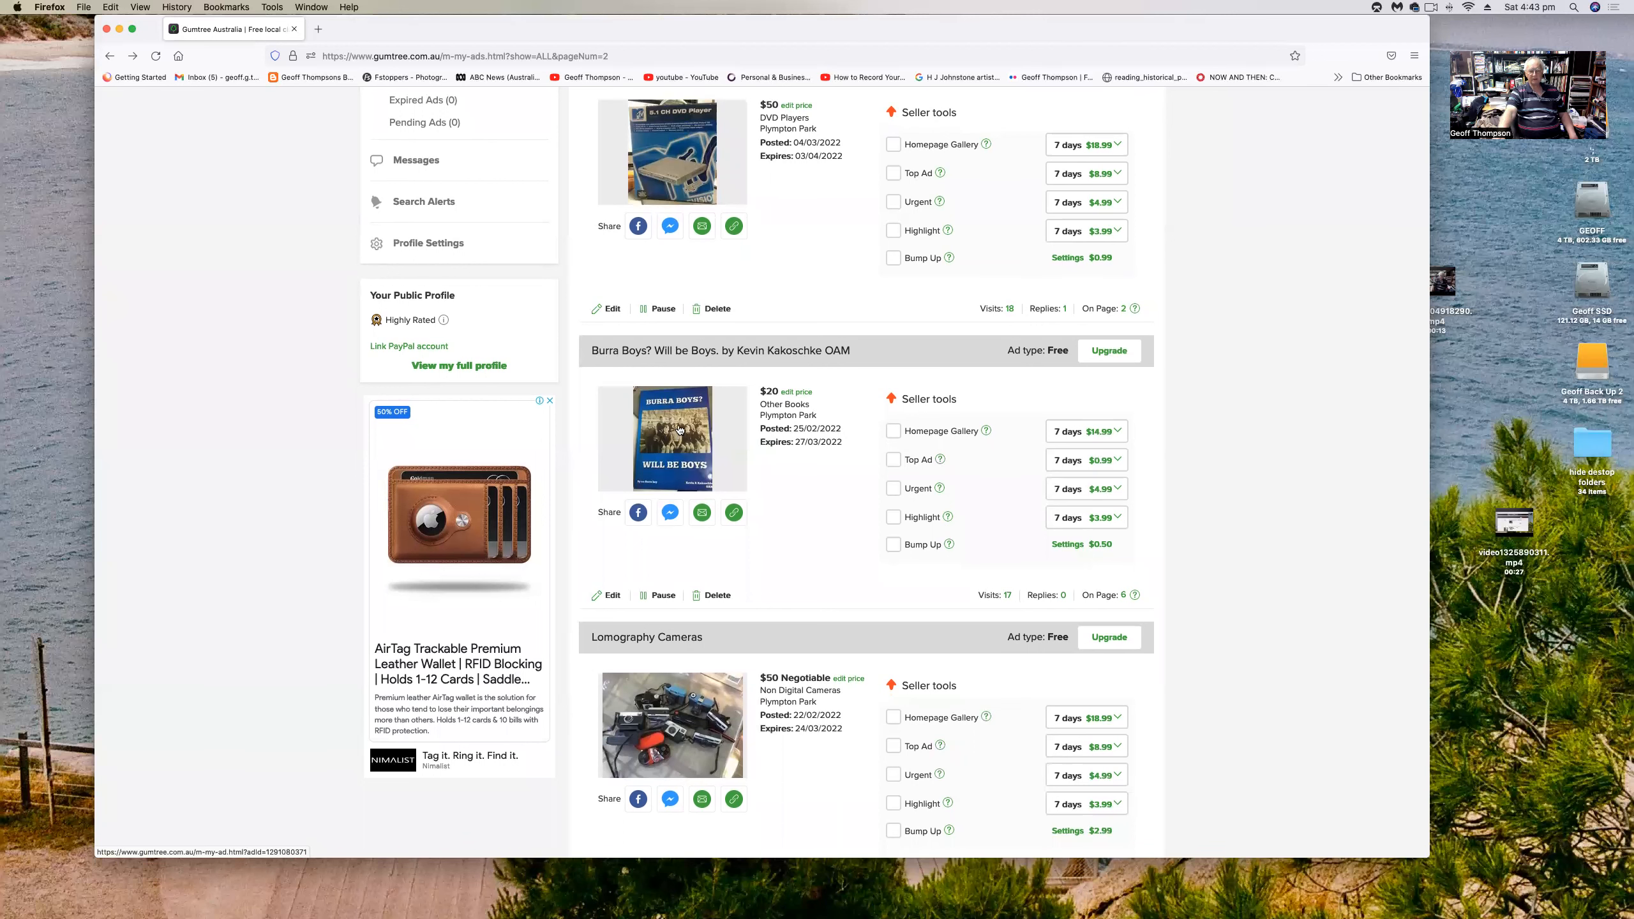
{"action": "scroll", "scroll_direction": "down", "scroll_amount": 3}
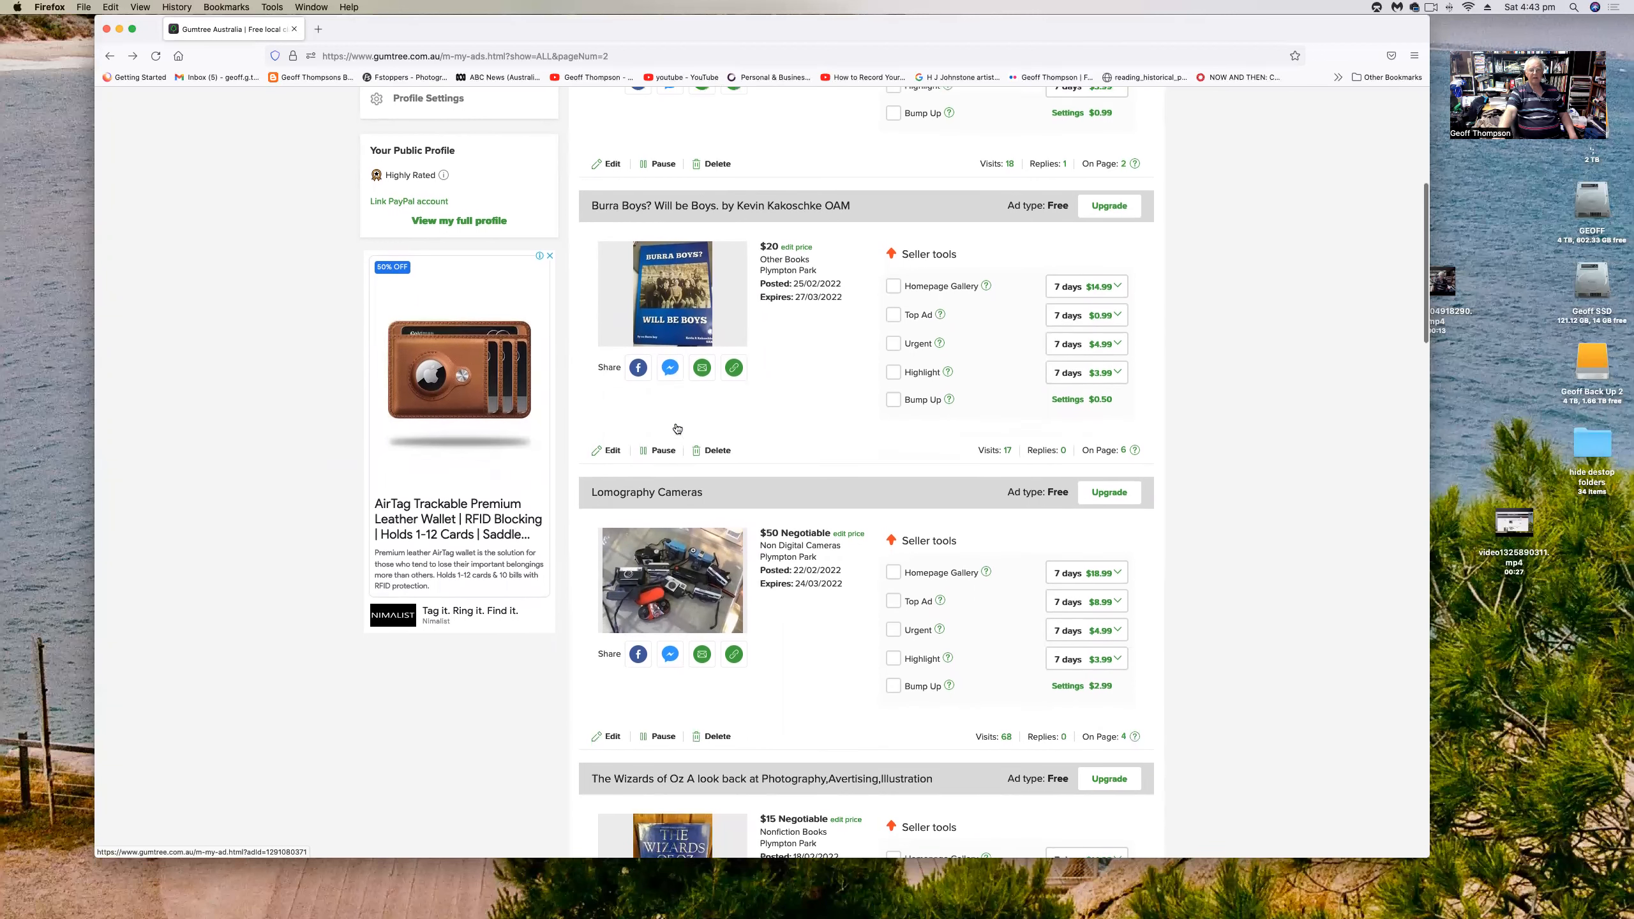
{"action": "scroll", "scroll_direction": "down", "scroll_amount": 3}
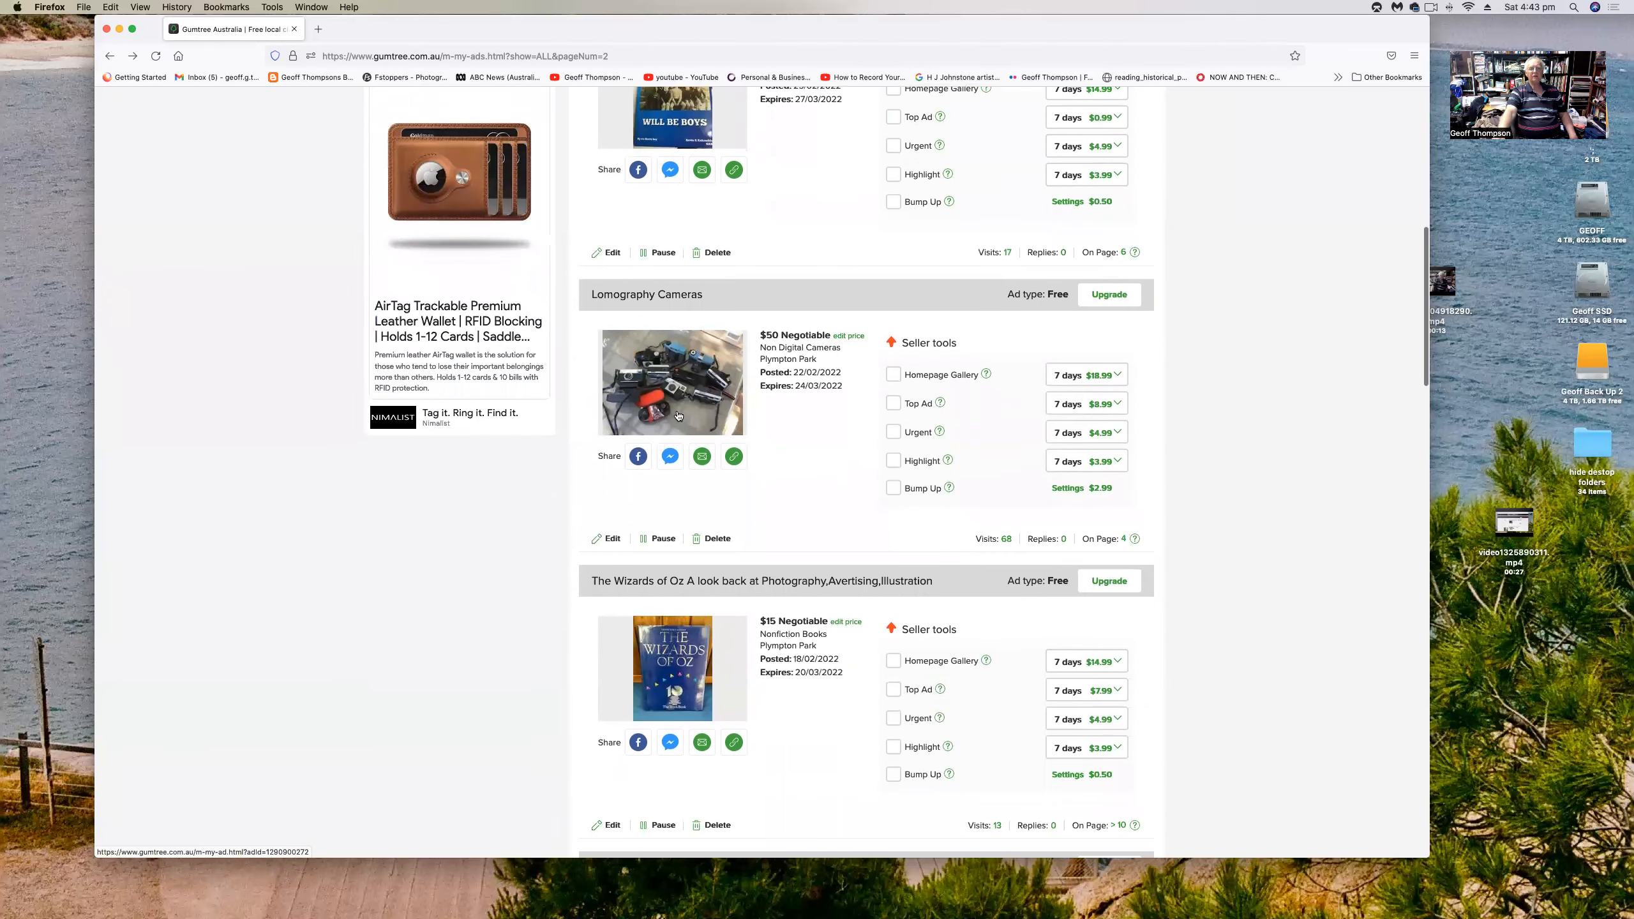
{"action": "mouse_move", "coordinate": [620, 383]}
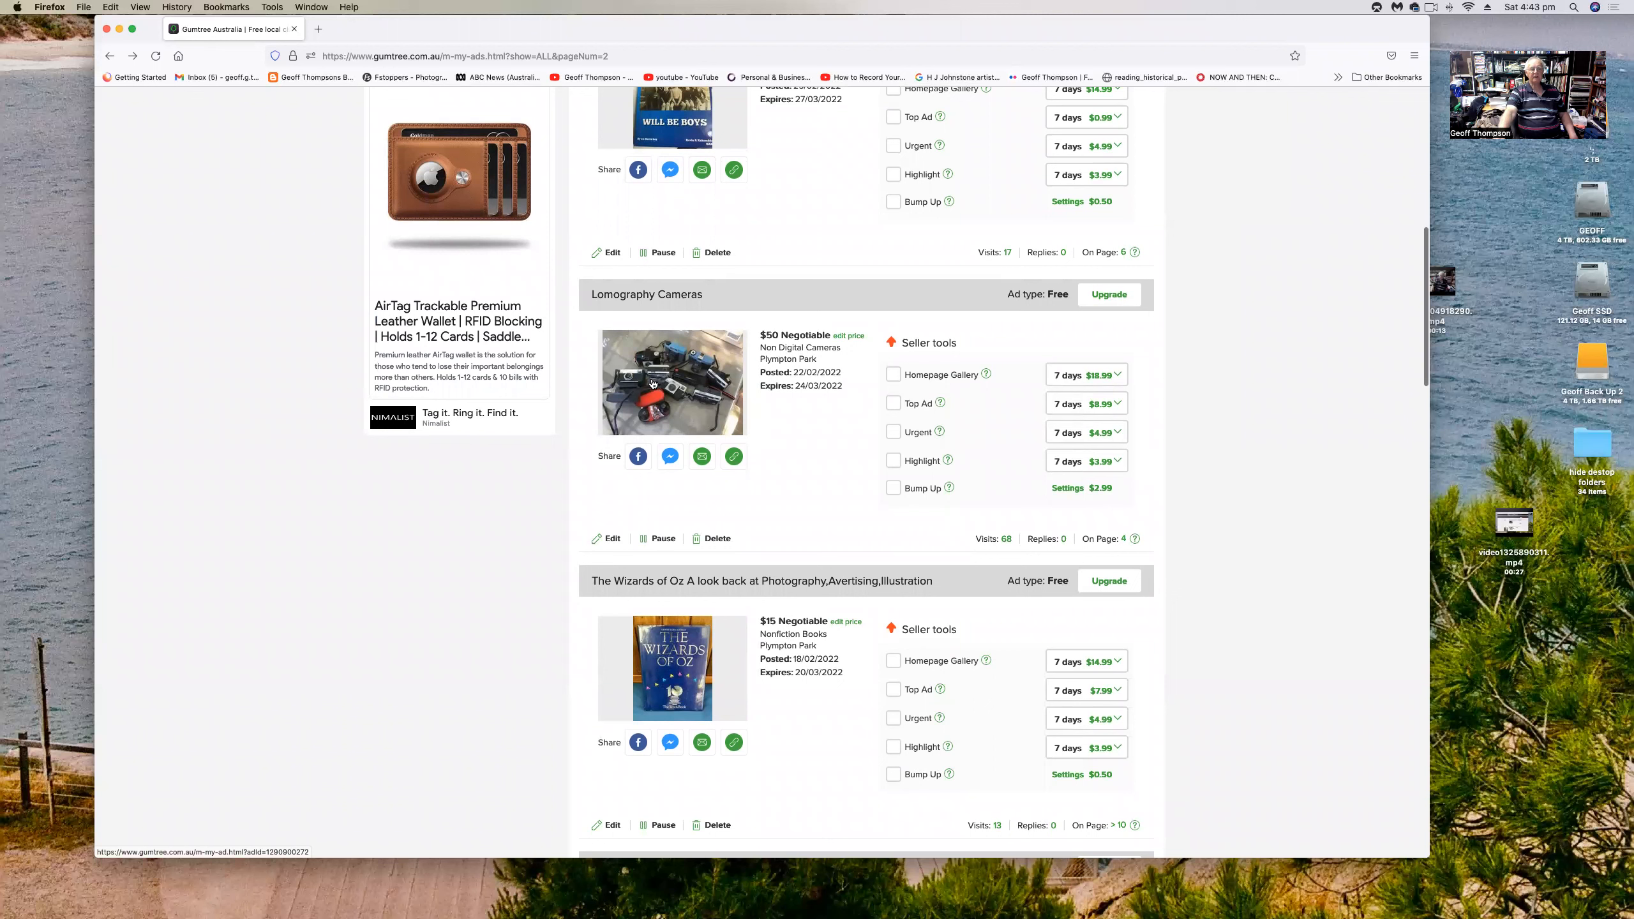
{"action": "mouse_move", "coordinate": [676, 357]}
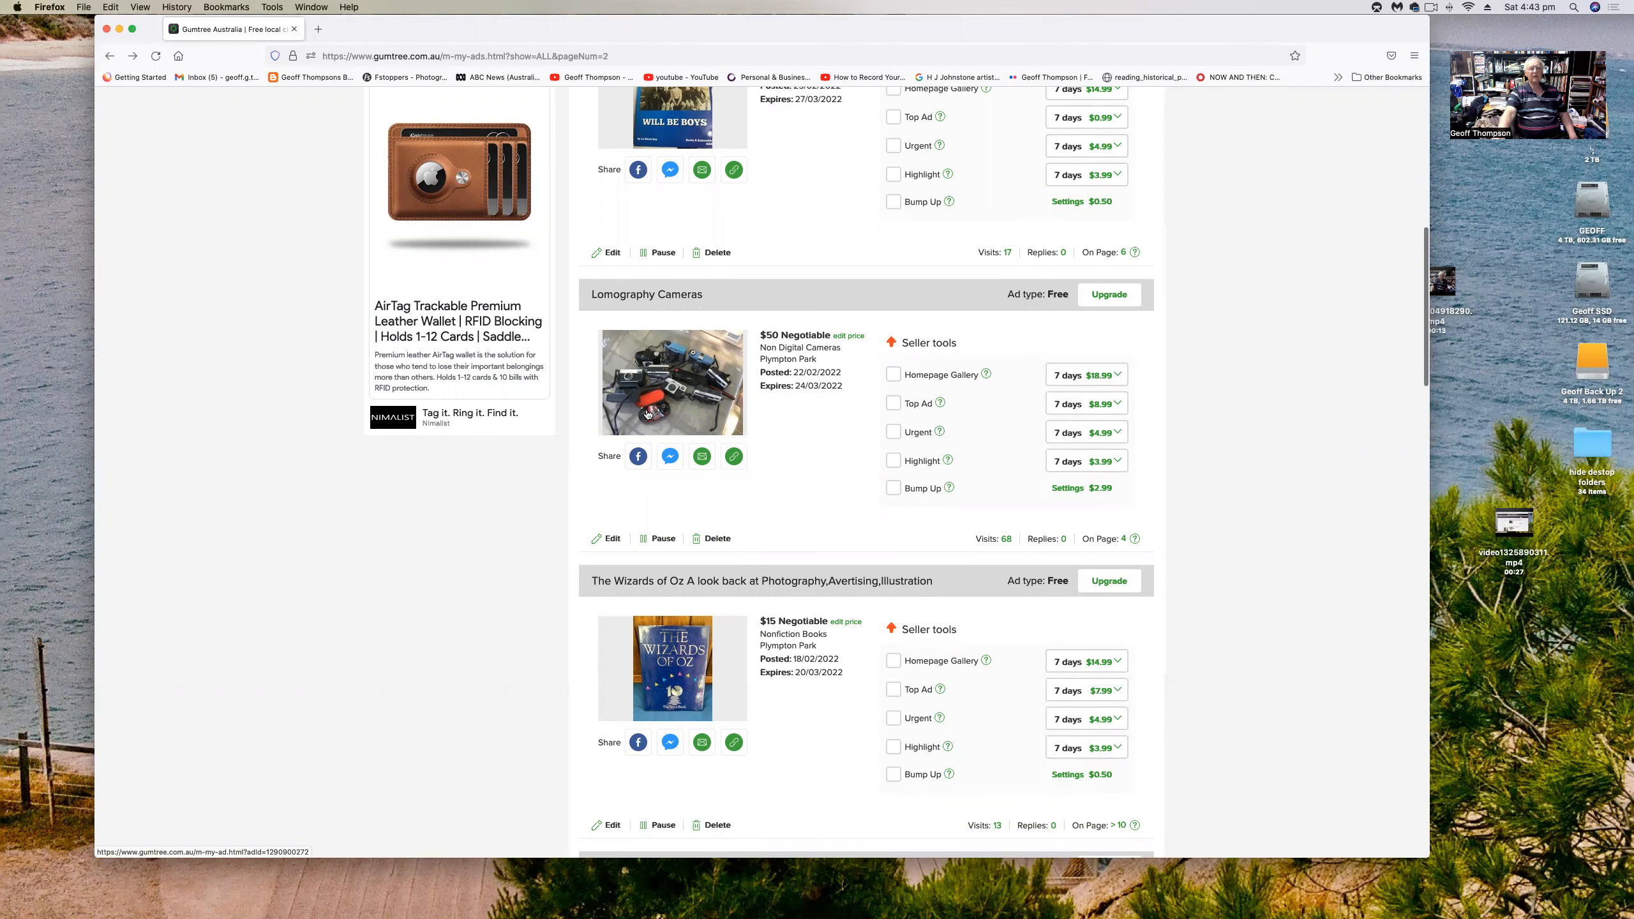
{"action": "mouse_move", "coordinate": [659, 392]}
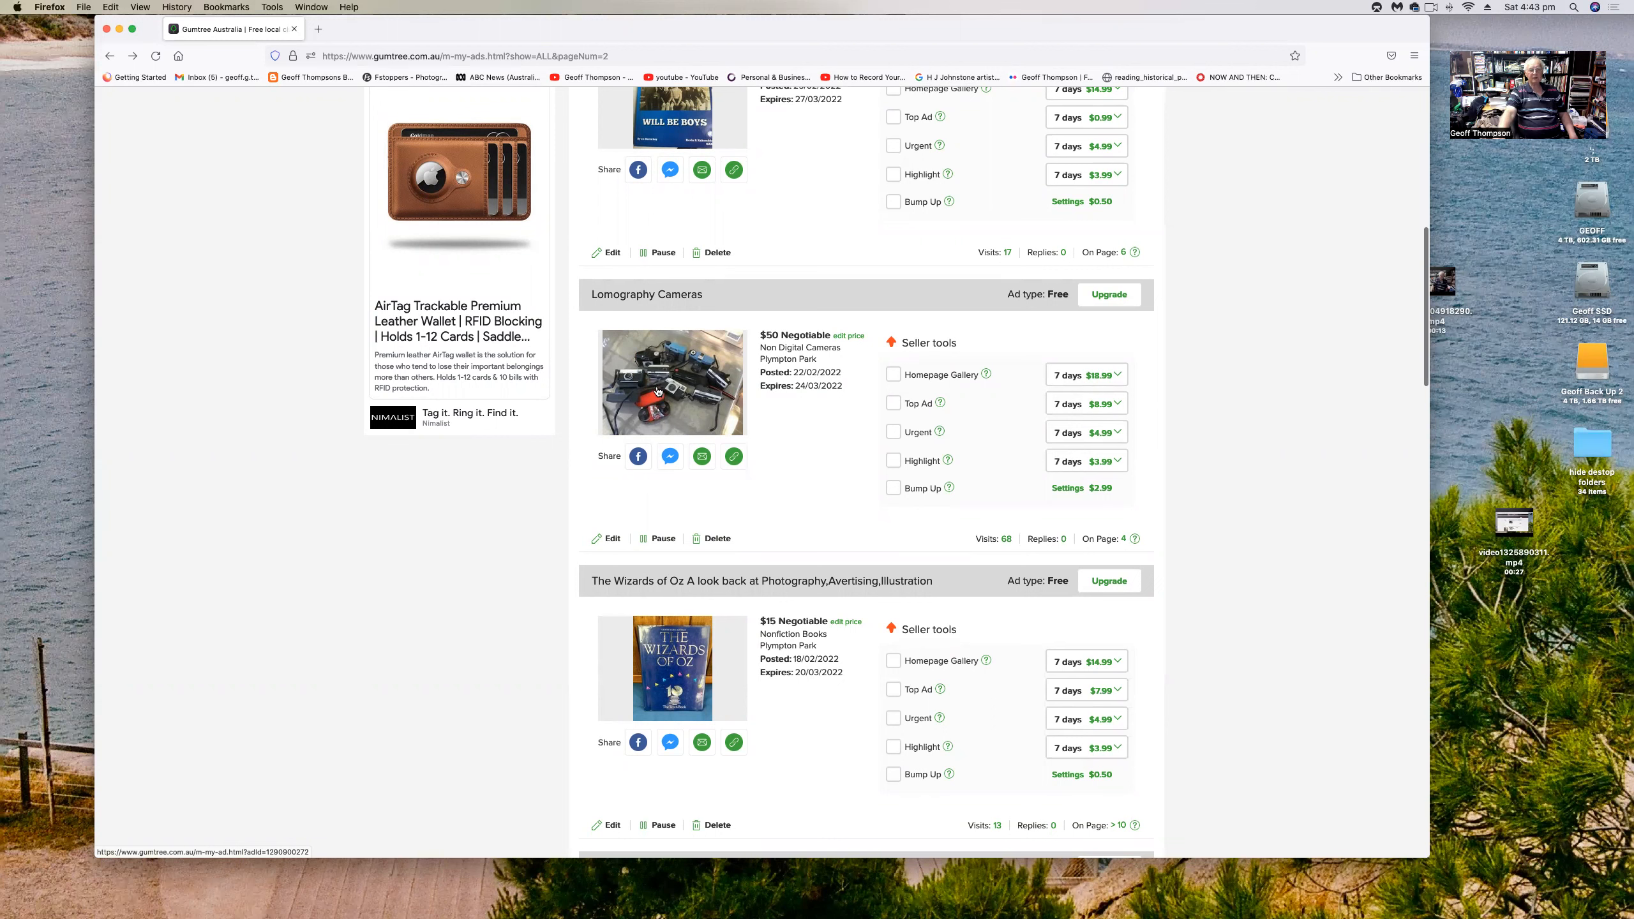
{"action": "scroll", "scroll_direction": "down", "scroll_amount": 3}
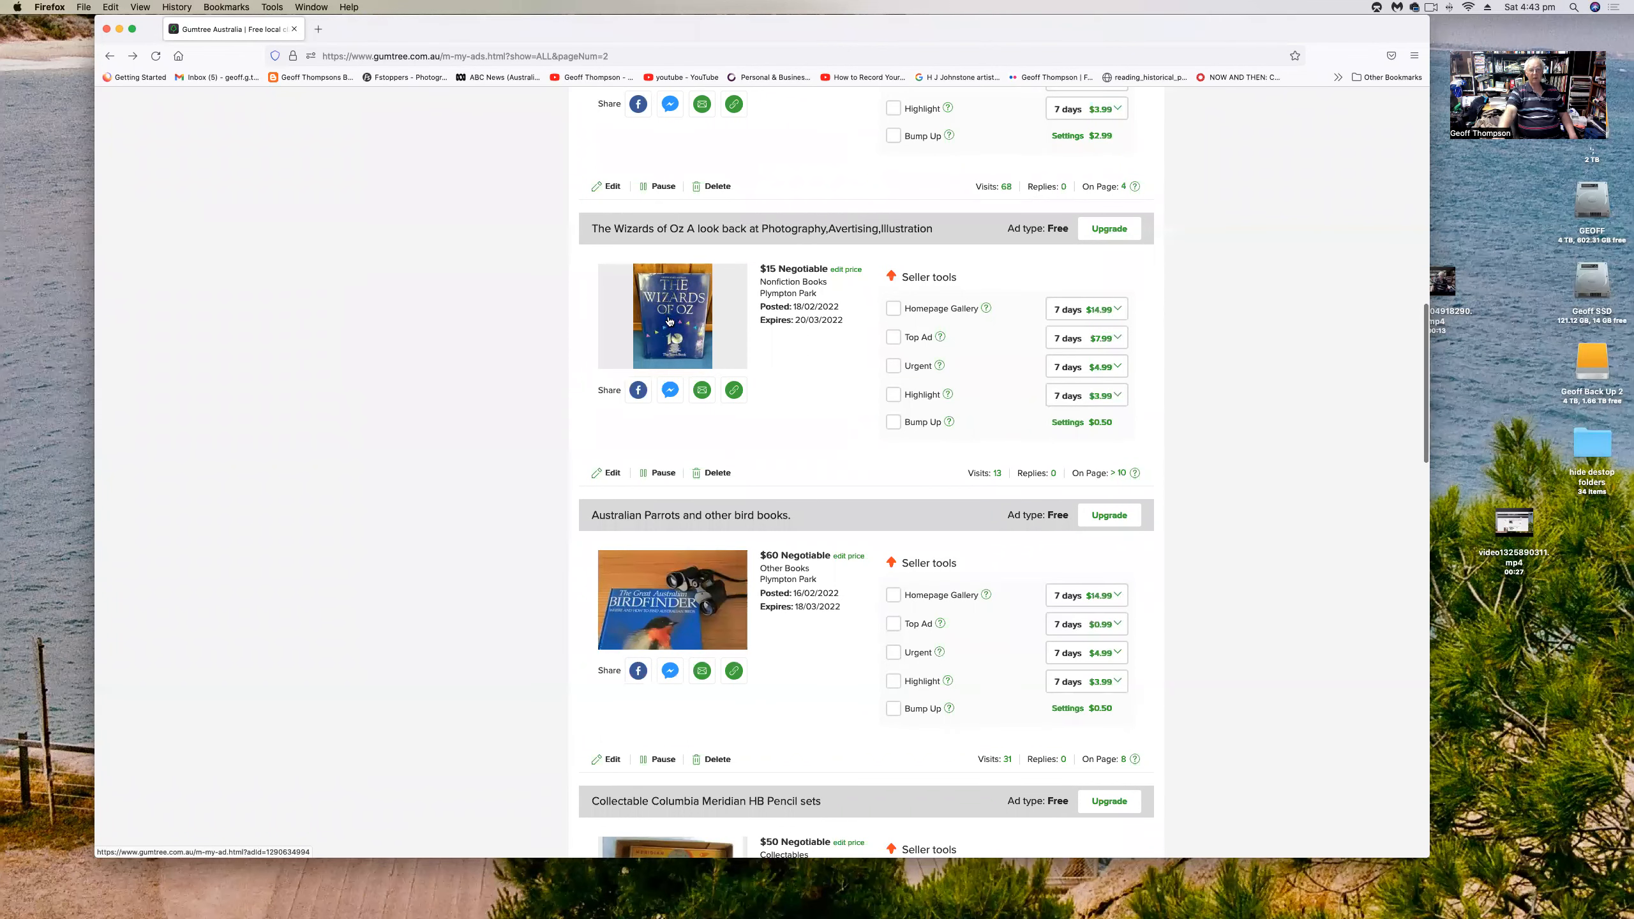
- Open the Australian Parrots bird books photo gallery, view the next photo, and close it
{"action": "scroll", "scroll_direction": "down", "scroll_amount": 3}
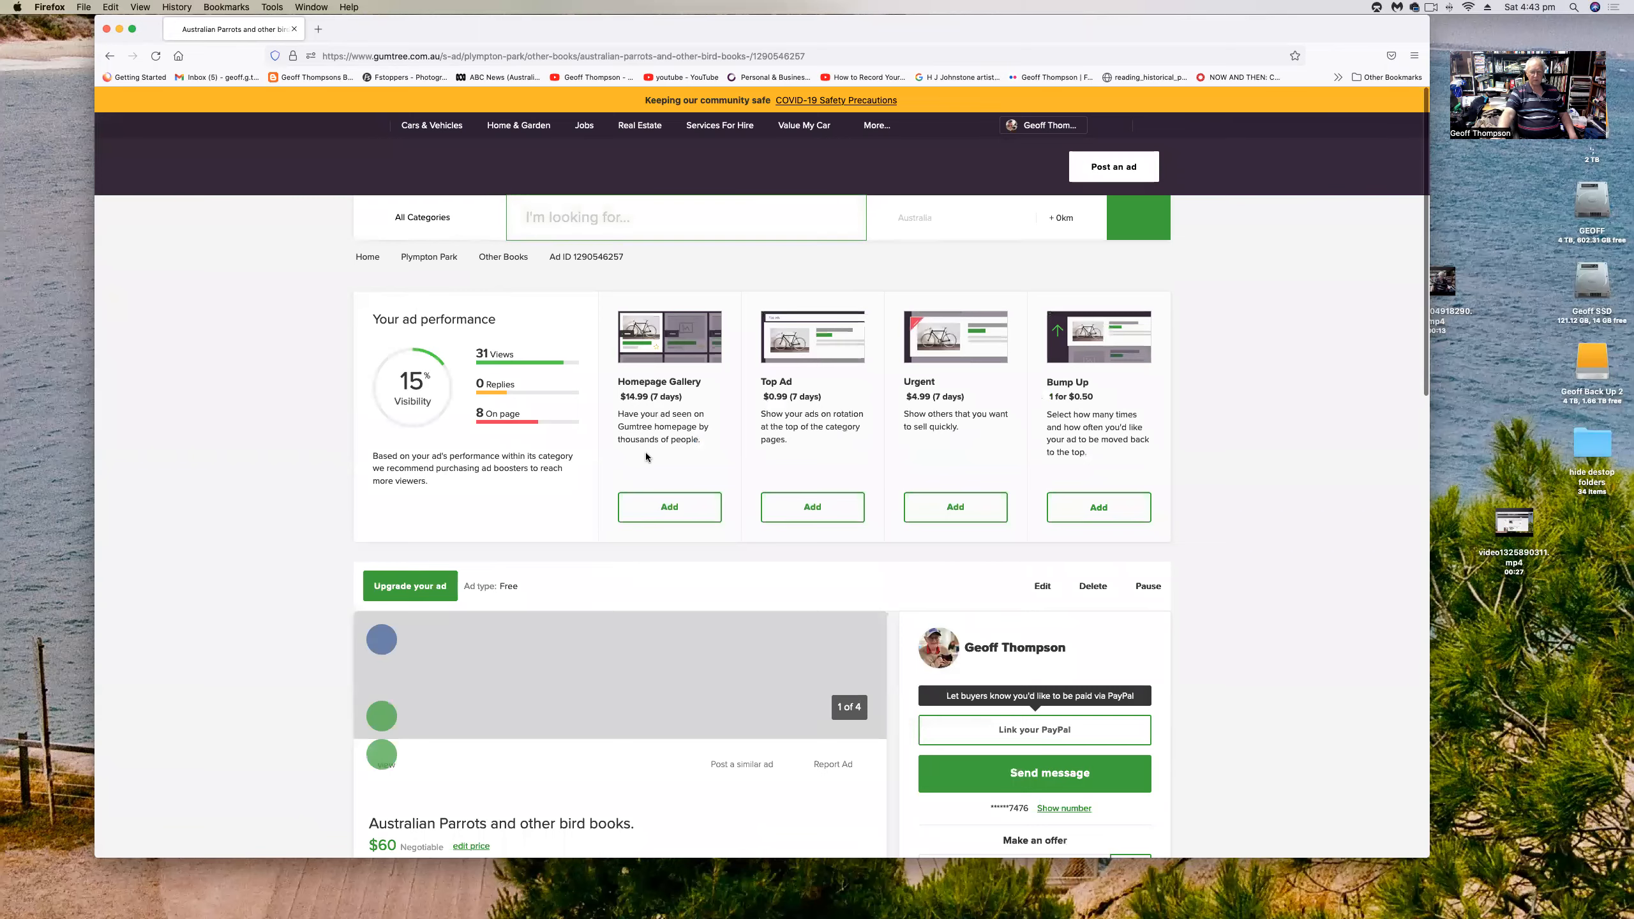
{"action": "scroll", "scroll_direction": "down", "scroll_amount": 3}
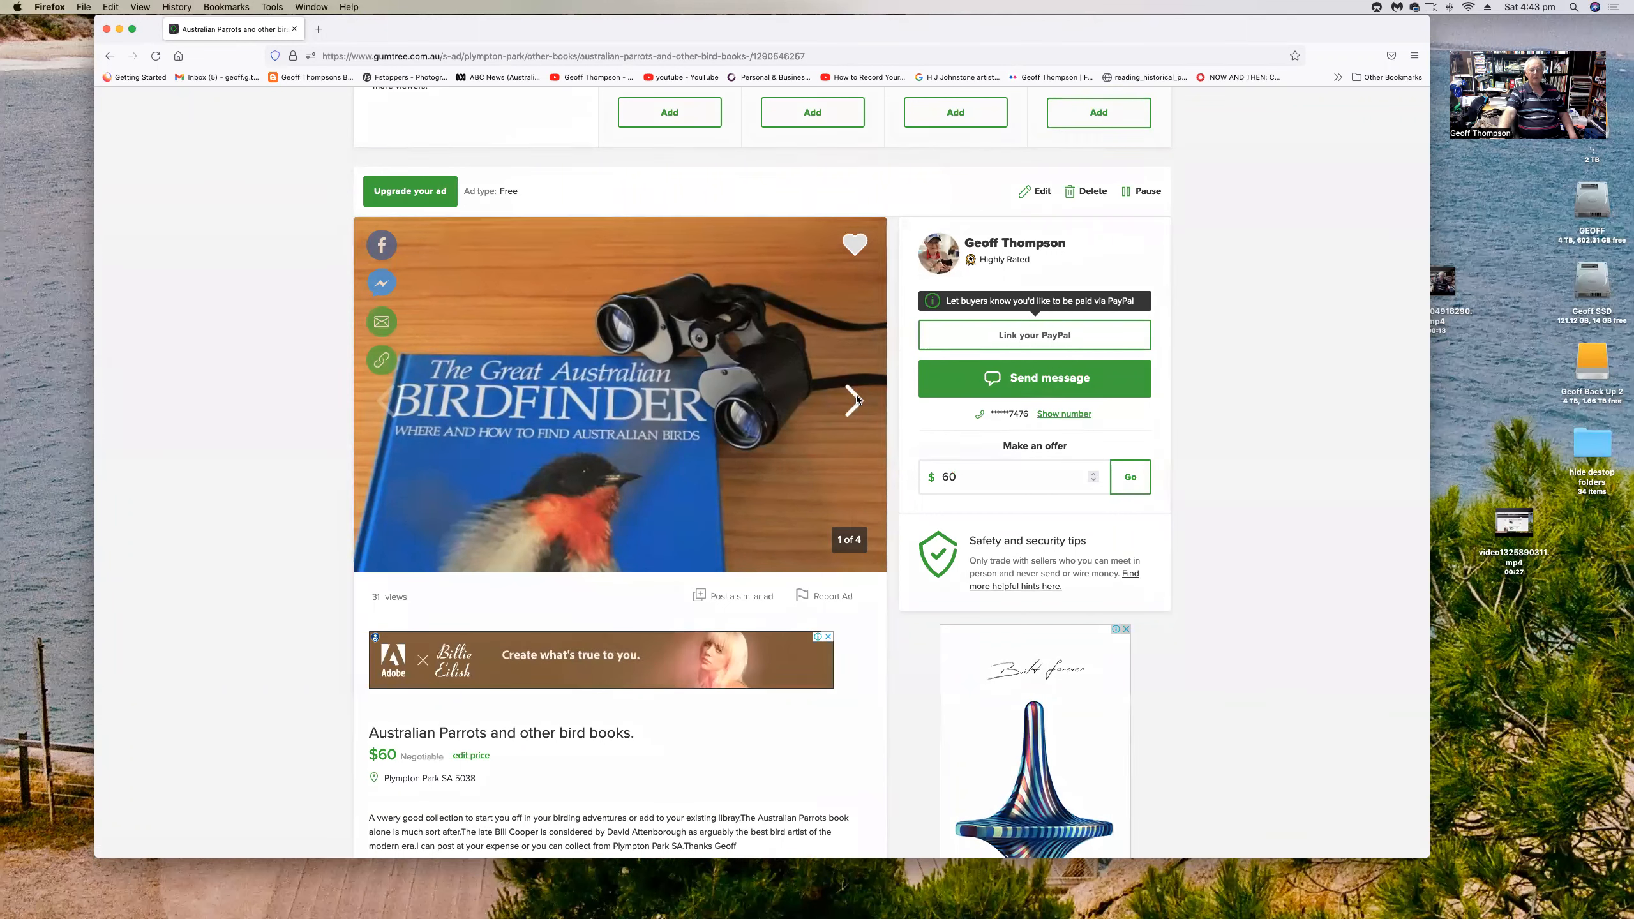
{"action": "left_click", "coordinate": [855, 400]}
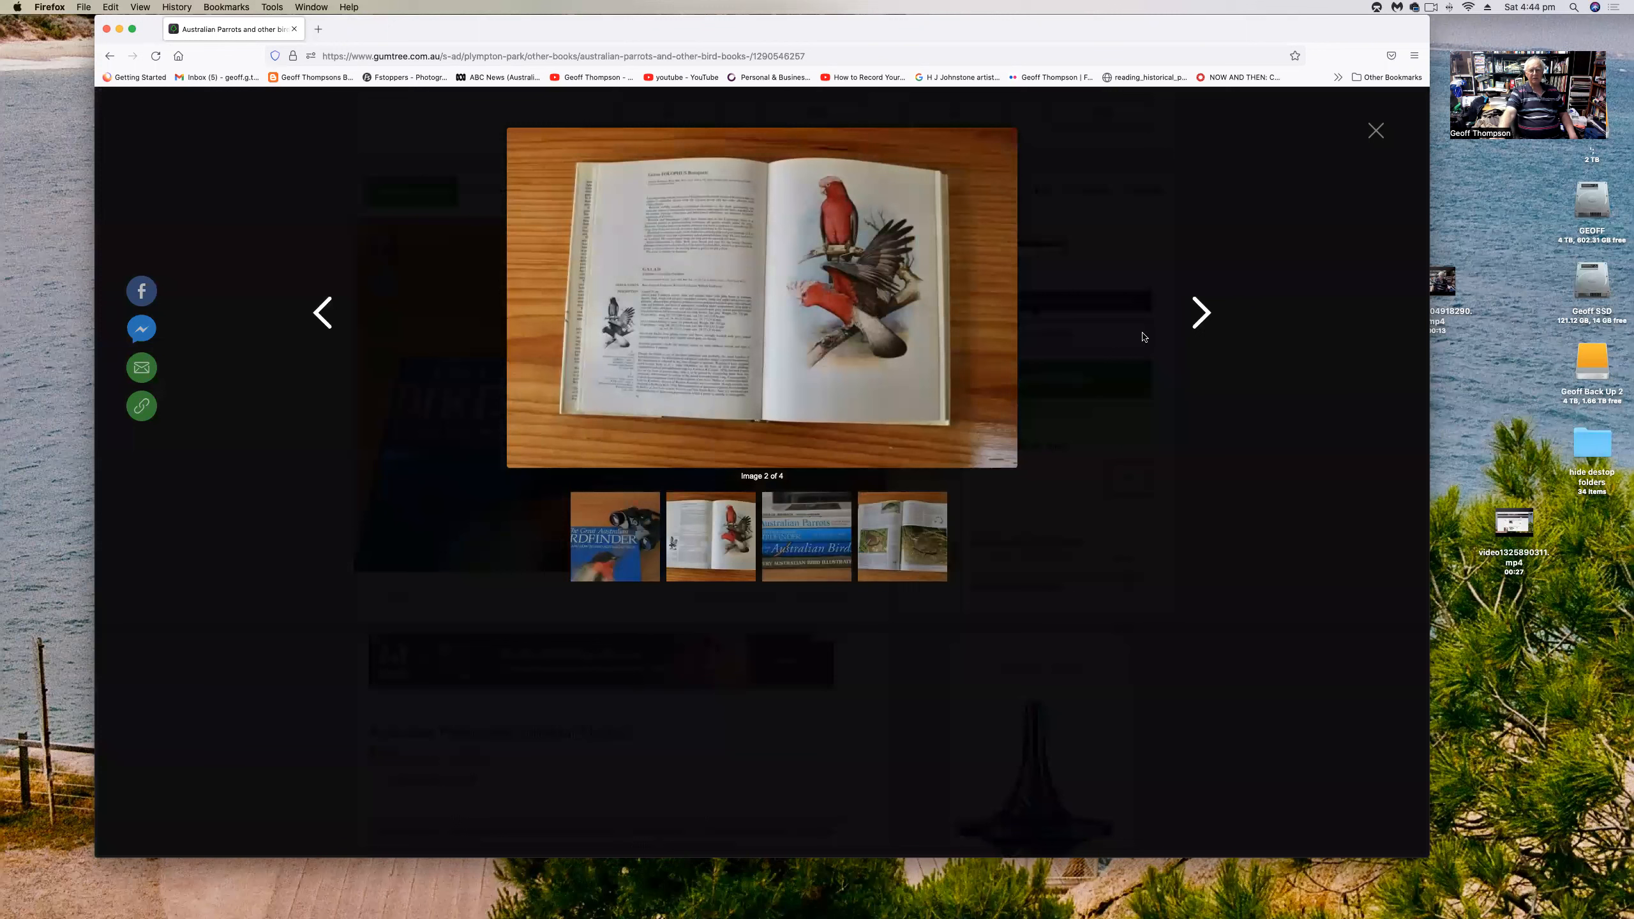
{"action": "left_click", "coordinate": [1202, 313]}
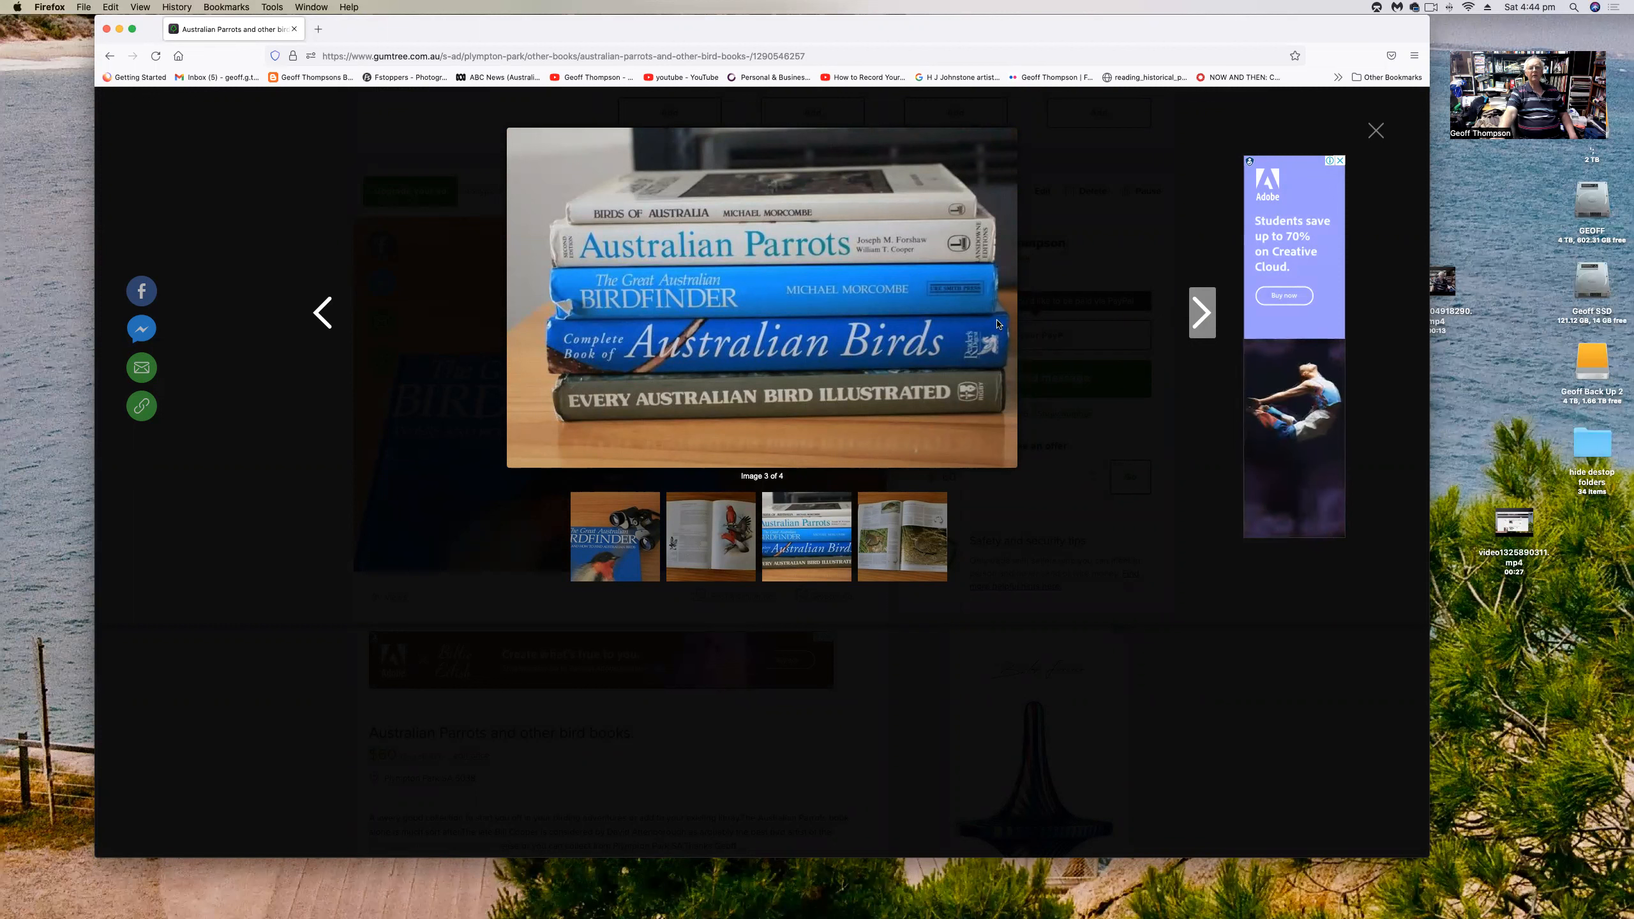
{"action": "mouse_move", "coordinate": [600, 320]}
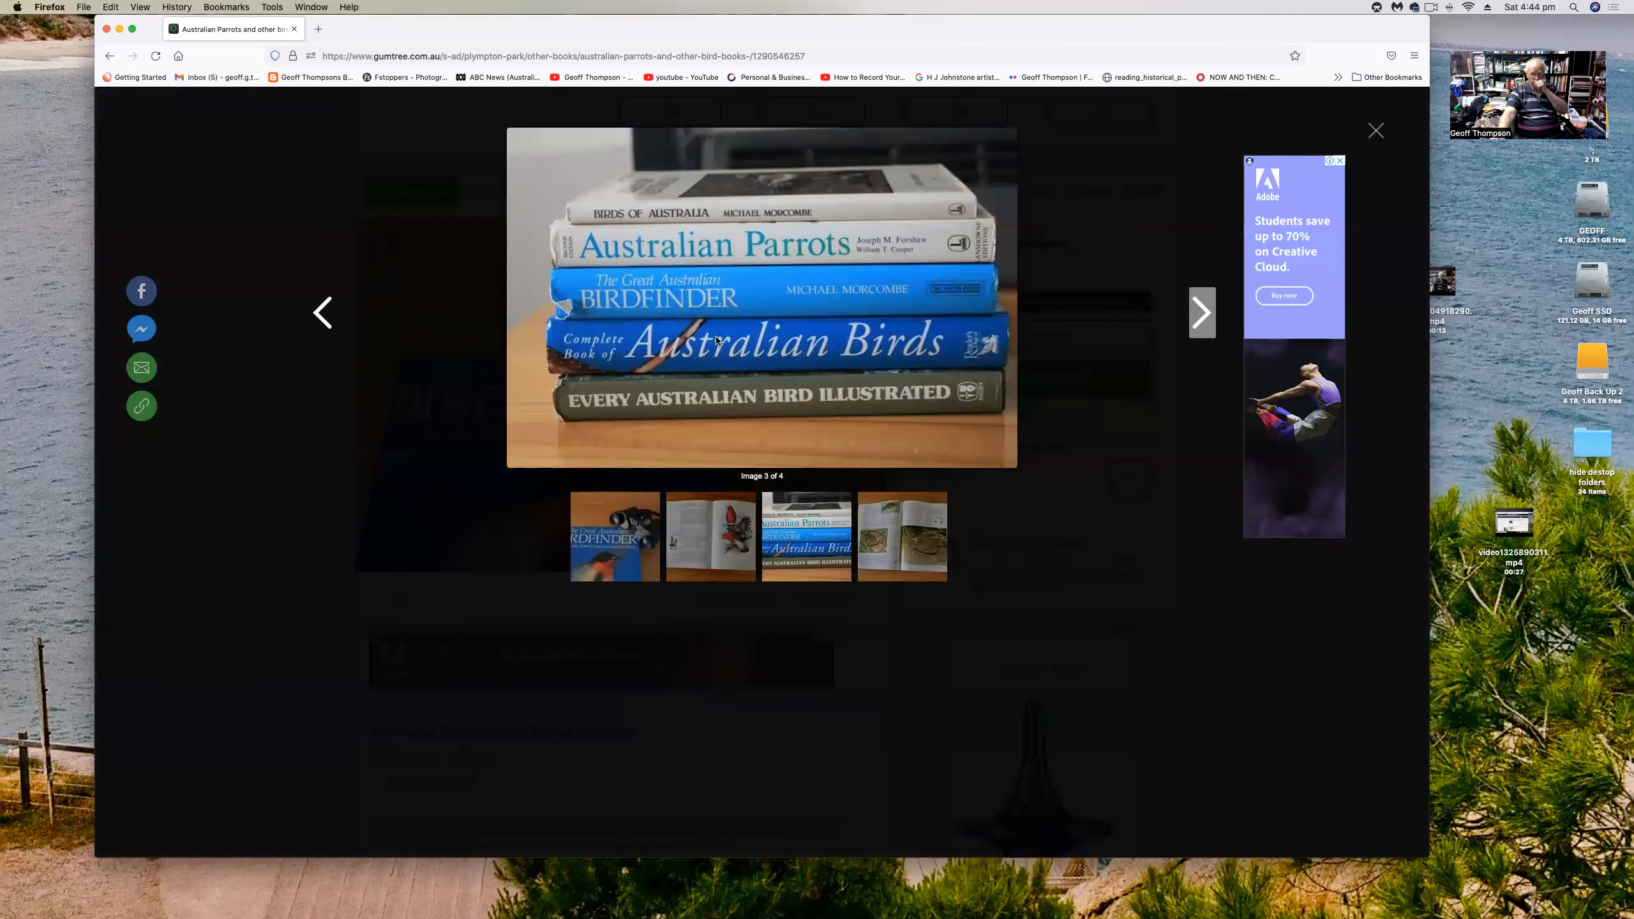
{"action": "mouse_move", "coordinate": [1205, 187]}
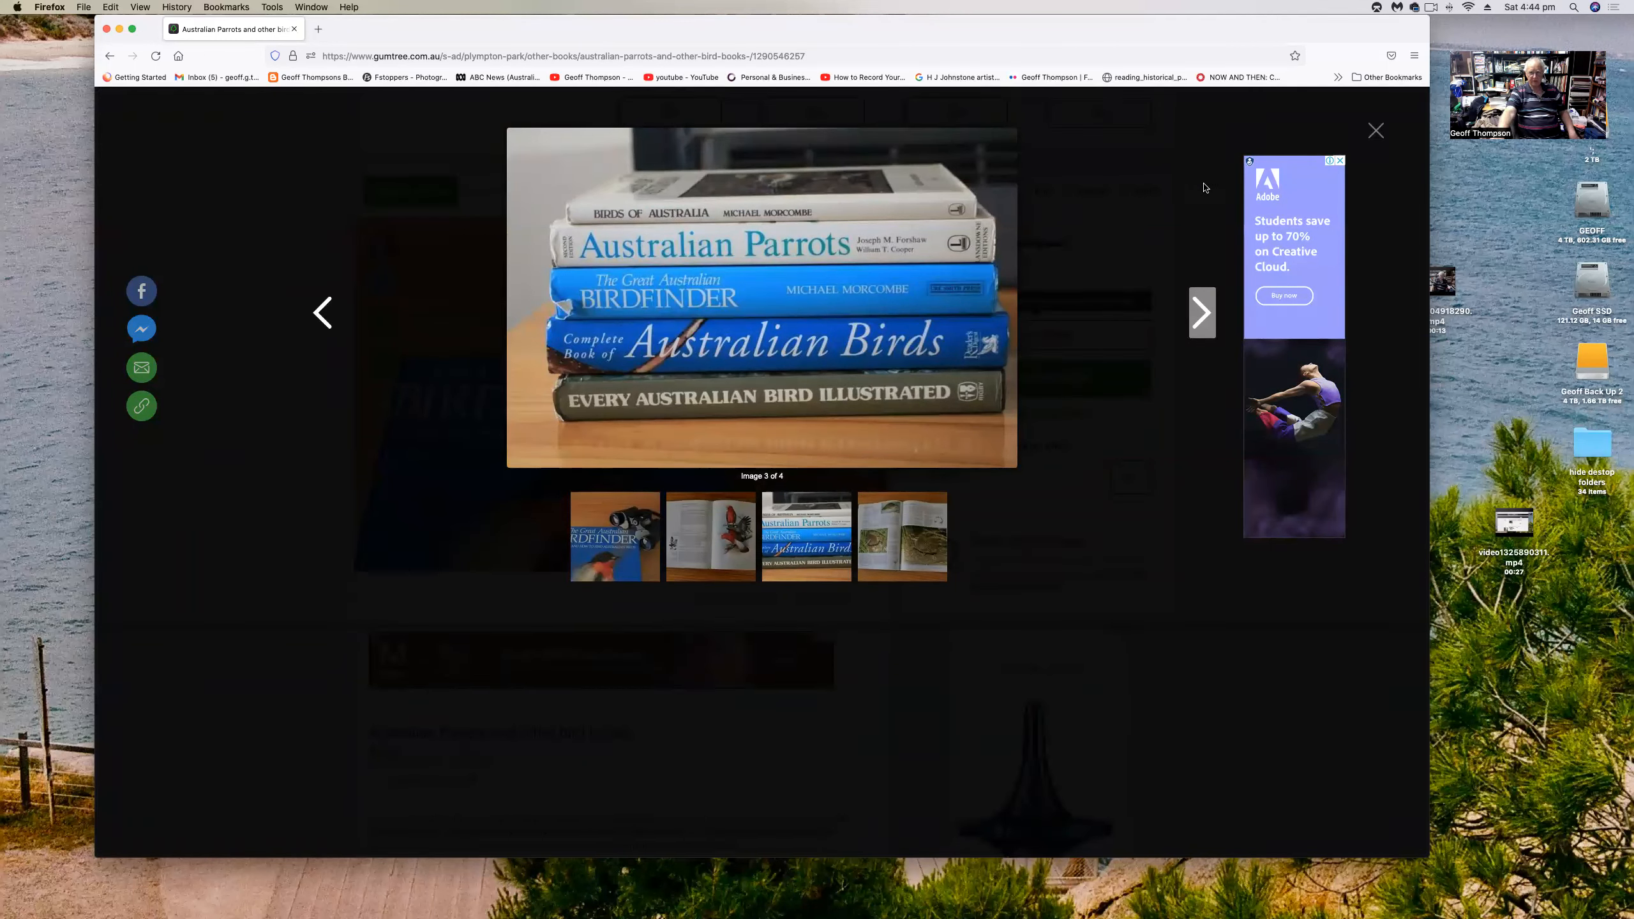
{"action": "left_click", "coordinate": [1376, 130]}
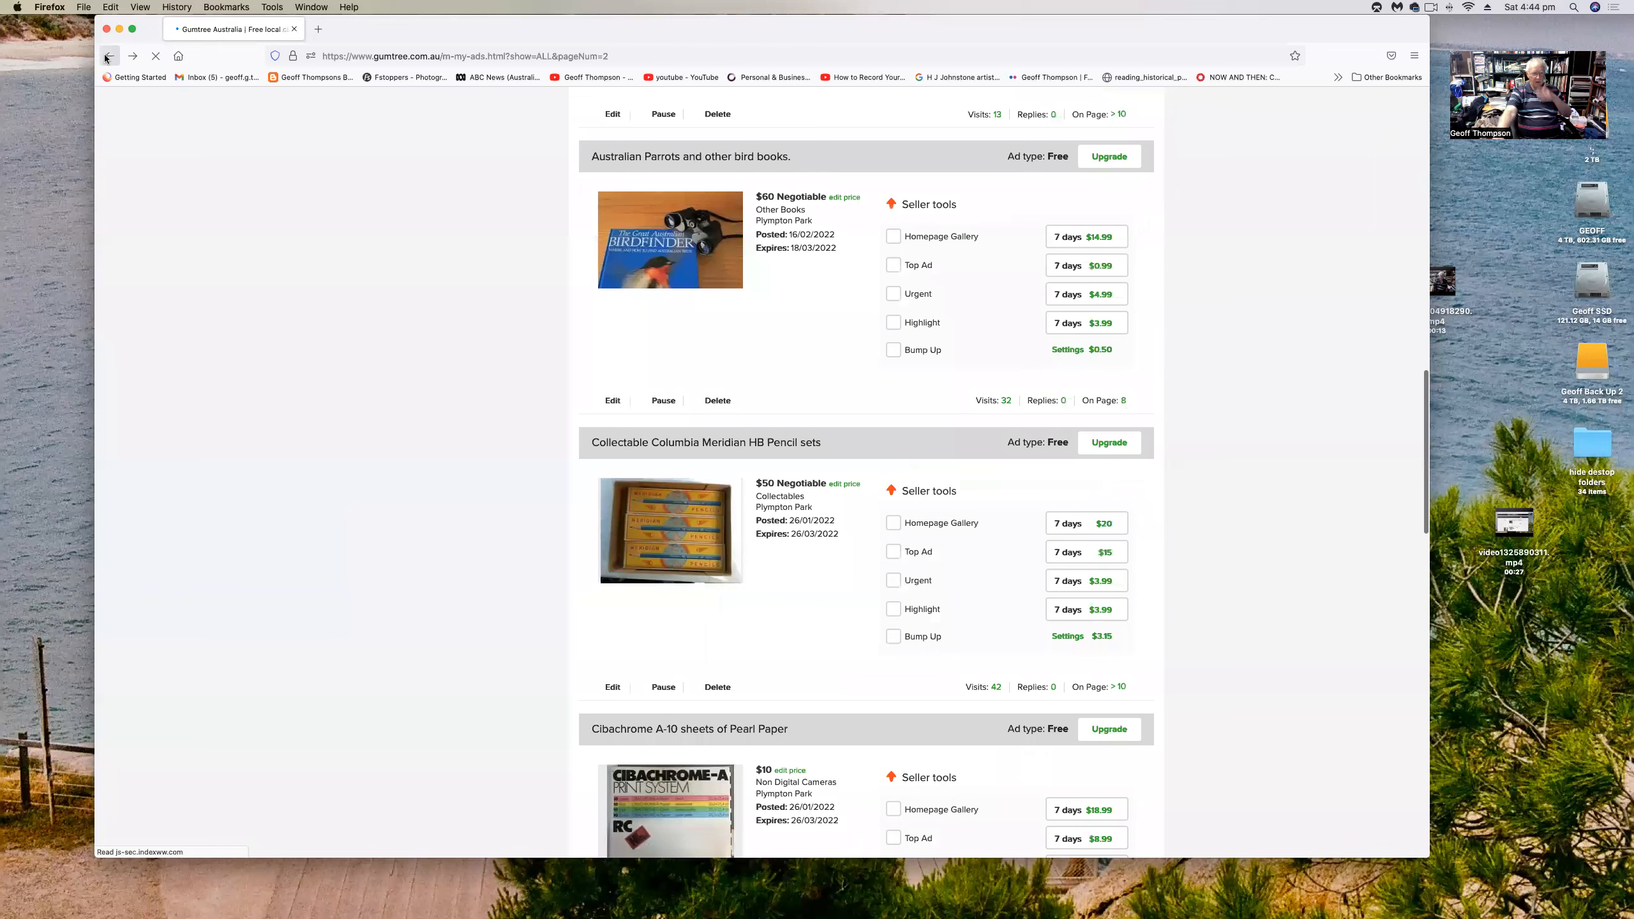
- Scroll down page 2 until the Columbia Meridian HB Pencil sets and Cibachrome paper ads appear
{"action": "scroll", "scroll_direction": "down", "scroll_amount": 3}
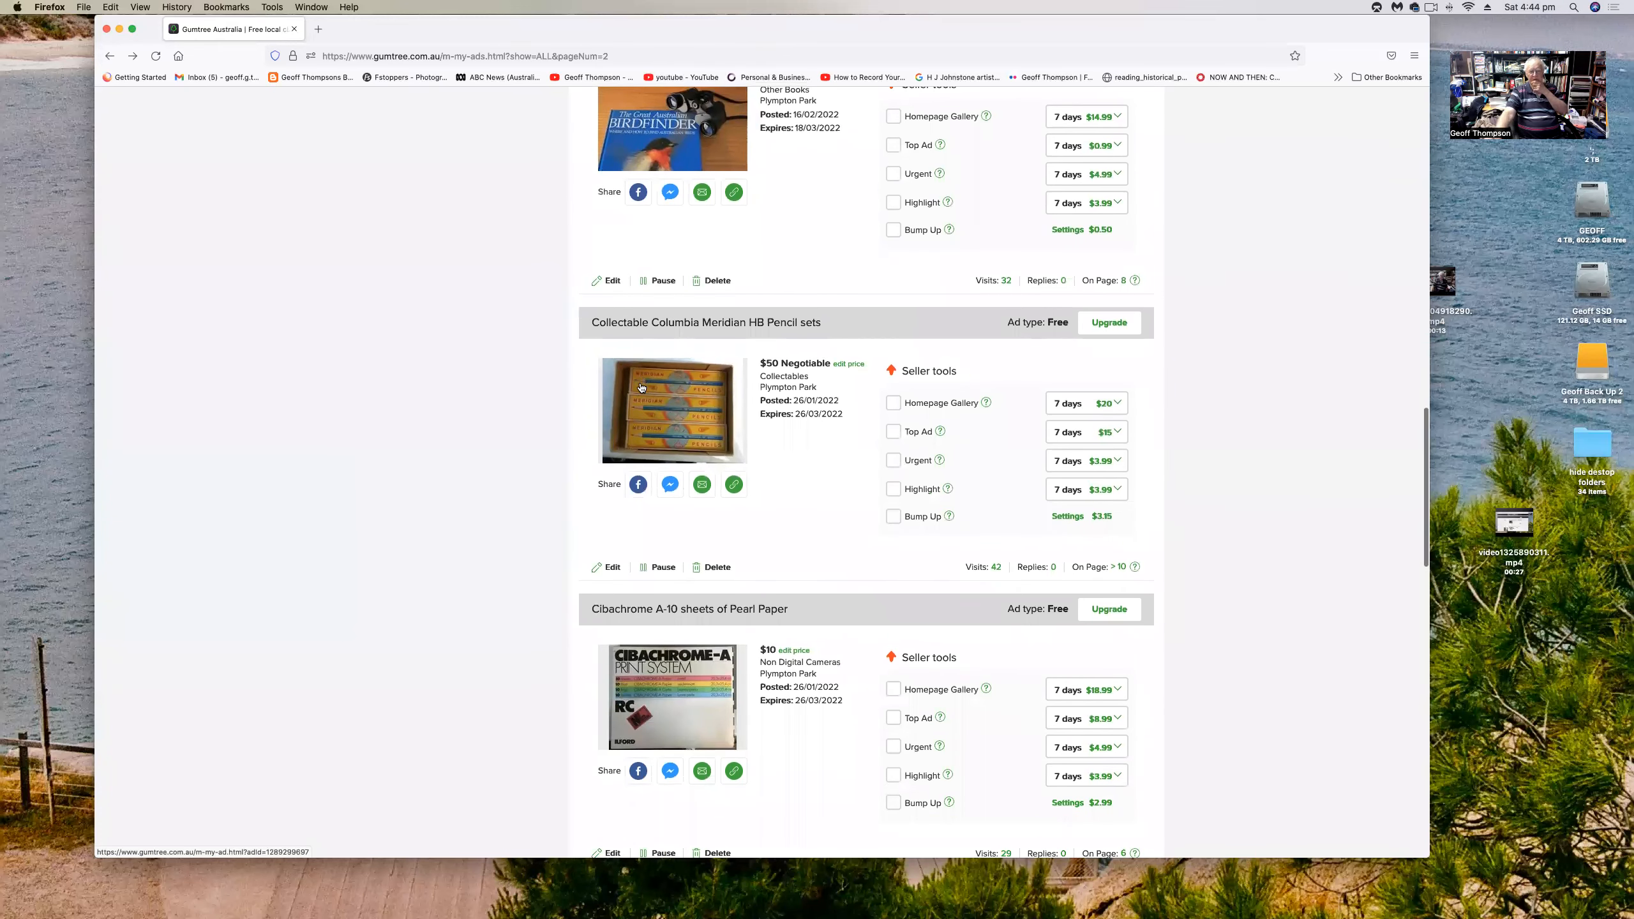
{"action": "mouse_move", "coordinate": [650, 348]}
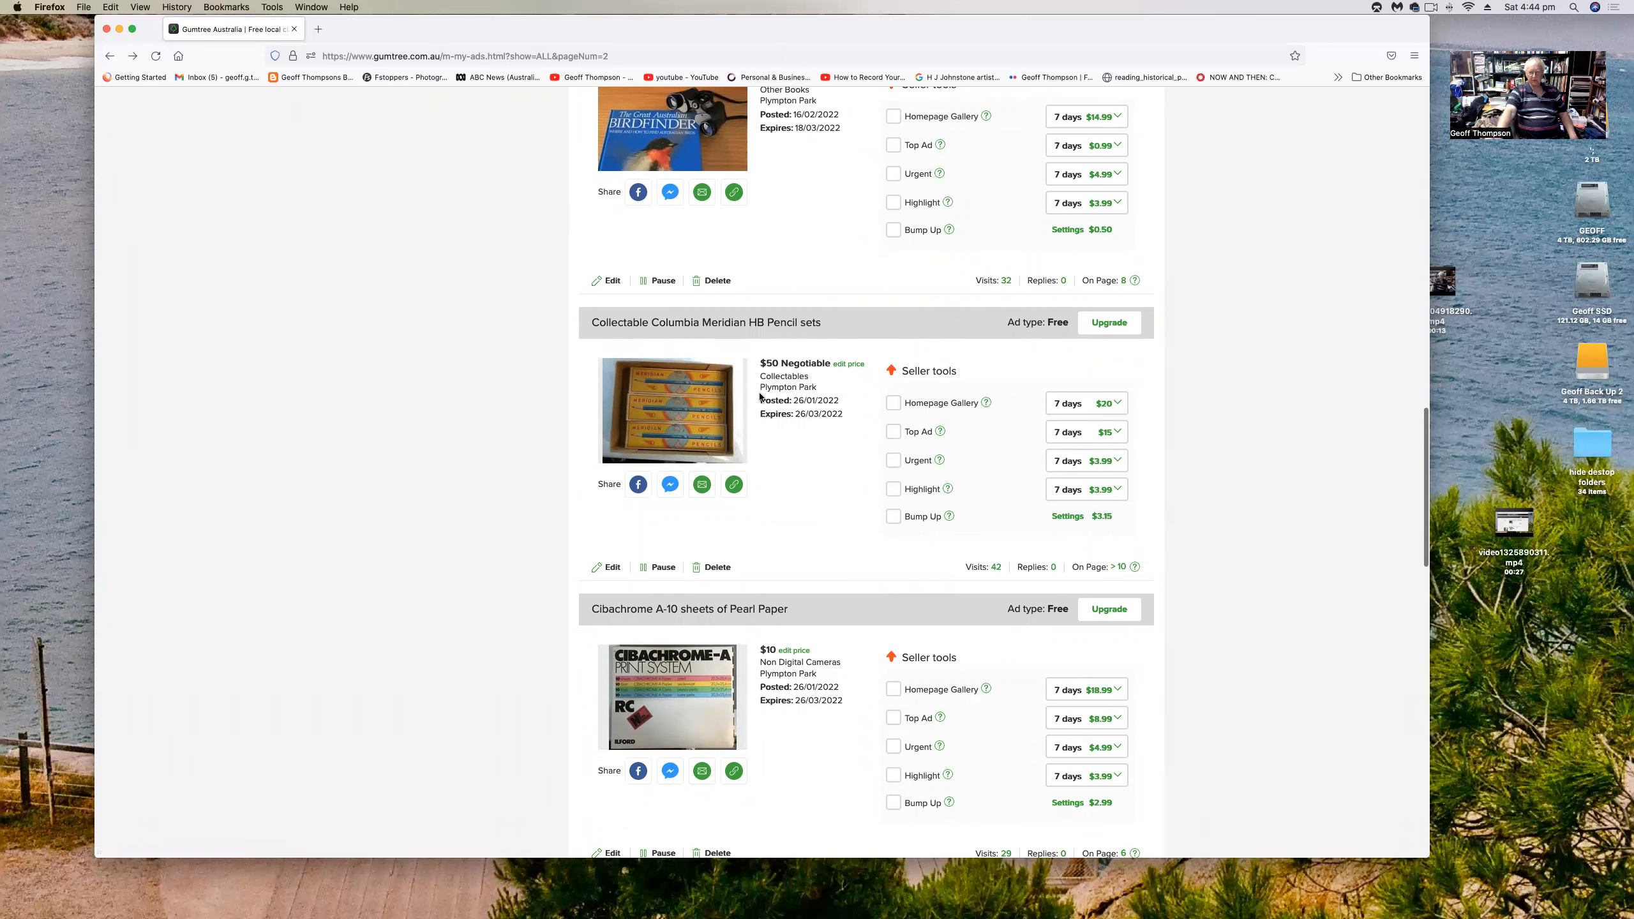
{"action": "scroll", "scroll_direction": "down", "scroll_amount": 3}
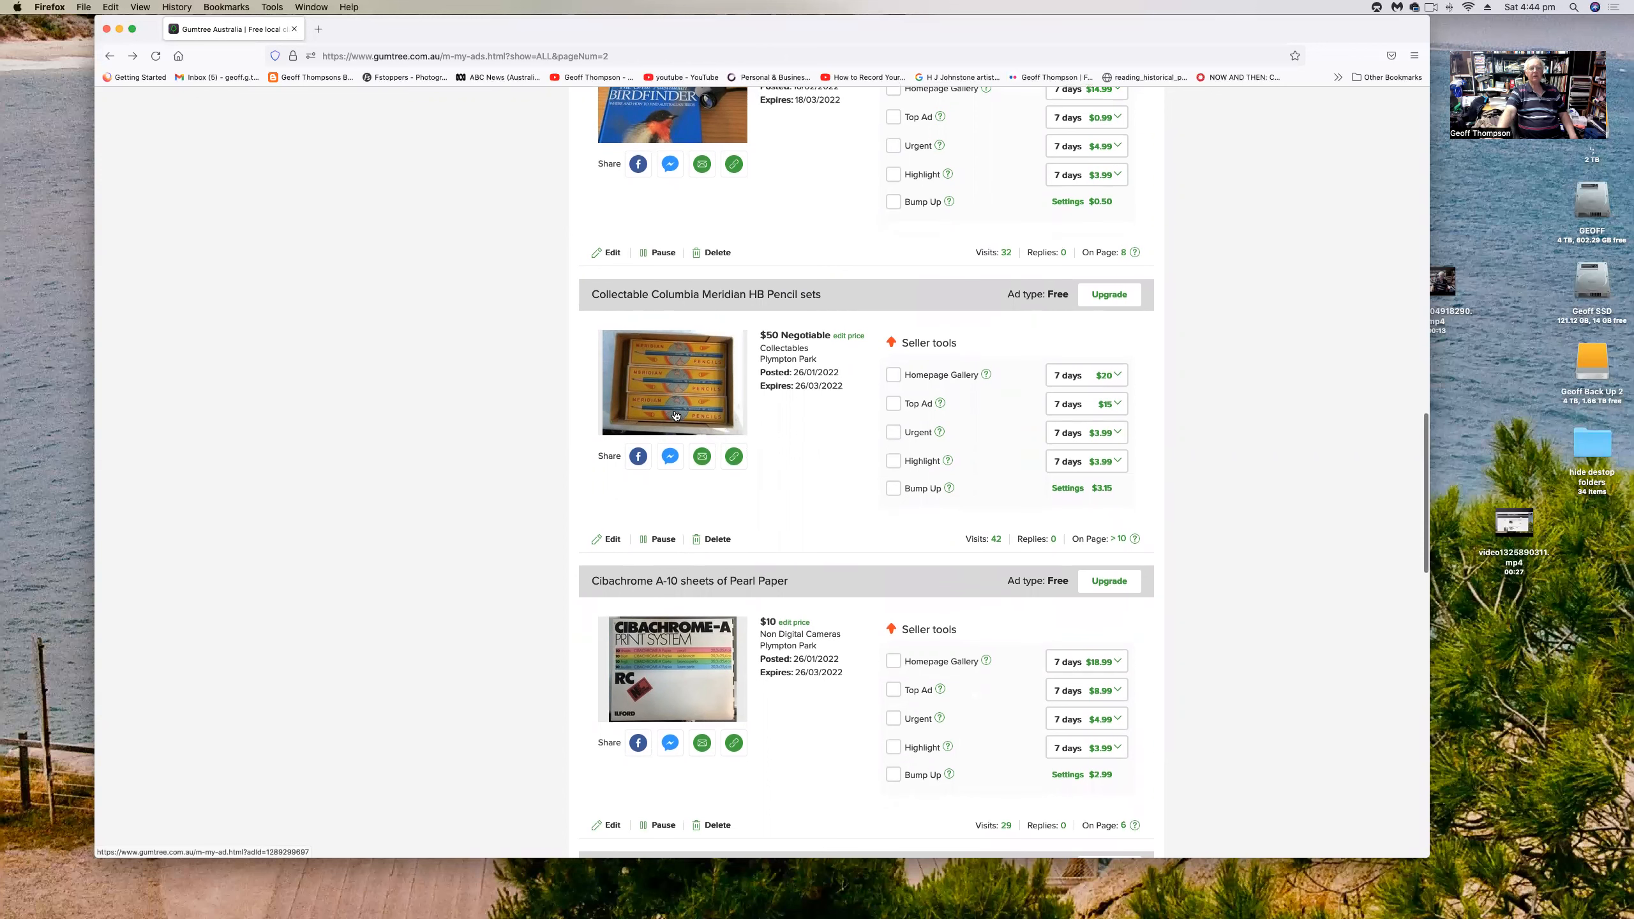
{"action": "scroll", "scroll_direction": "down", "scroll_amount": 3}
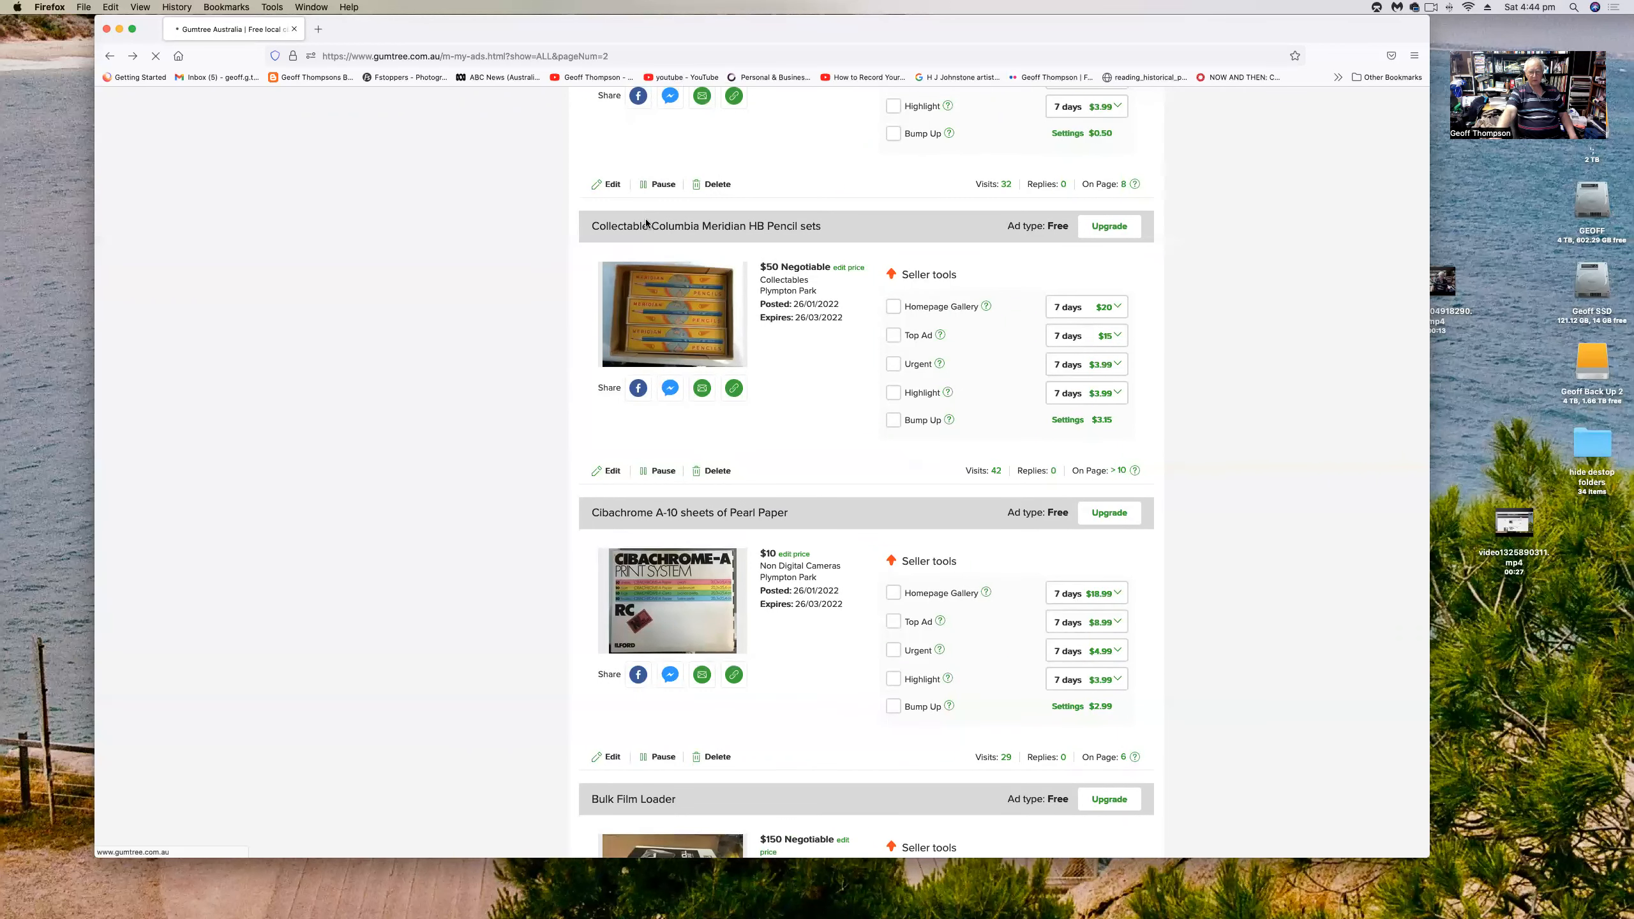
{"action": "mouse_move", "coordinate": [627, 230]}
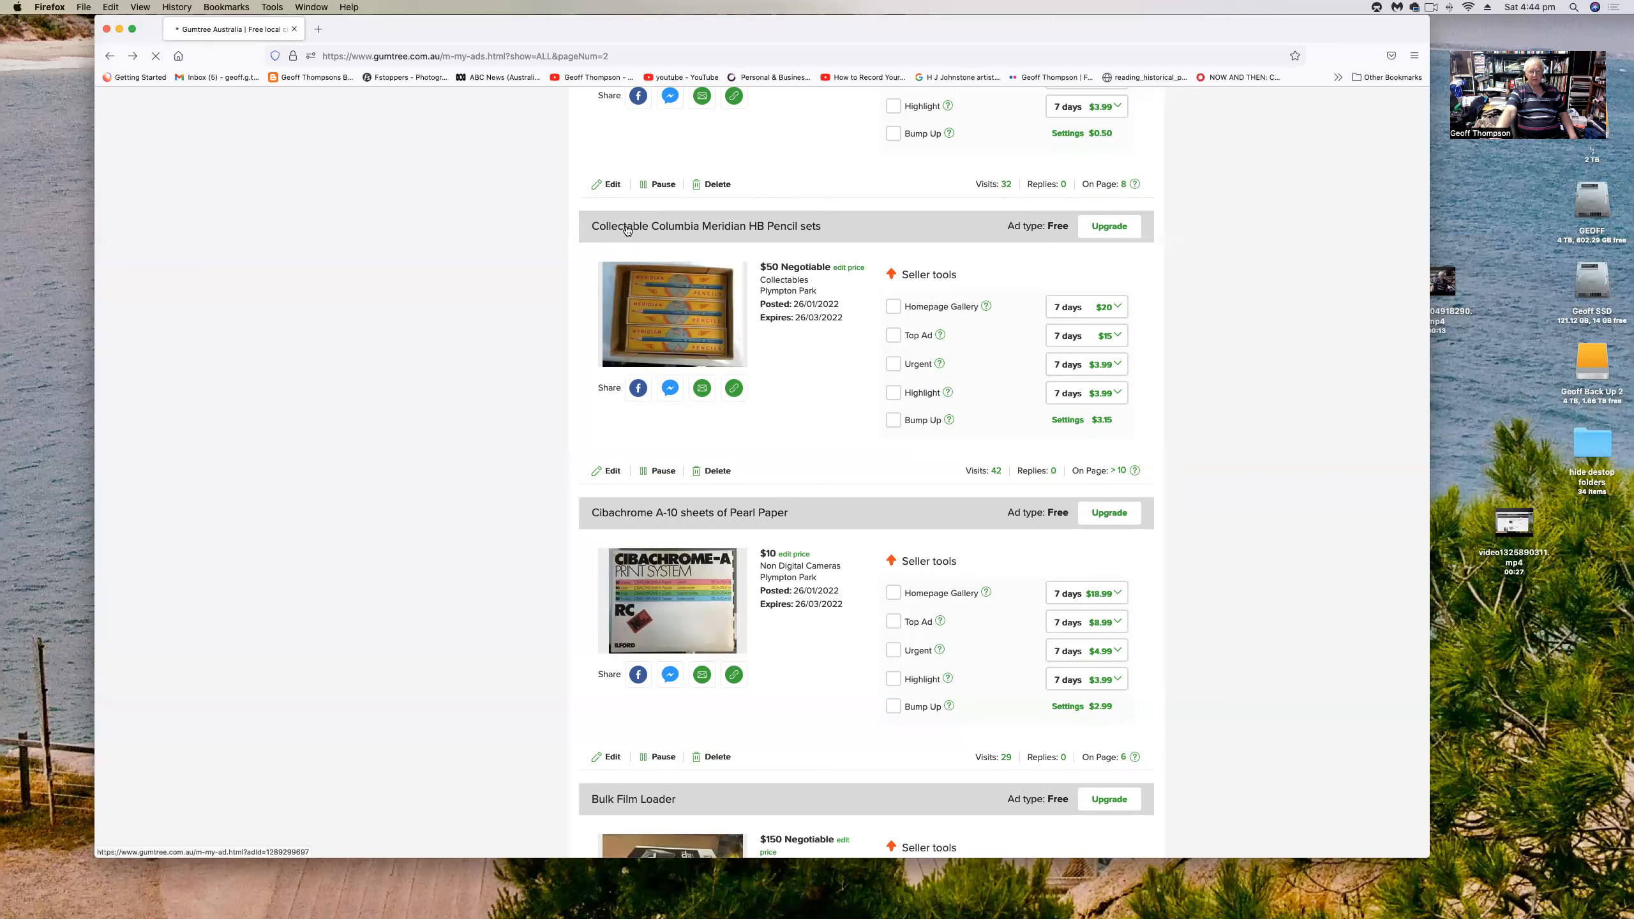
{"action": "mouse_move", "coordinate": [762, 267]}
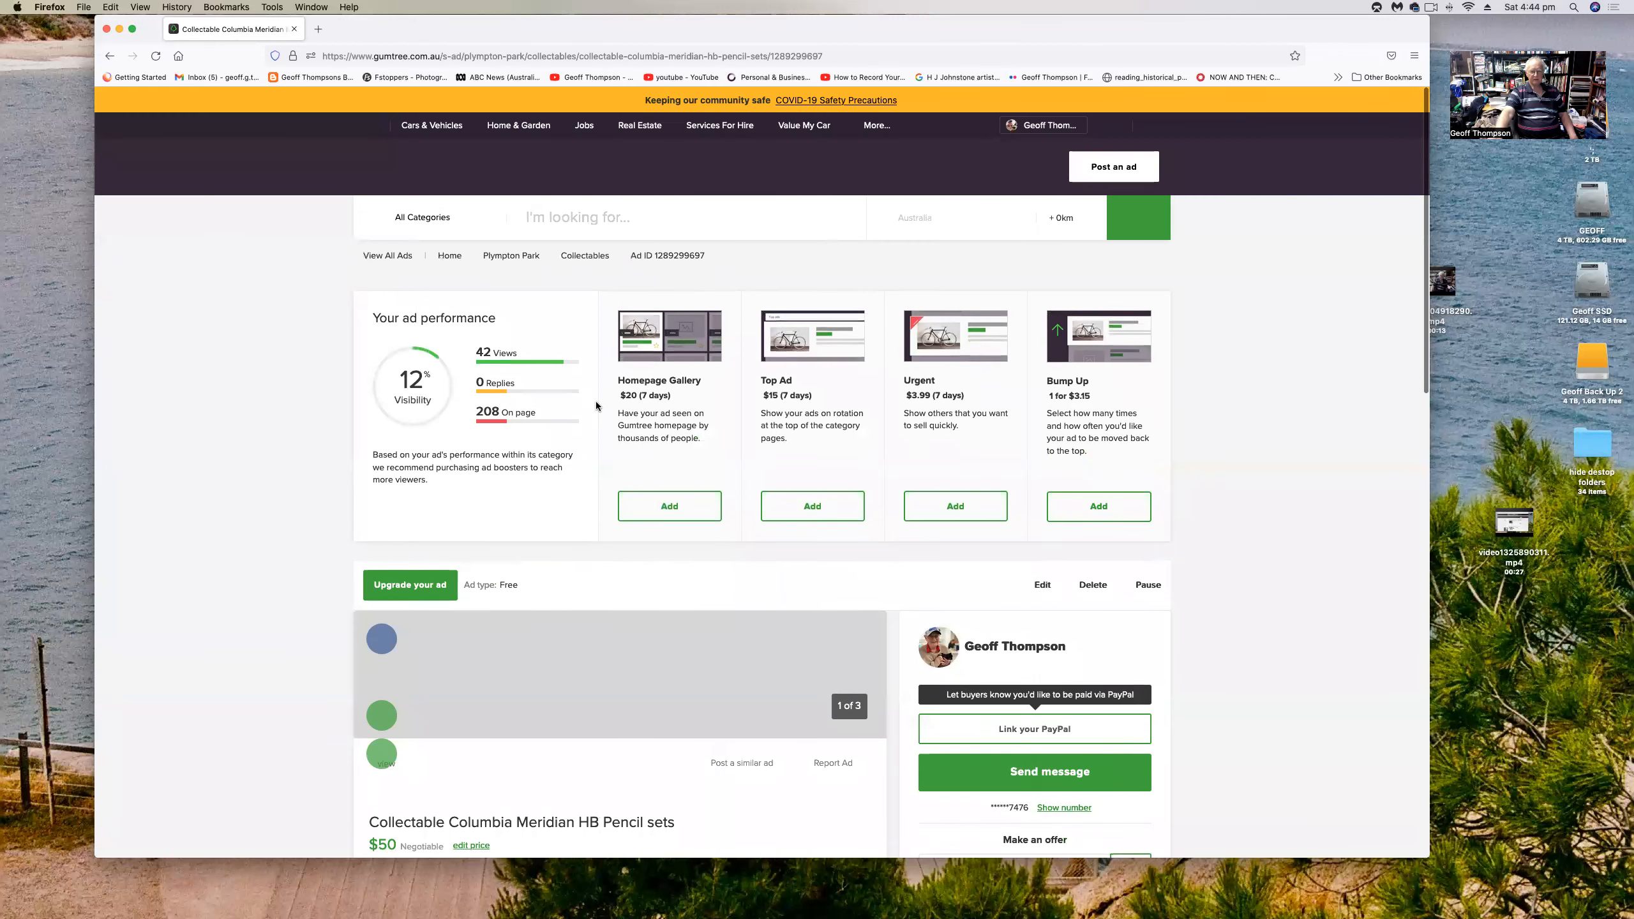
- View all three pencil-set photos, close the gallery, and go back to Manage Ads page 2
{"action": "scroll", "scroll_direction": "down", "scroll_amount": 3}
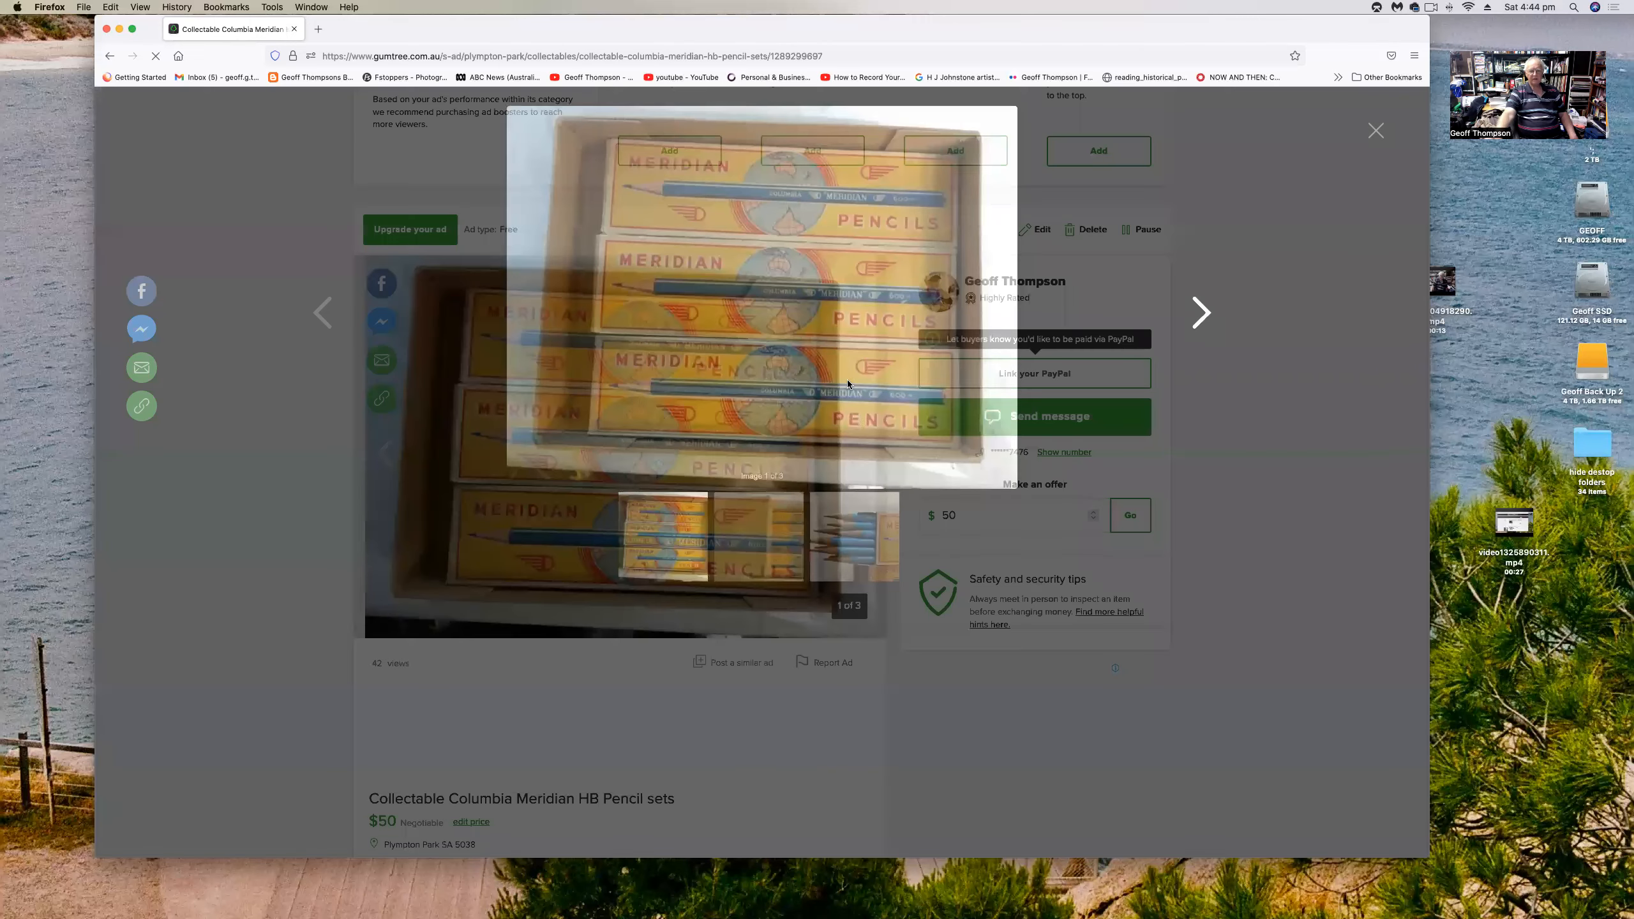
{"action": "left_click", "coordinate": [1202, 313]}
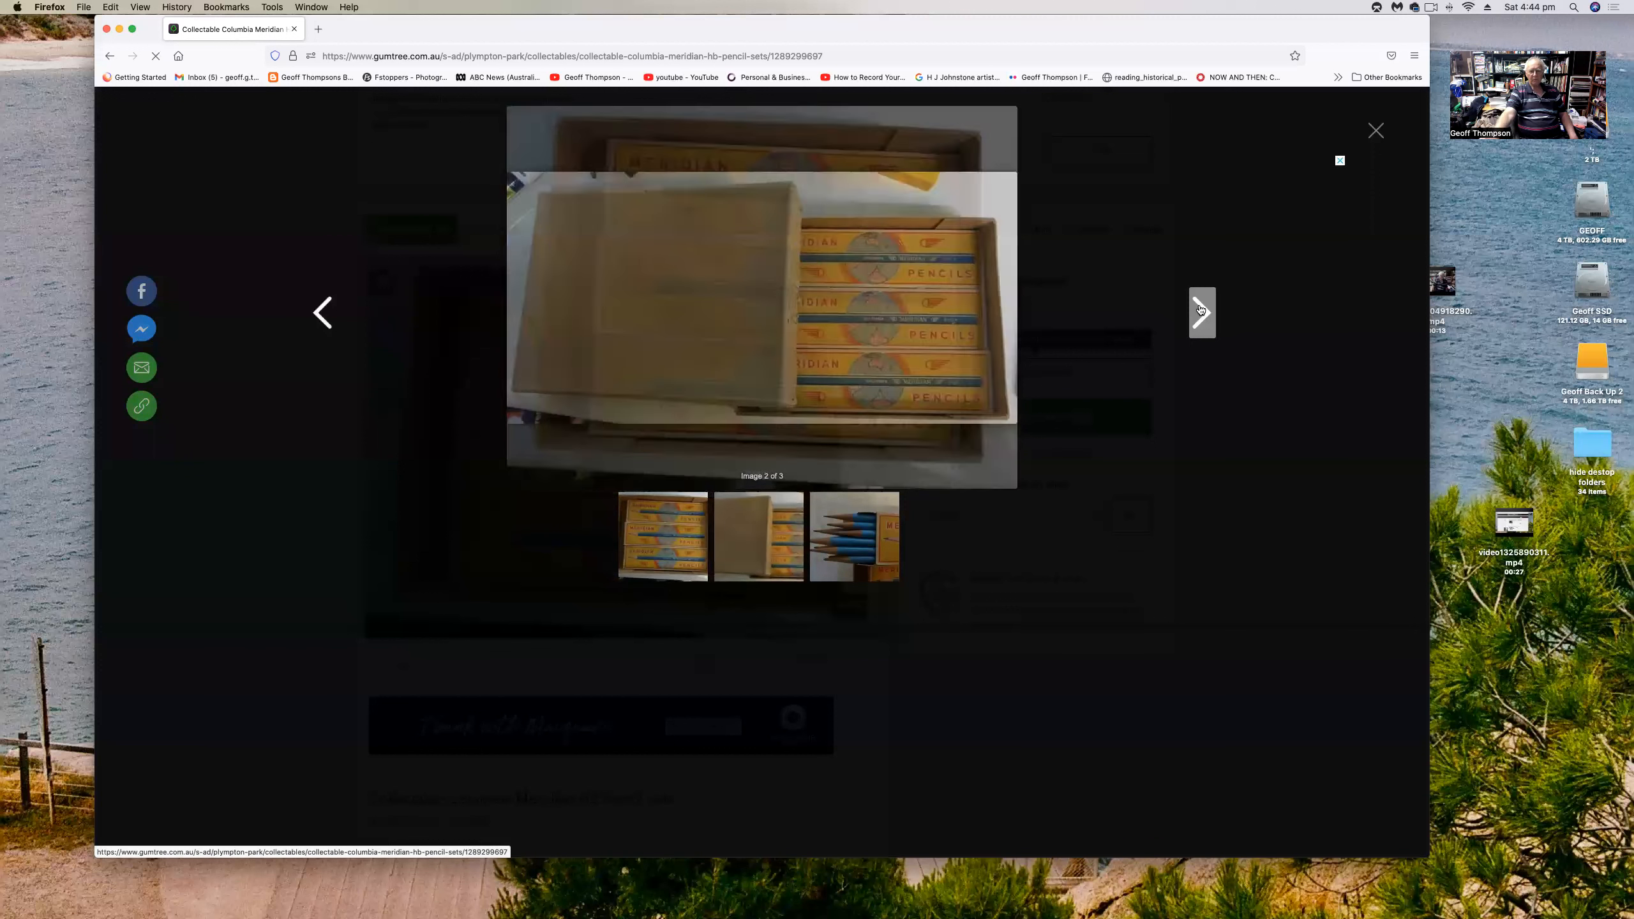
{"action": "left_click", "coordinate": [1203, 312]}
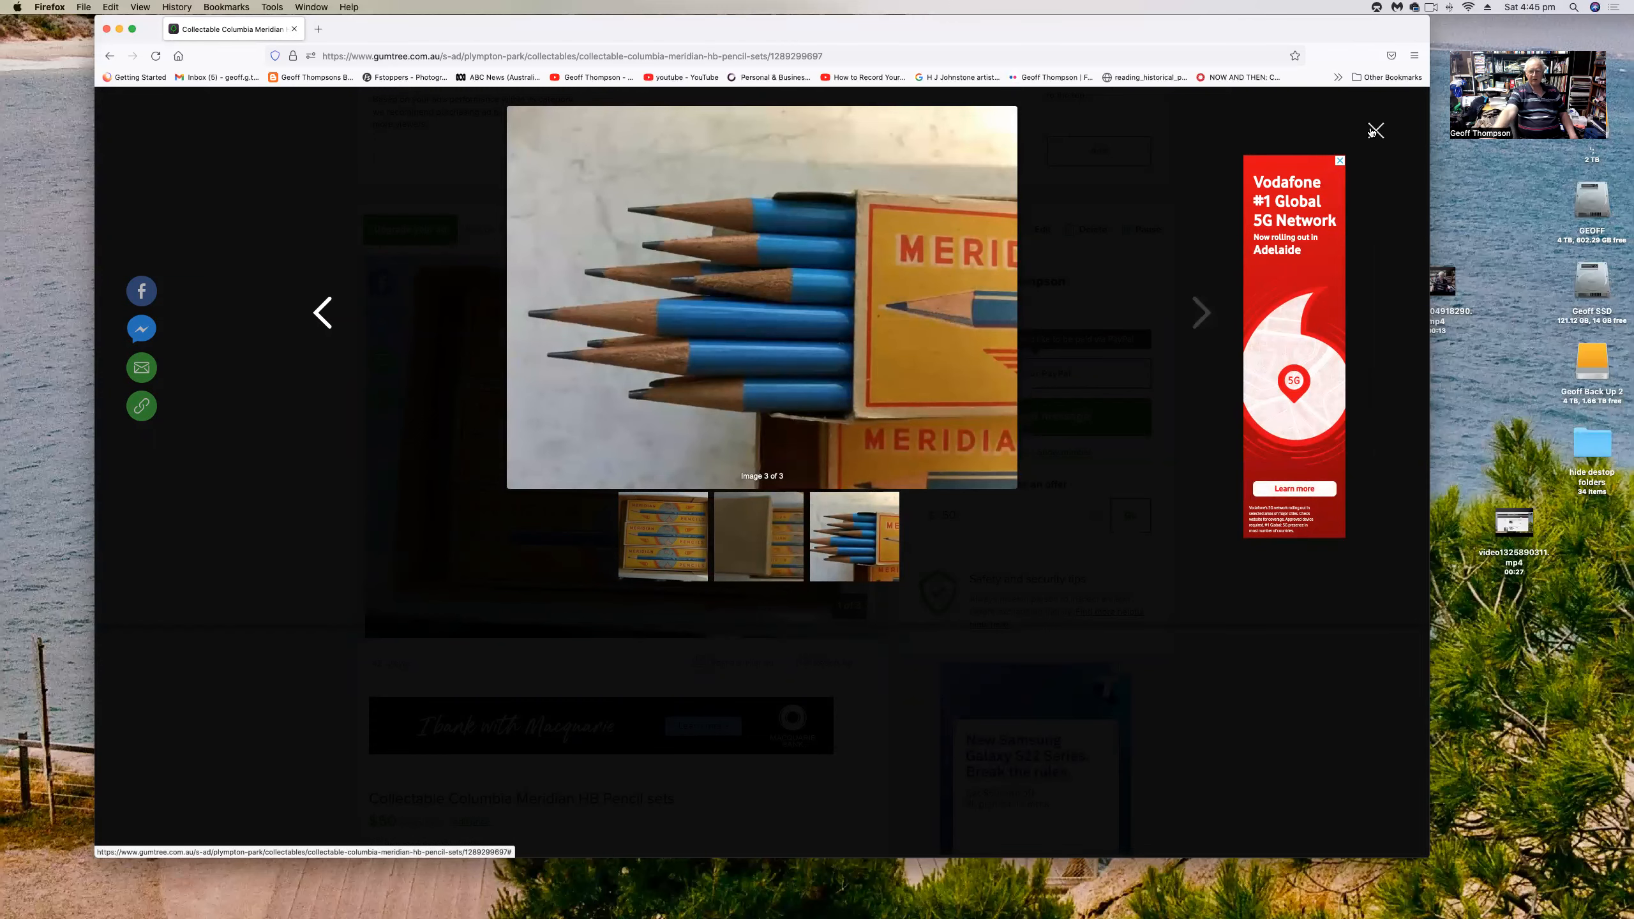
{"action": "left_click", "coordinate": [1377, 130]}
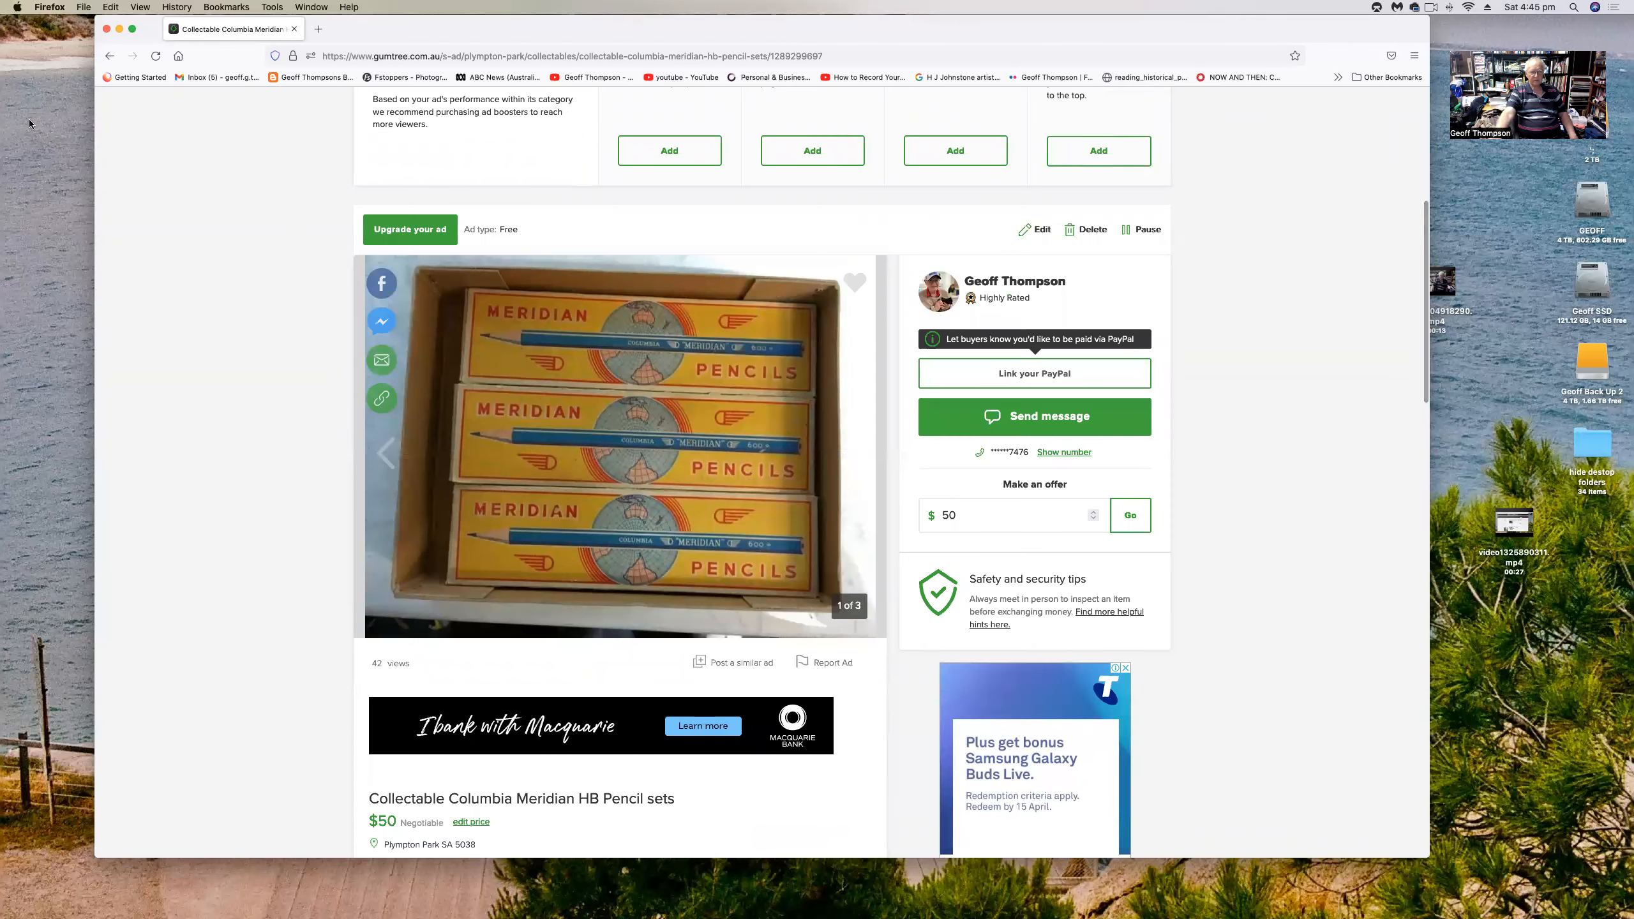
{"action": "left_click", "coordinate": [110, 56]}
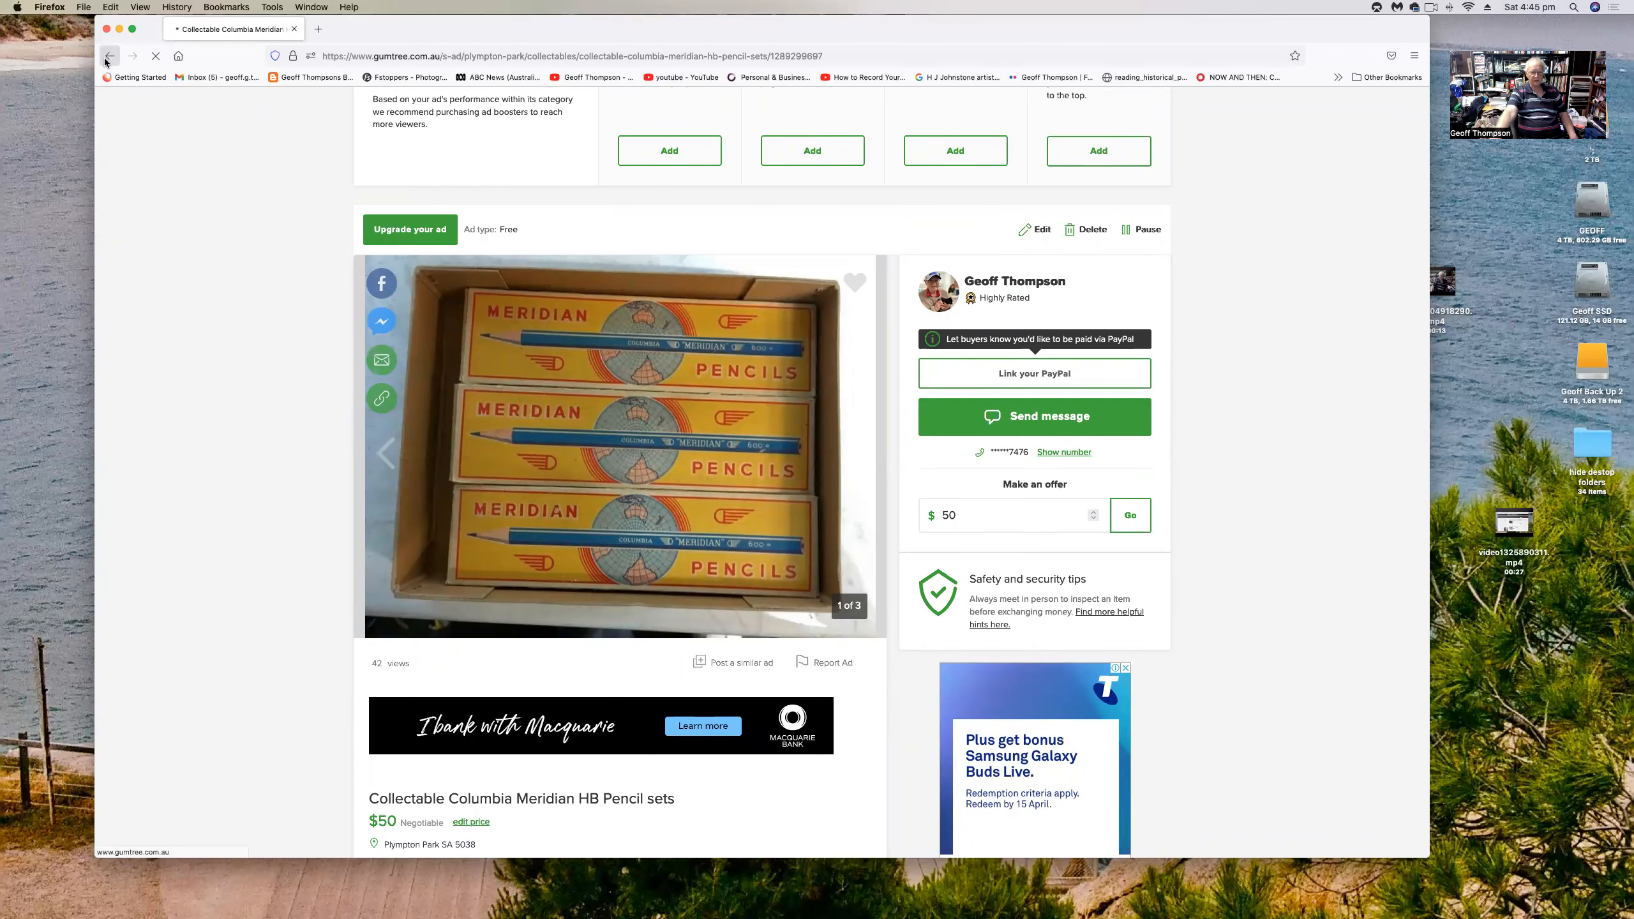
{"action": "left_click", "coordinate": [109, 55]}
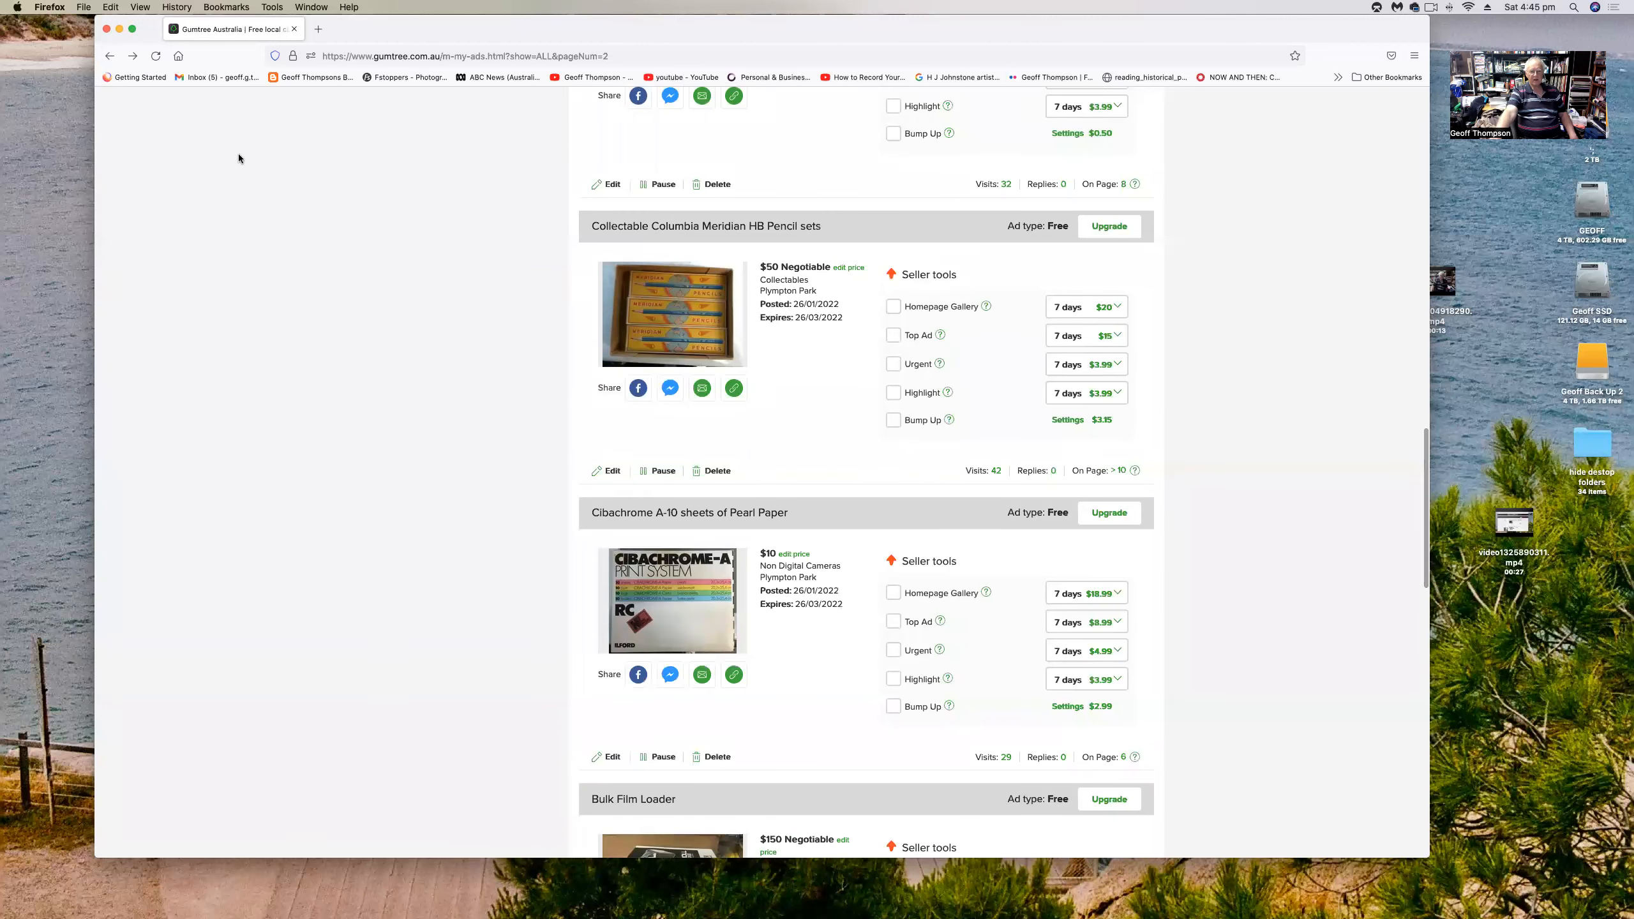
- Scroll past the remaining page 2 ads, including Birds of Australia Calendar, and open page 3
{"action": "left_click", "coordinate": [697, 590]}
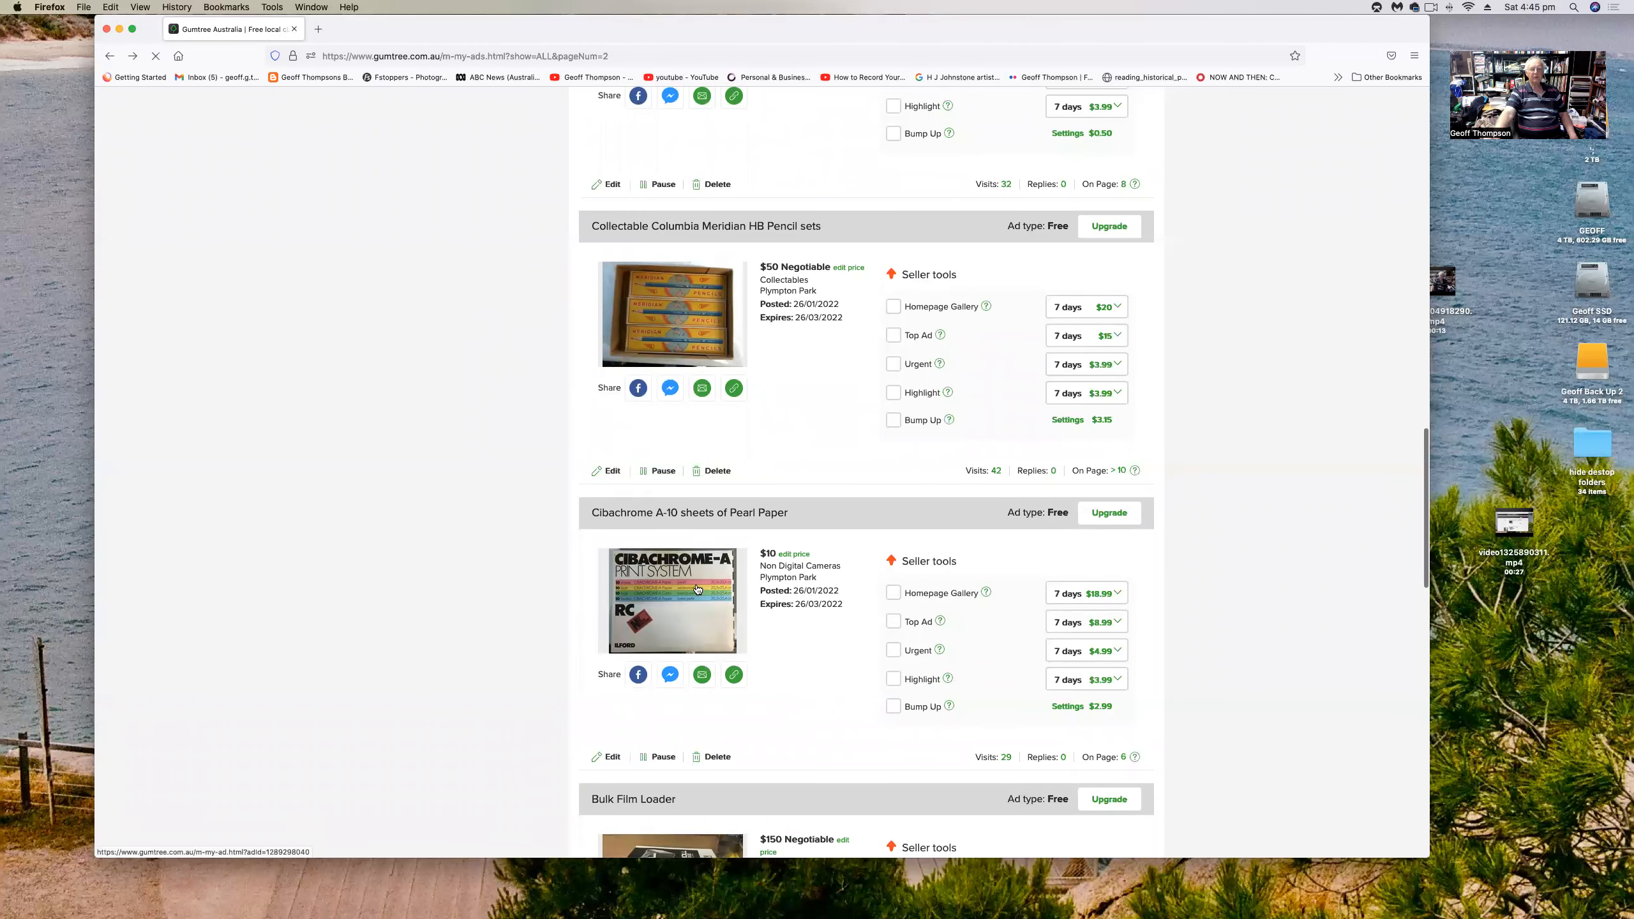
{"action": "scroll", "scroll_direction": "down", "scroll_amount": 3}
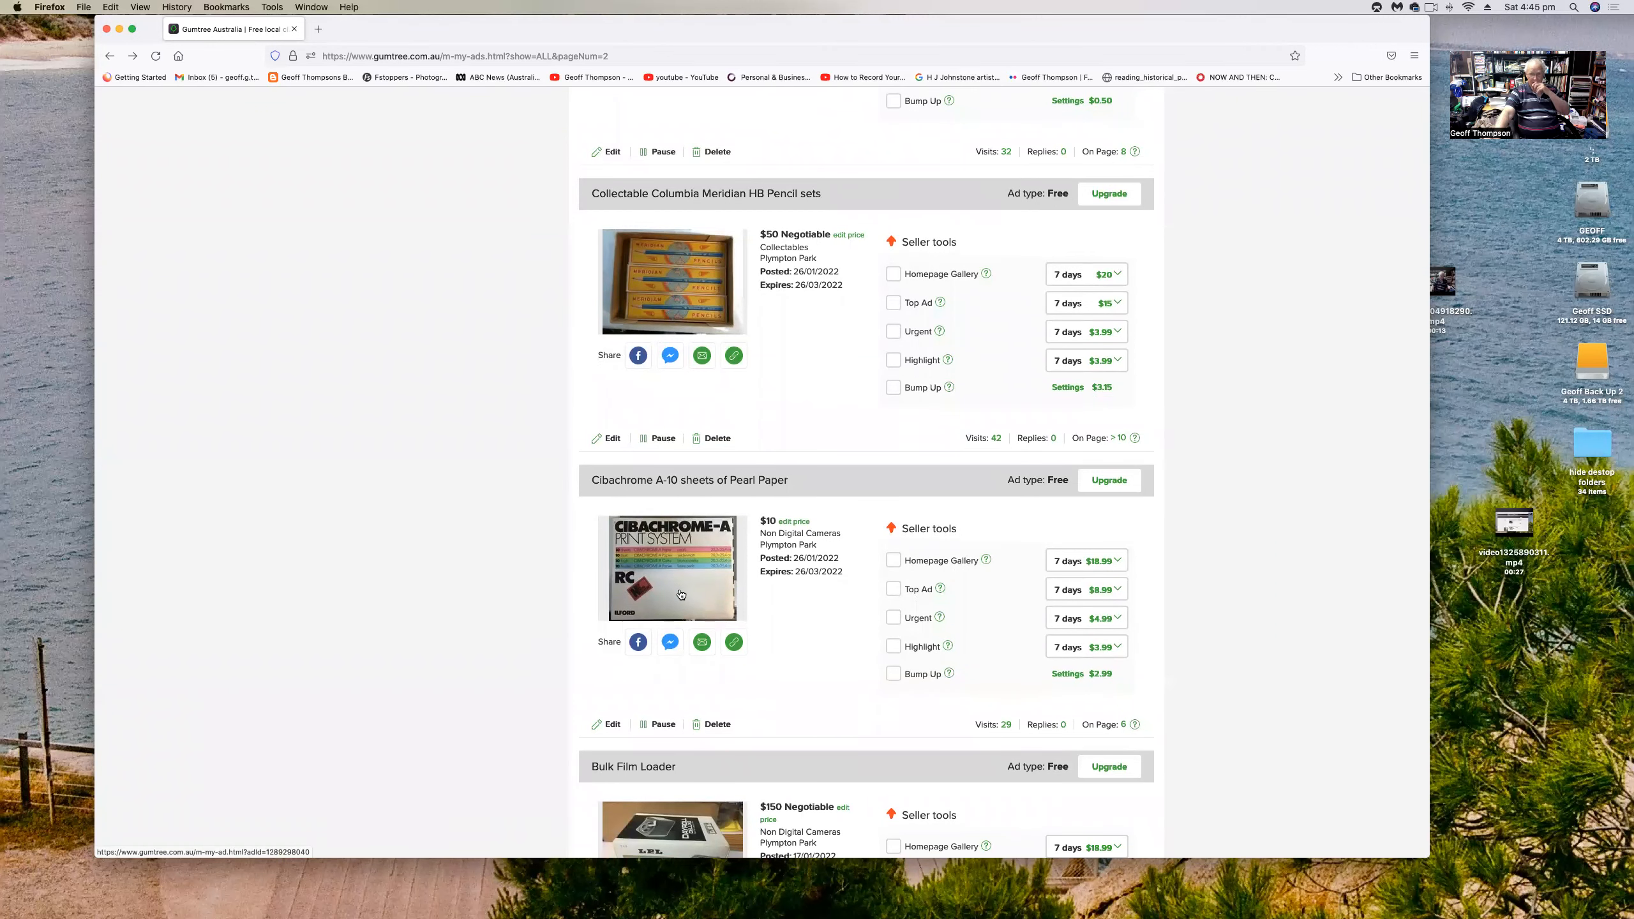
{"action": "scroll", "scroll_direction": "down", "scroll_amount": 3}
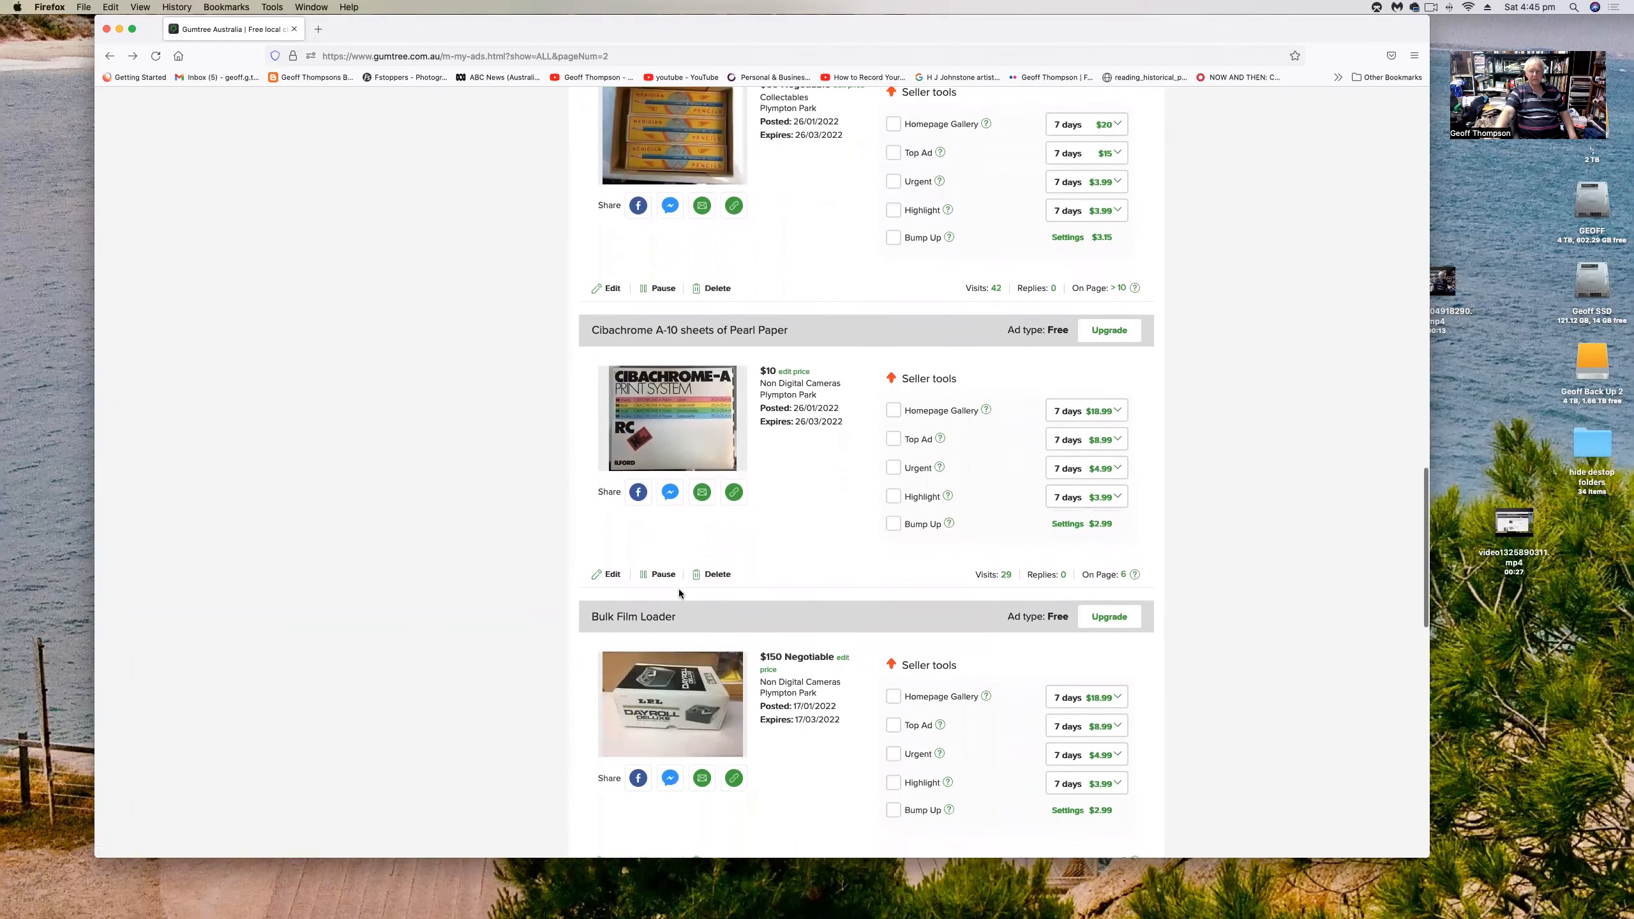
{"action": "scroll", "scroll_direction": "down", "scroll_amount": 3}
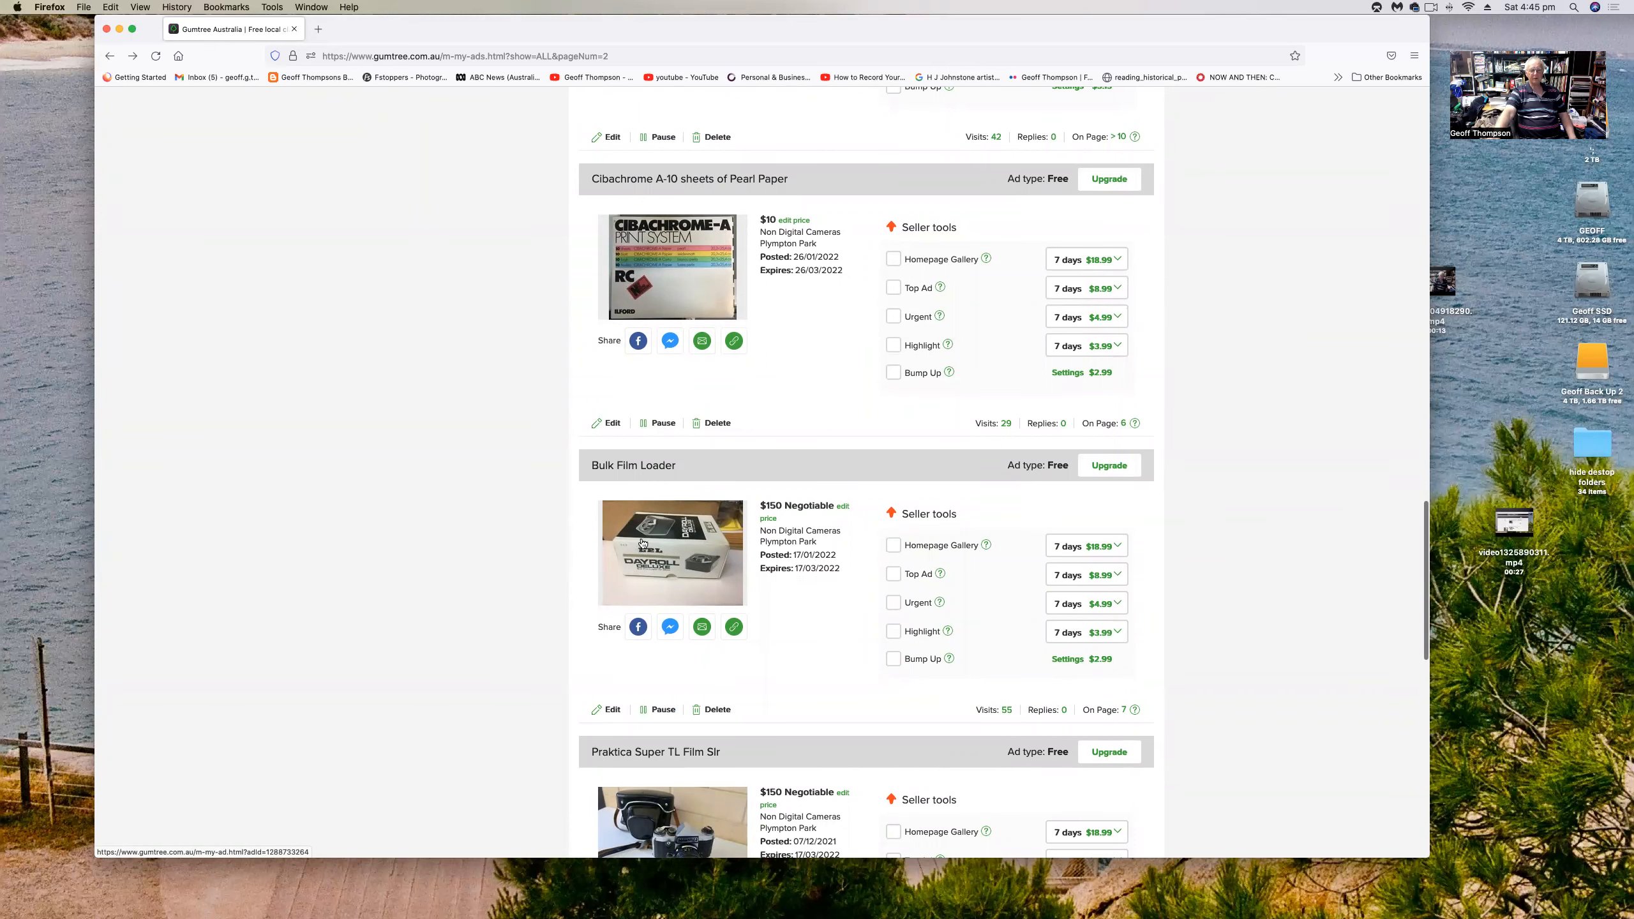
{"action": "scroll", "scroll_direction": "down", "scroll_amount": 3}
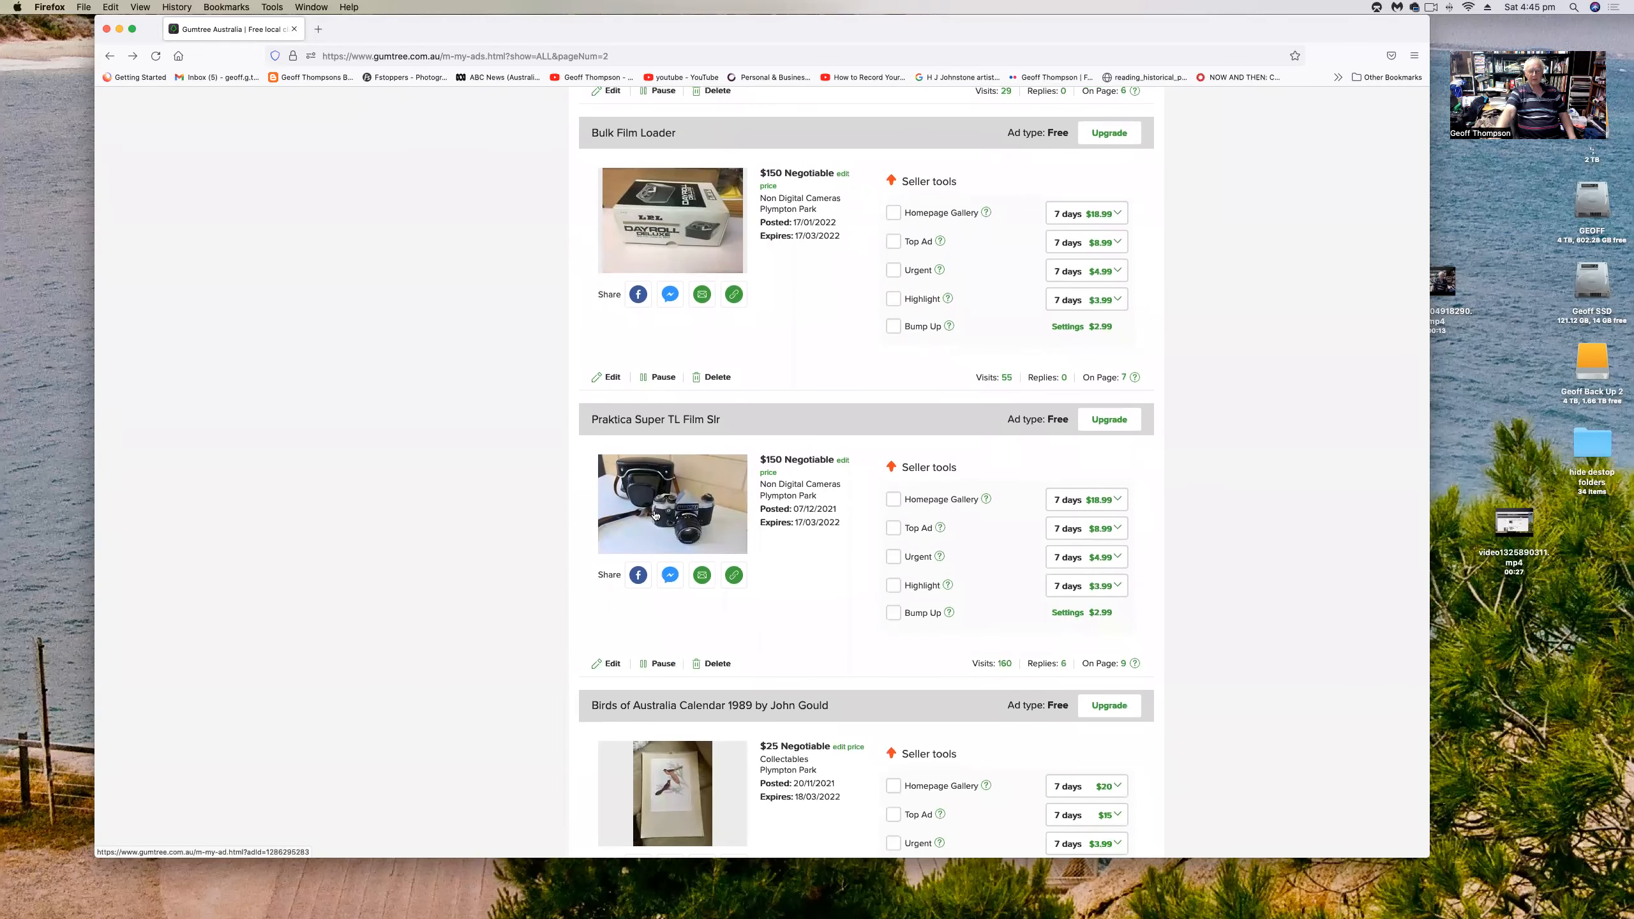
{"action": "scroll", "scroll_direction": "down", "scroll_amount": 3}
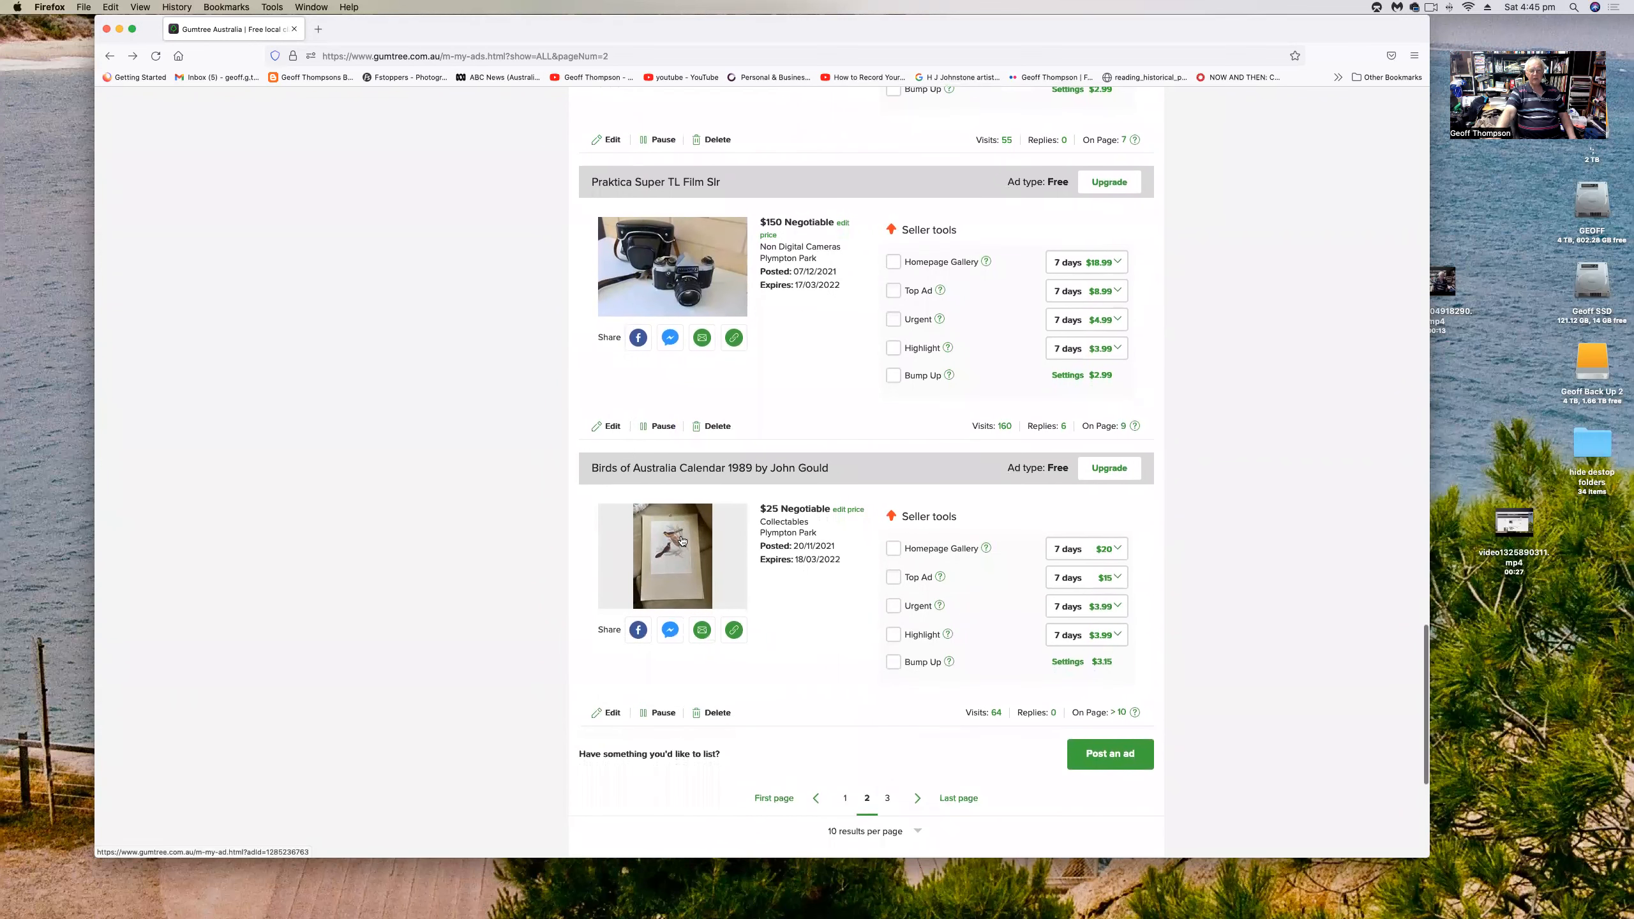
{"action": "mouse_move", "coordinate": [675, 546]}
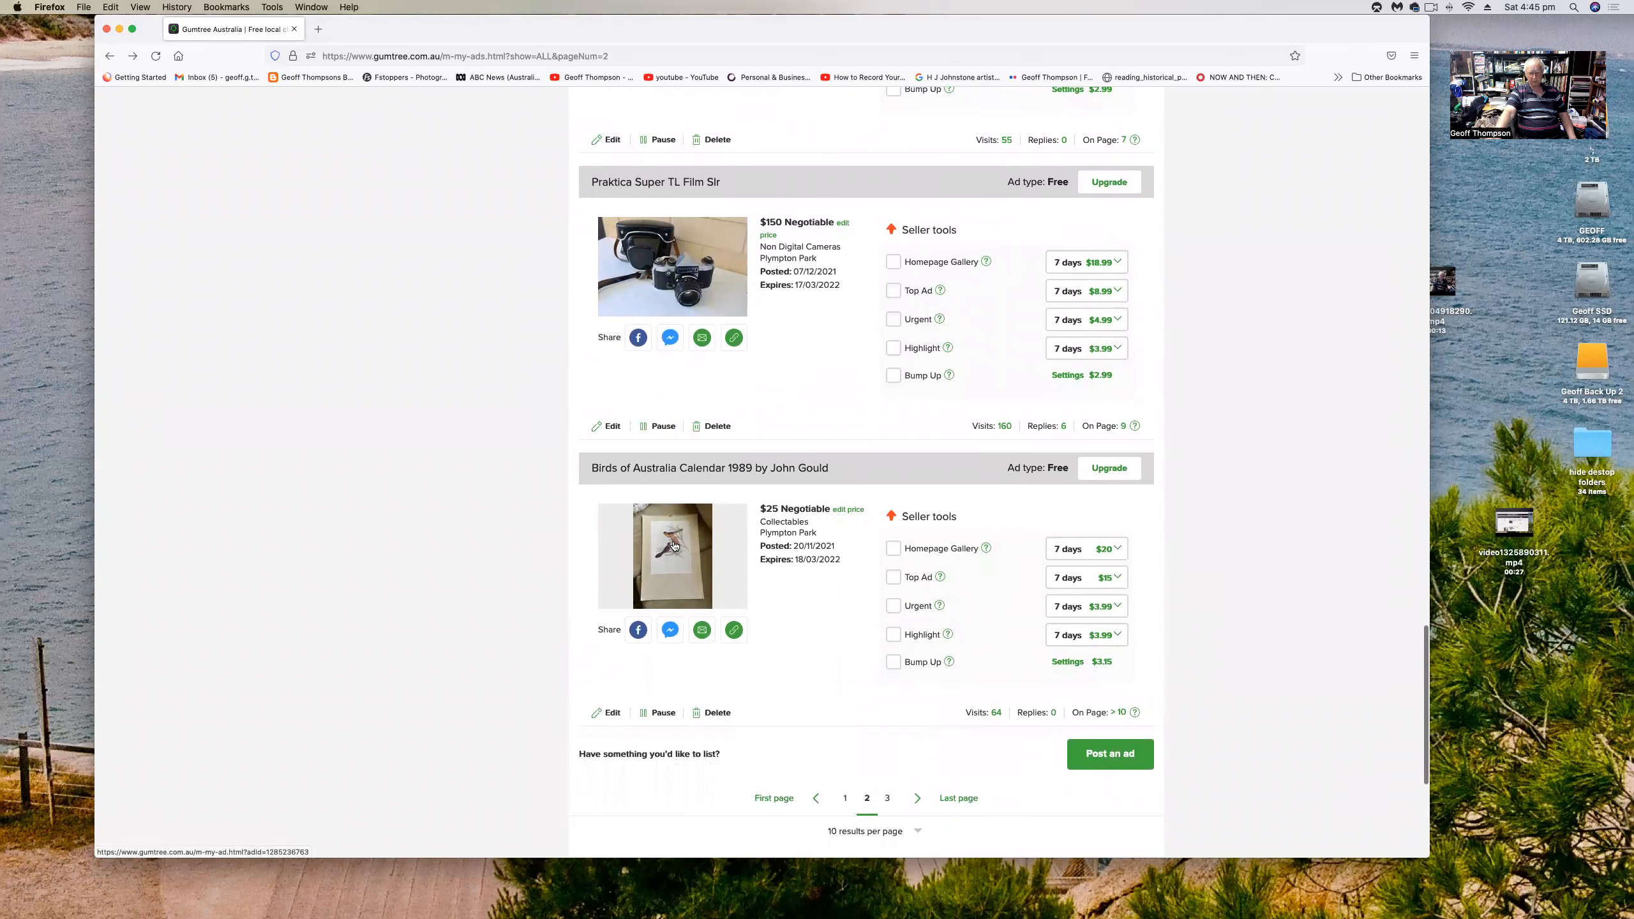
{"action": "scroll", "scroll_direction": "down", "scroll_amount": 3}
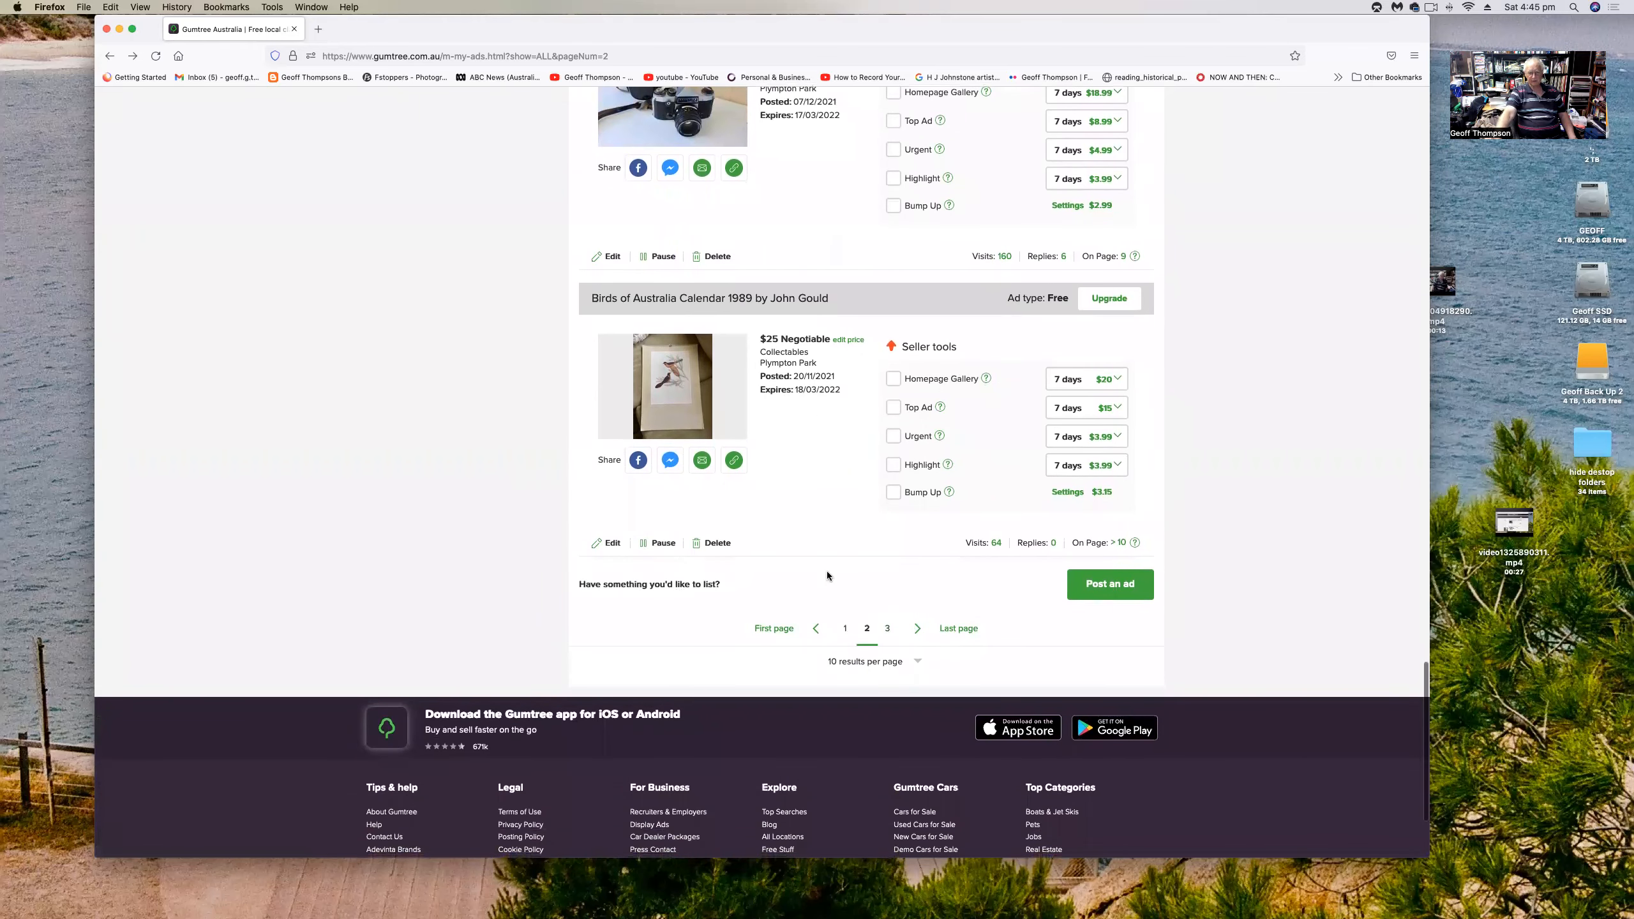
{"action": "mouse_move", "coordinate": [918, 632]}
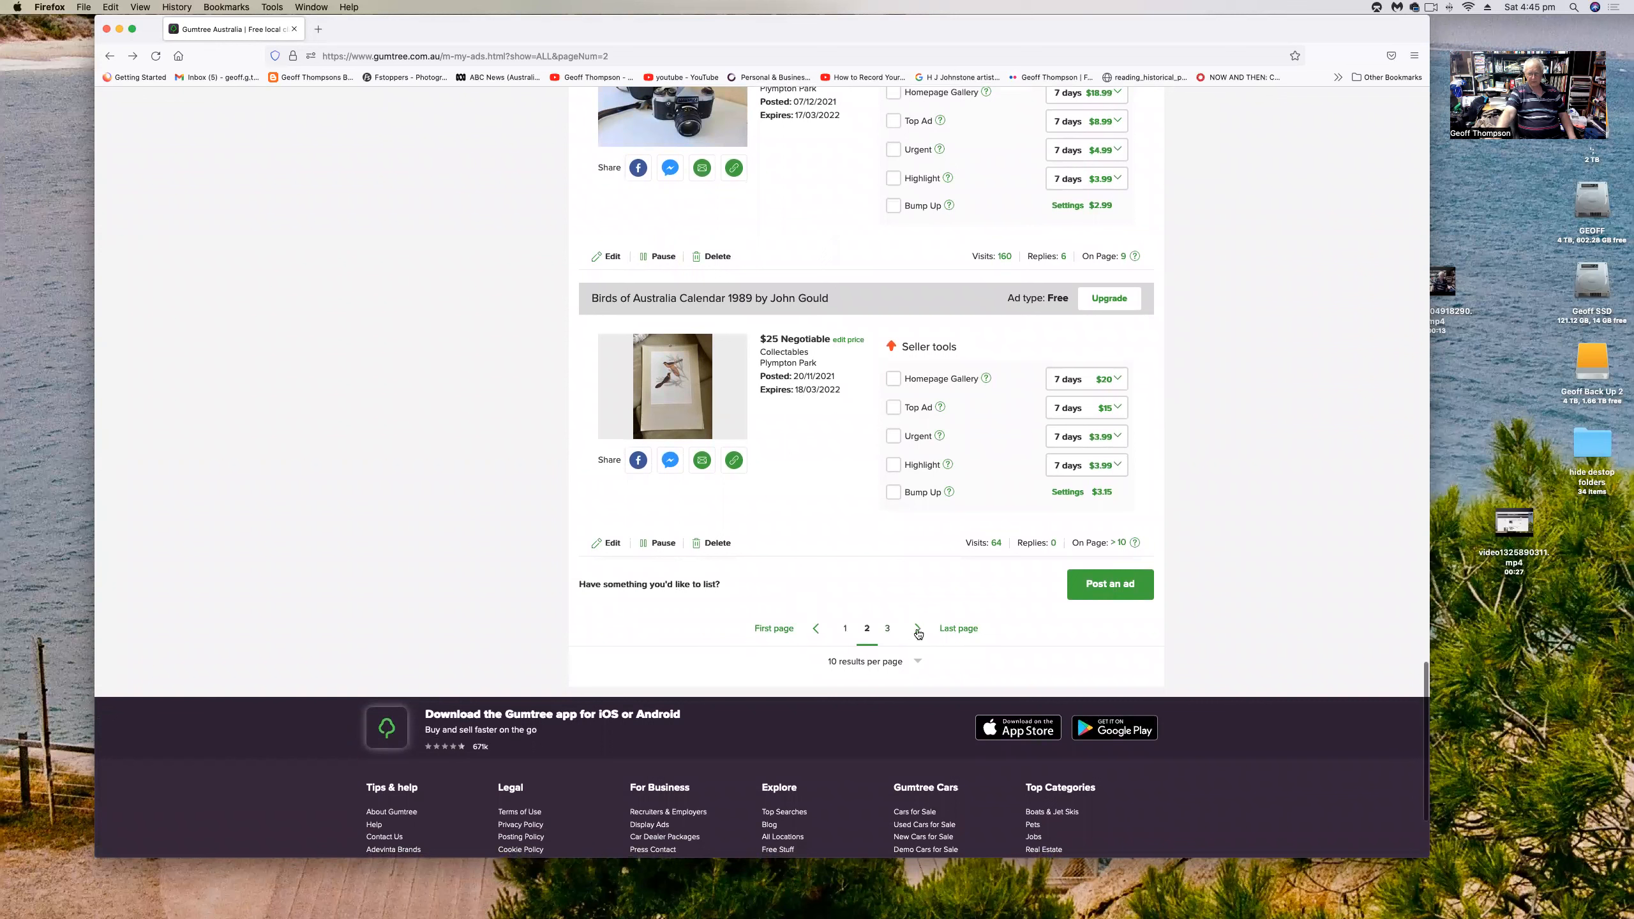
{"action": "left_click", "coordinate": [918, 629]}
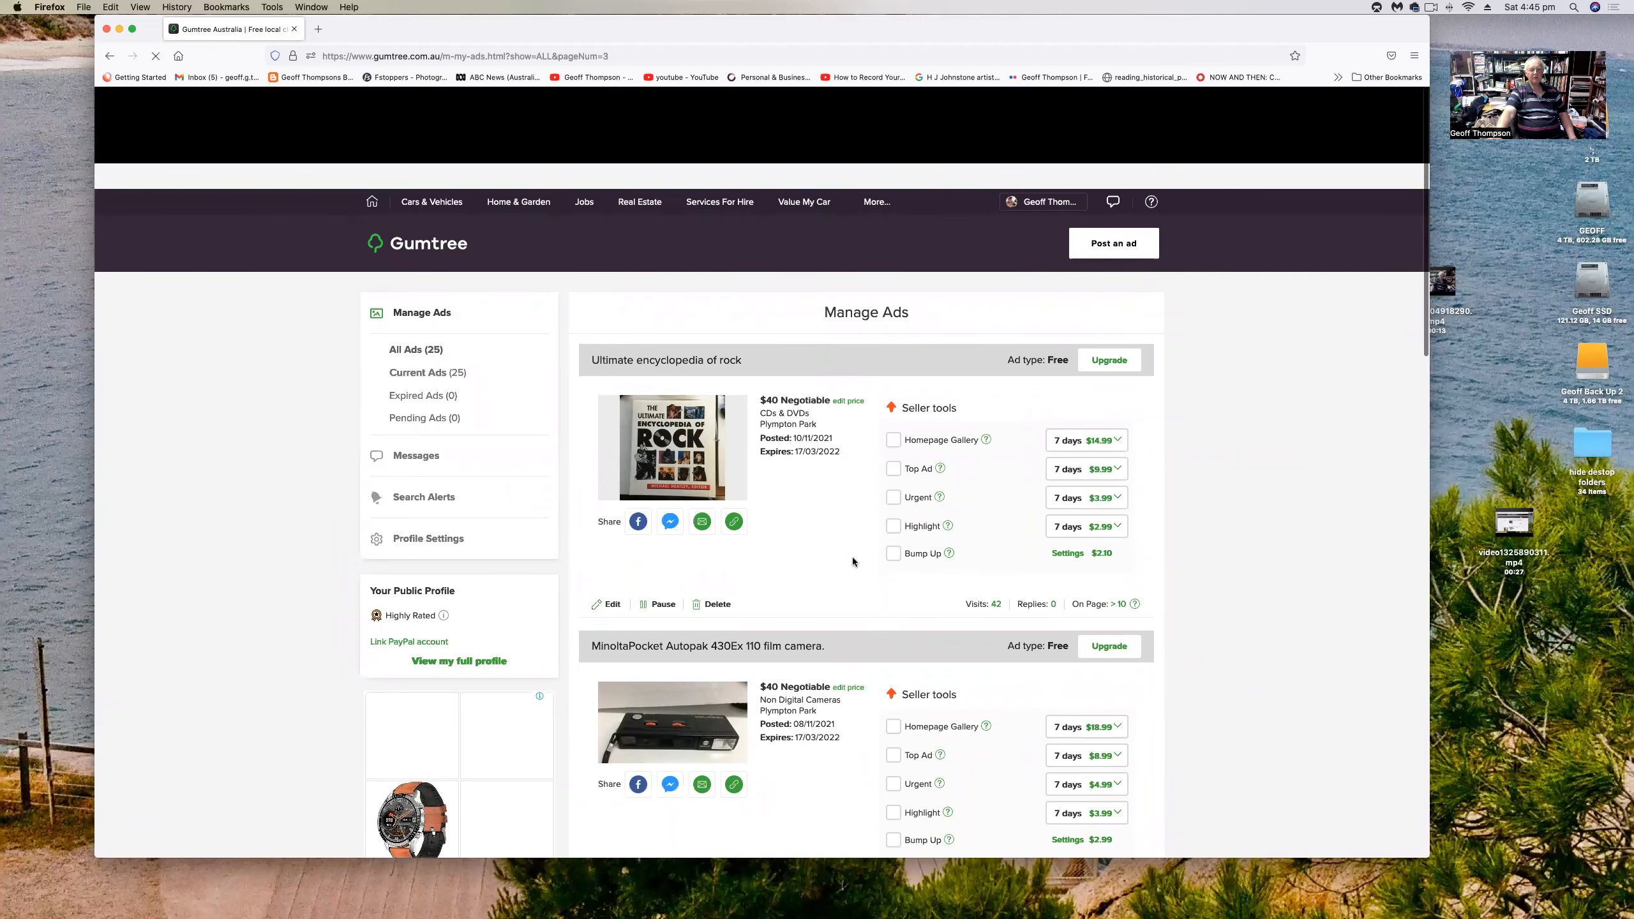
{"action": "scroll", "scroll_direction": "down", "scroll_amount": 3}
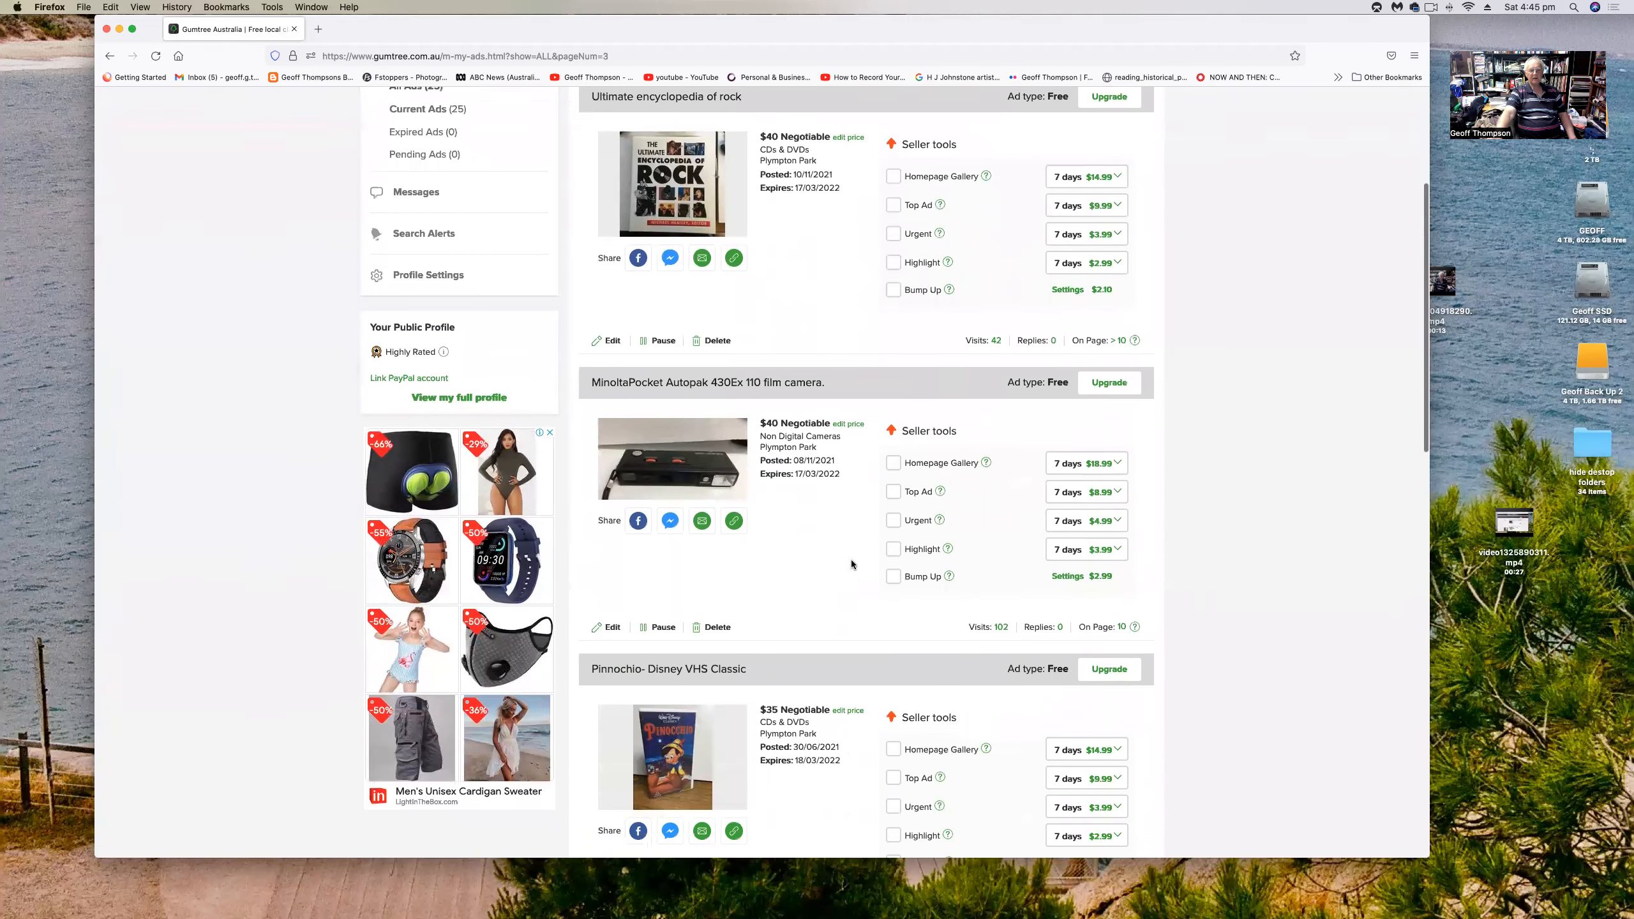
{"action": "scroll", "scroll_direction": "down", "scroll_amount": 3}
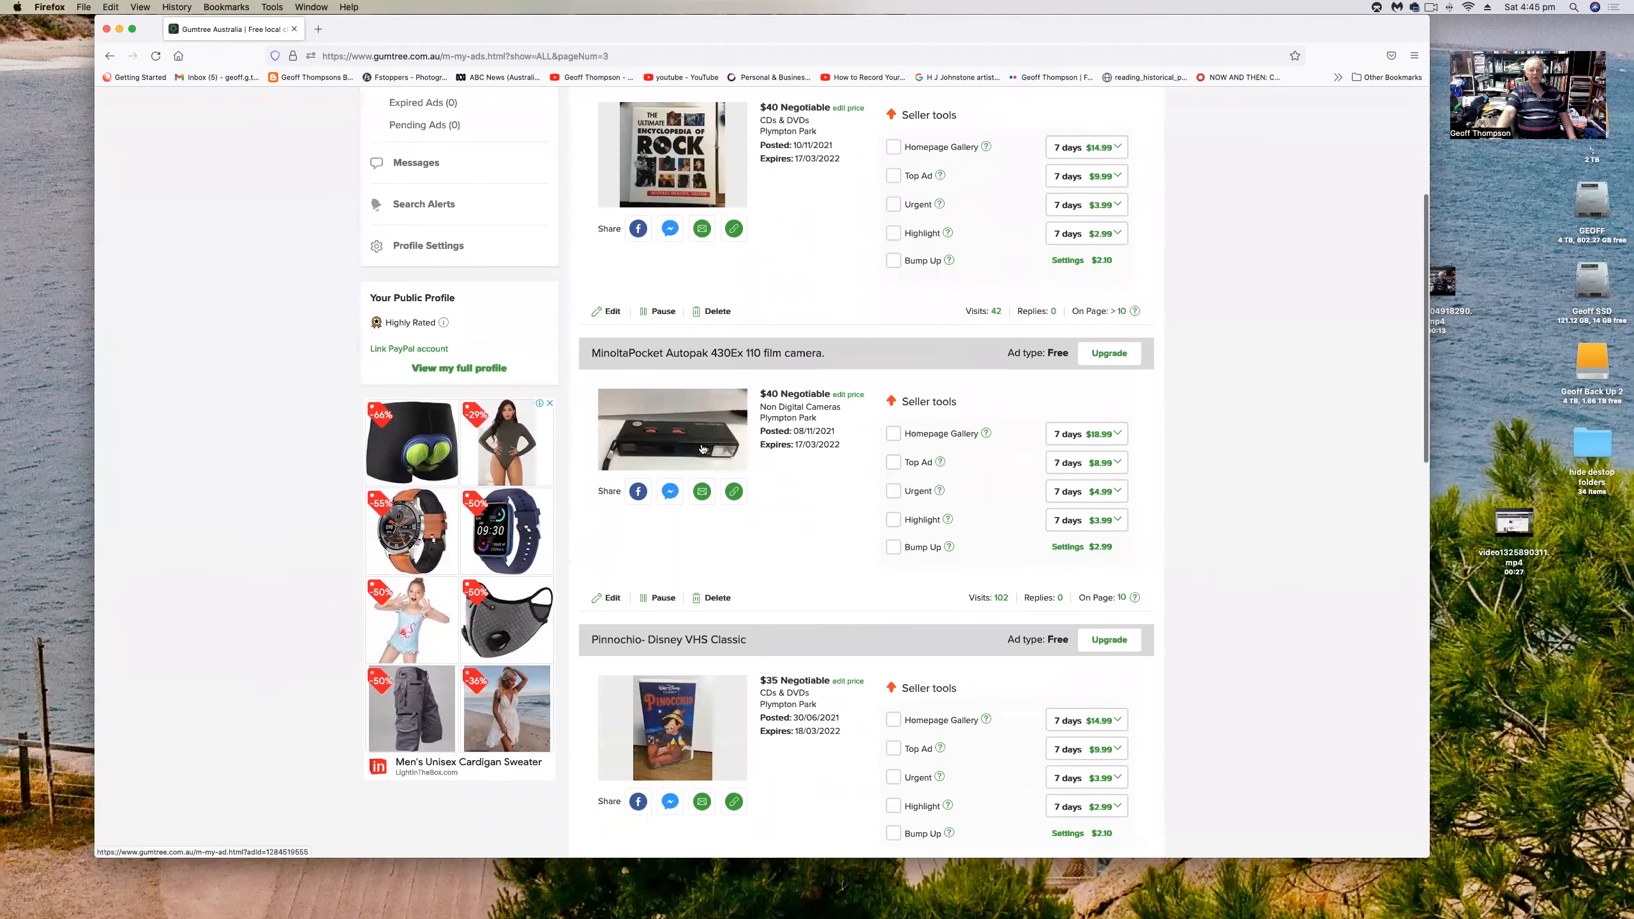
{"action": "scroll", "scroll_direction": "down", "scroll_amount": 3}
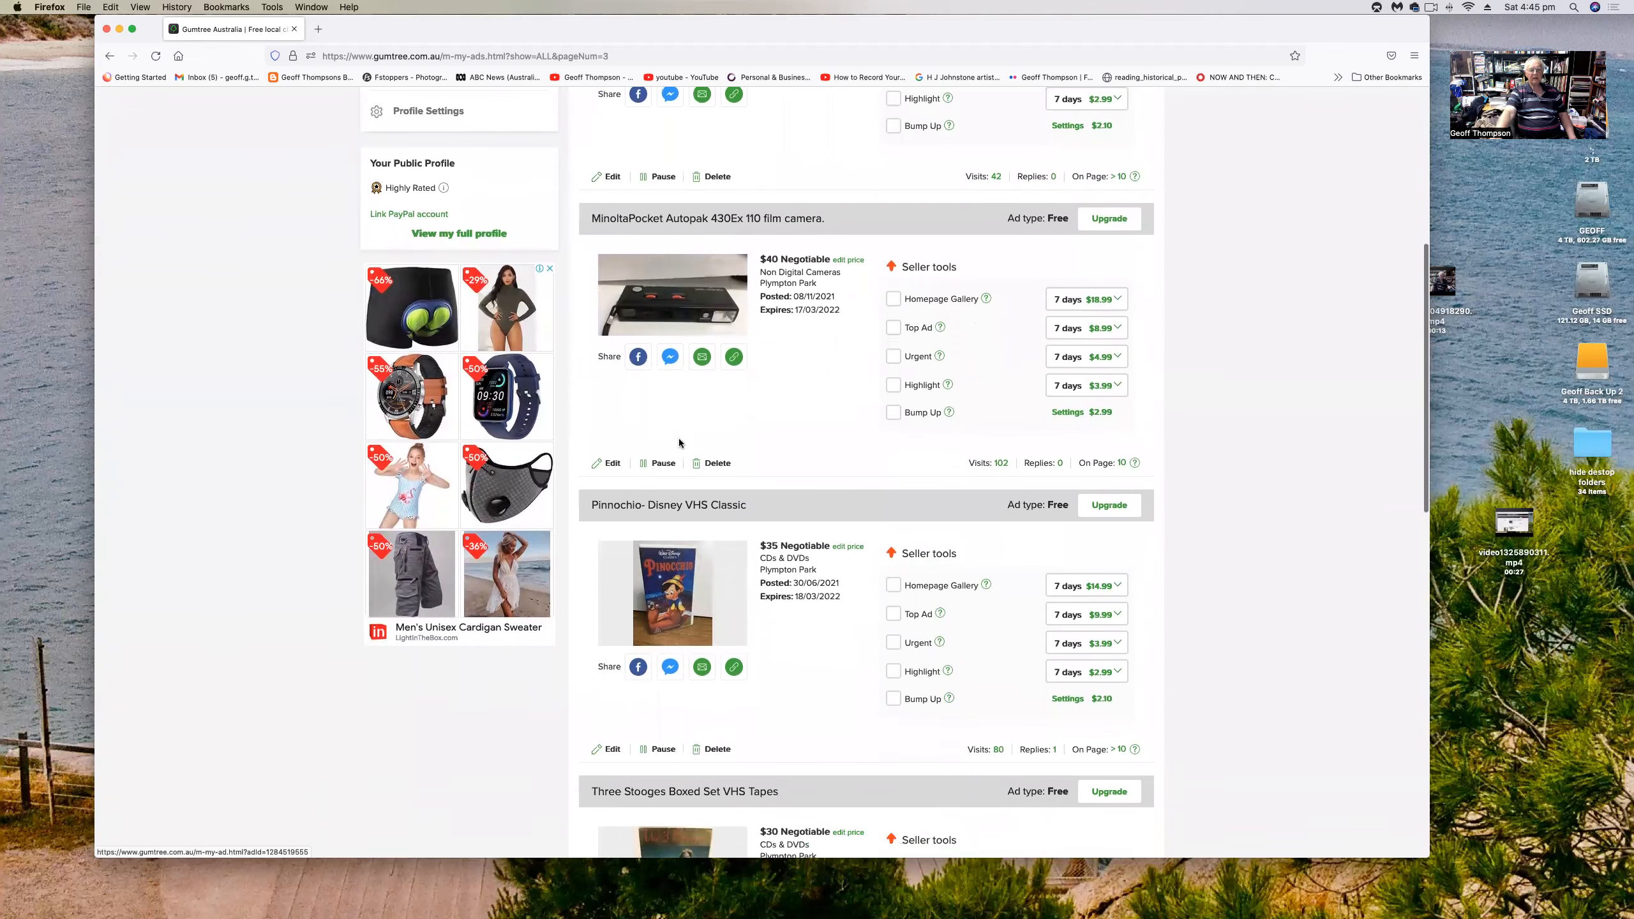
{"action": "scroll", "scroll_direction": "down", "scroll_amount": 3}
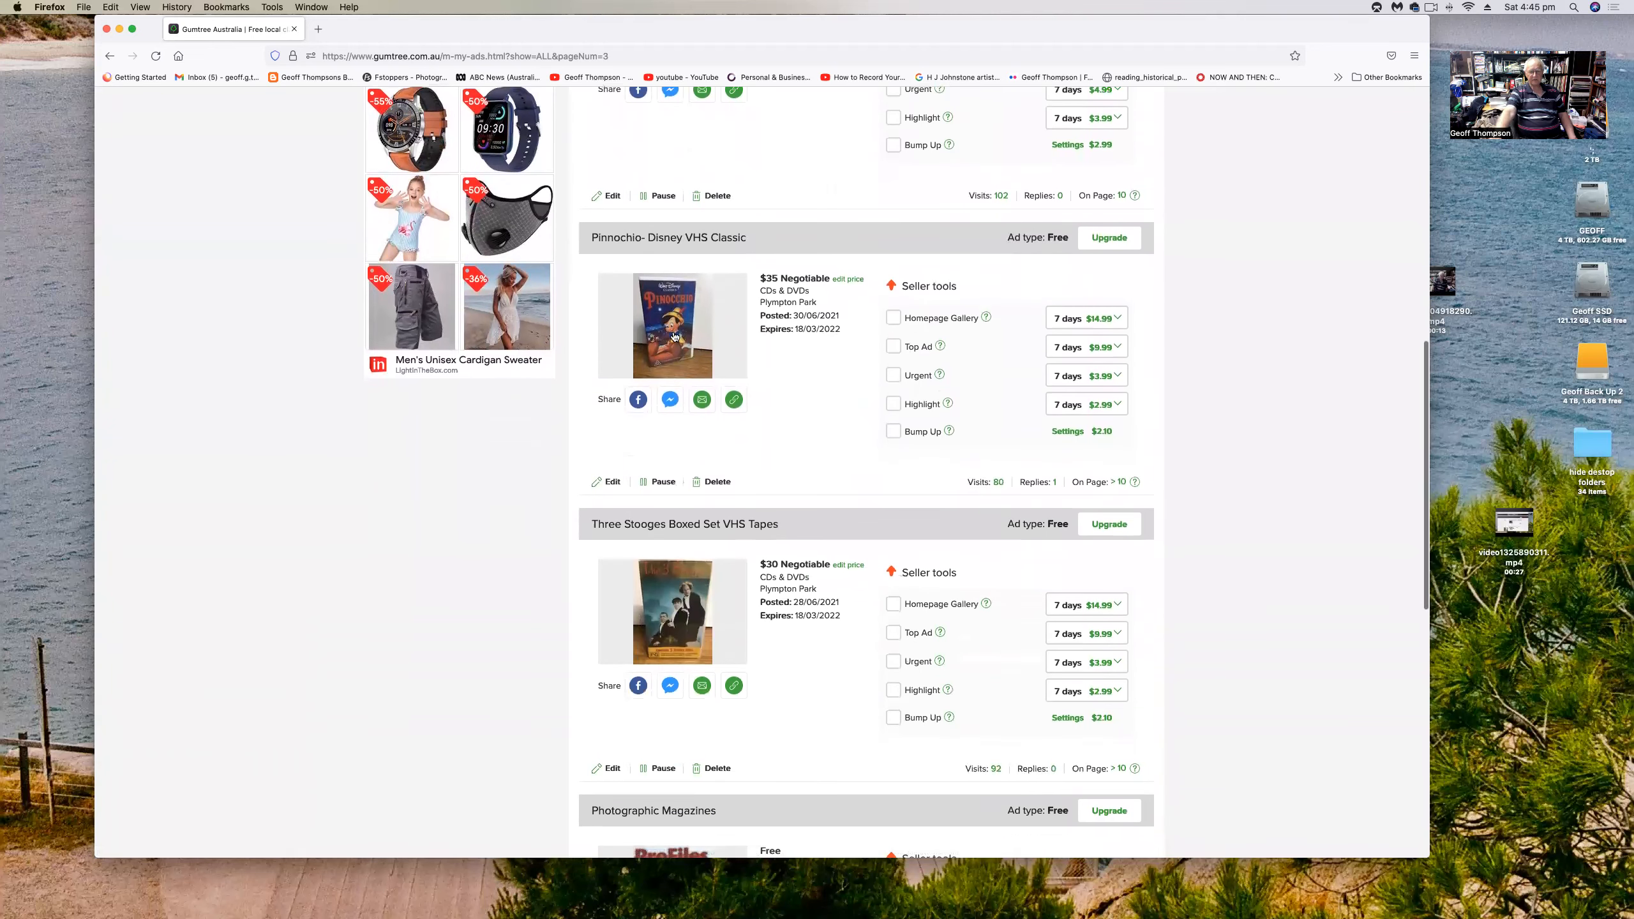
{"action": "mouse_move", "coordinate": [654, 343]}
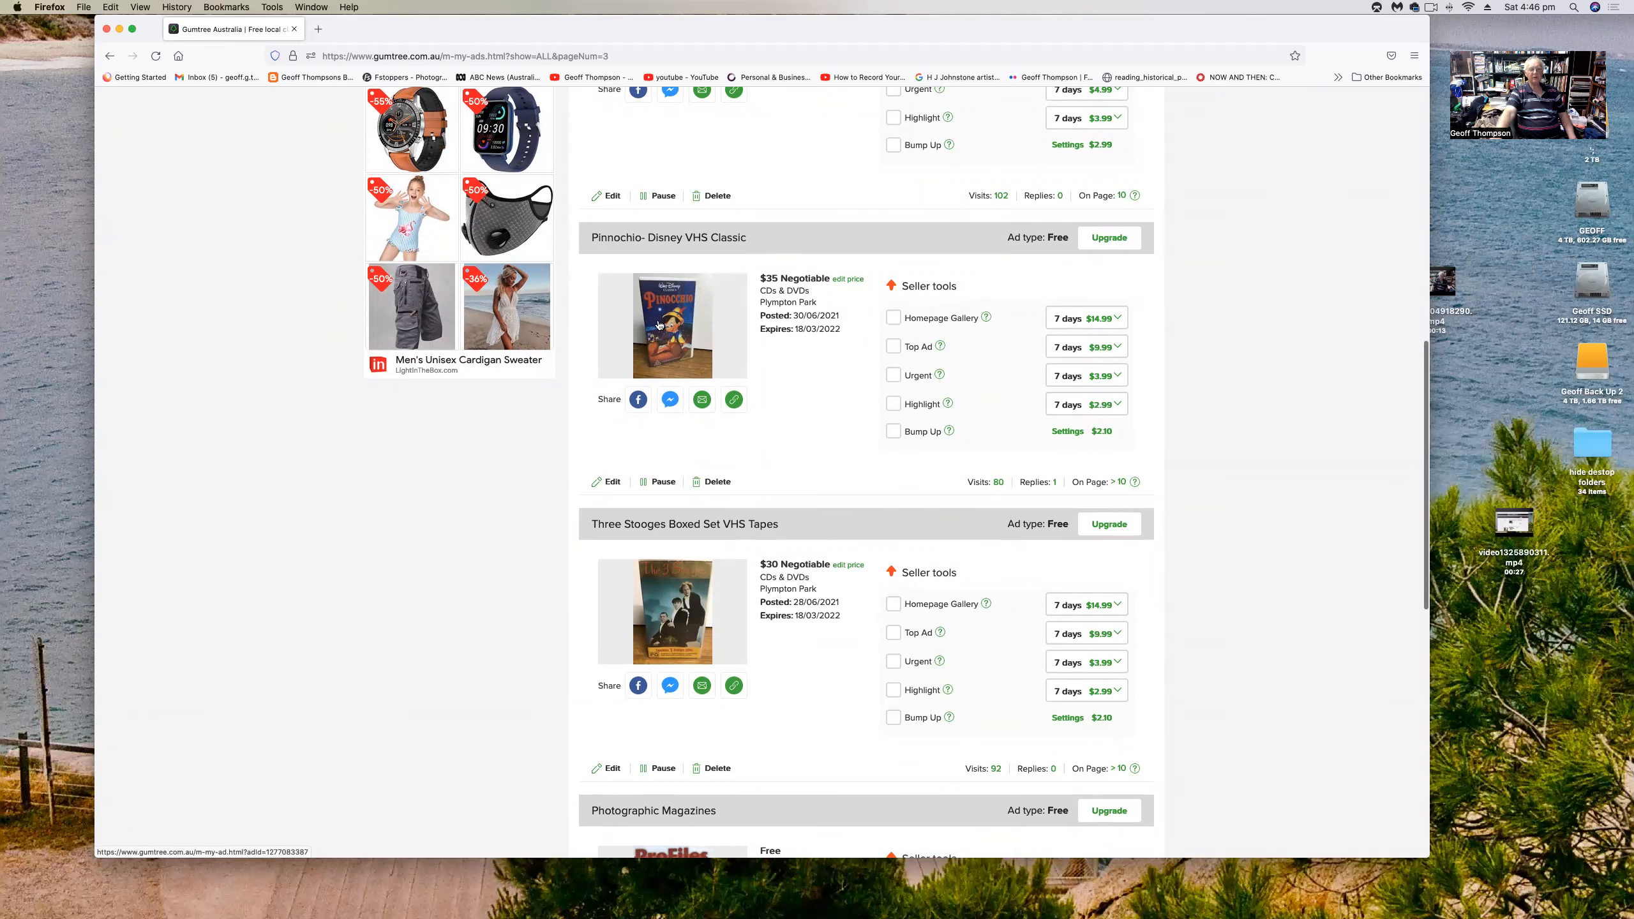
{"action": "scroll", "scroll_direction": "down", "scroll_amount": 3}
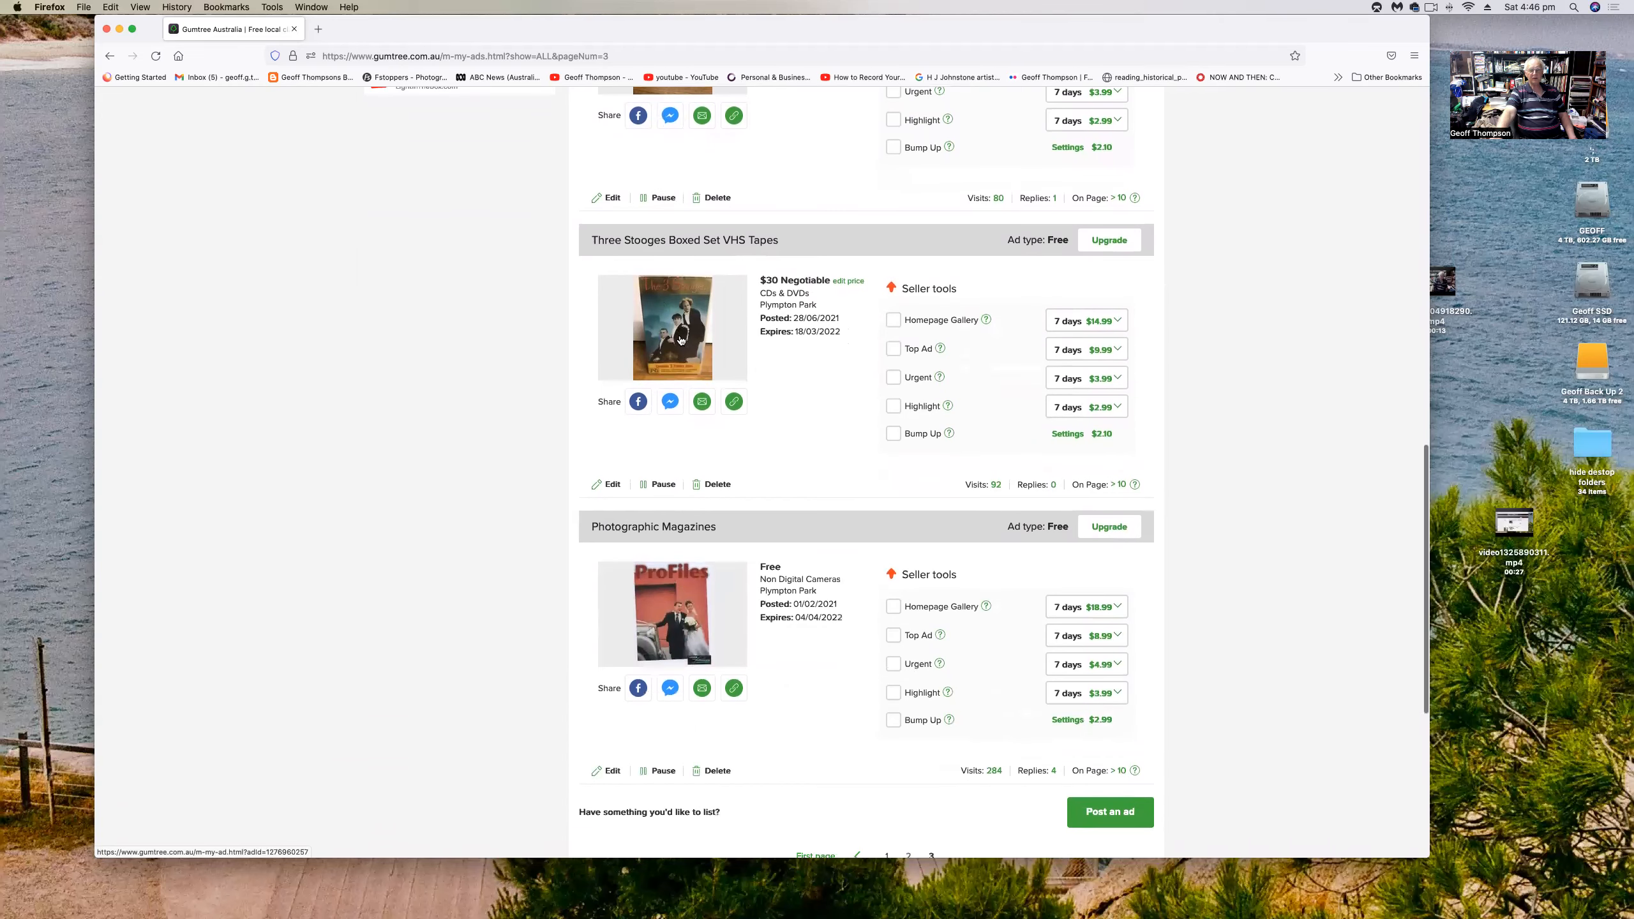
{"action": "scroll", "scroll_direction": "down", "scroll_amount": 3}
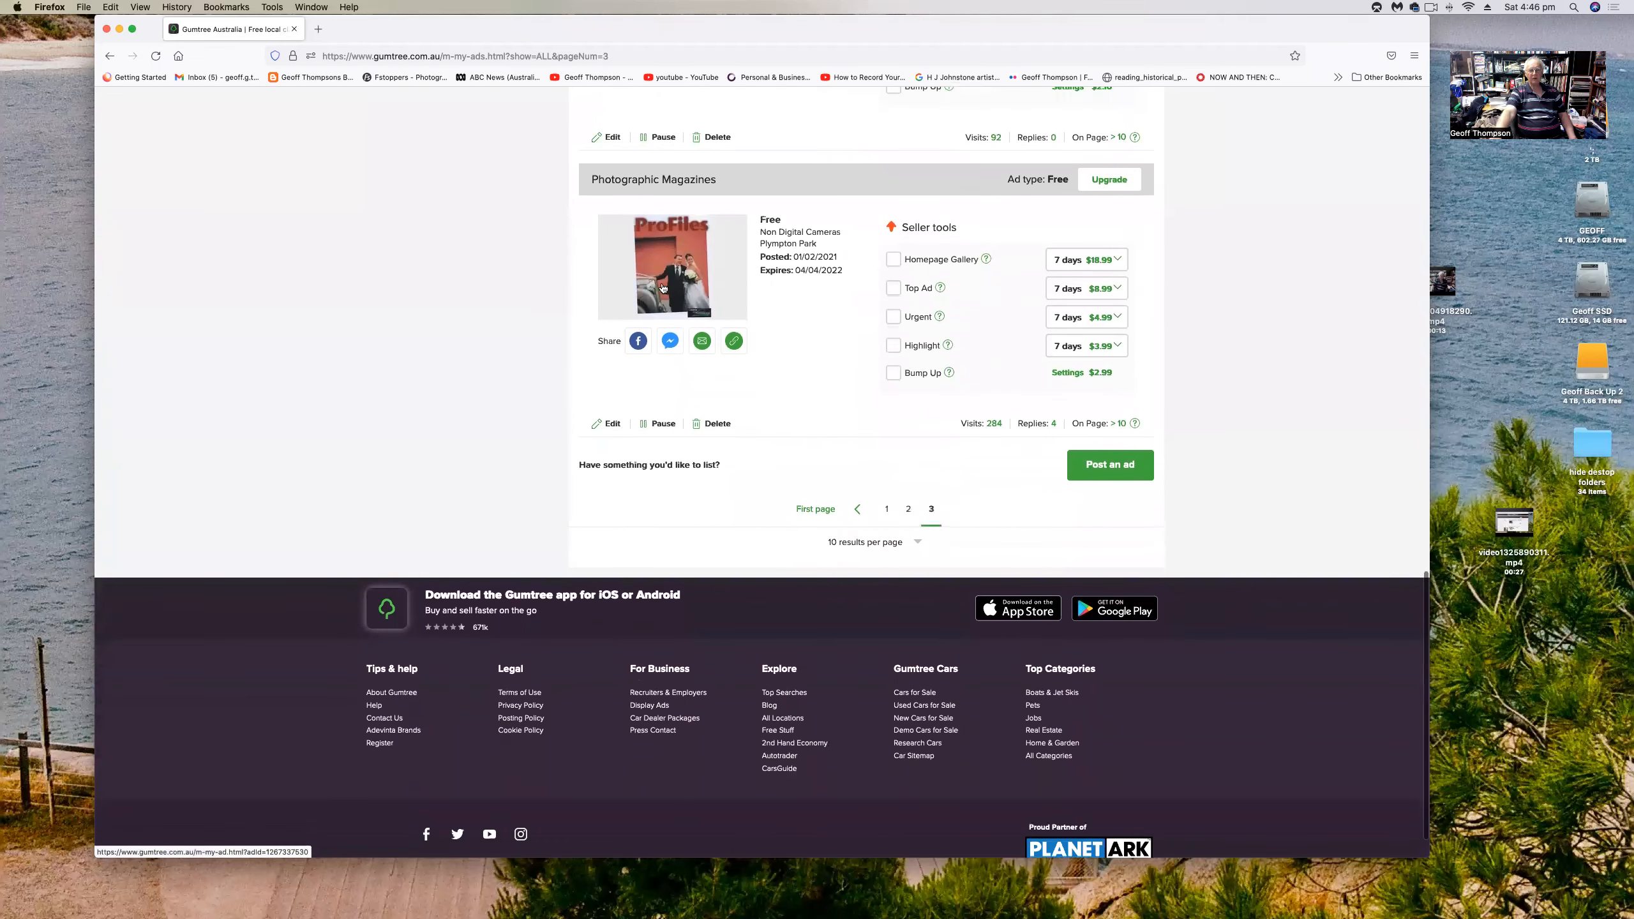